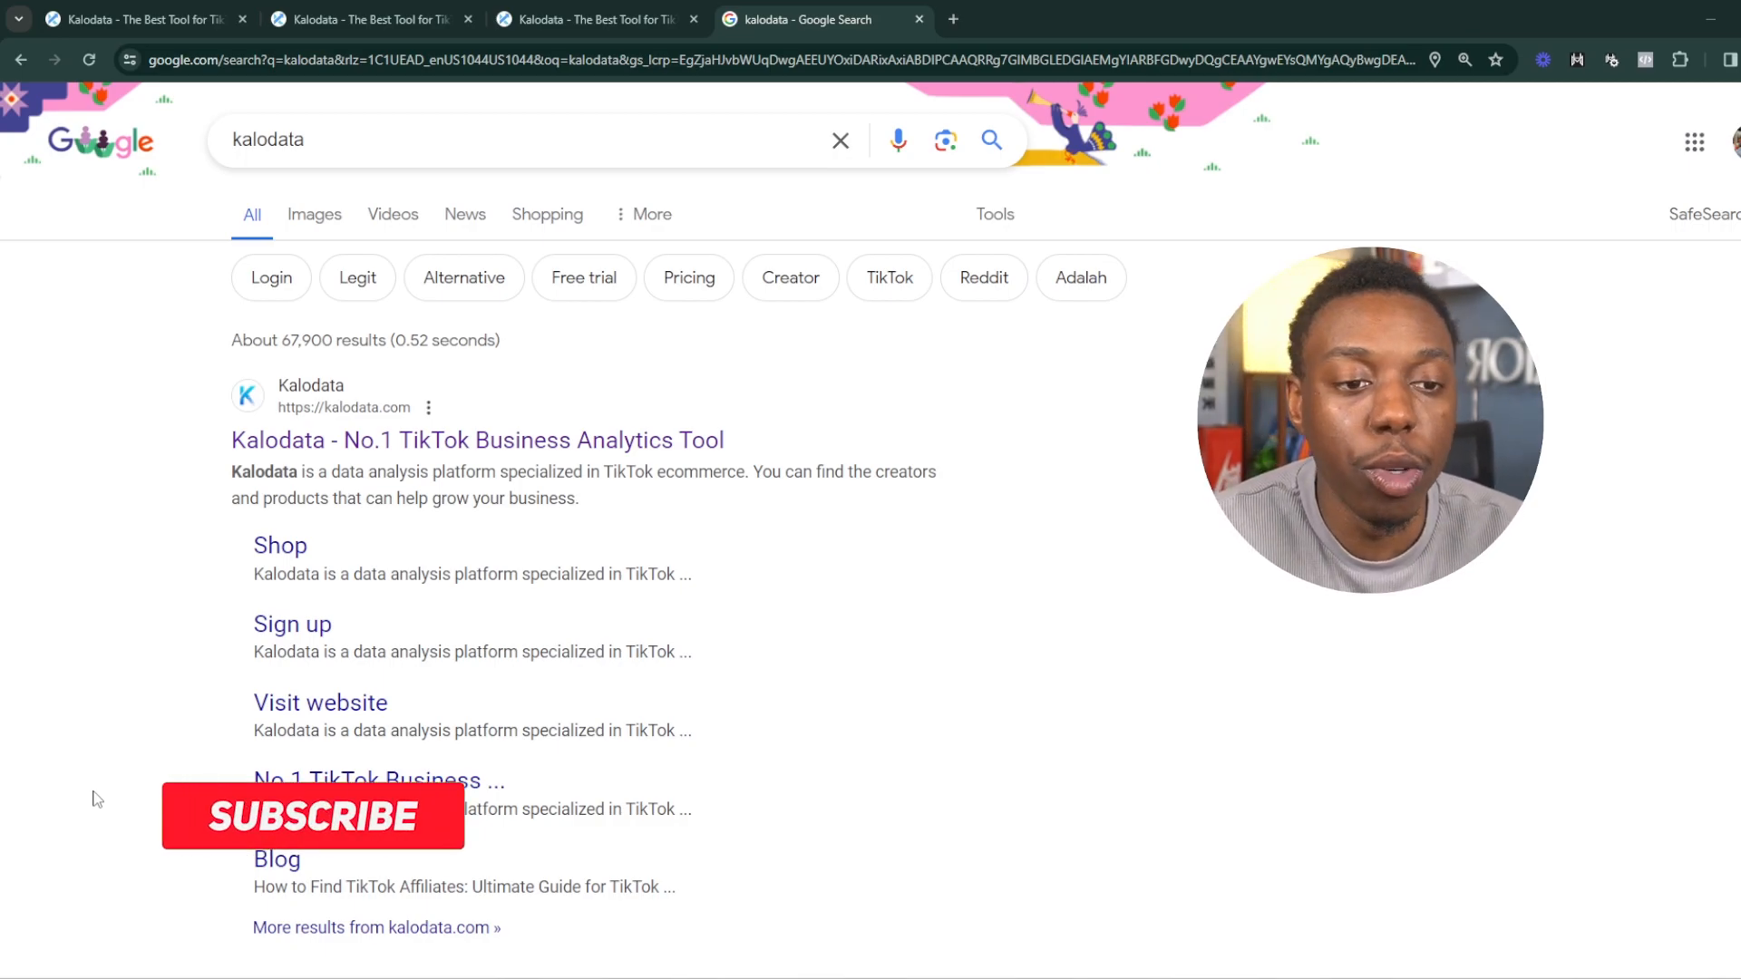
Open the official Kalodata site from the Google search results
left_click(313, 817)
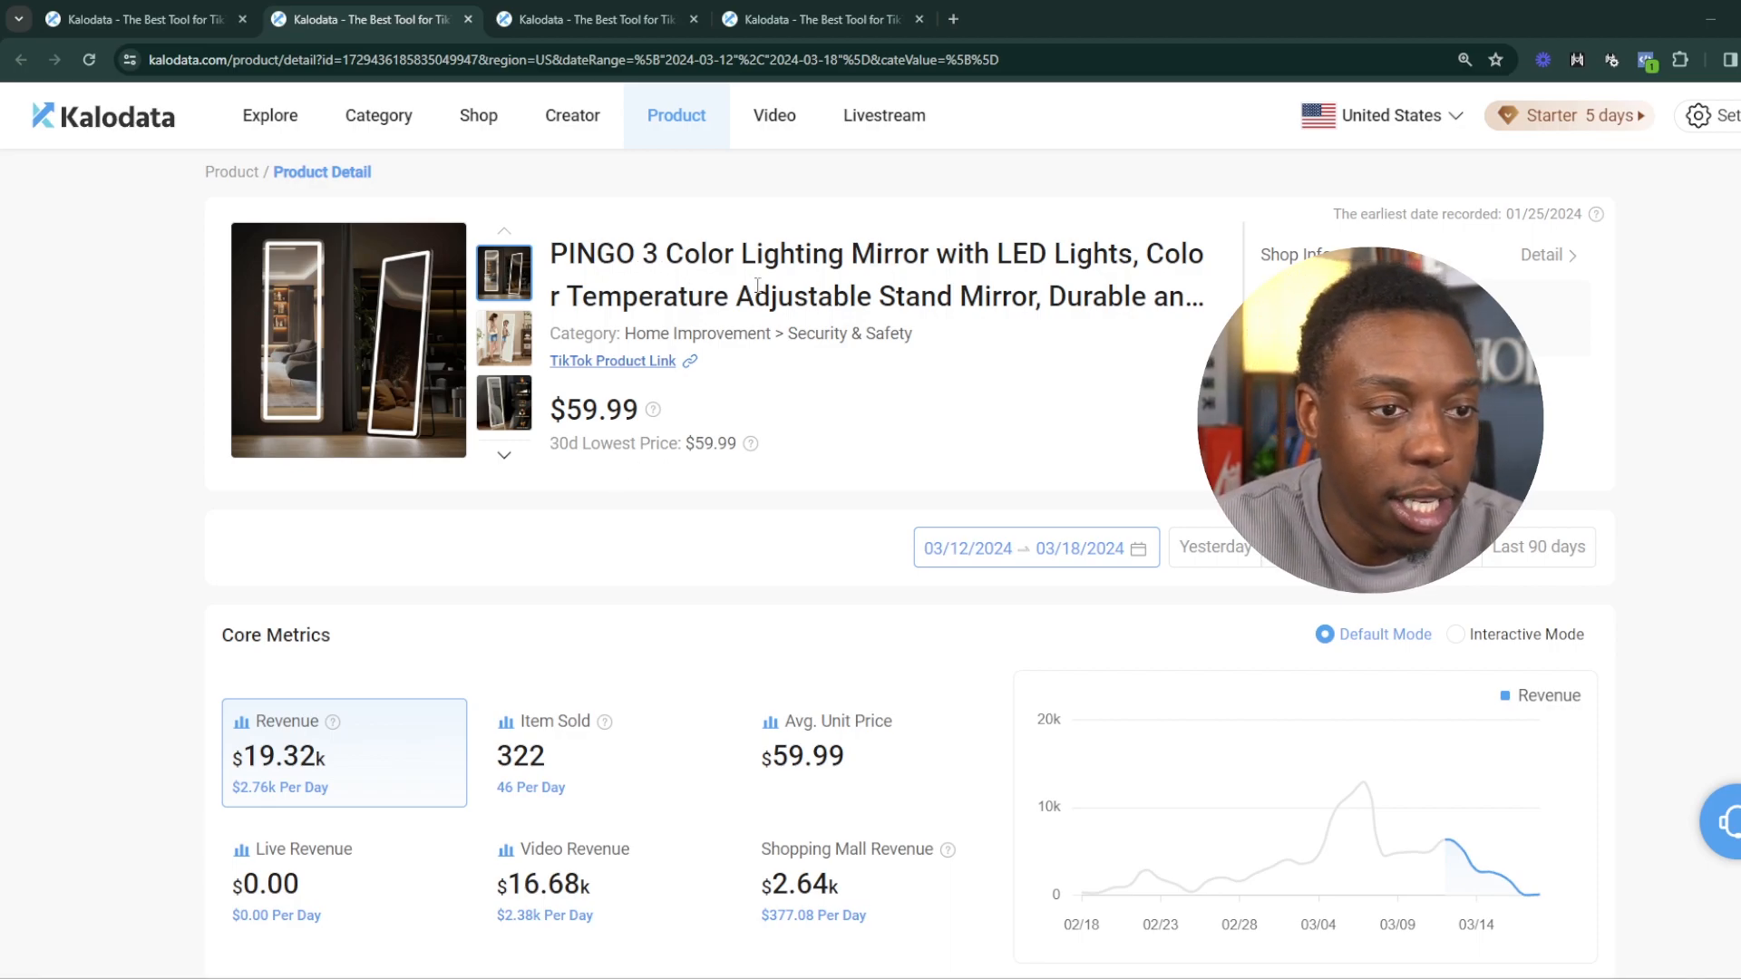
scroll("down", 3)
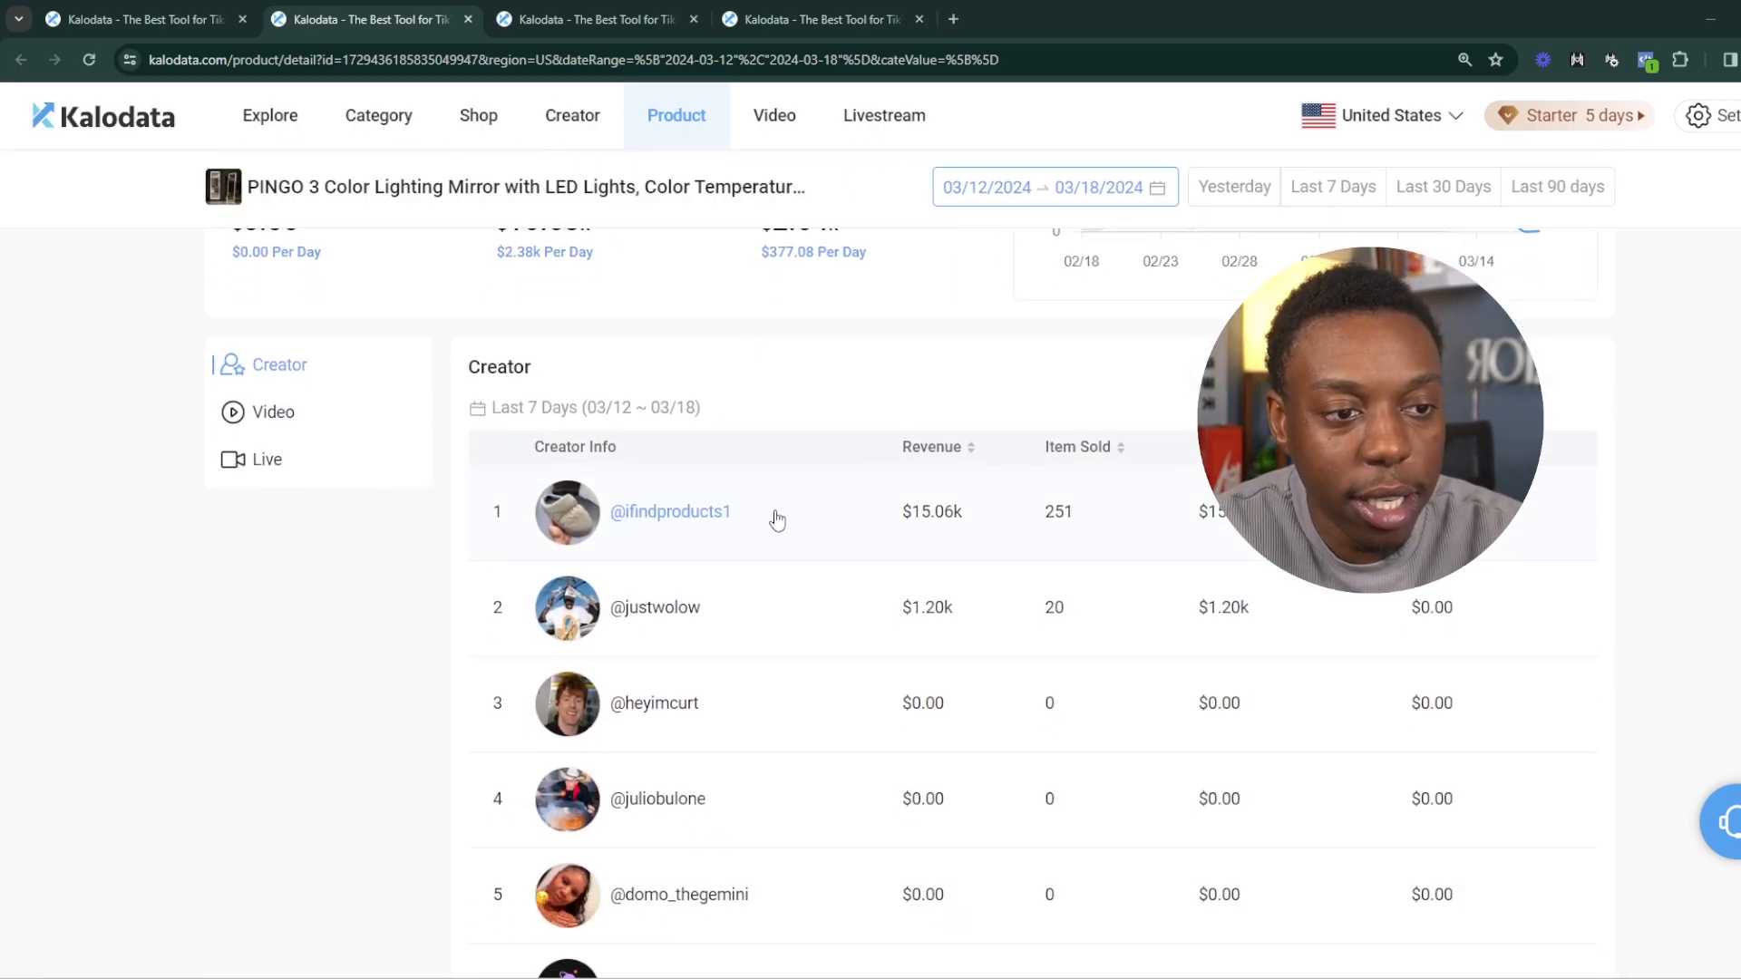
double_click(672, 512)
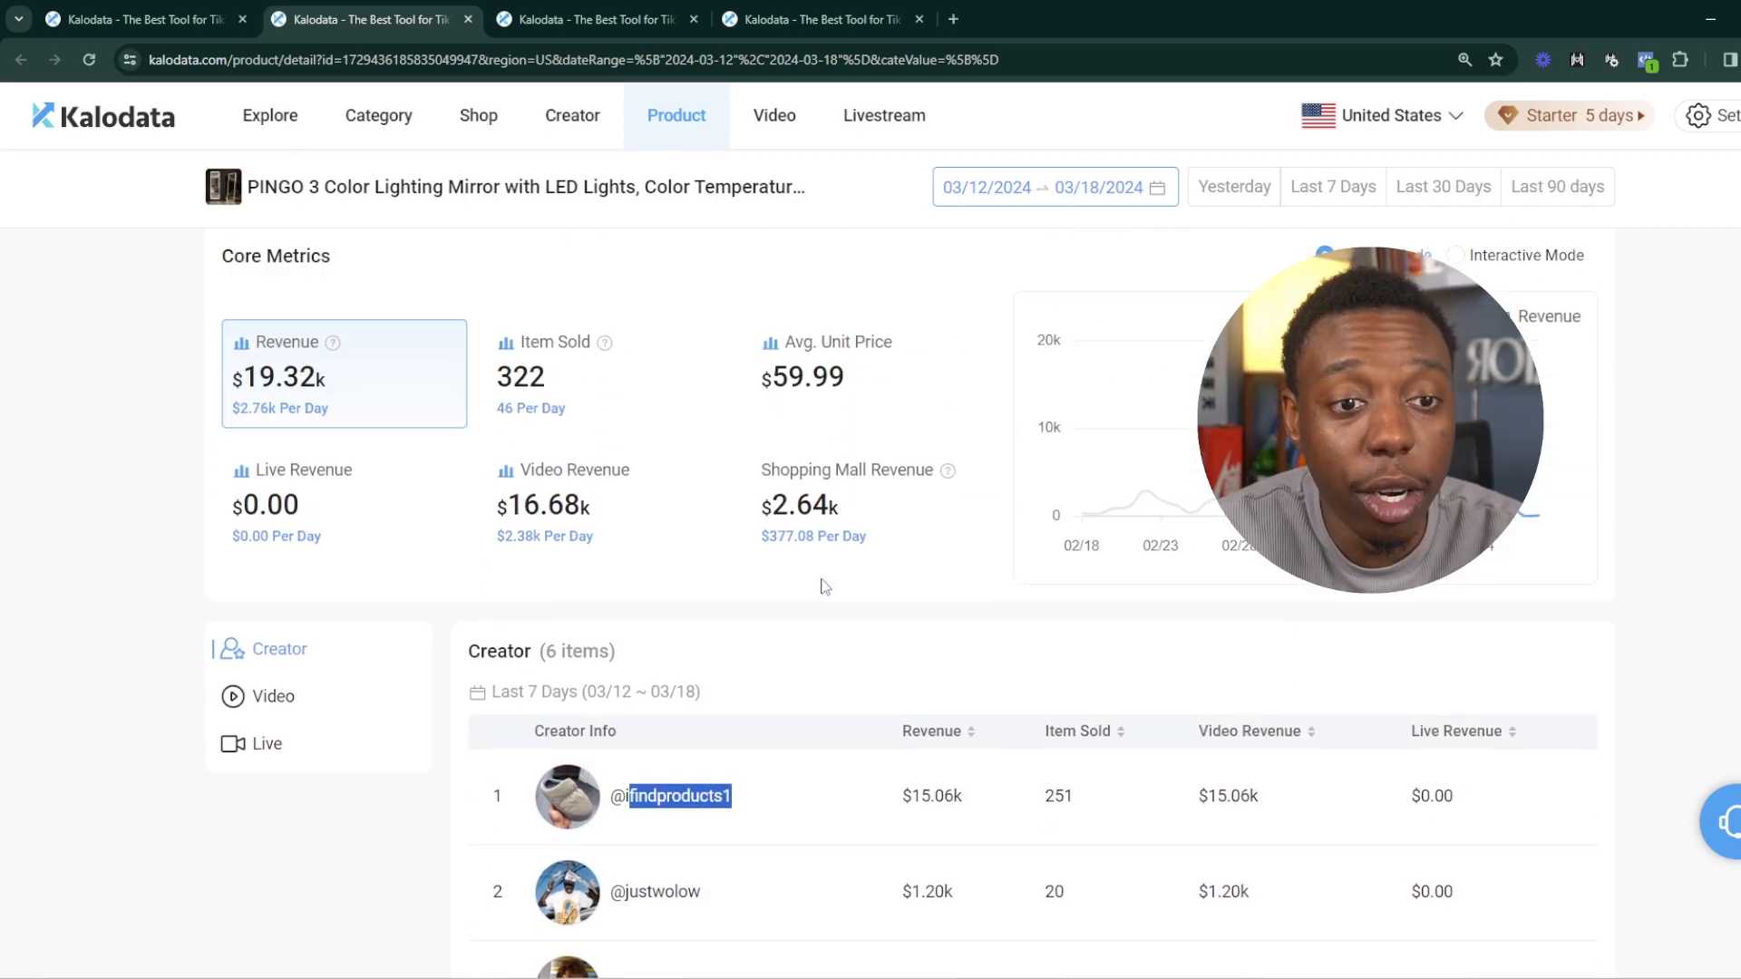
scroll("down", 3)
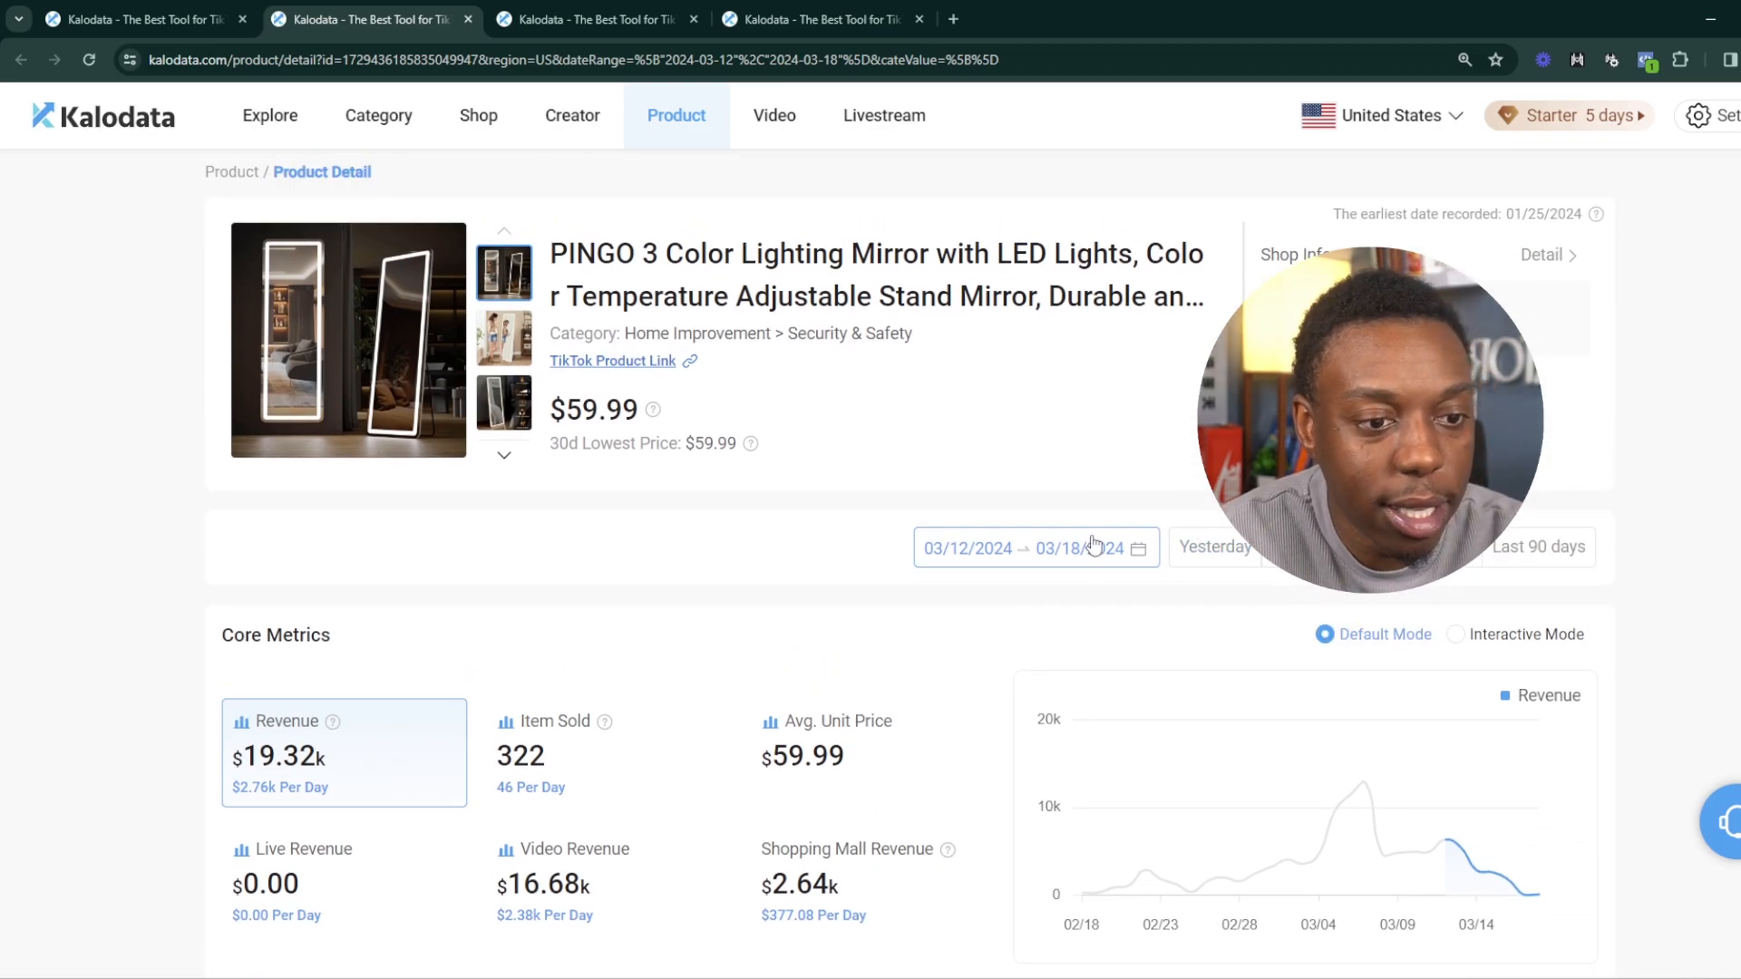
scroll("down", 3)
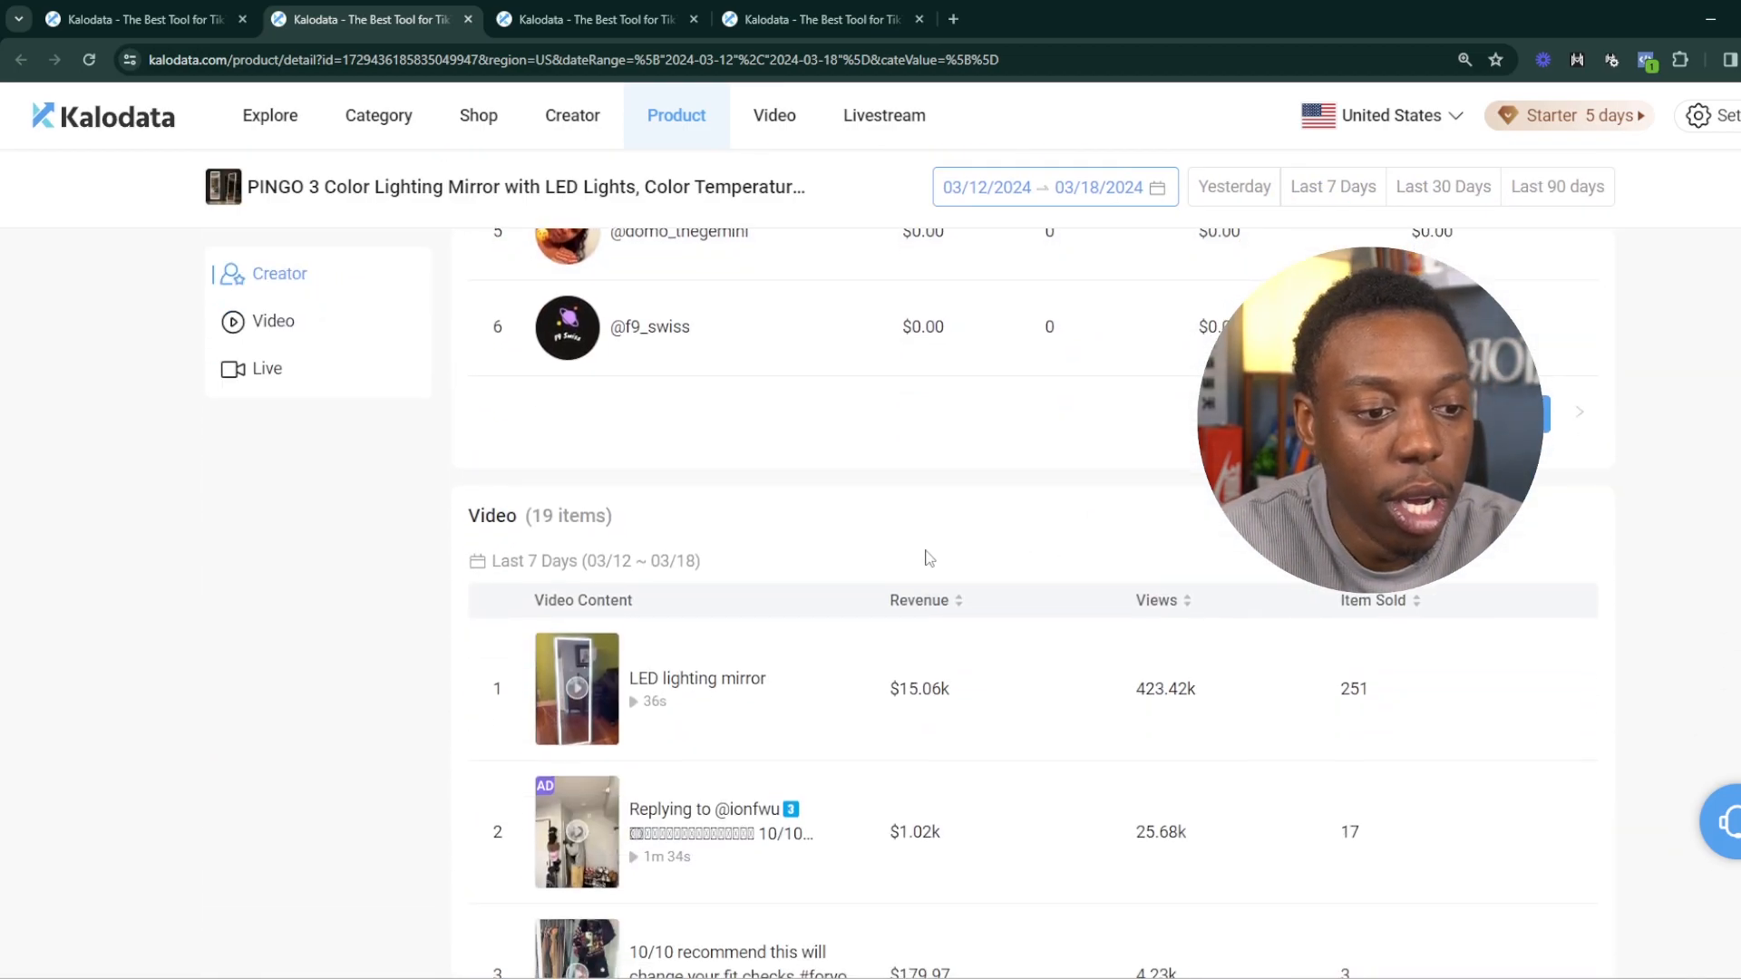
left_click(577, 689)
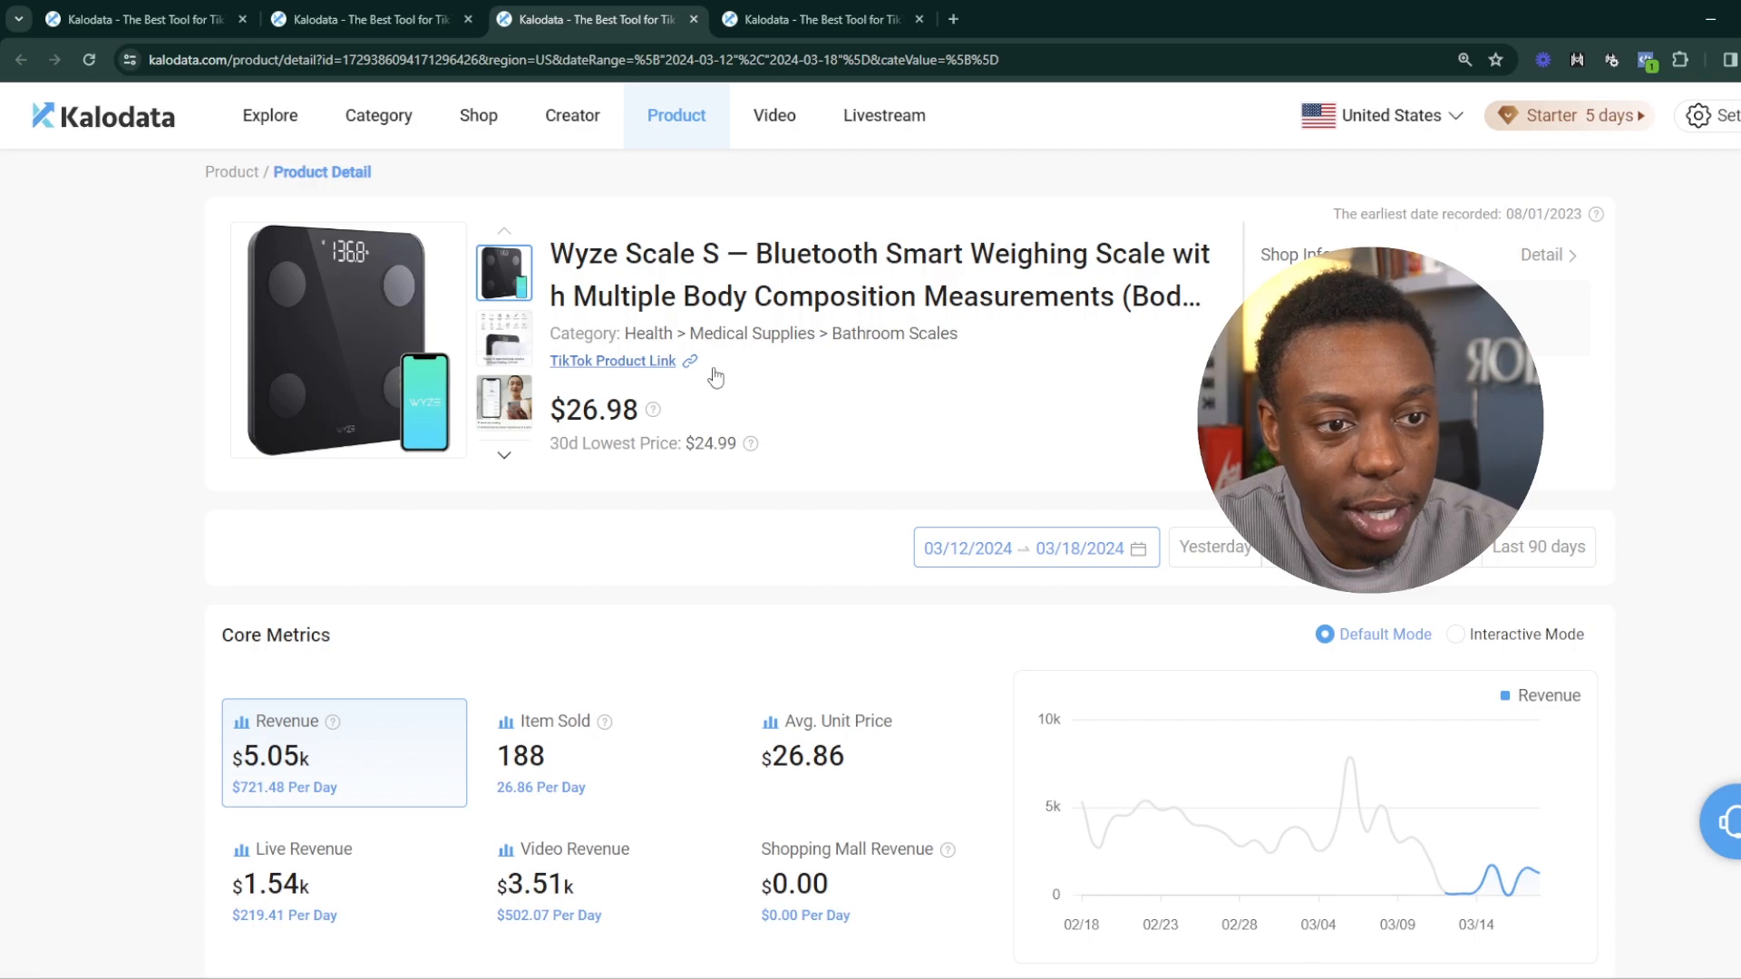
mouse_move(653, 410)
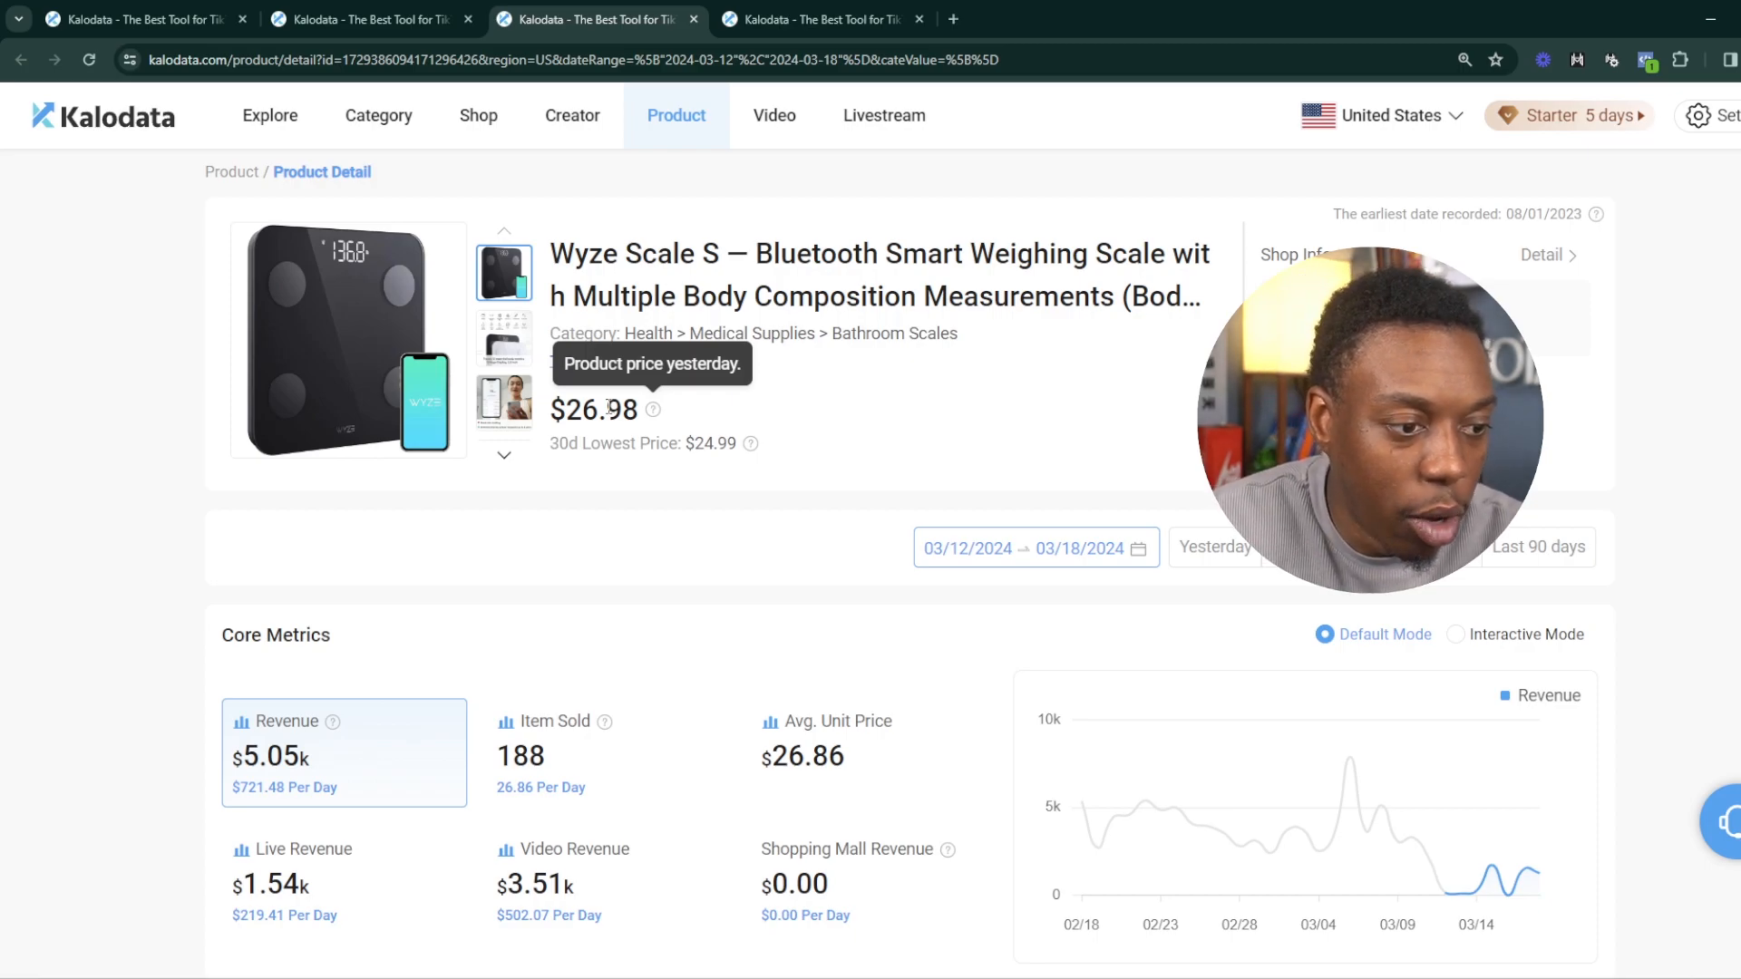
scroll("down", 3)
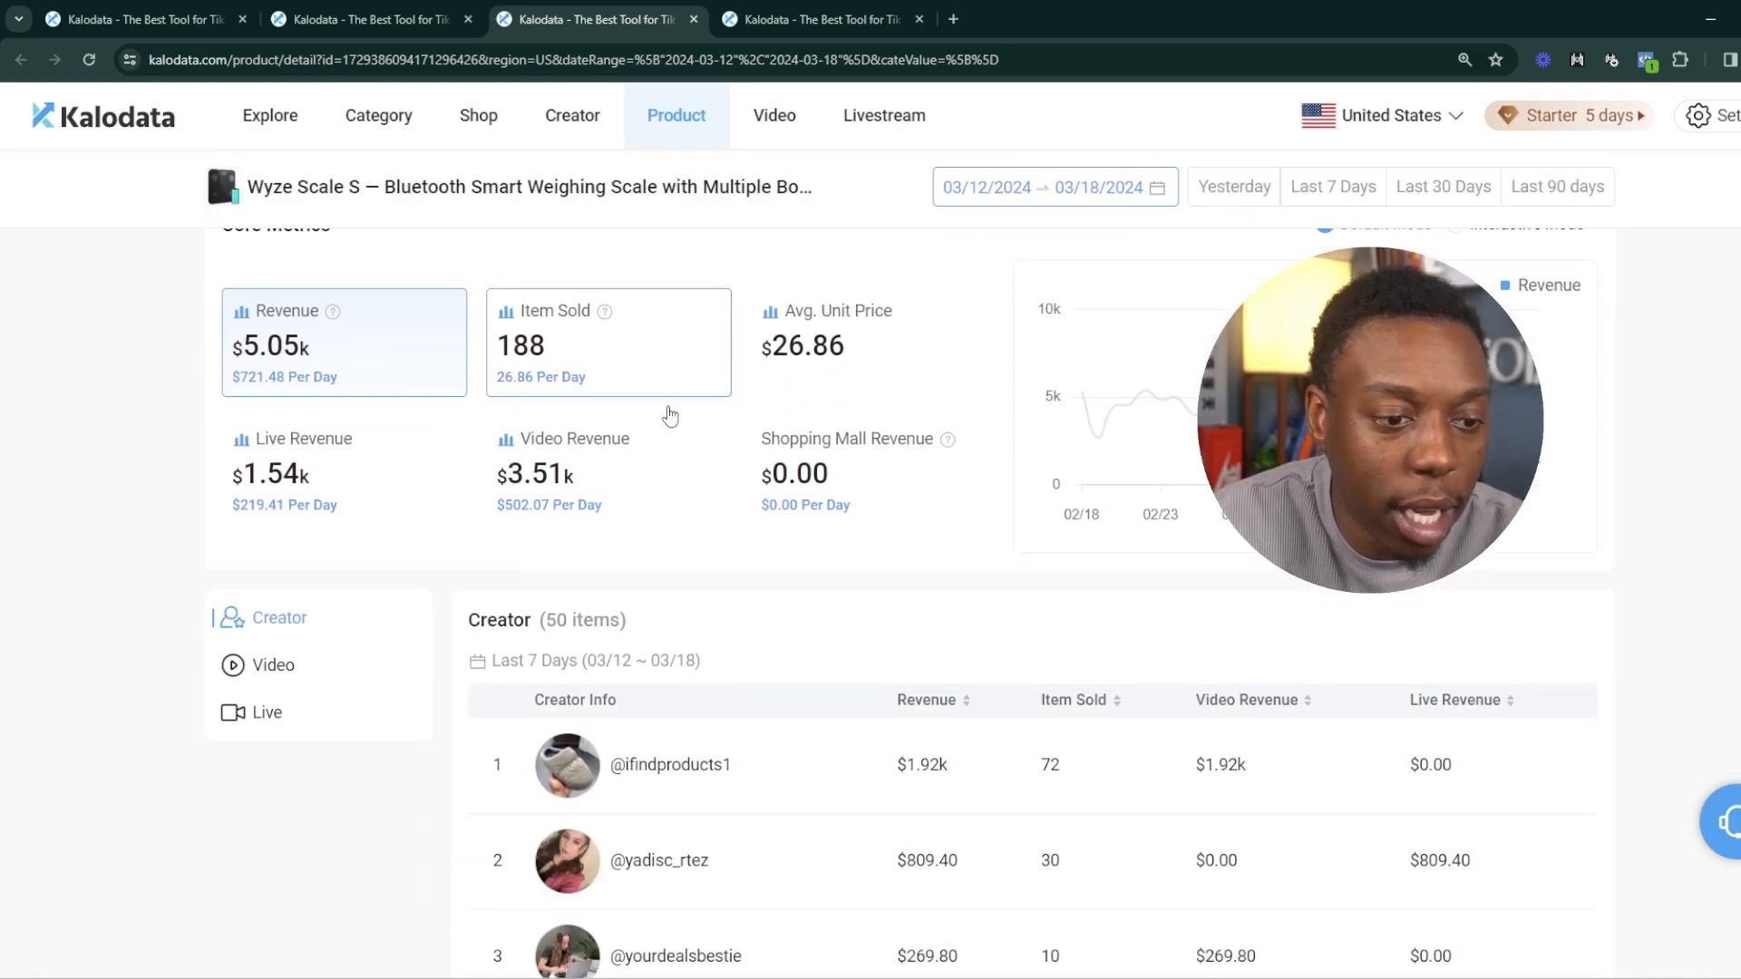
scroll("down", 3)
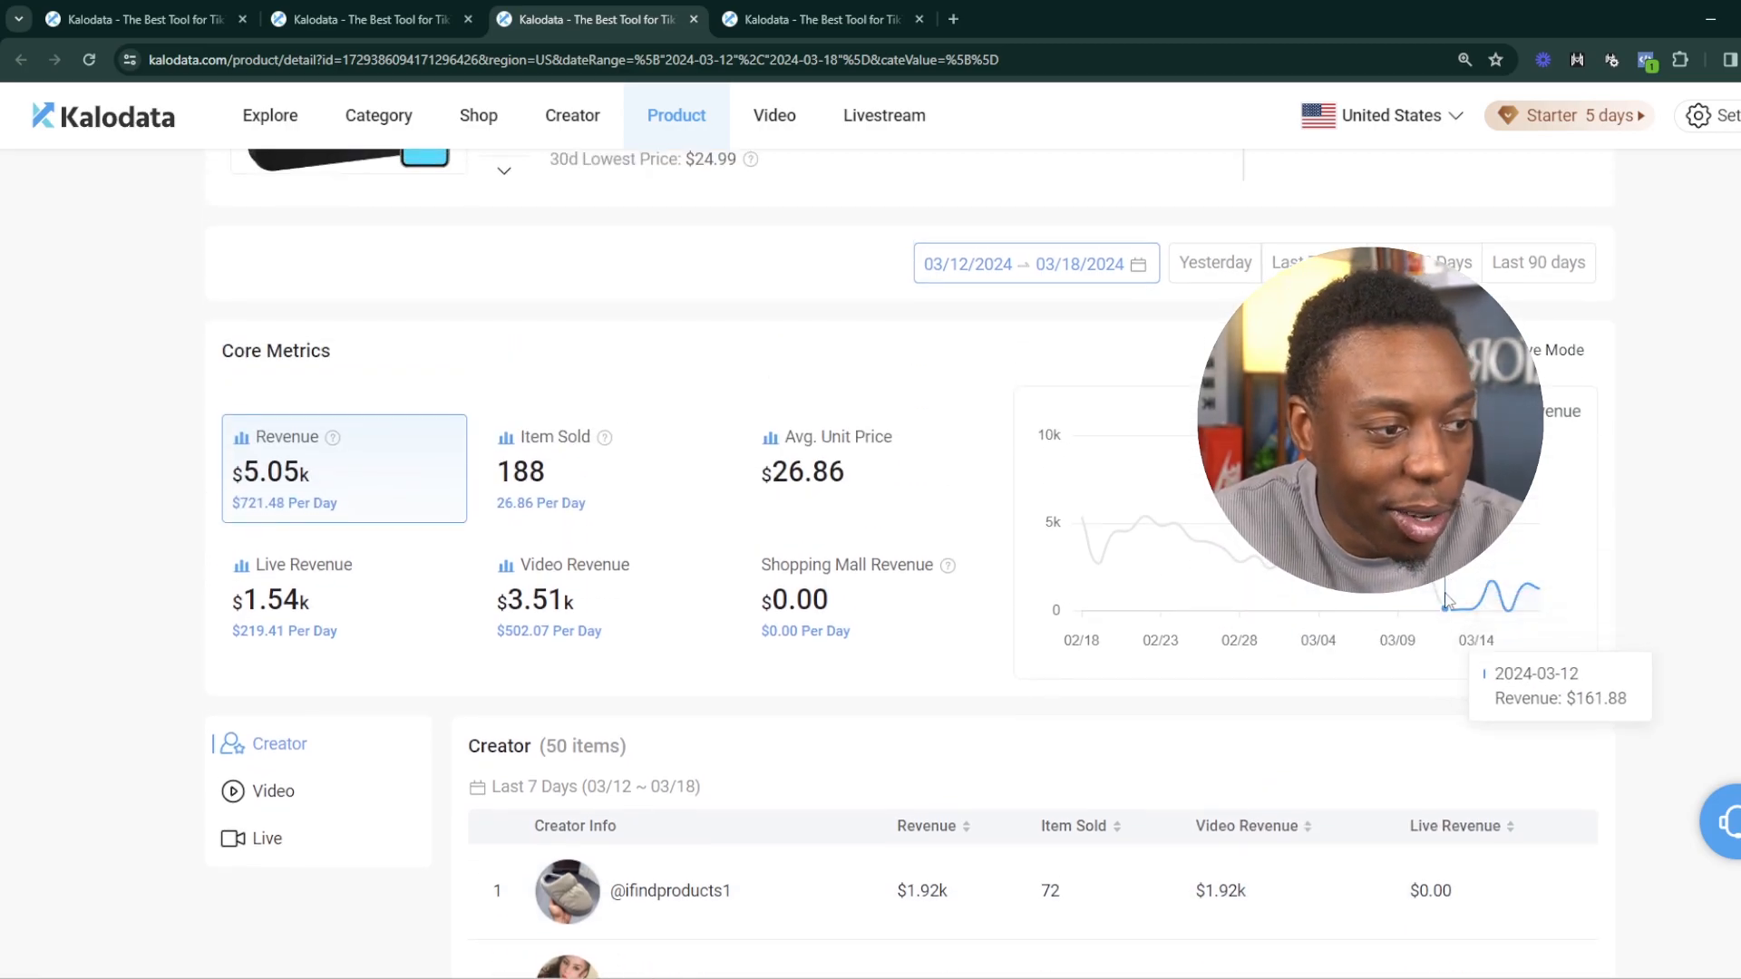
mouse_move(1291, 608)
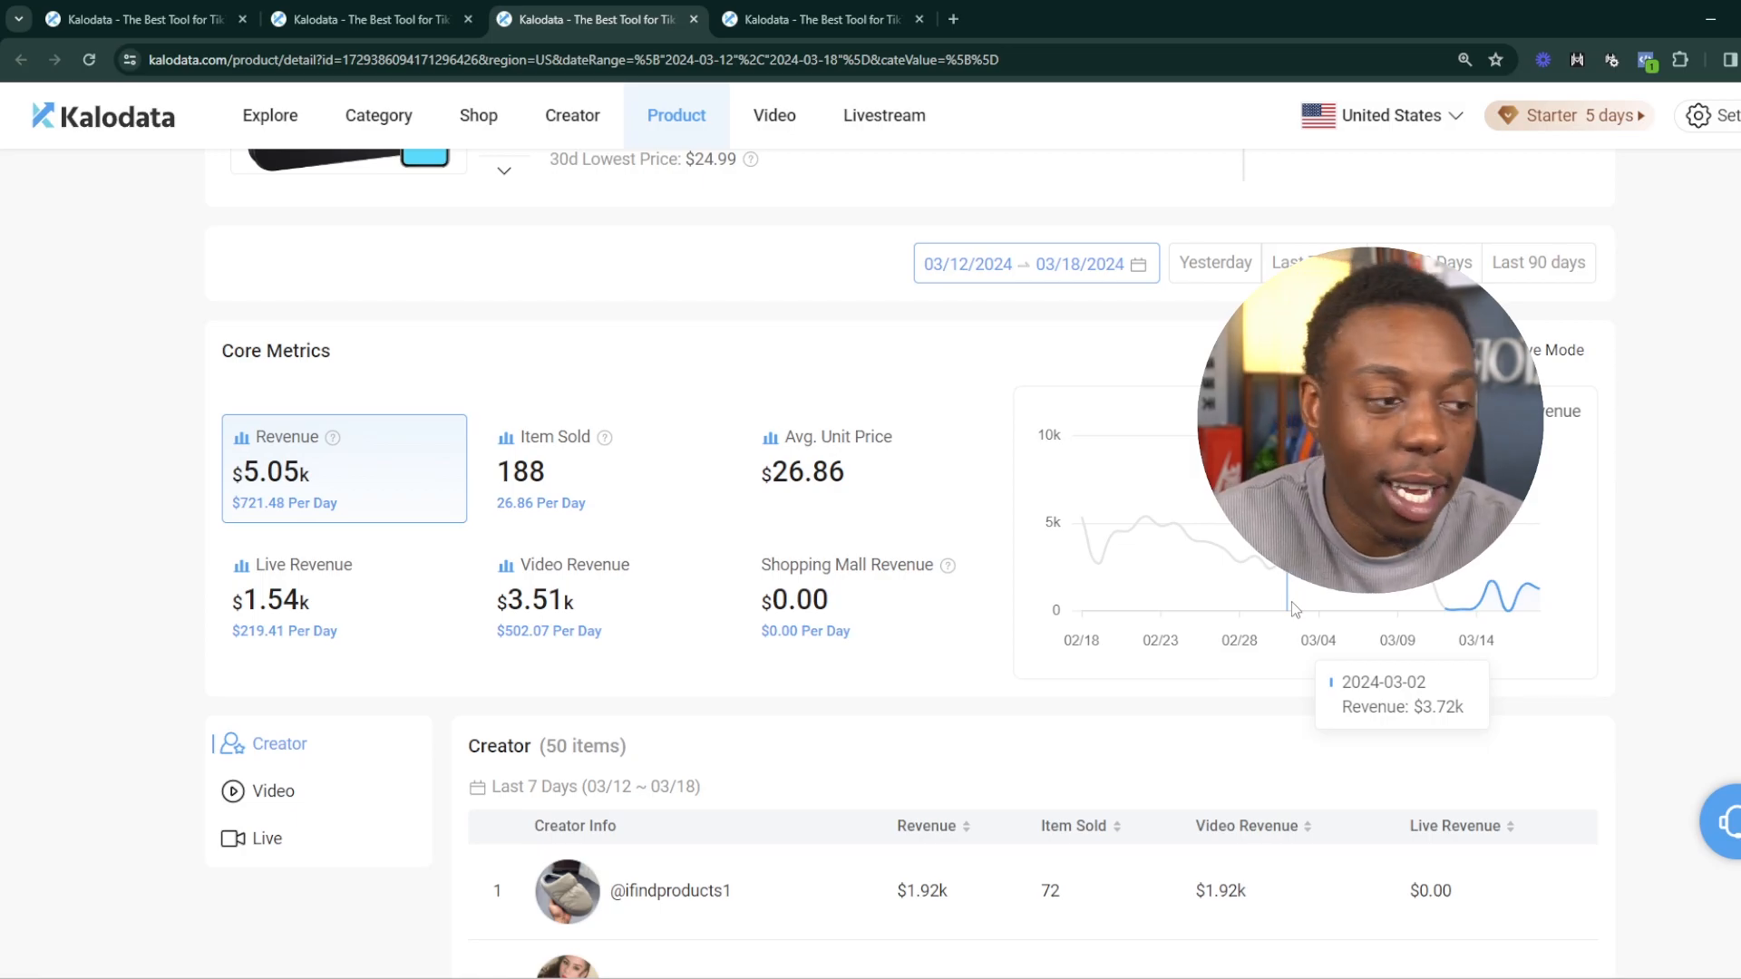
mouse_move(1489, 617)
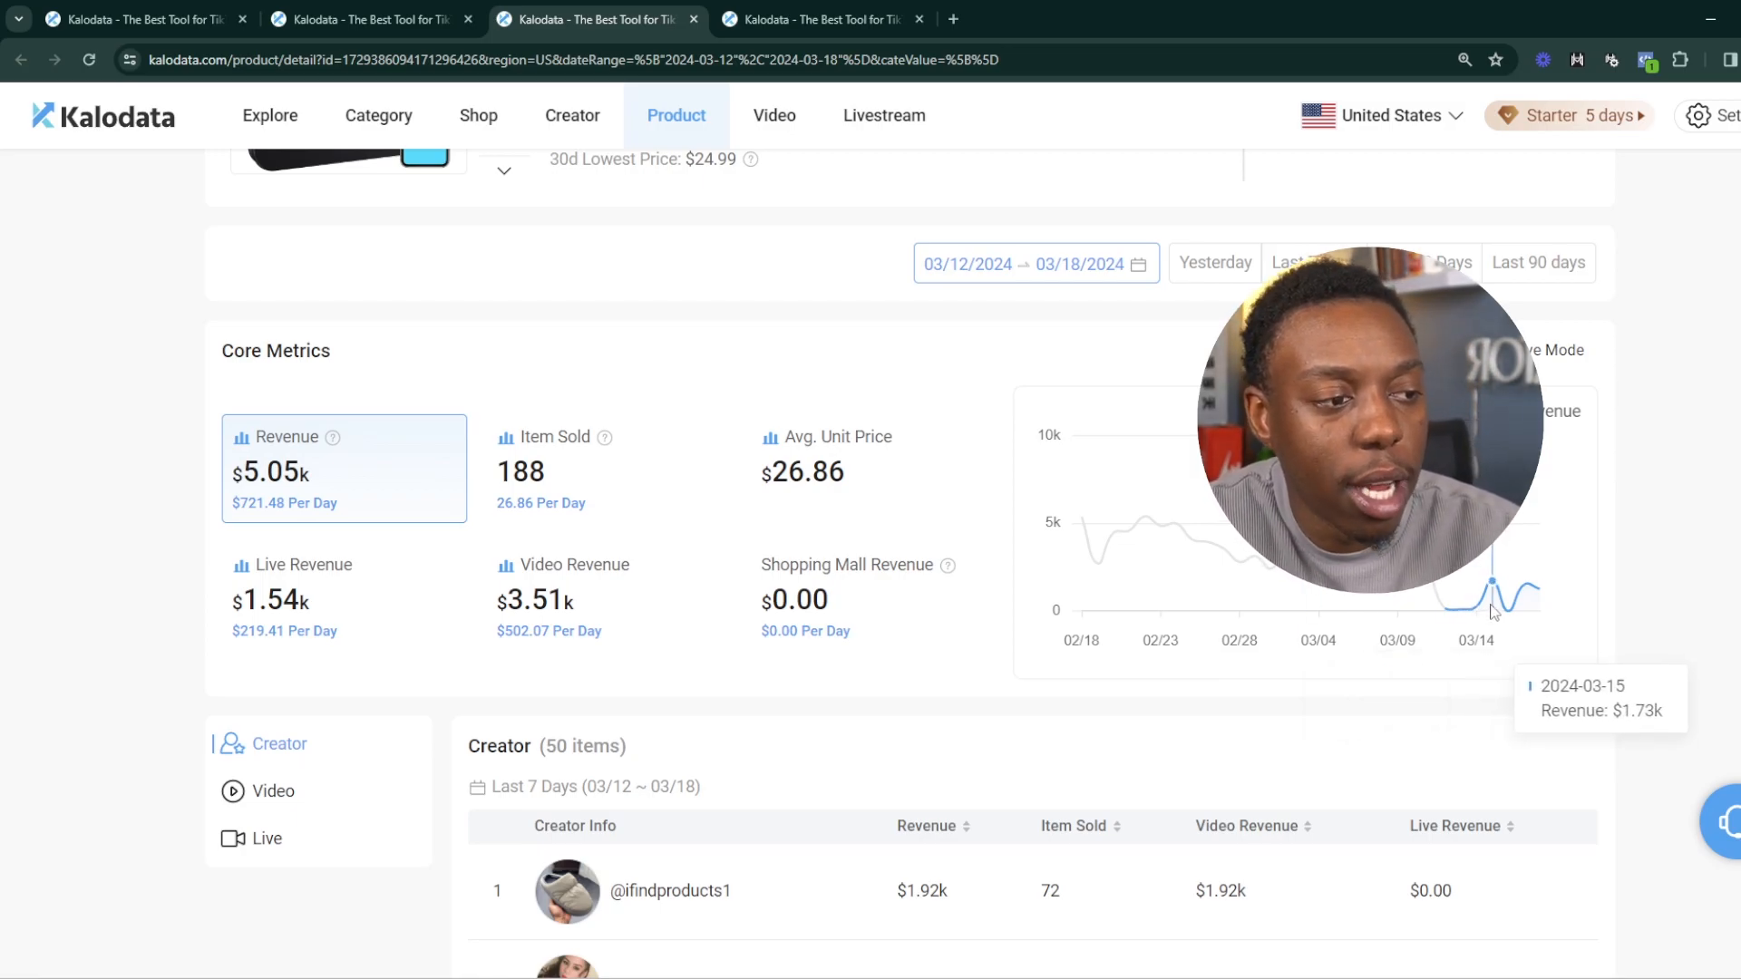
mouse_move(1478, 610)
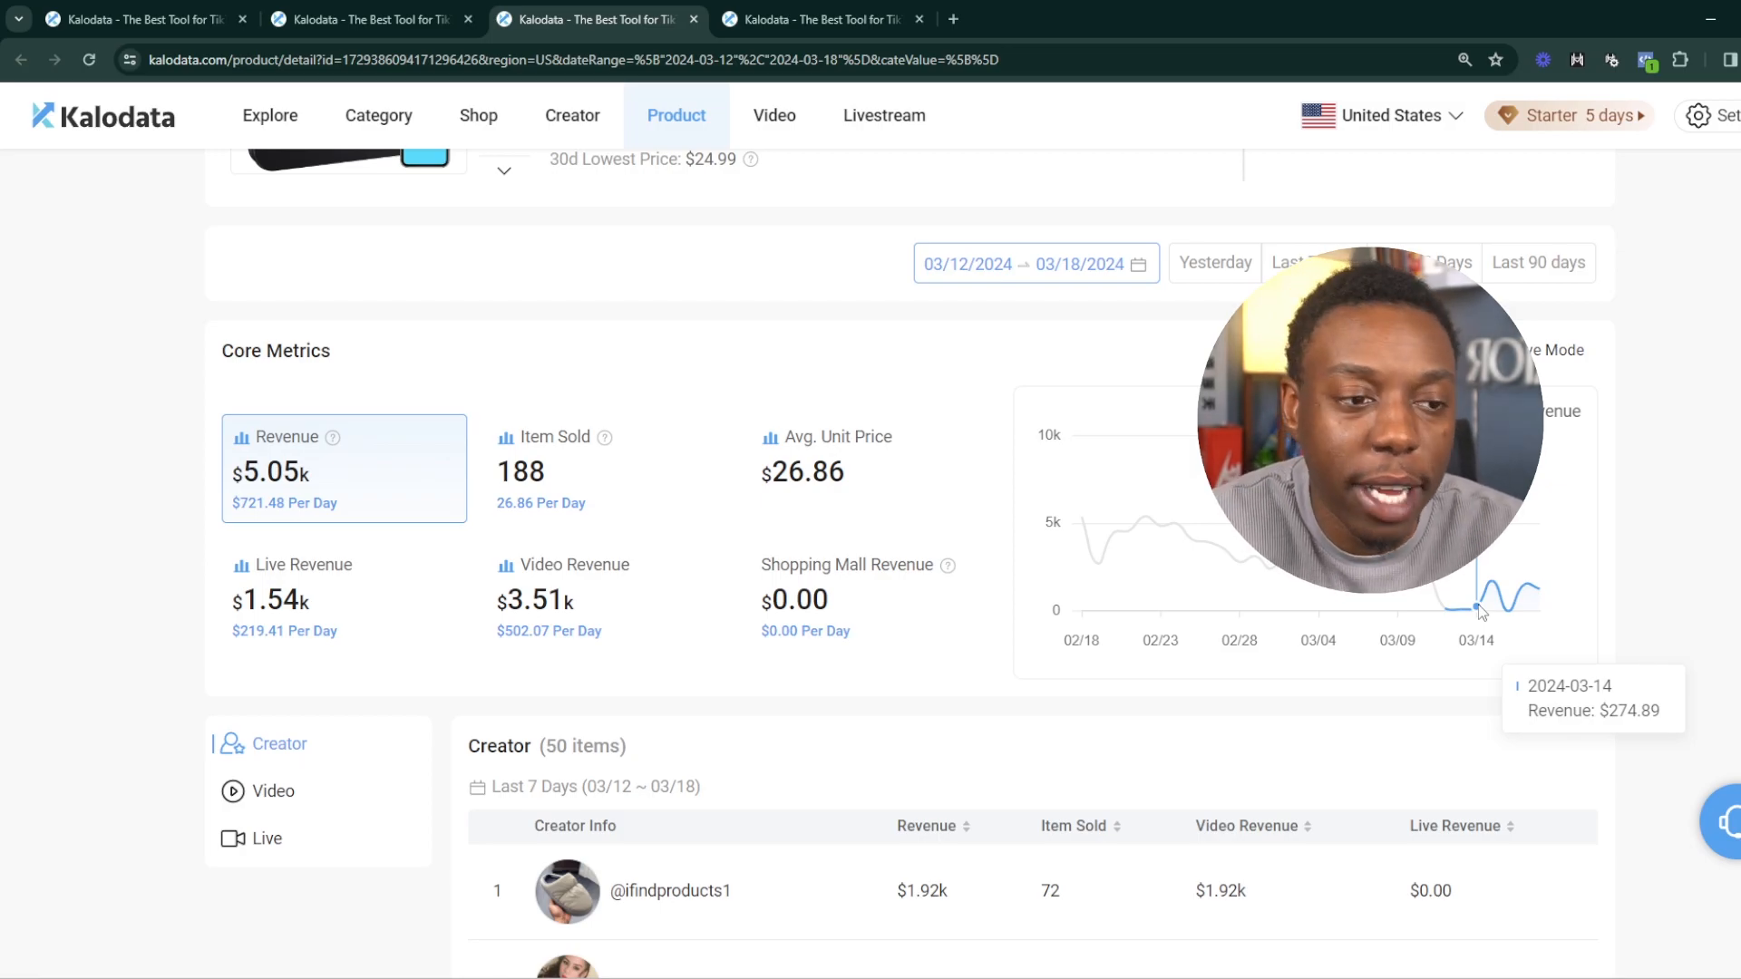
scroll("down", 3)
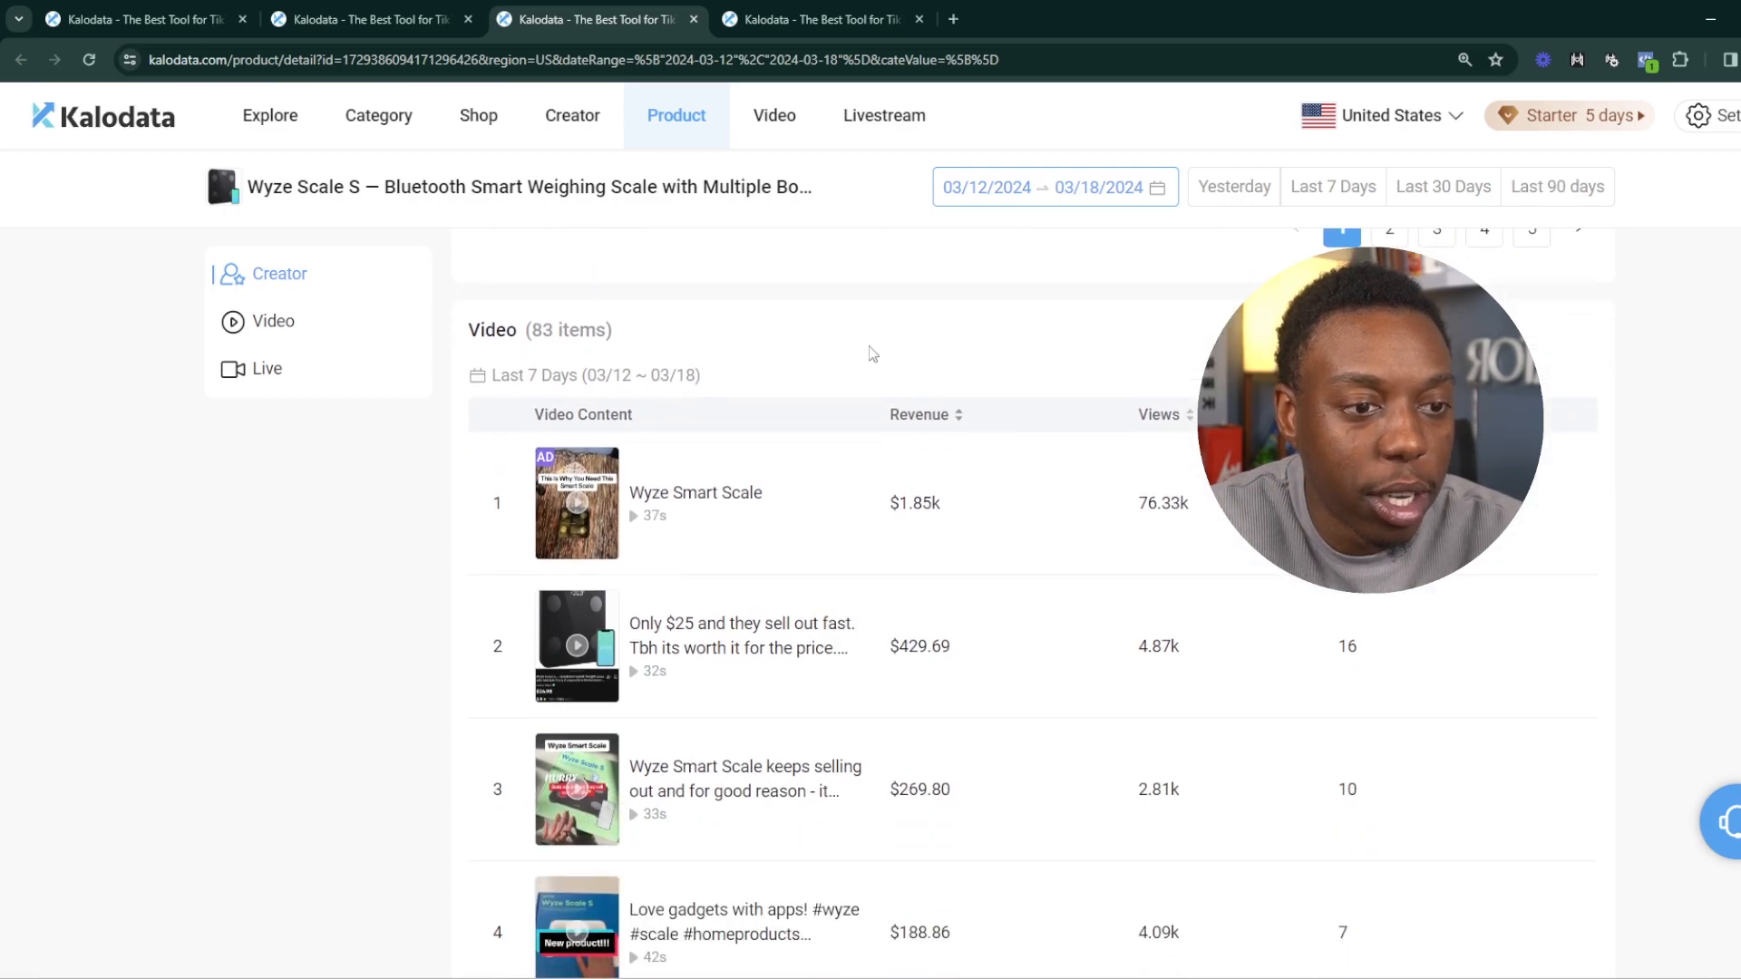
mouse_move(302, 448)
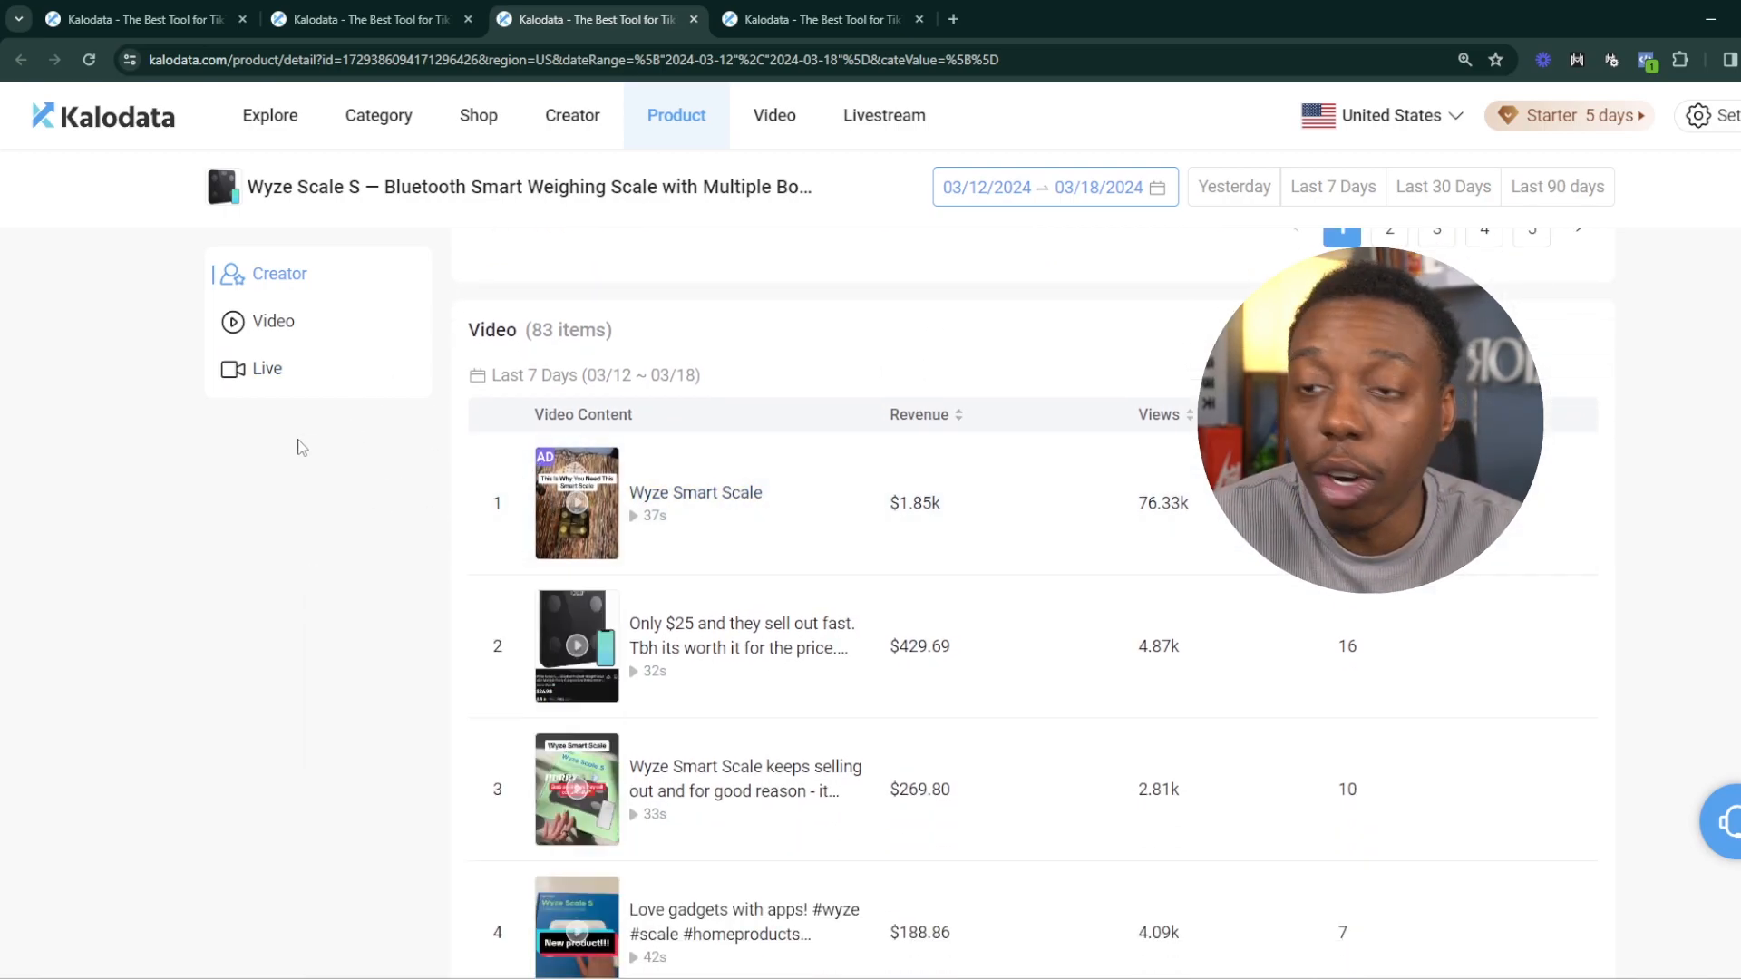
left_click(577, 646)
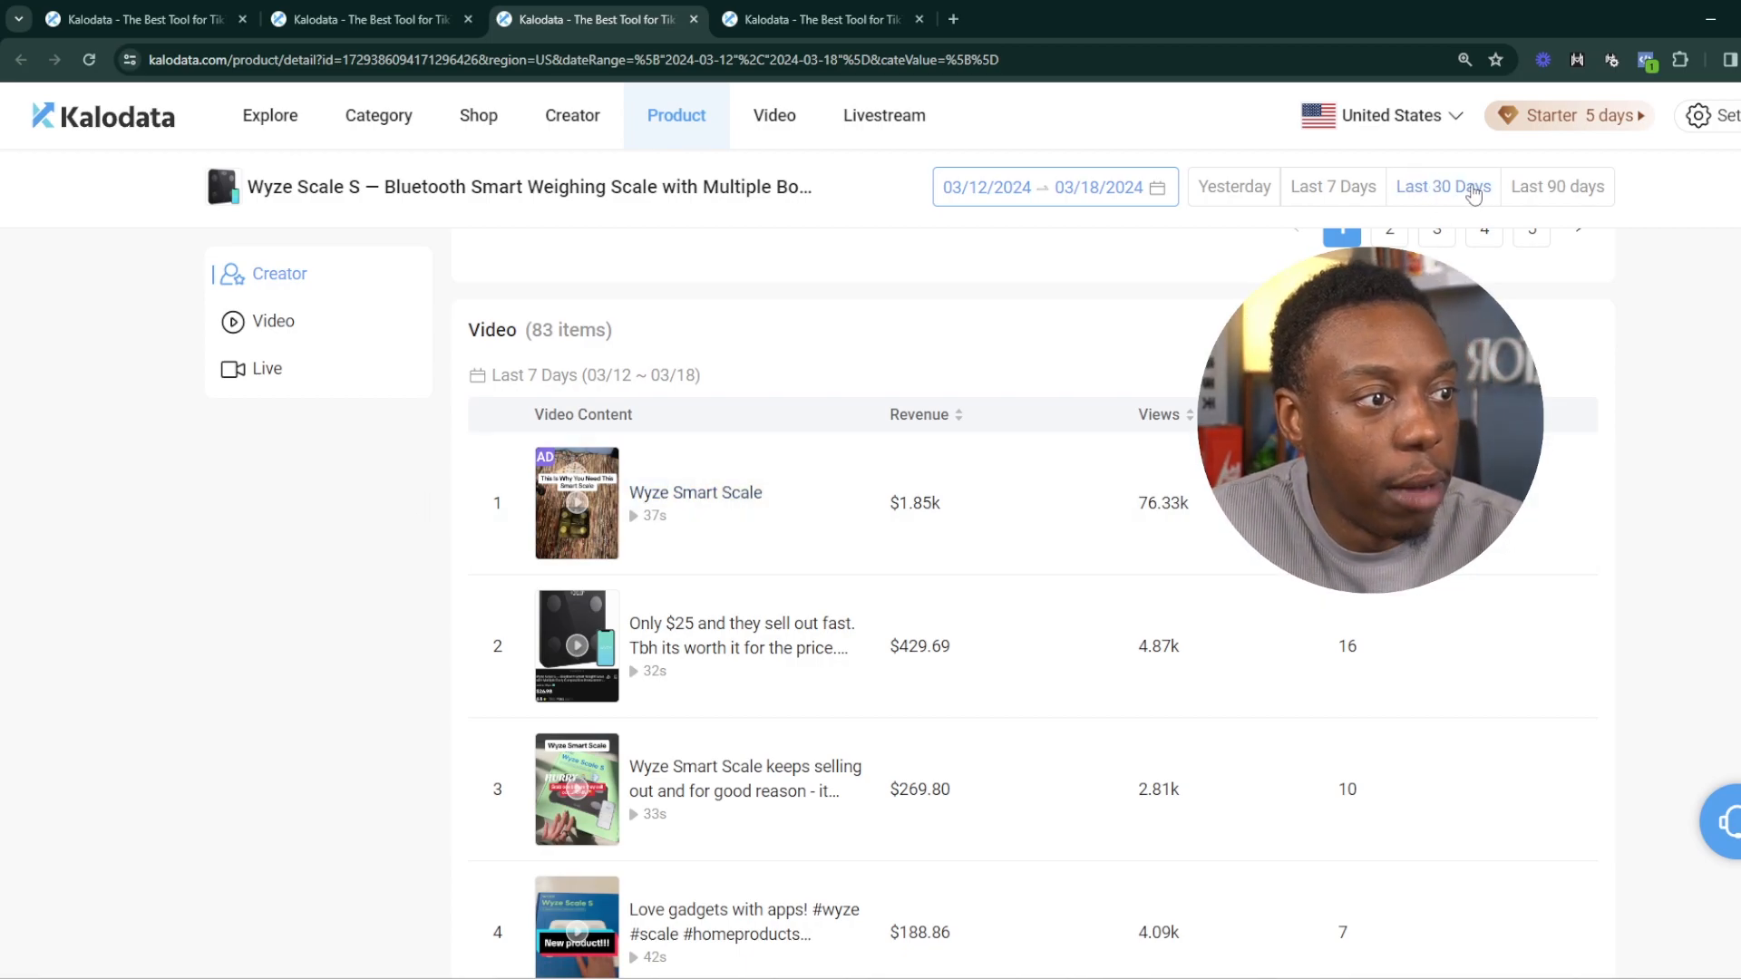
Widen the Wyze Scale data period to the last 30 days (02/18–03/18)
left_click(1443, 187)
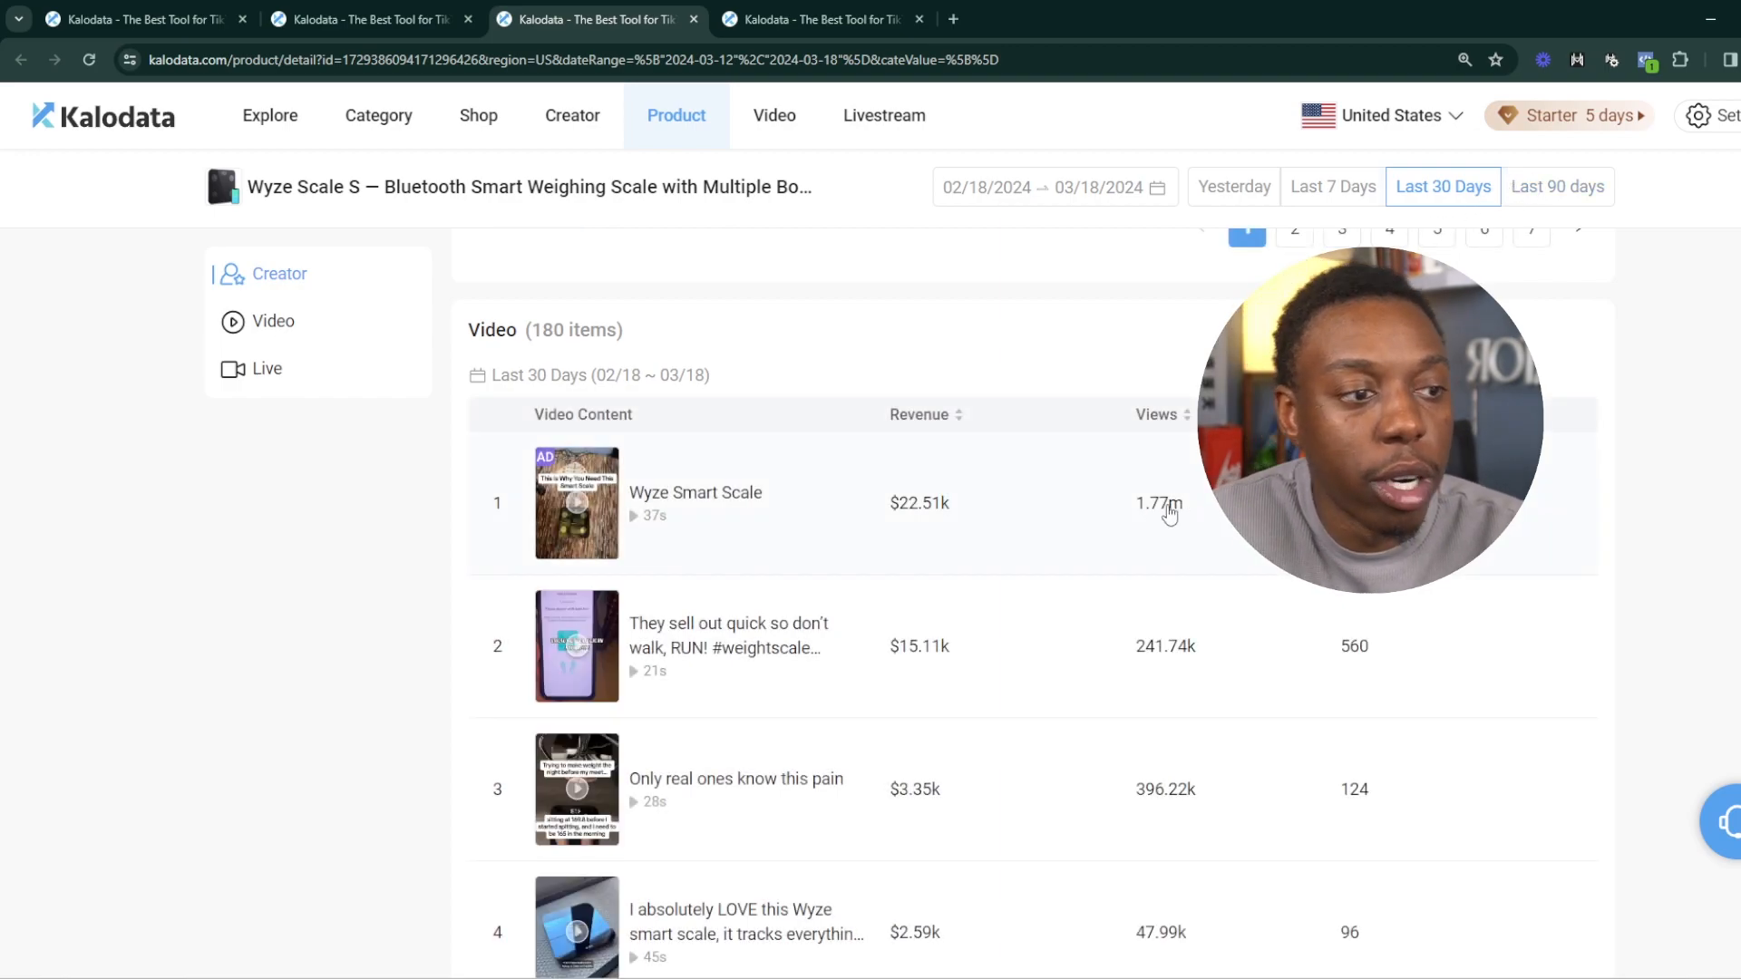
mouse_move(953, 617)
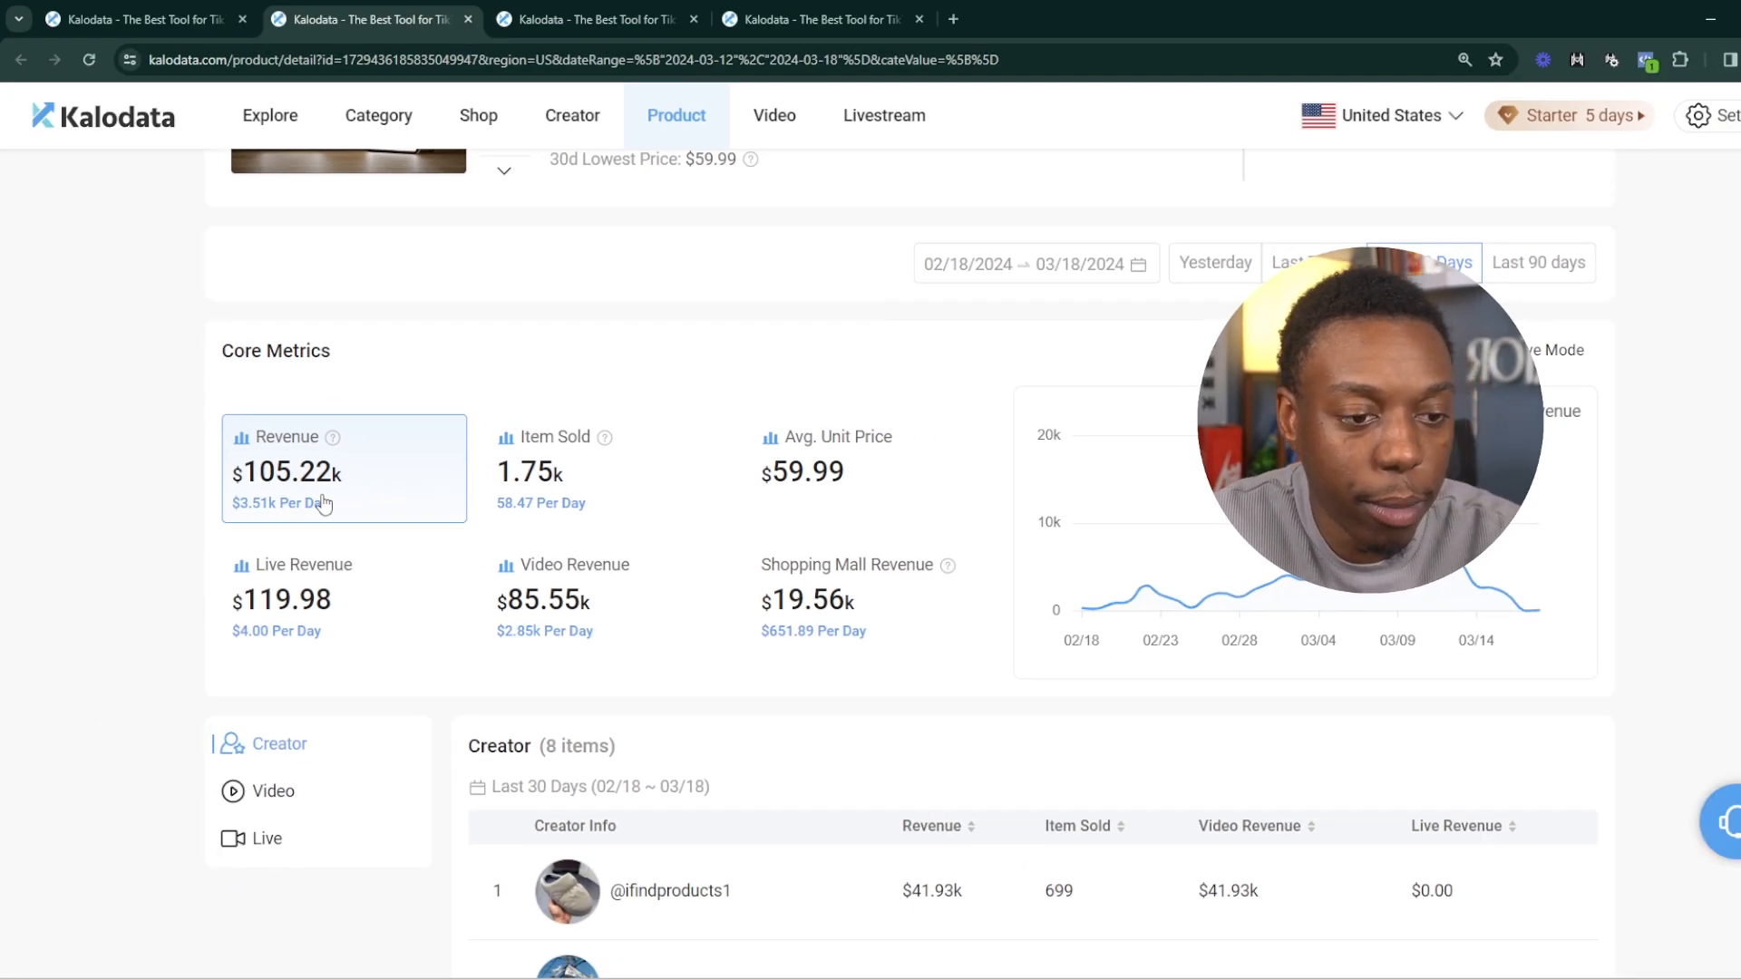
Leave the mirror's creator list and go to the Kalodata Explore home page
scroll("down", 3)
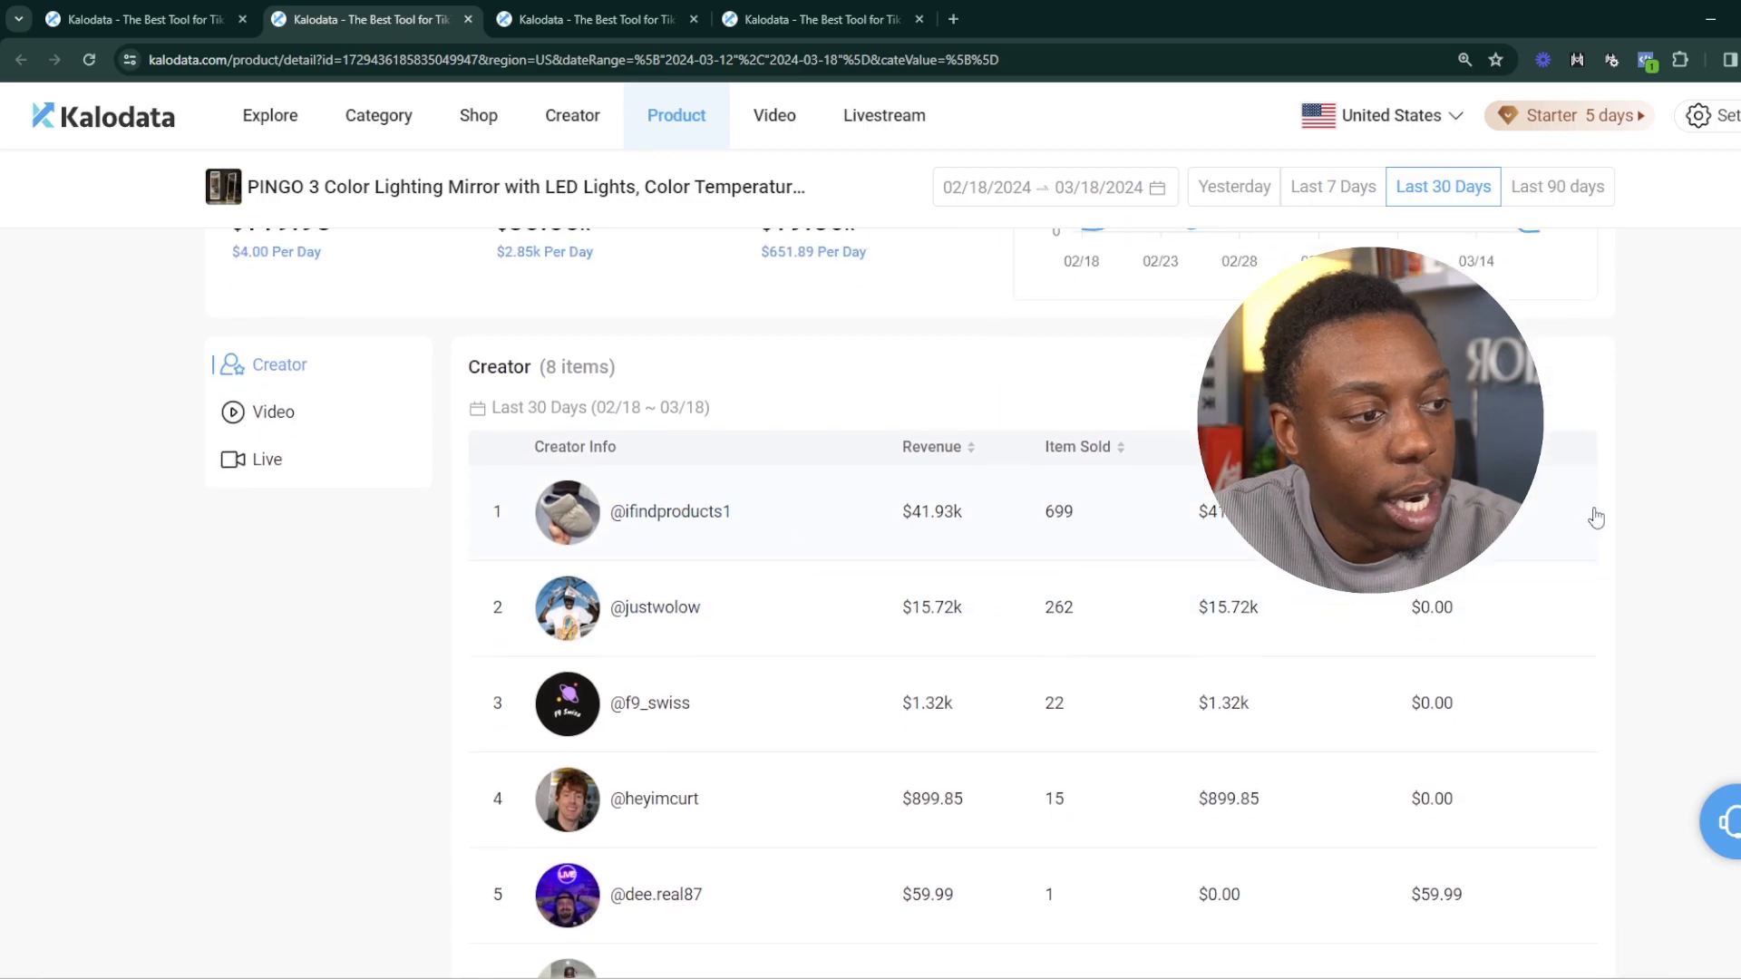
mouse_move(452, 485)
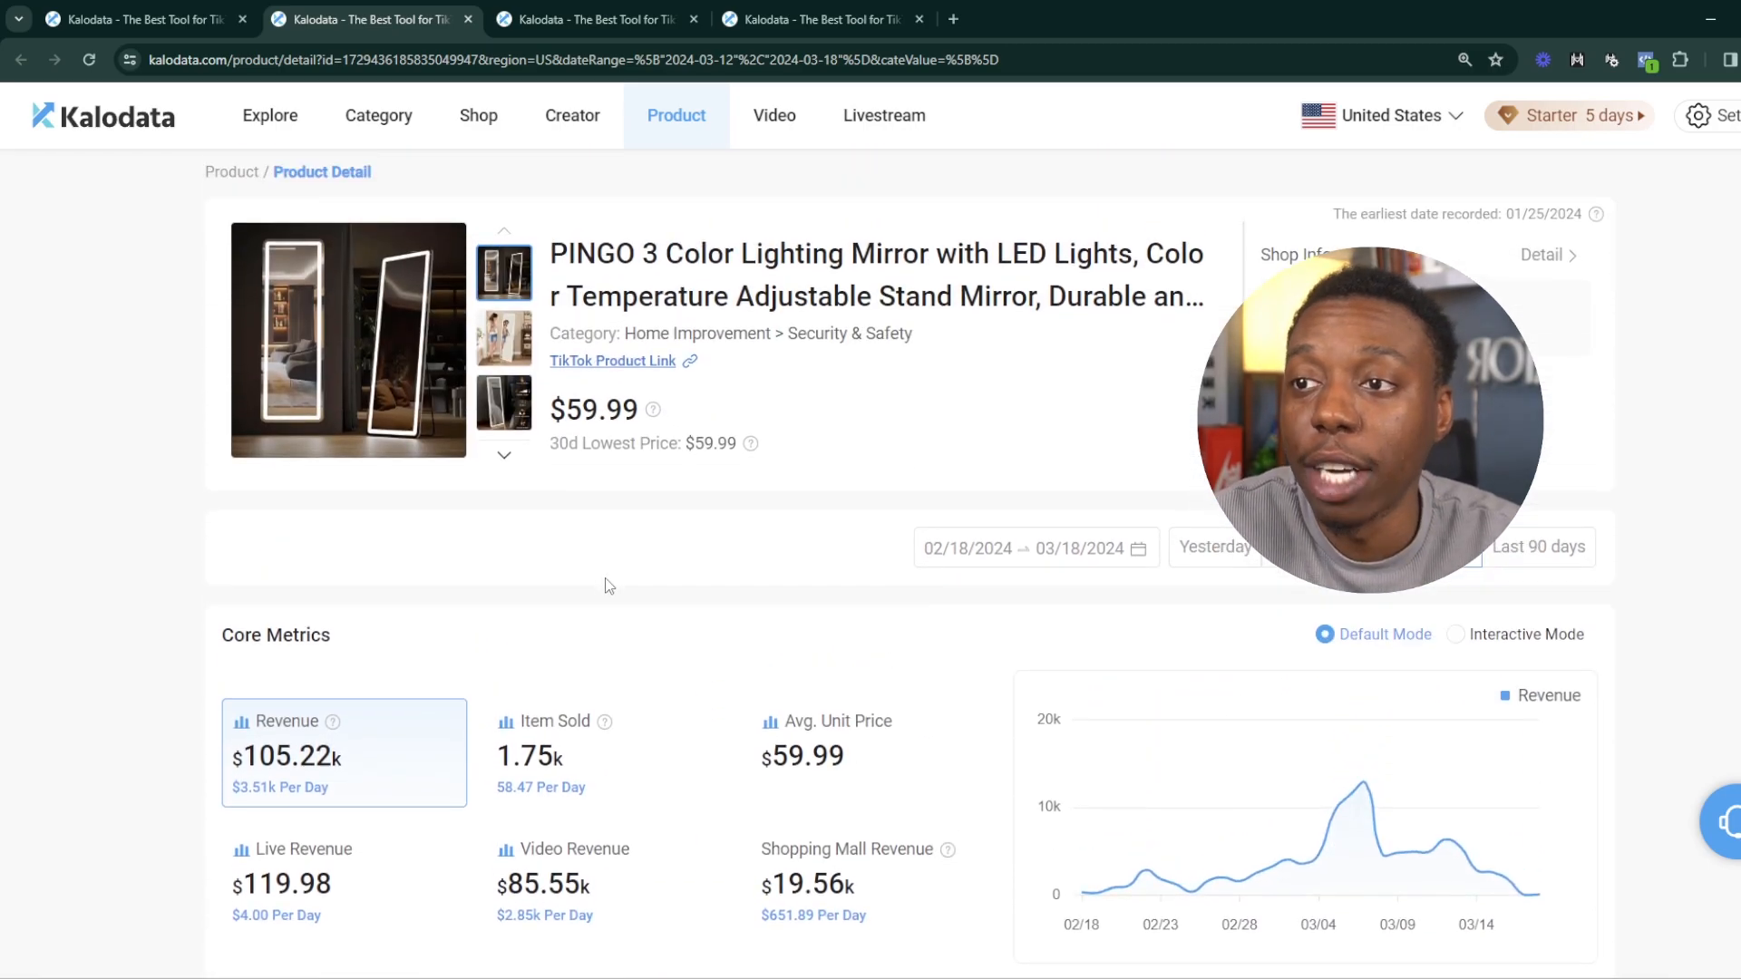
left_click(270, 115)
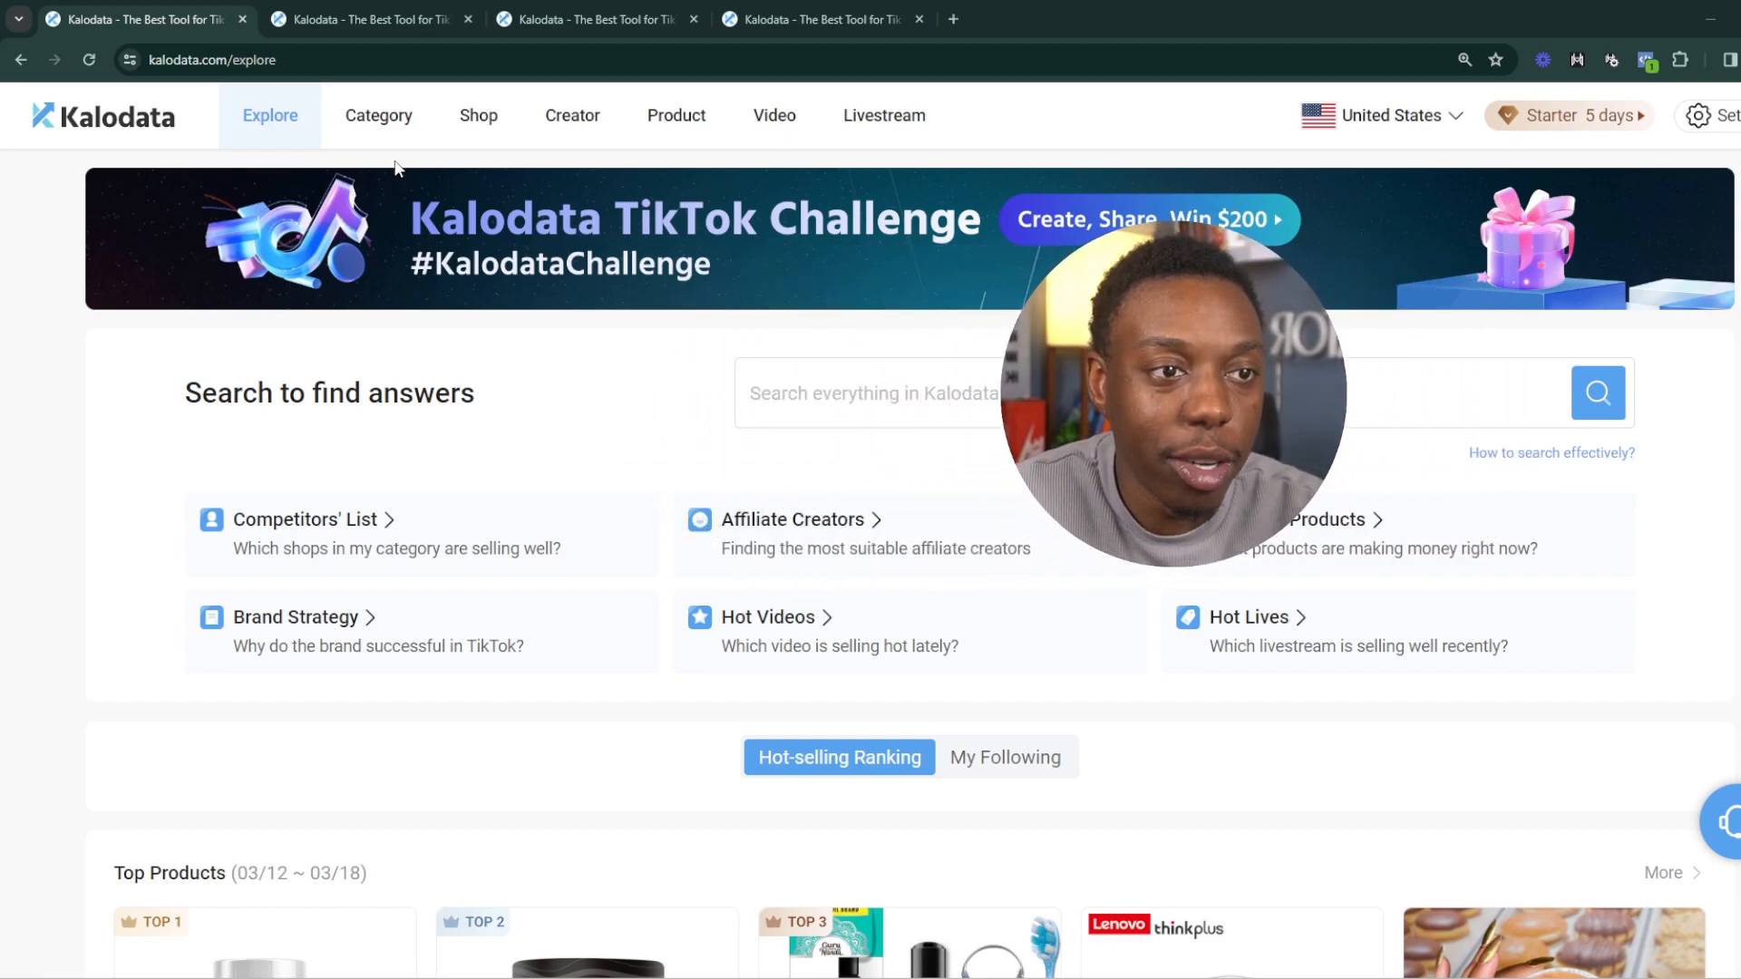
mouse_move(286, 145)
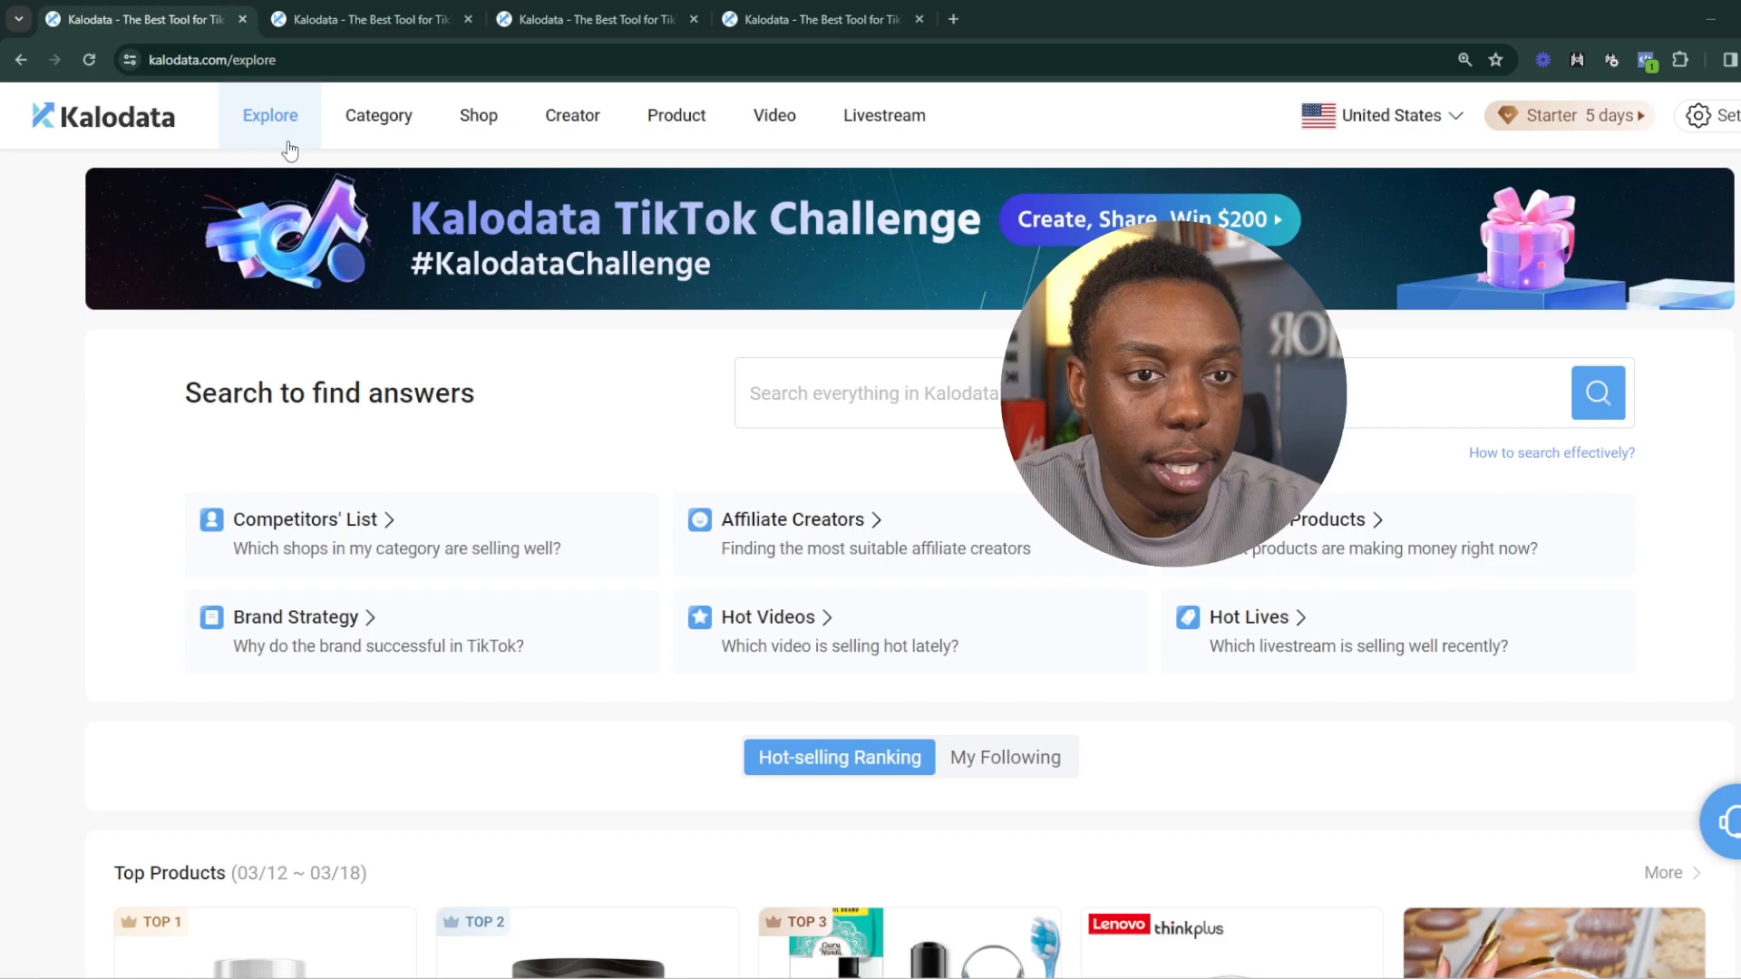
View the category revenue rankings, then the shop rankings led by Clean Nutra
scroll("down", 3)
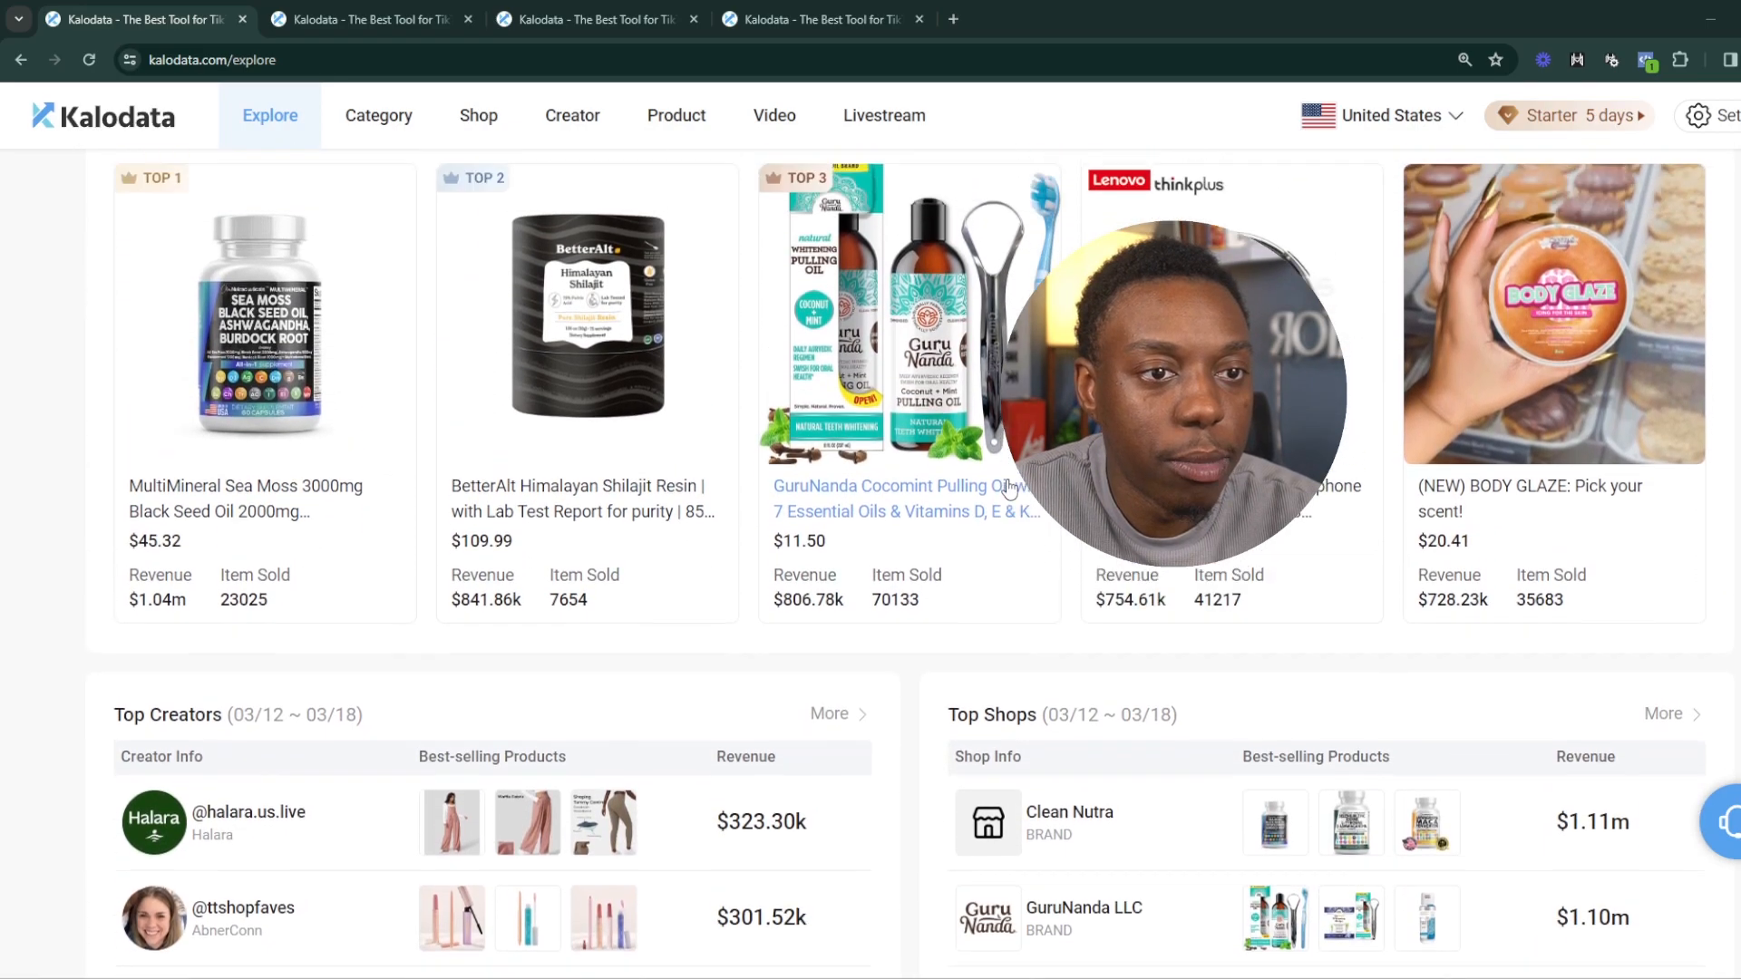
left_click(378, 116)
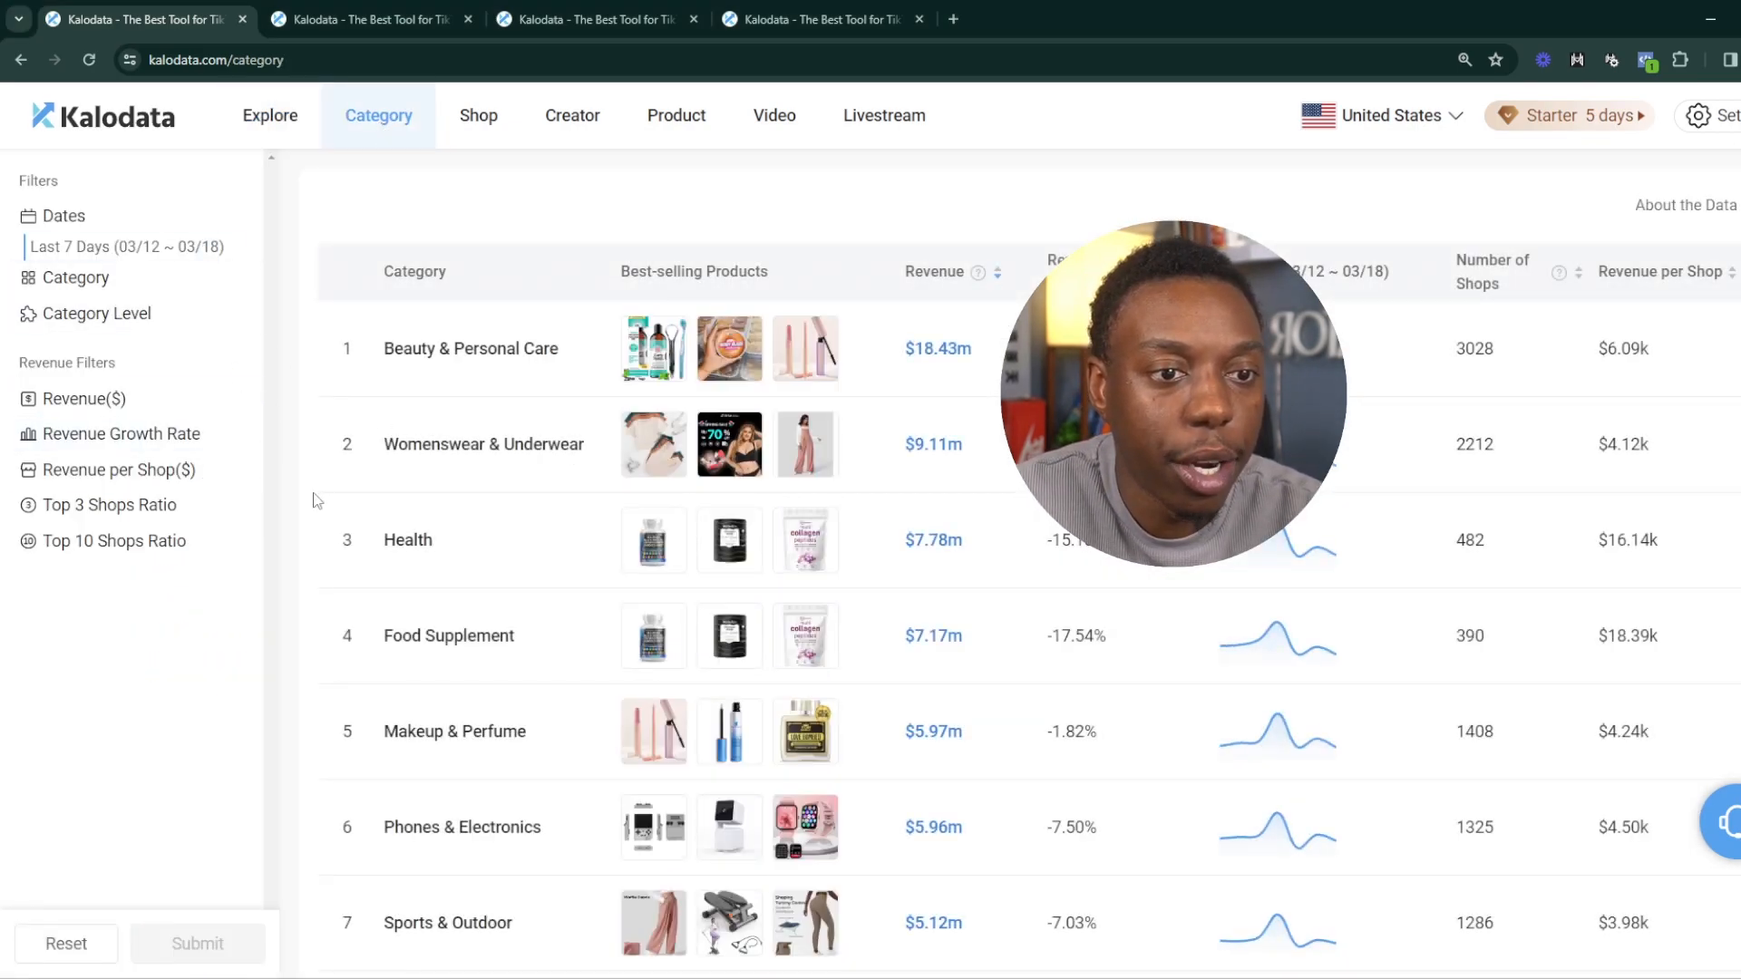
left_click(478, 115)
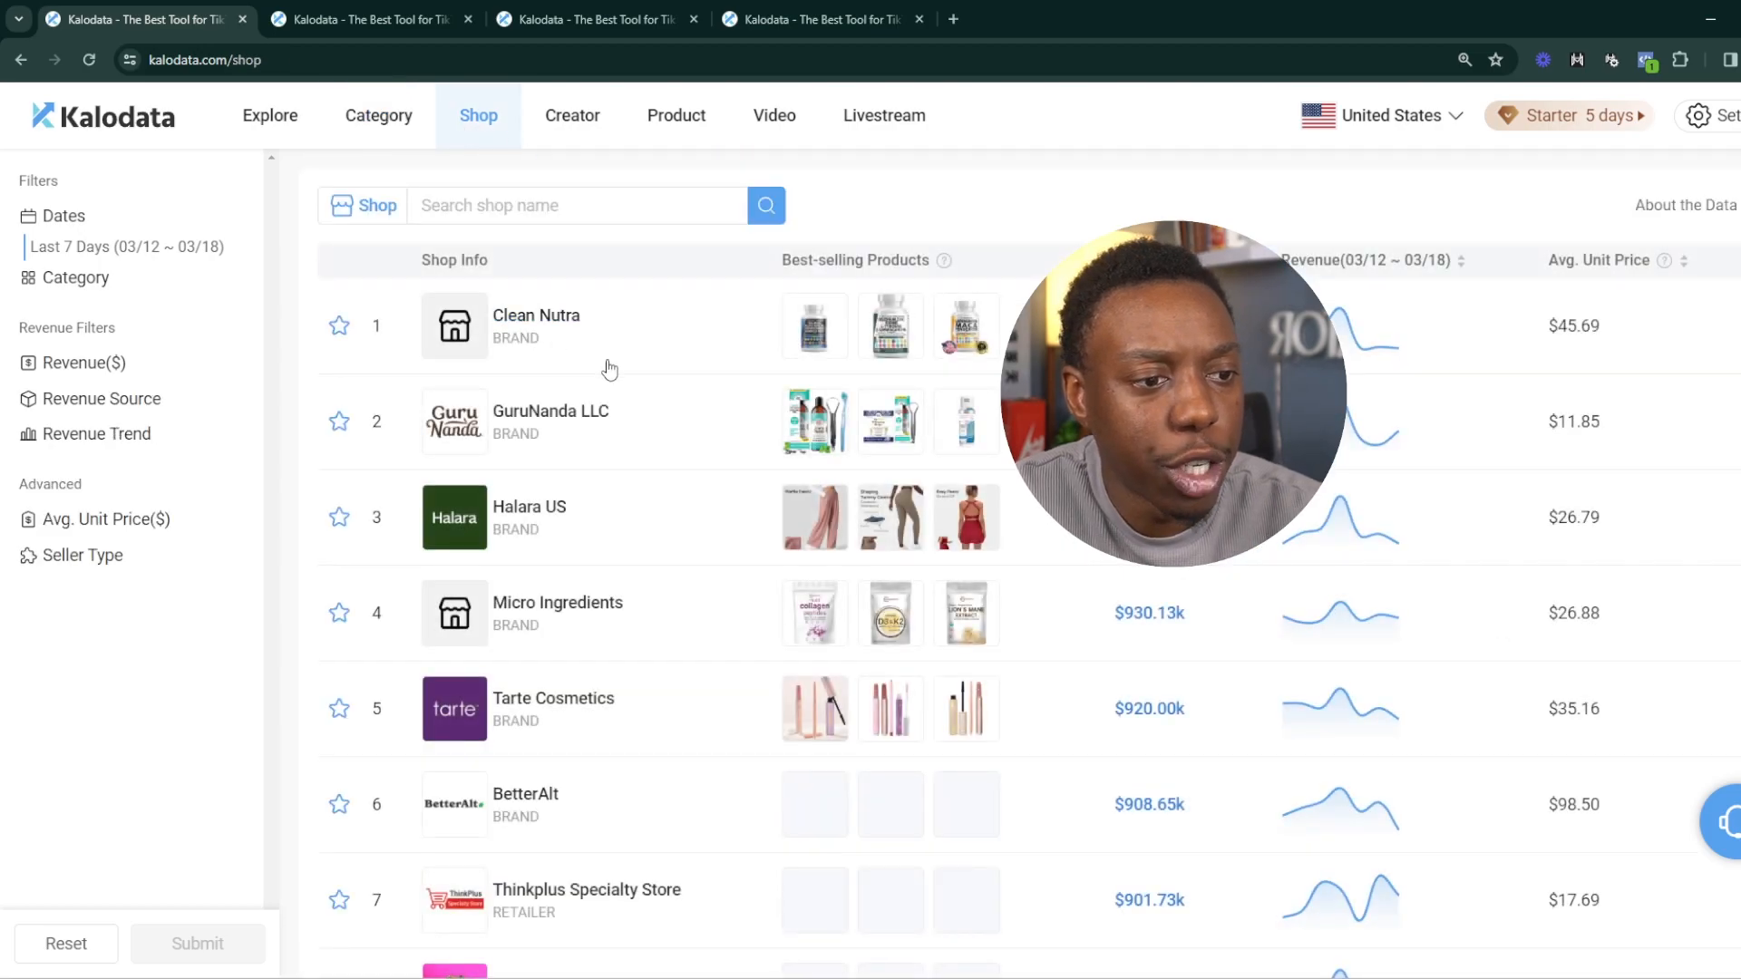
mouse_move(583, 429)
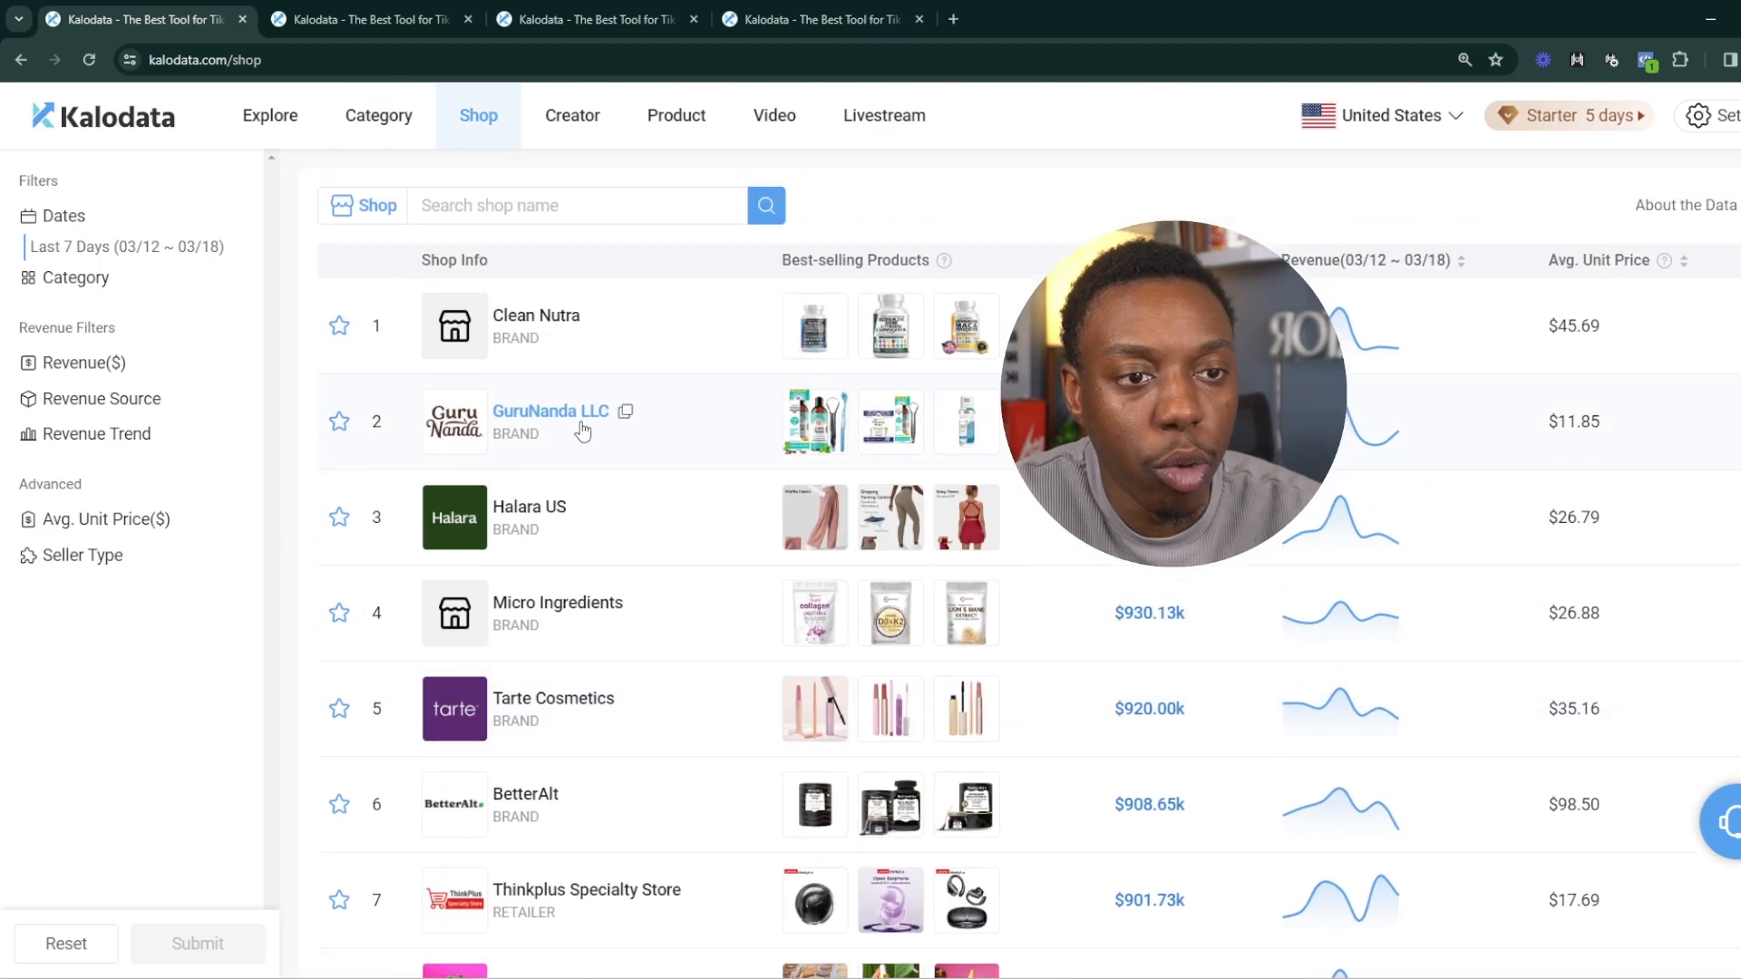
mouse_move(580, 422)
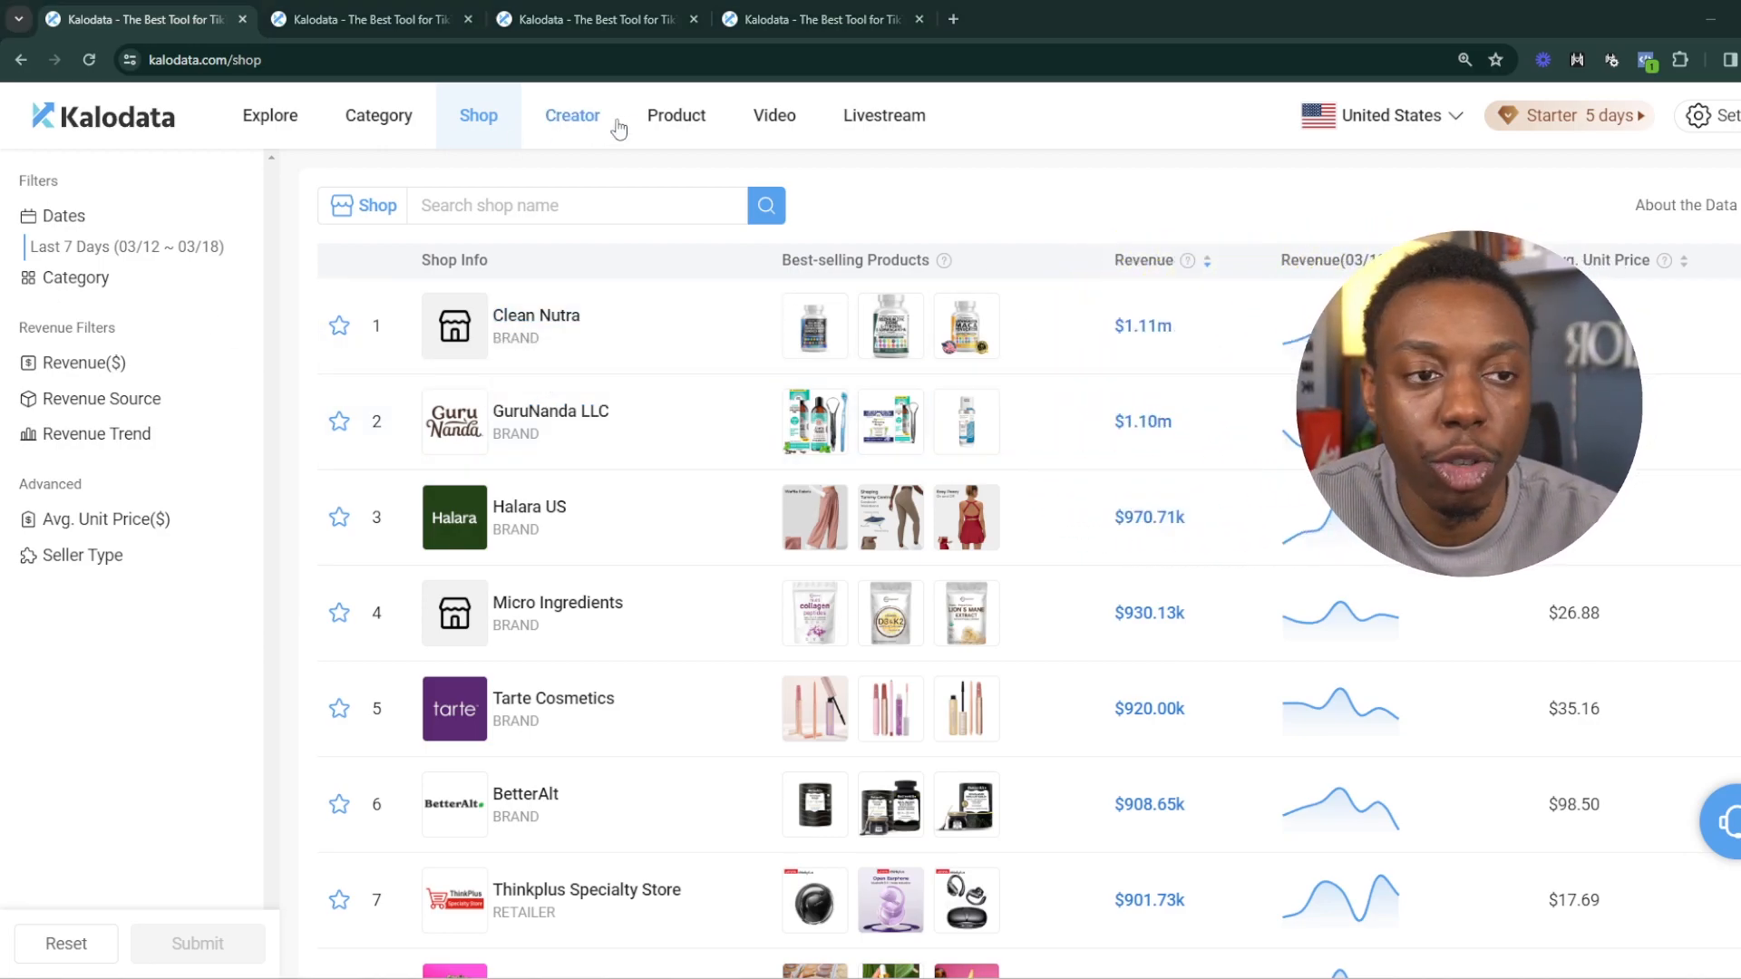
View the creator and product rankings, clearing the mirror search, then the video ranking
left_click(572, 115)
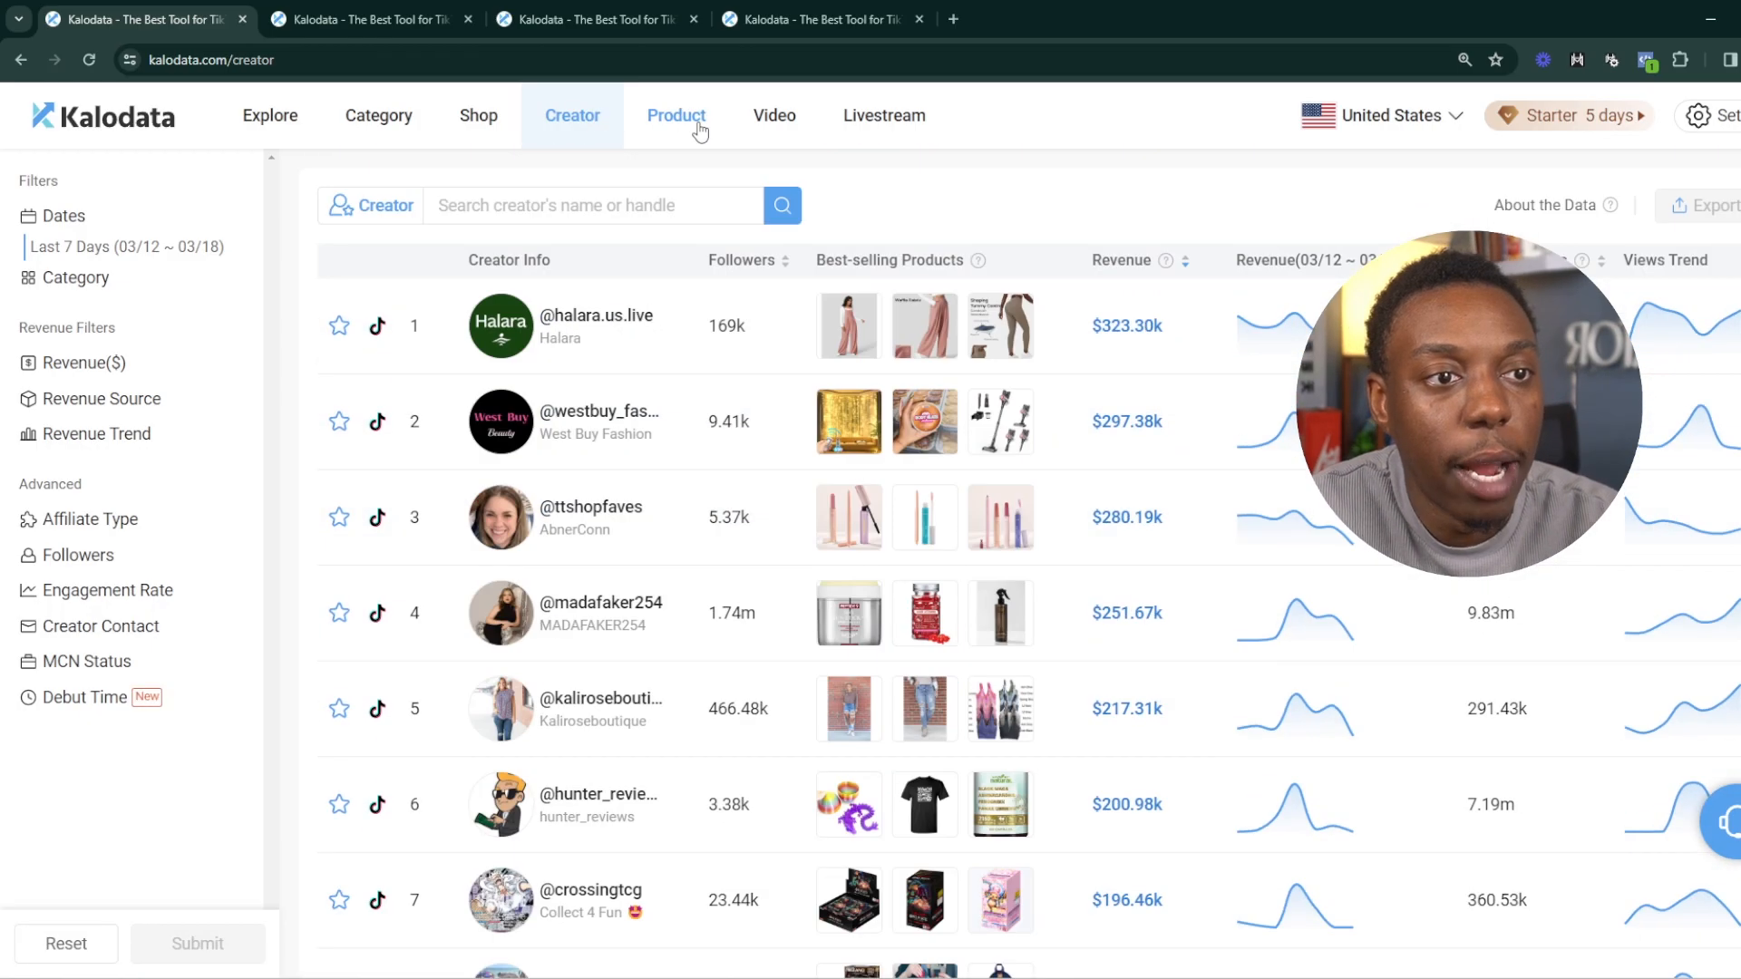
left_click(676, 115)
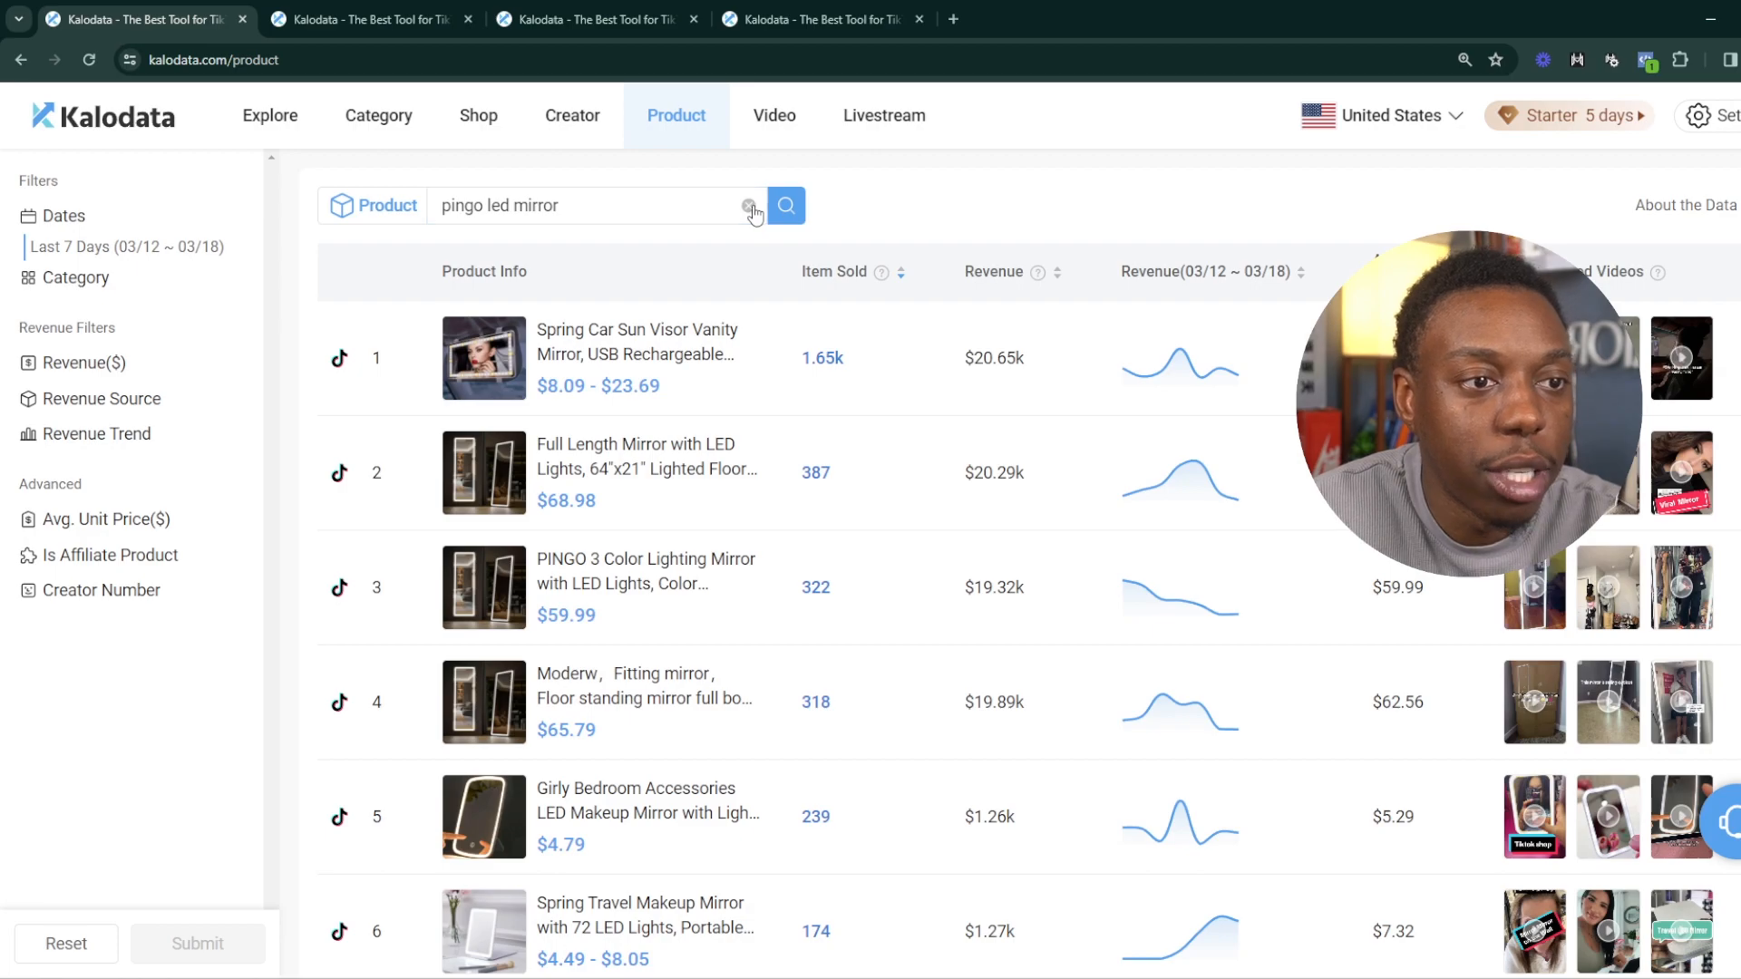
left_click(746, 206)
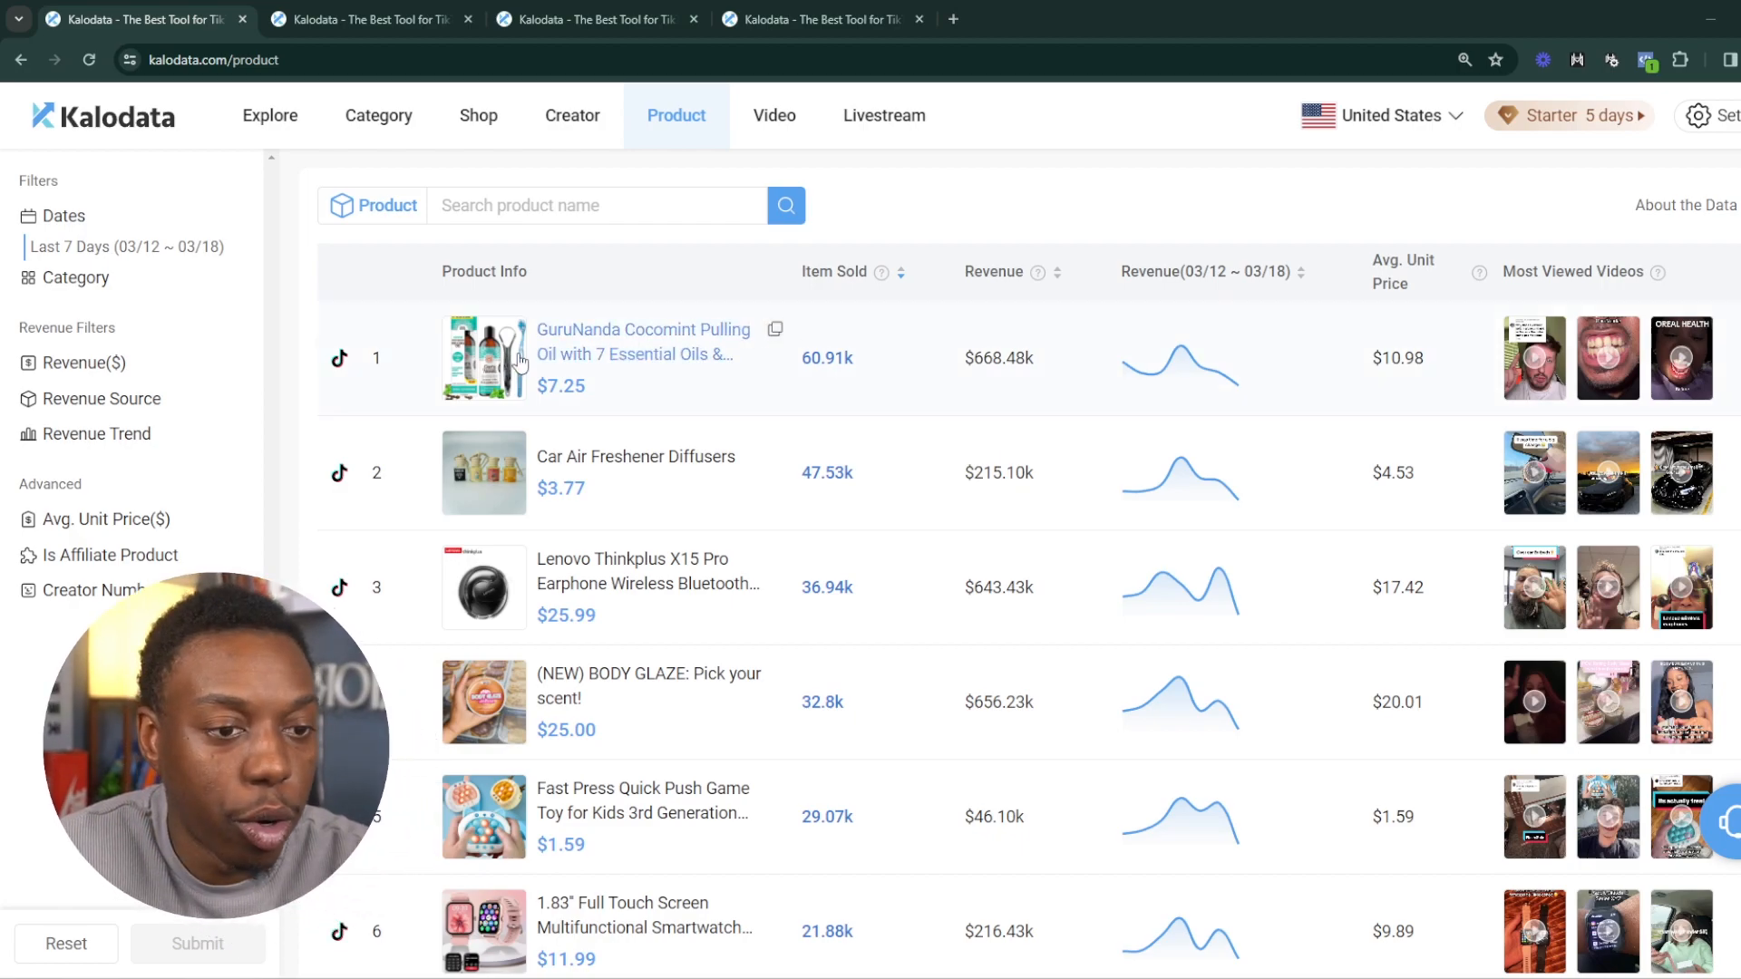
left_click(774, 115)
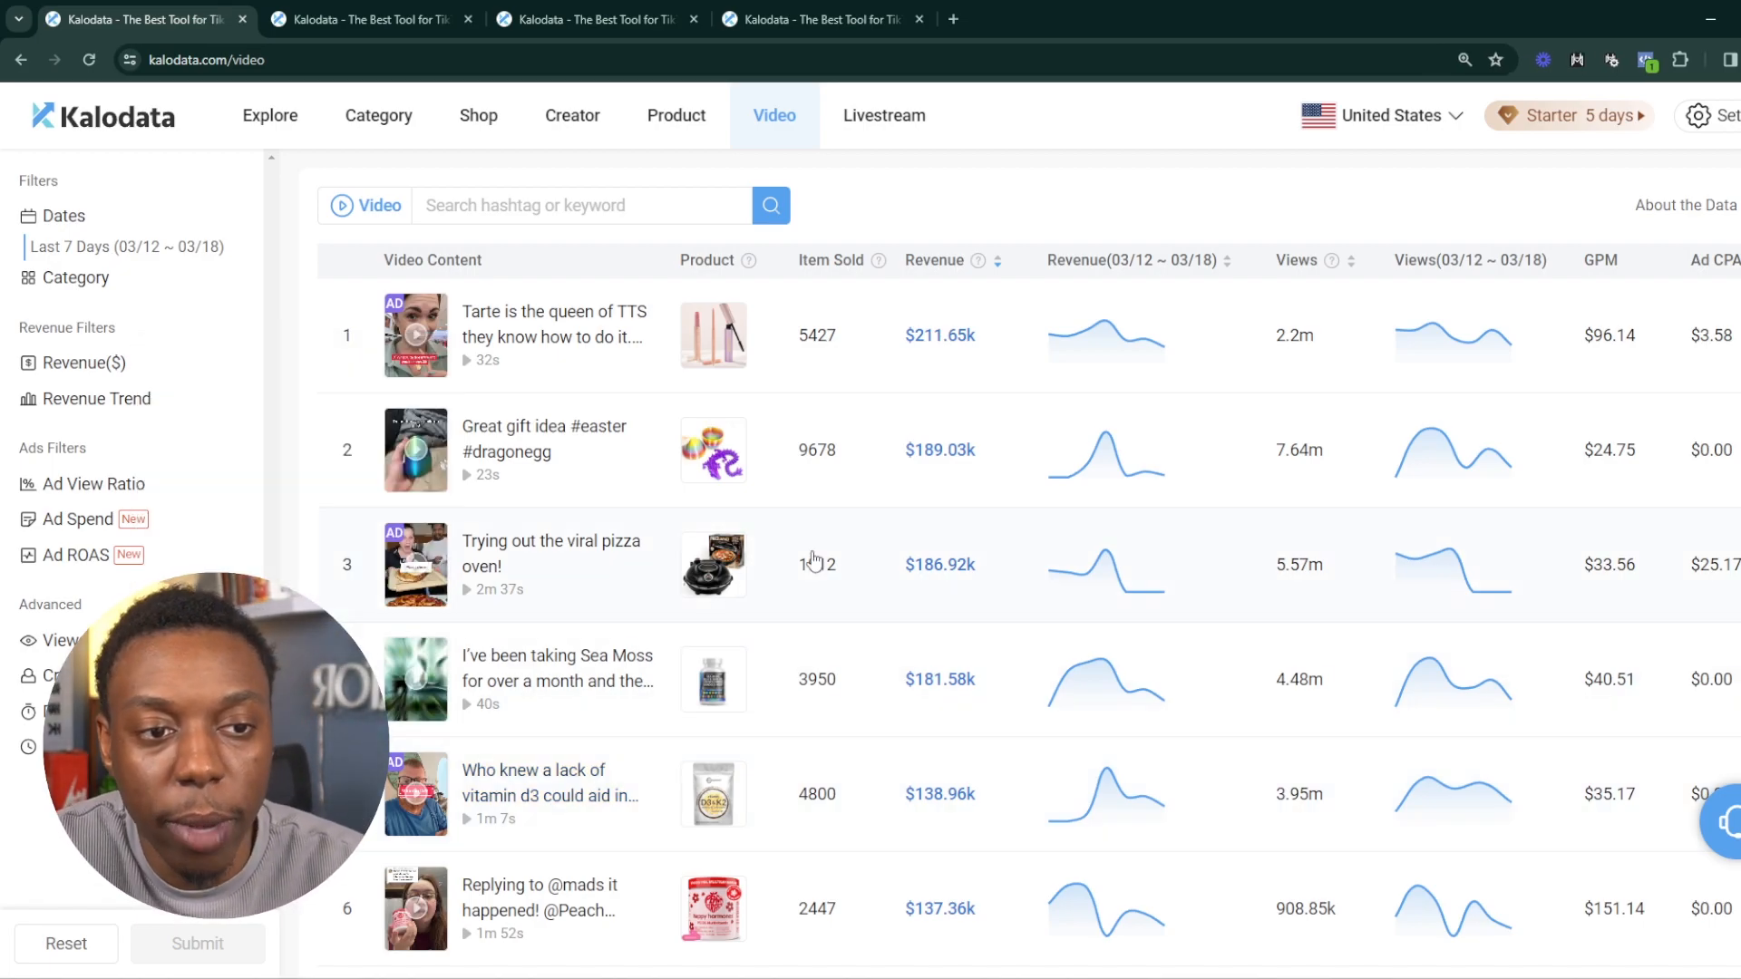
View the livestream rankings, then return to the product rankings
left_click(883, 116)
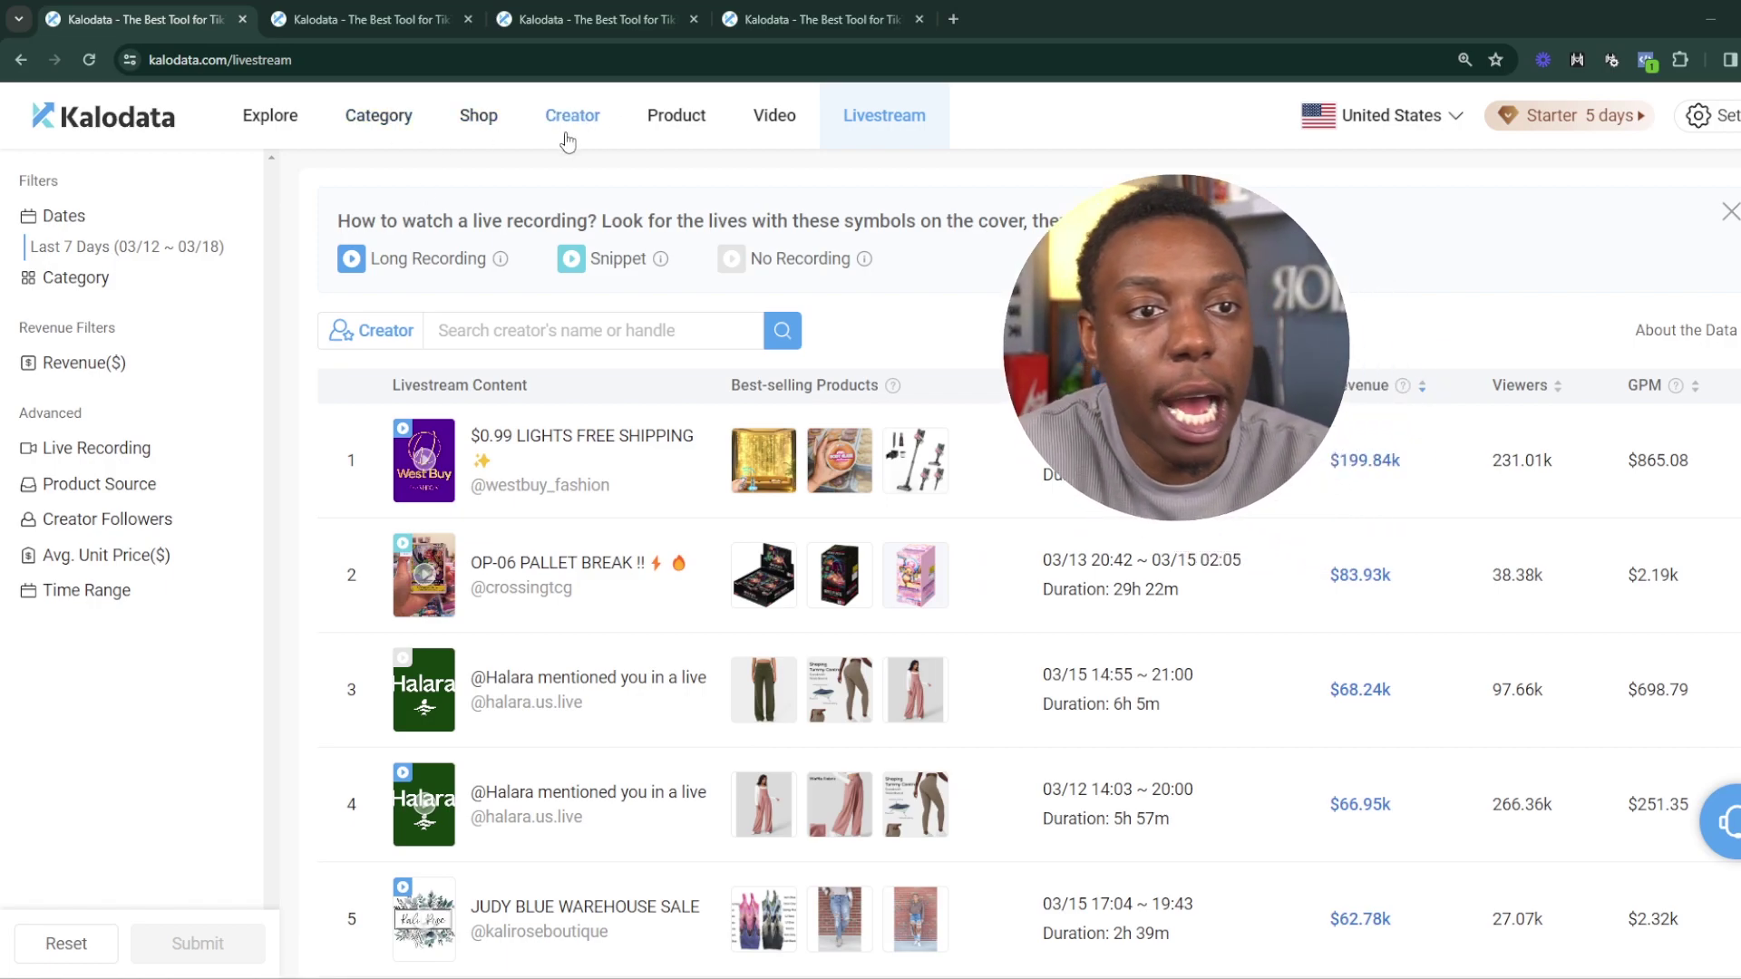
left_click(676, 116)
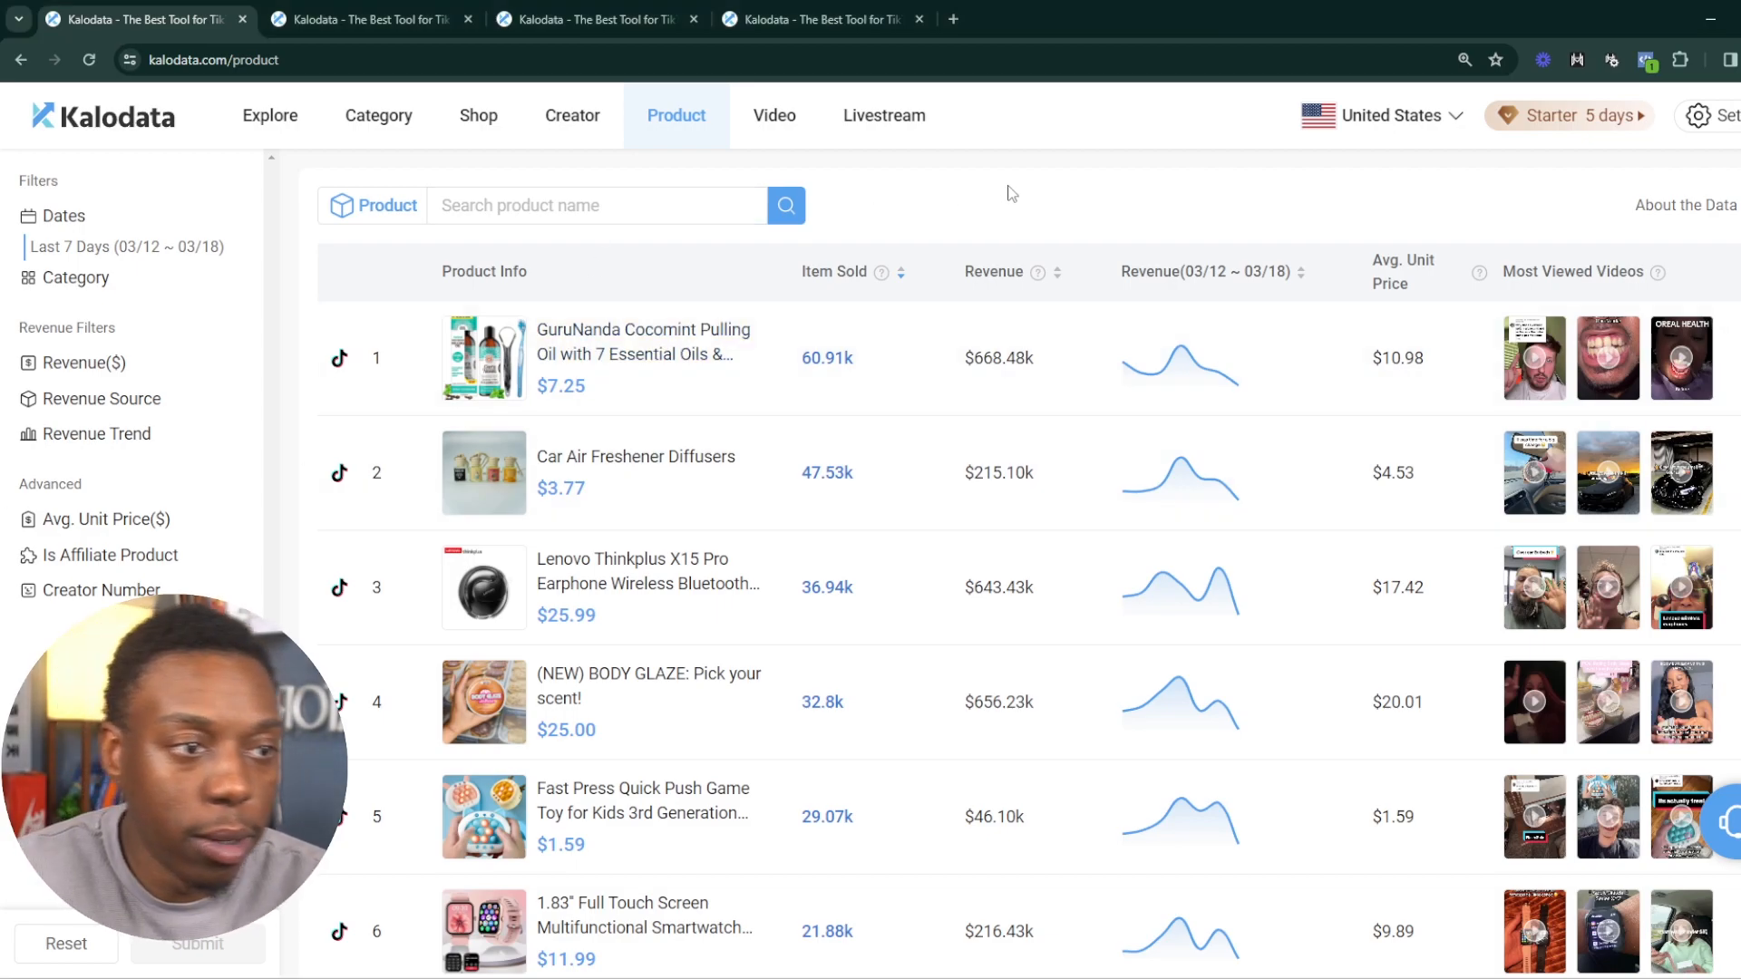
mouse_move(1243, 565)
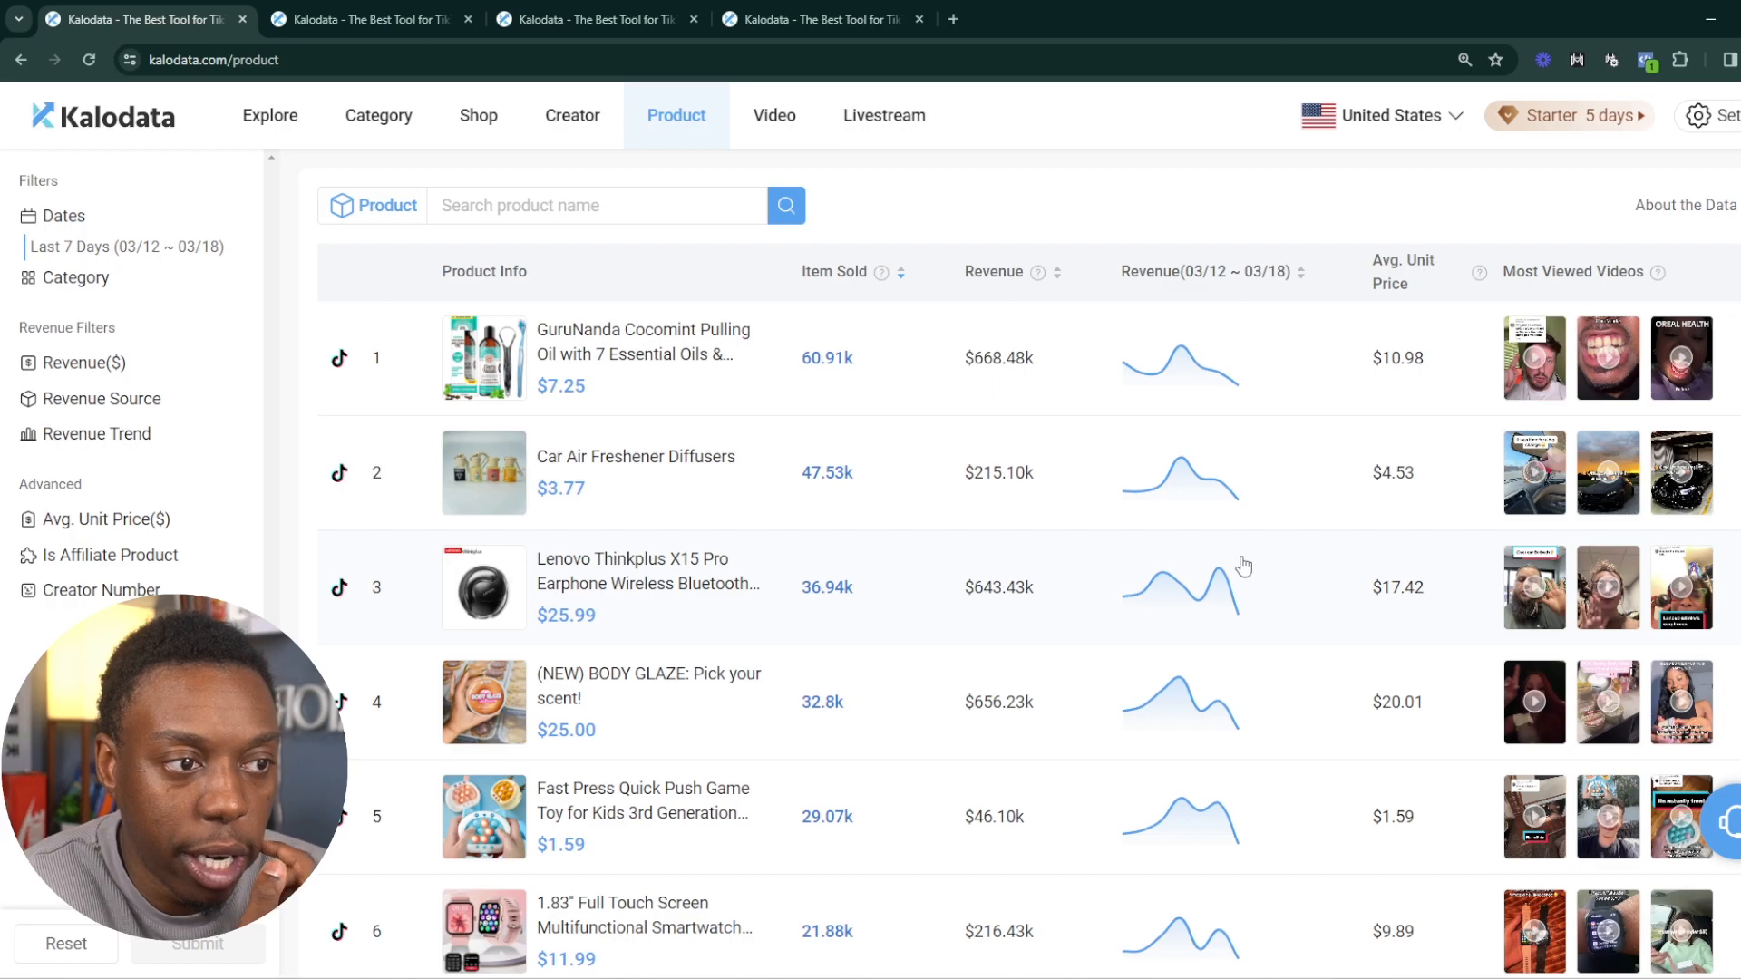
mouse_move(508, 338)
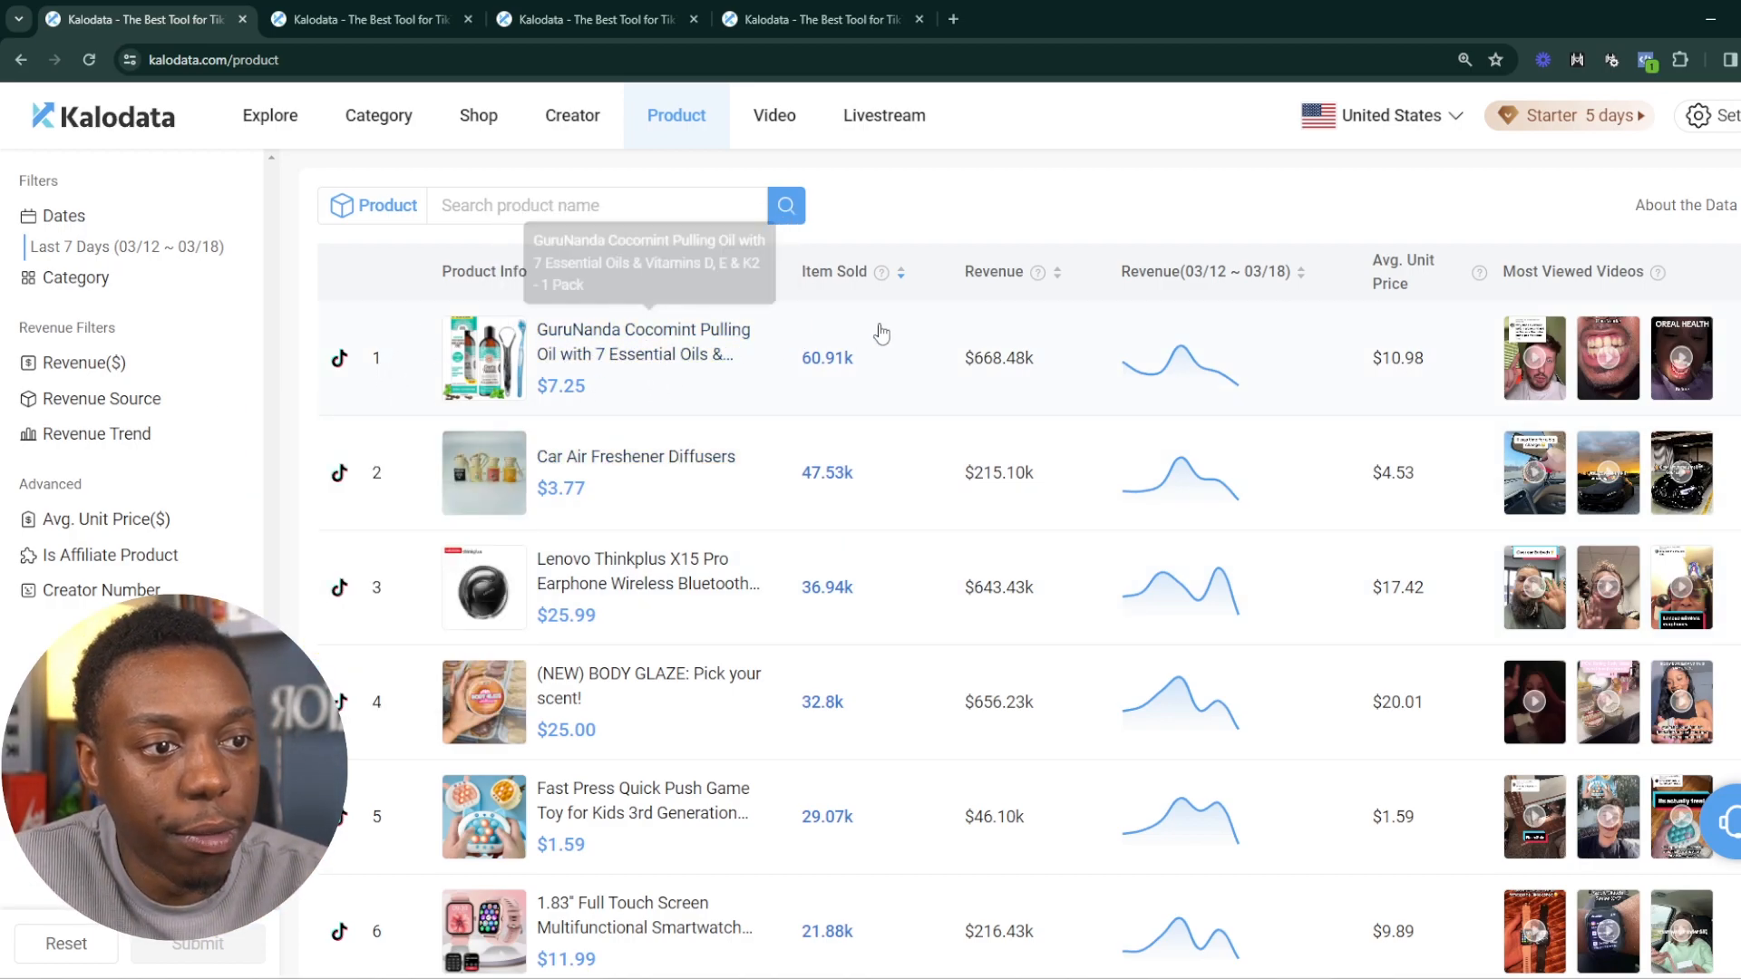
mouse_move(838, 412)
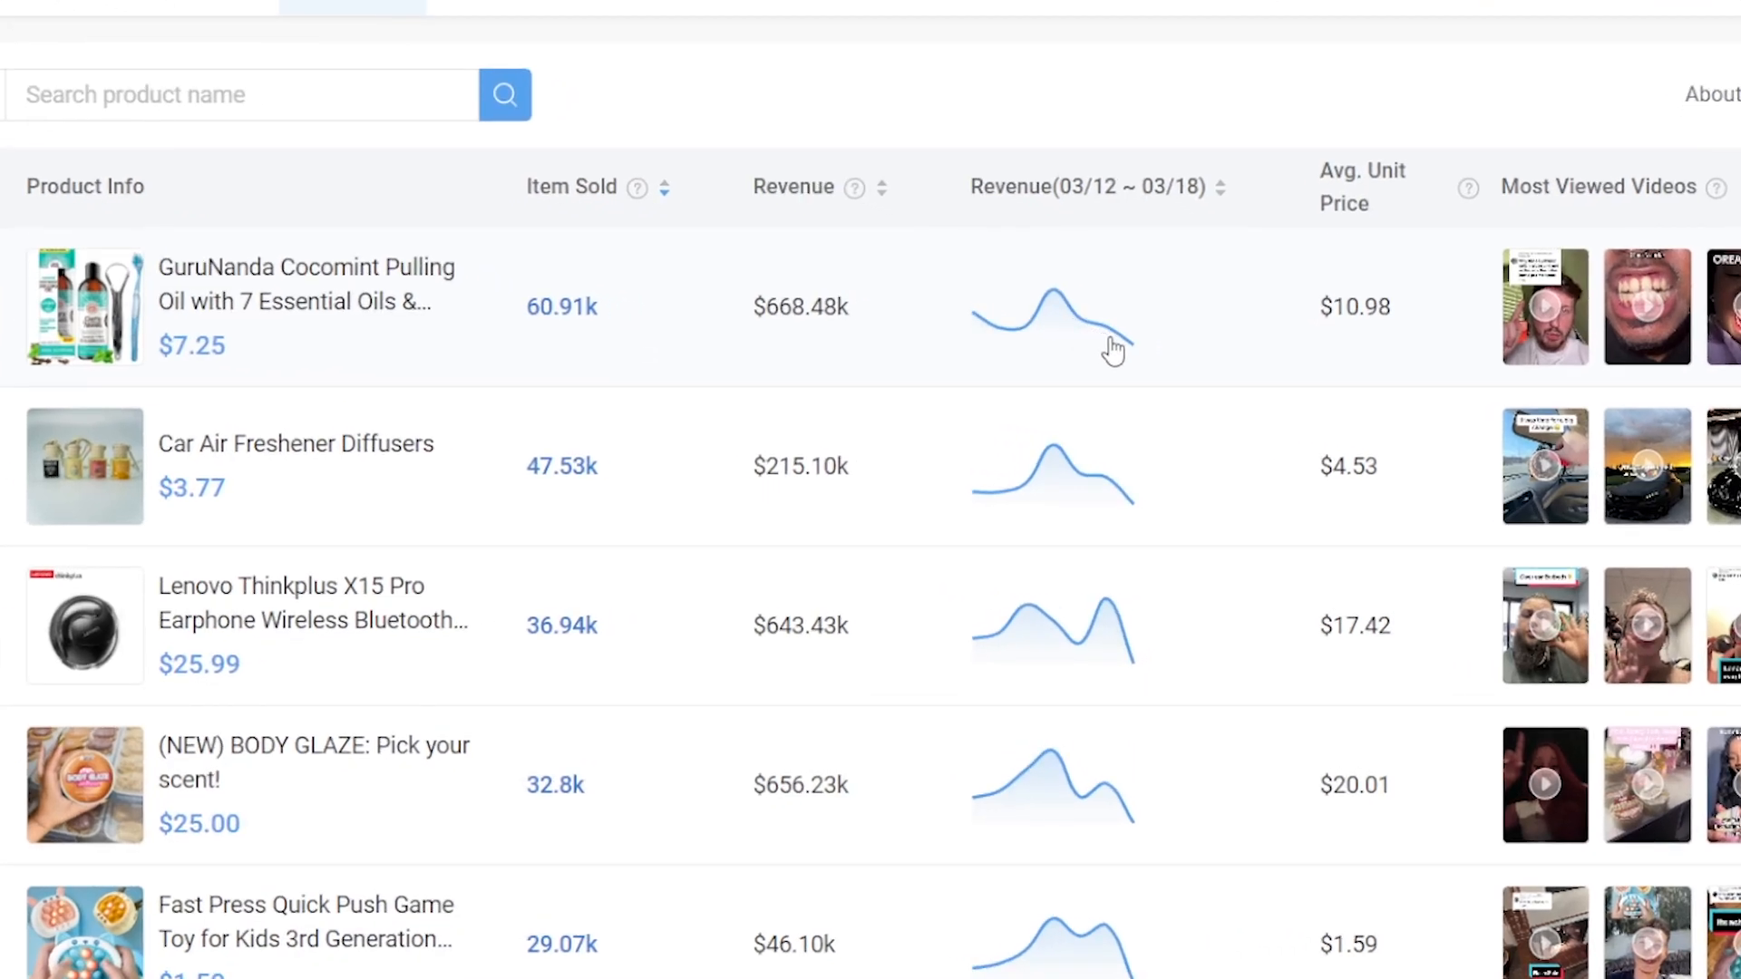
mouse_move(1158, 319)
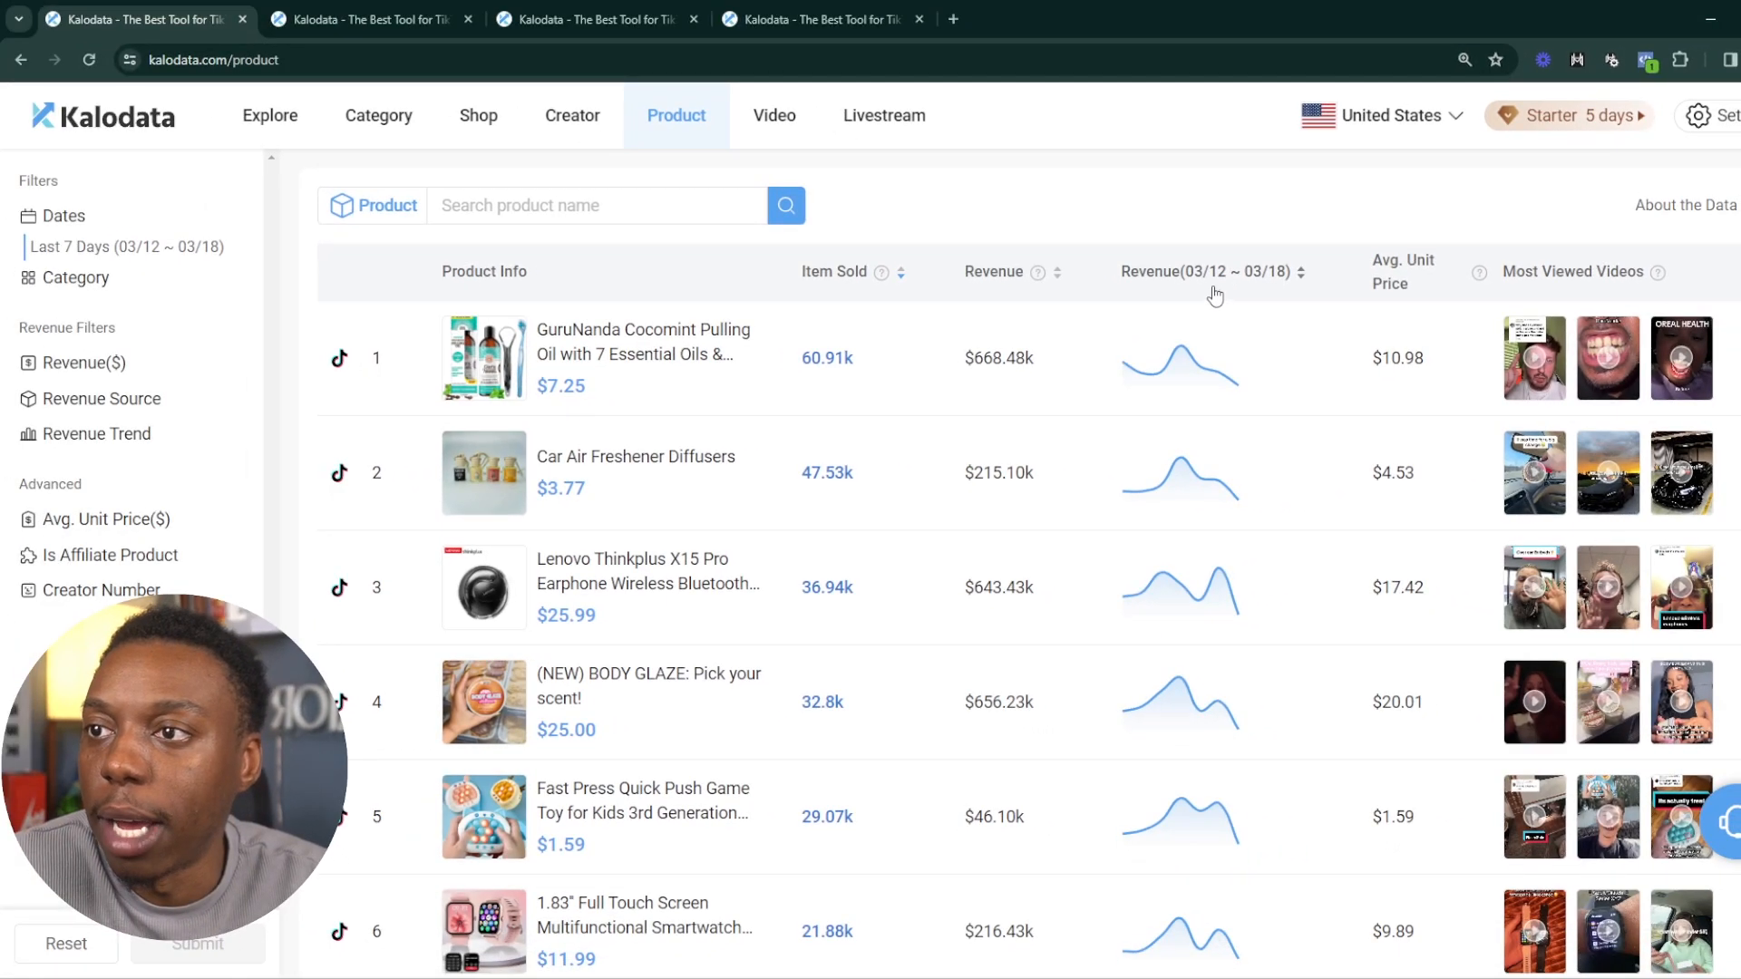
mouse_move(1389, 395)
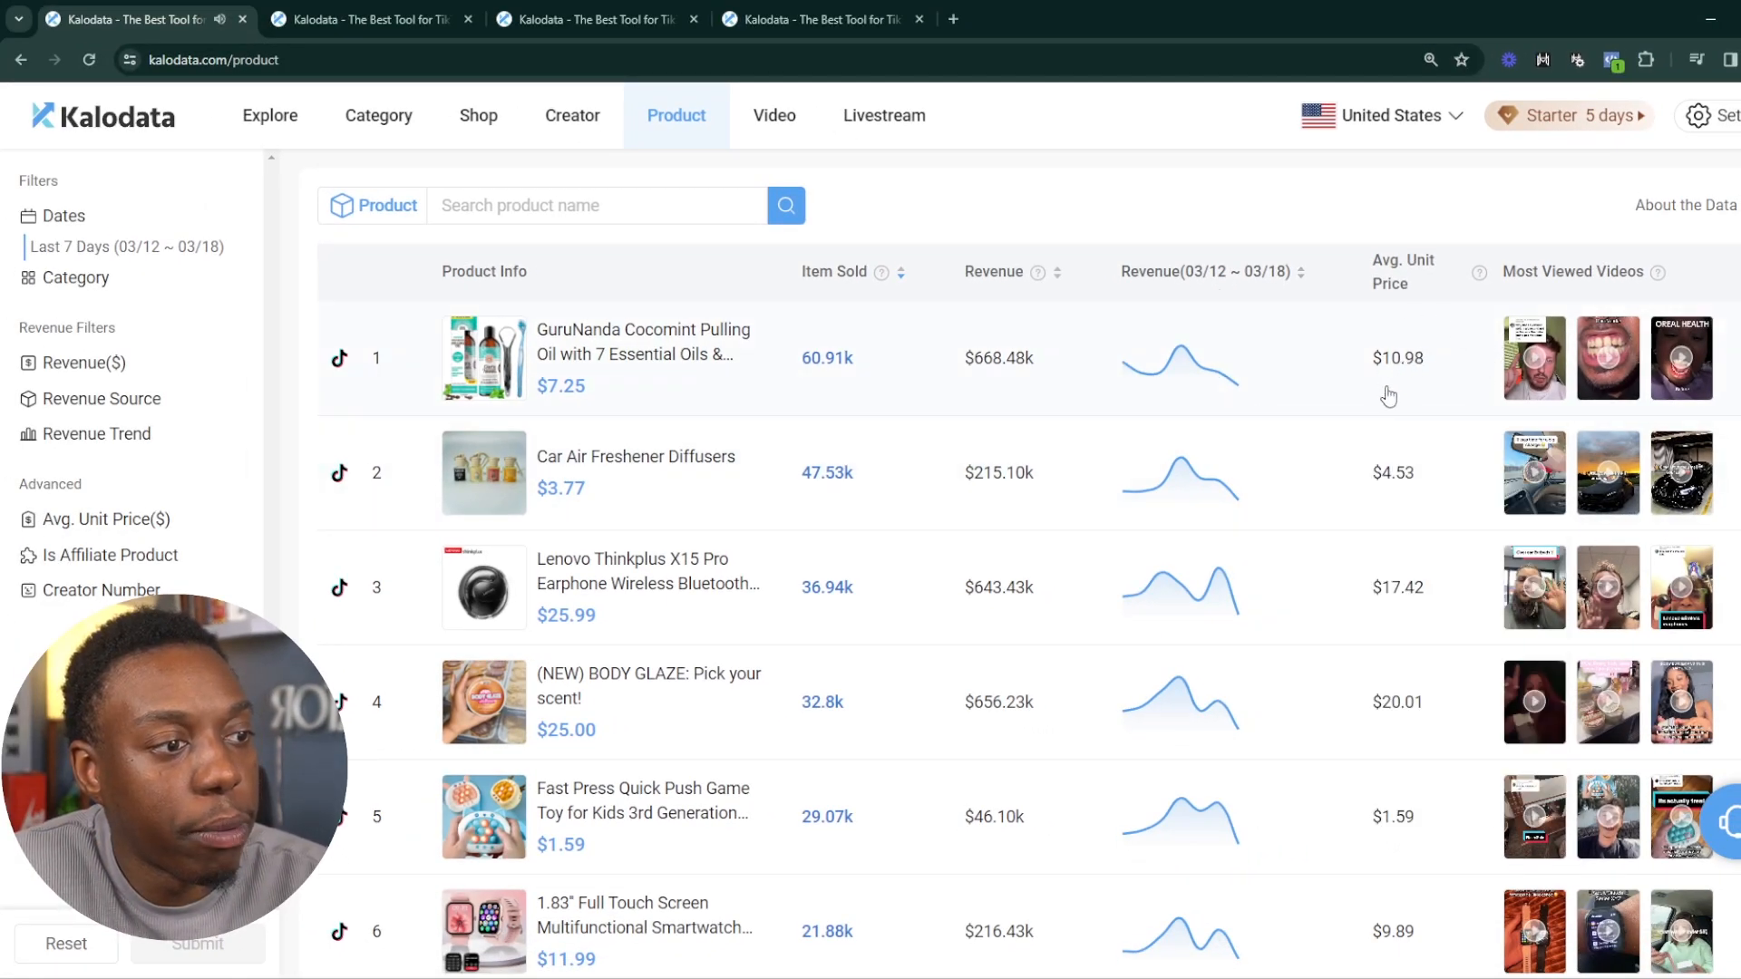
mouse_move(1393, 197)
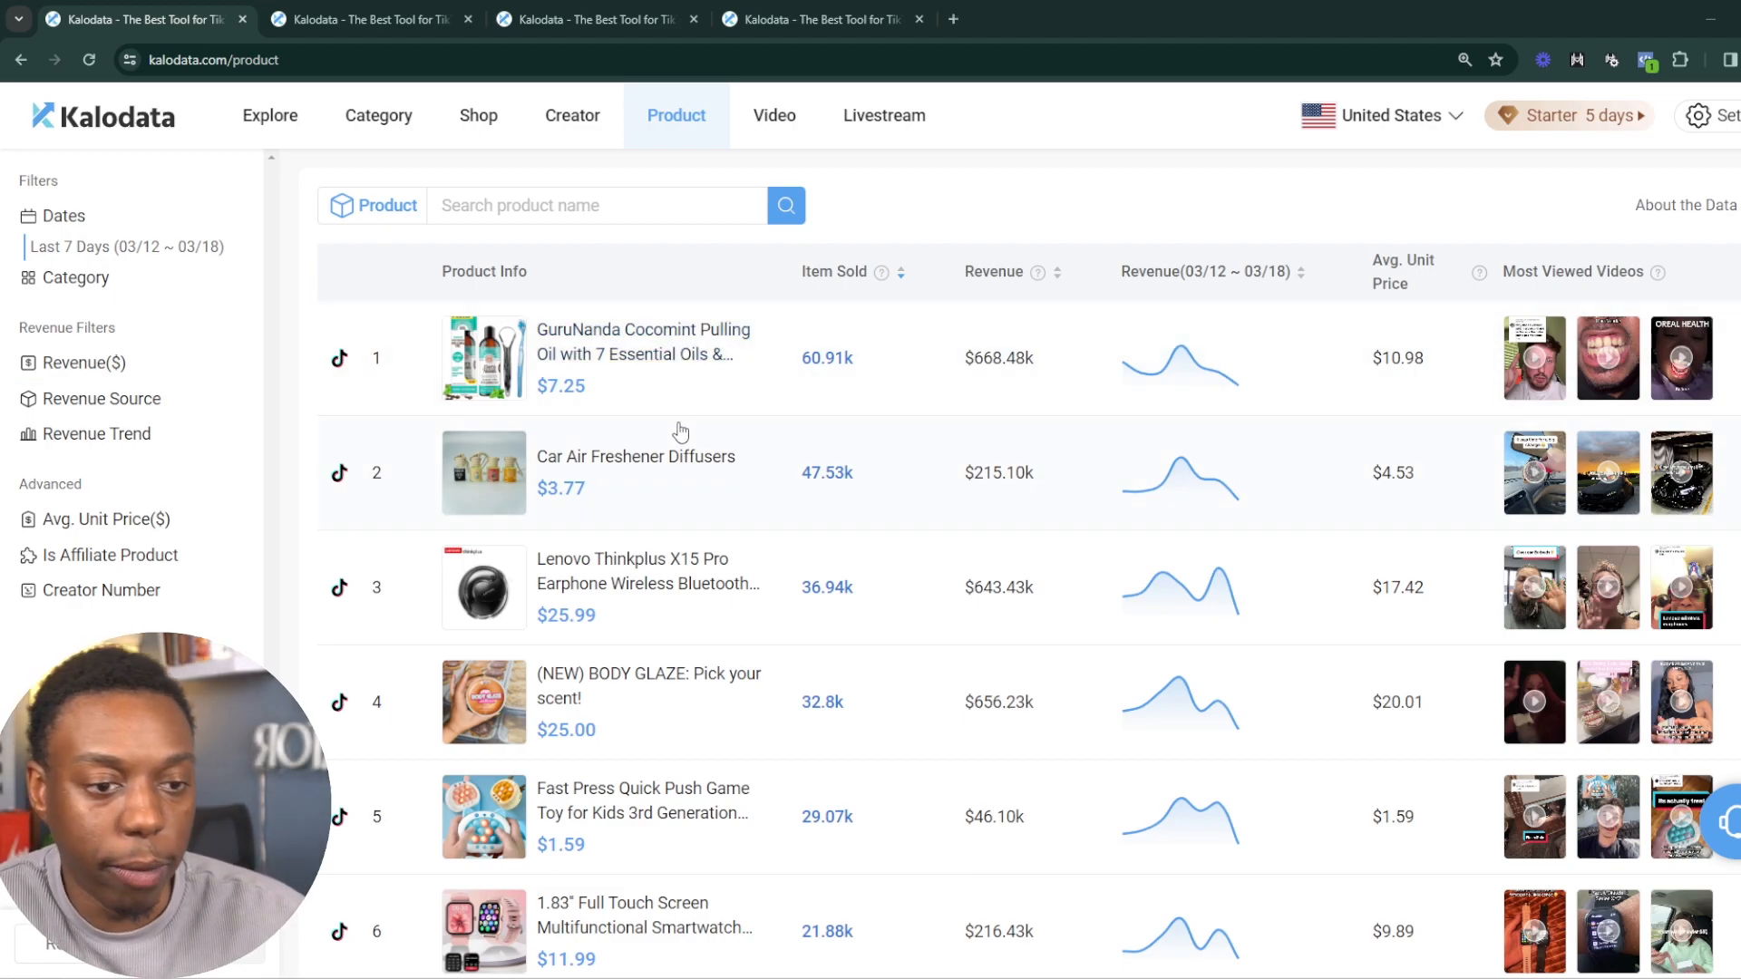
mouse_move(701, 429)
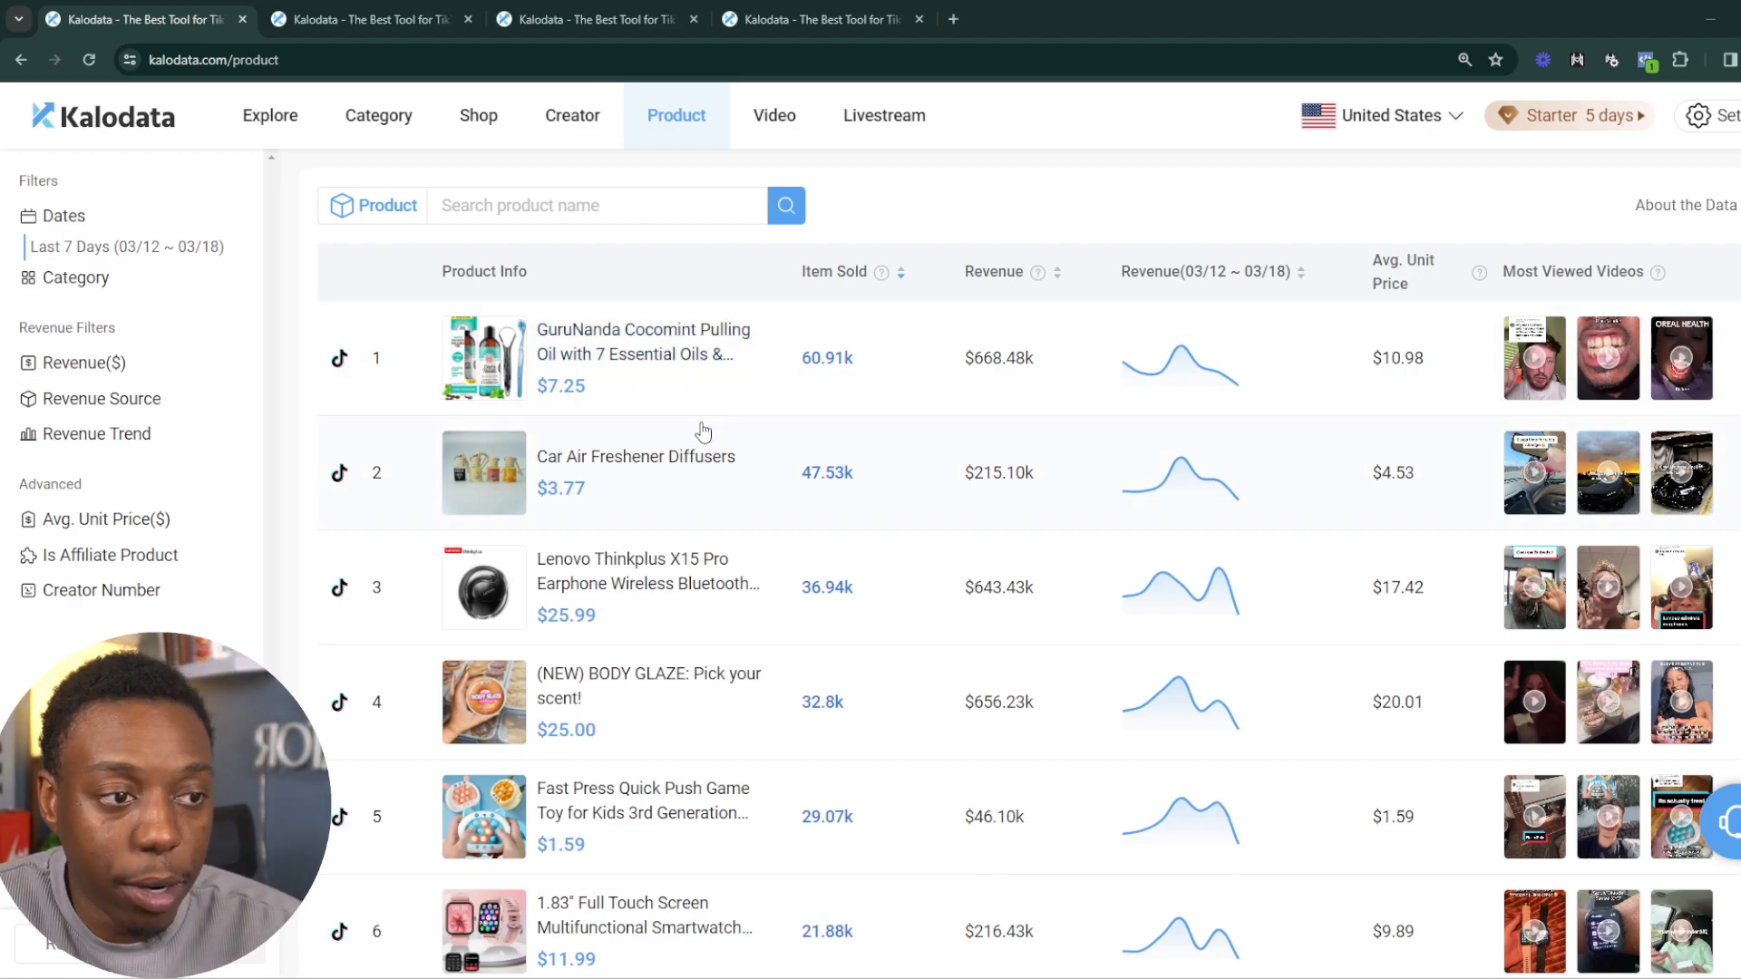
mouse_move(954, 379)
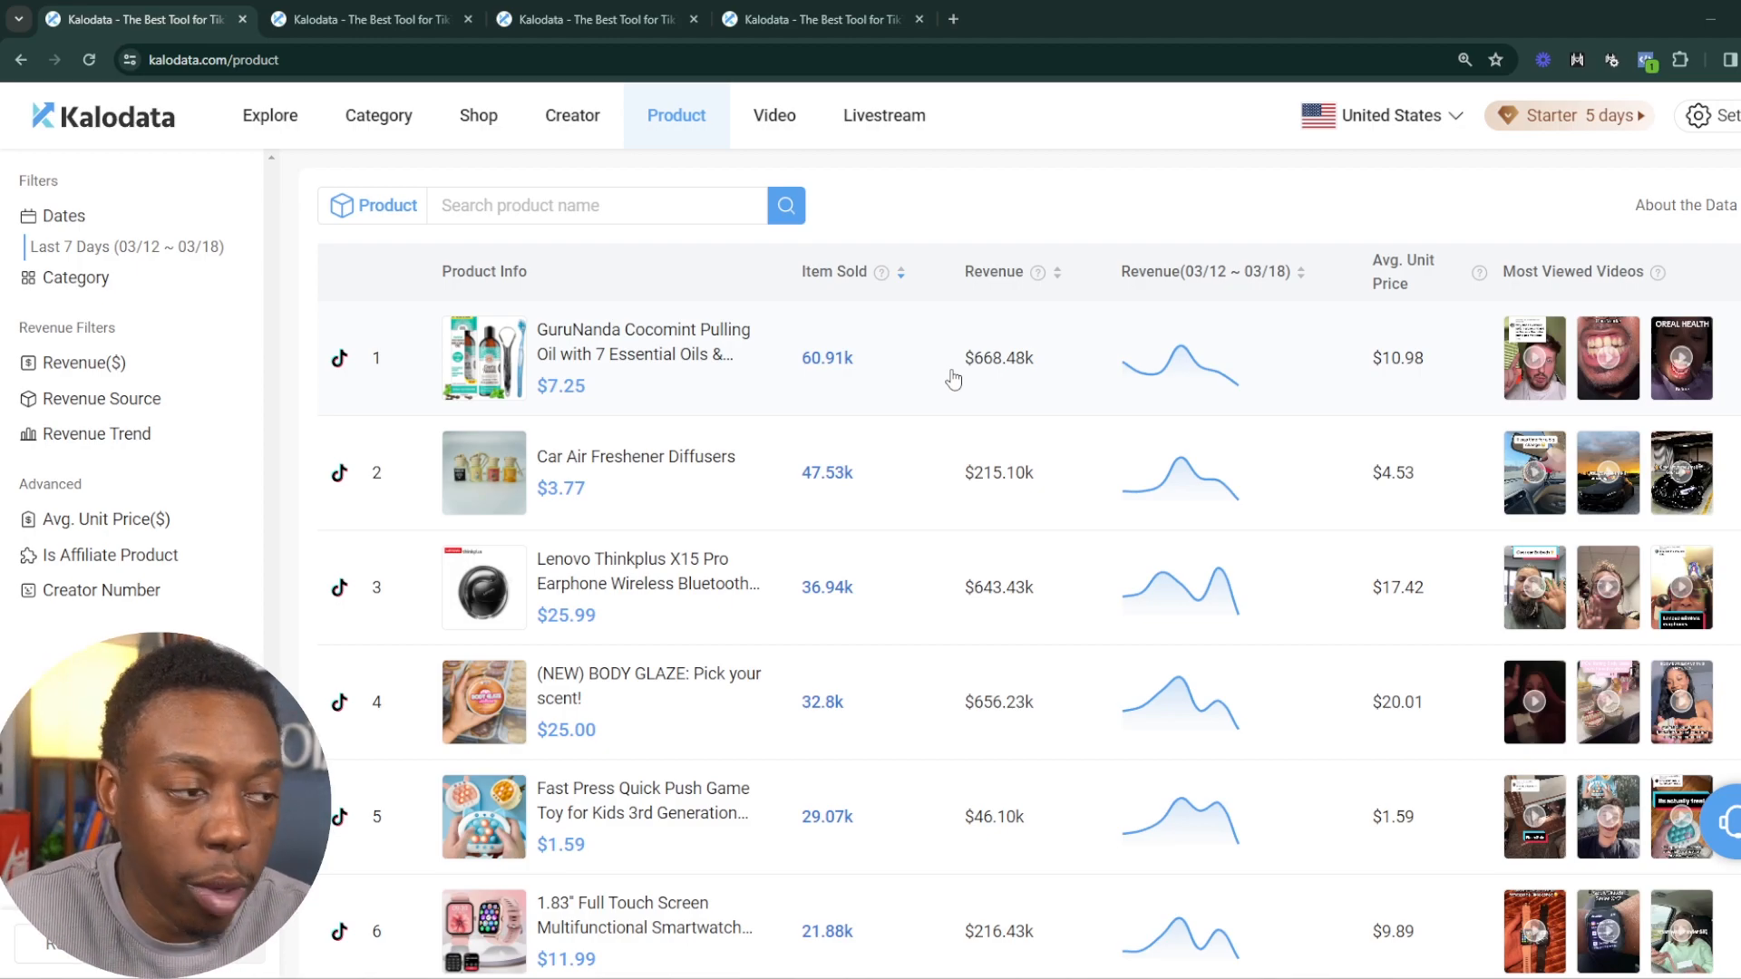
mouse_move(566, 353)
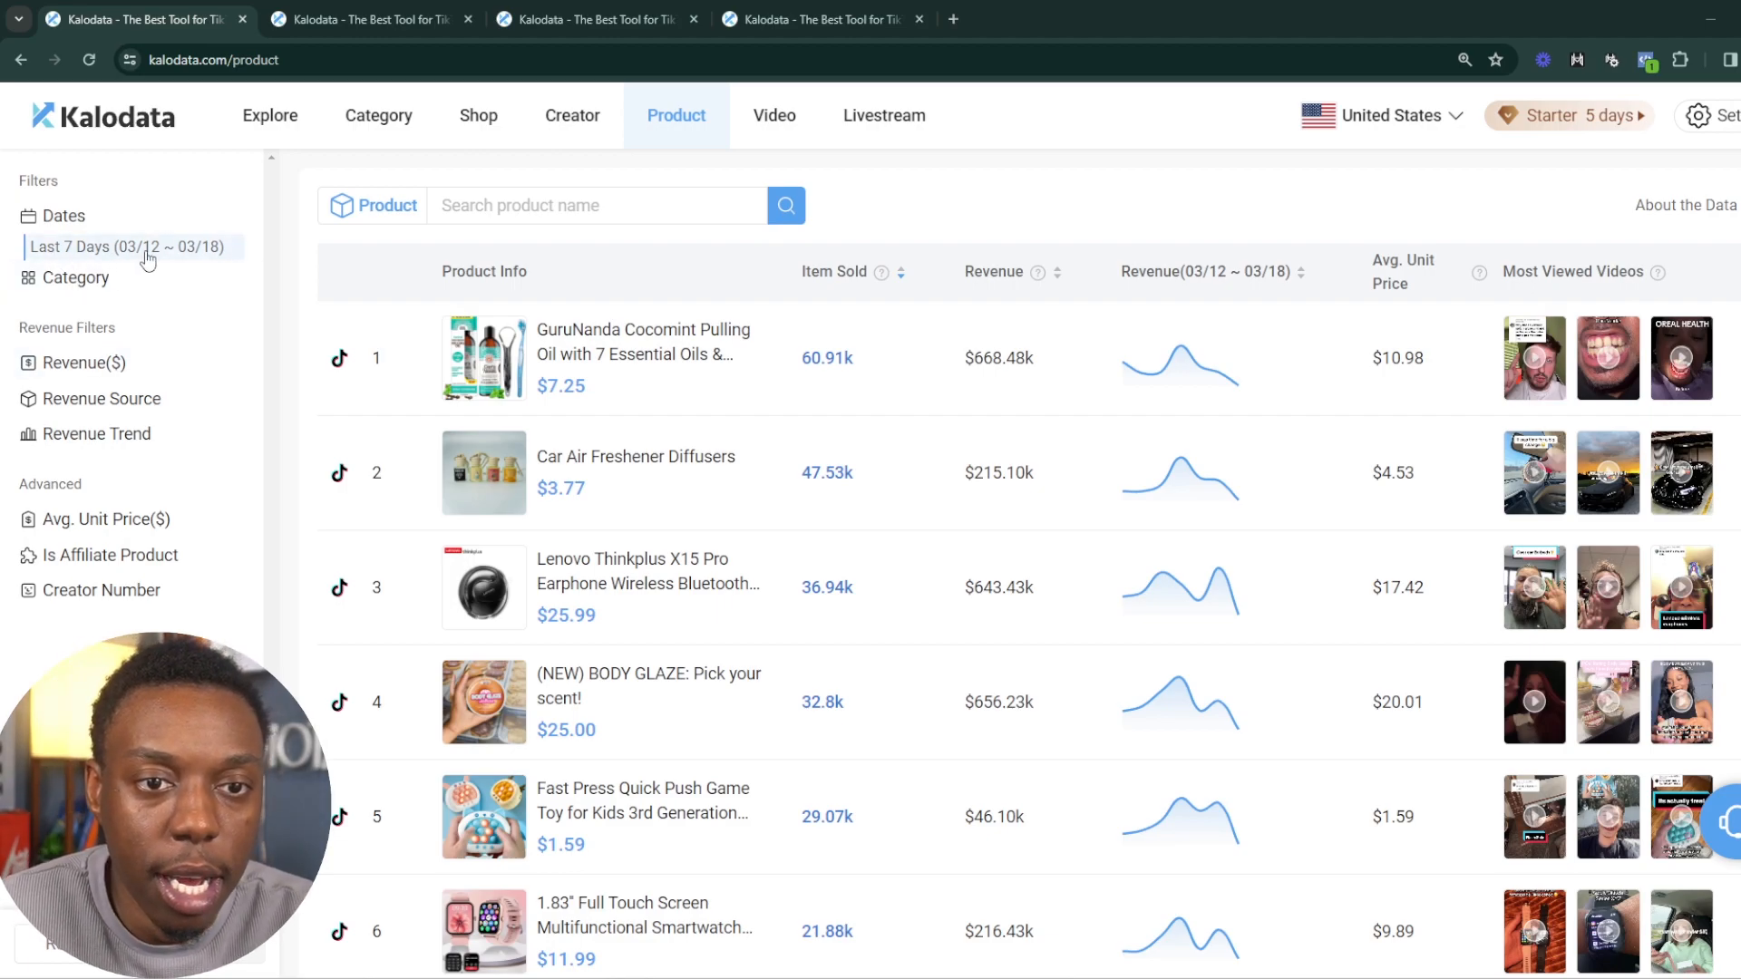
Filter the product rankings to Growing revenue trend and begin choosing a category
left_click(131, 247)
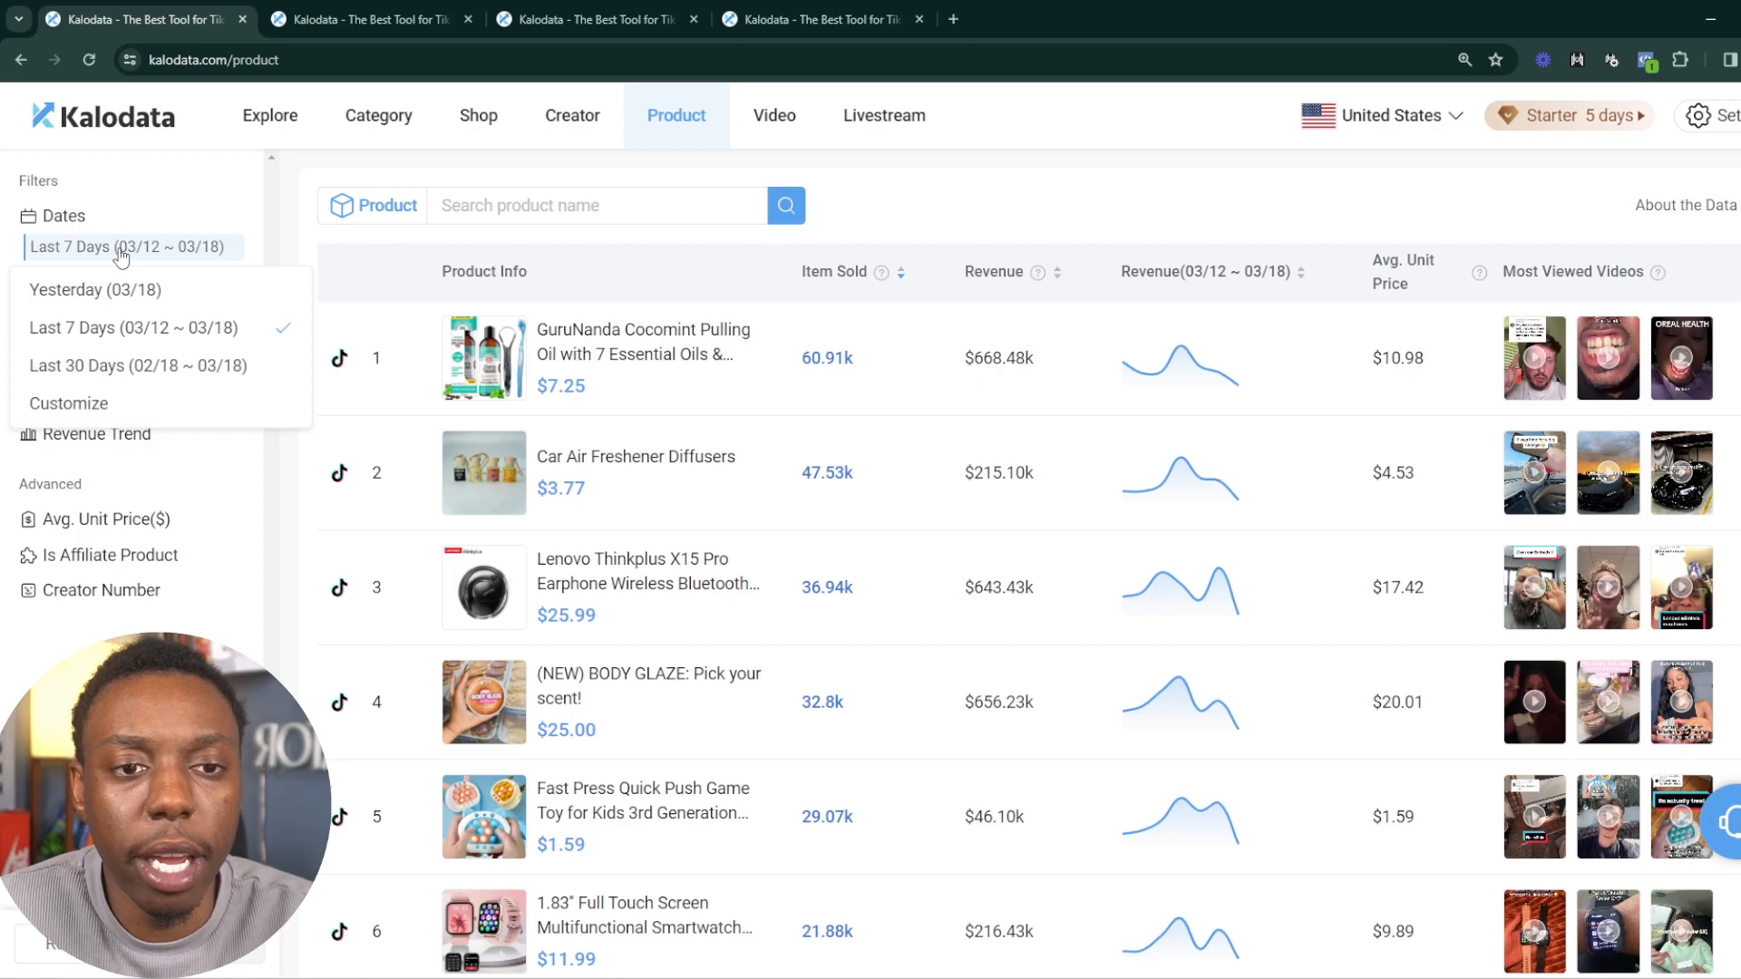
left_click(124, 247)
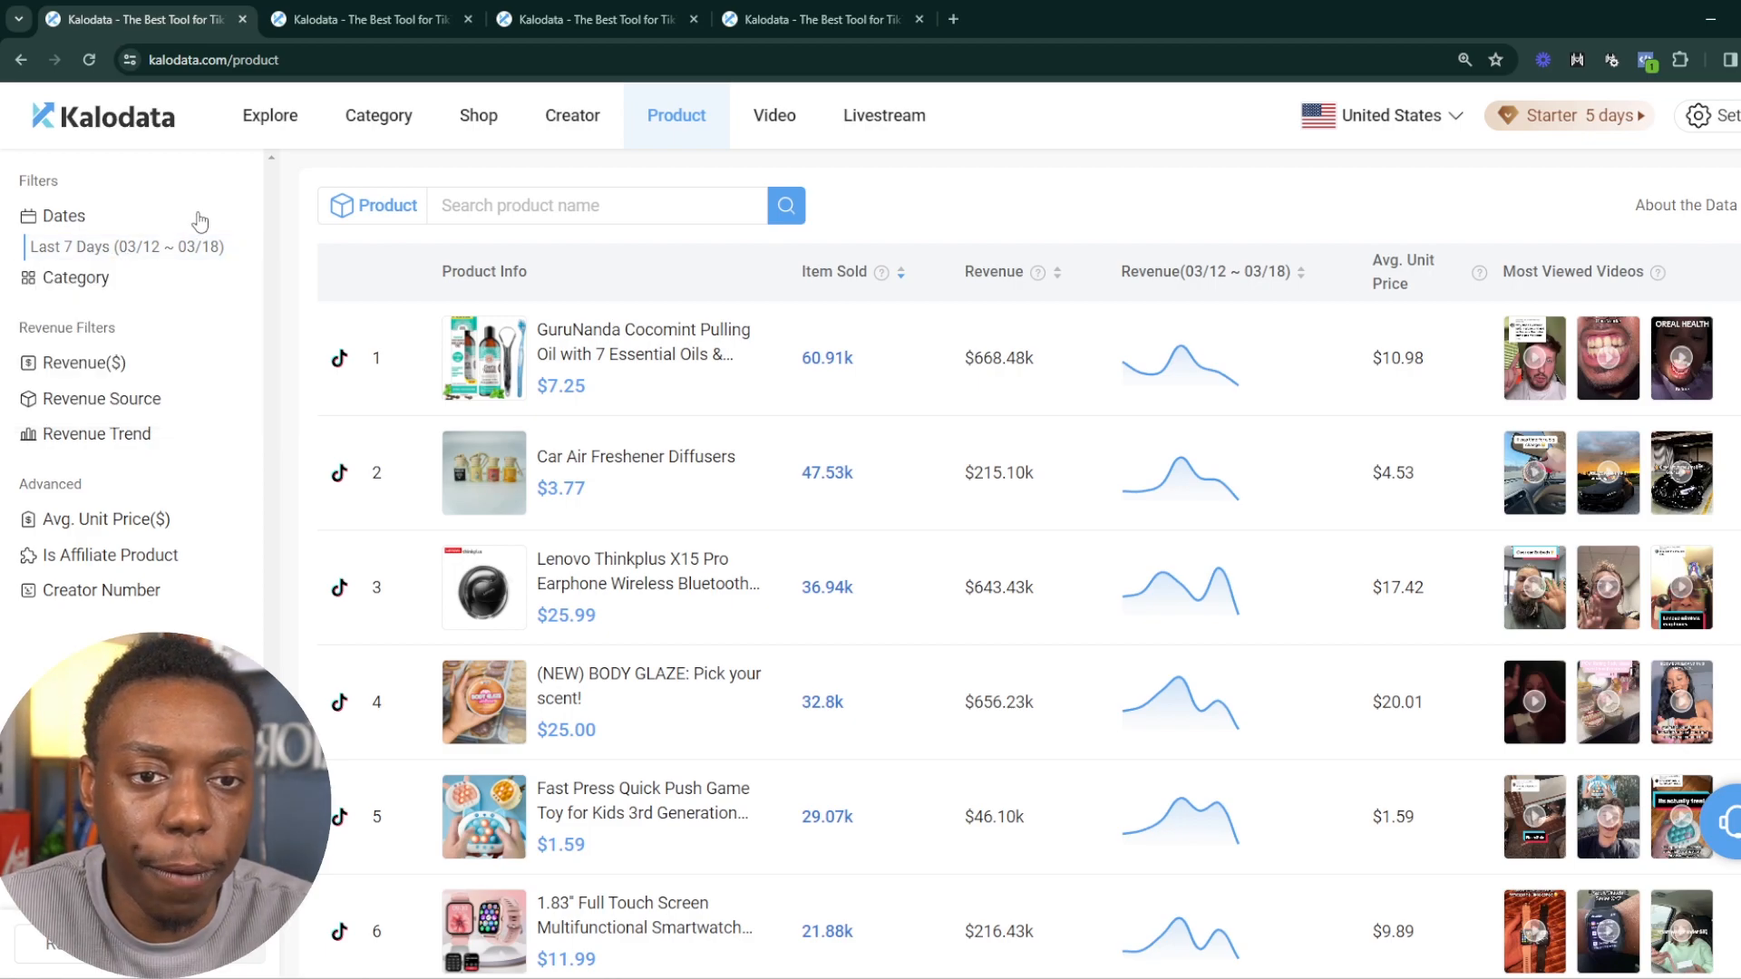
left_click(85, 363)
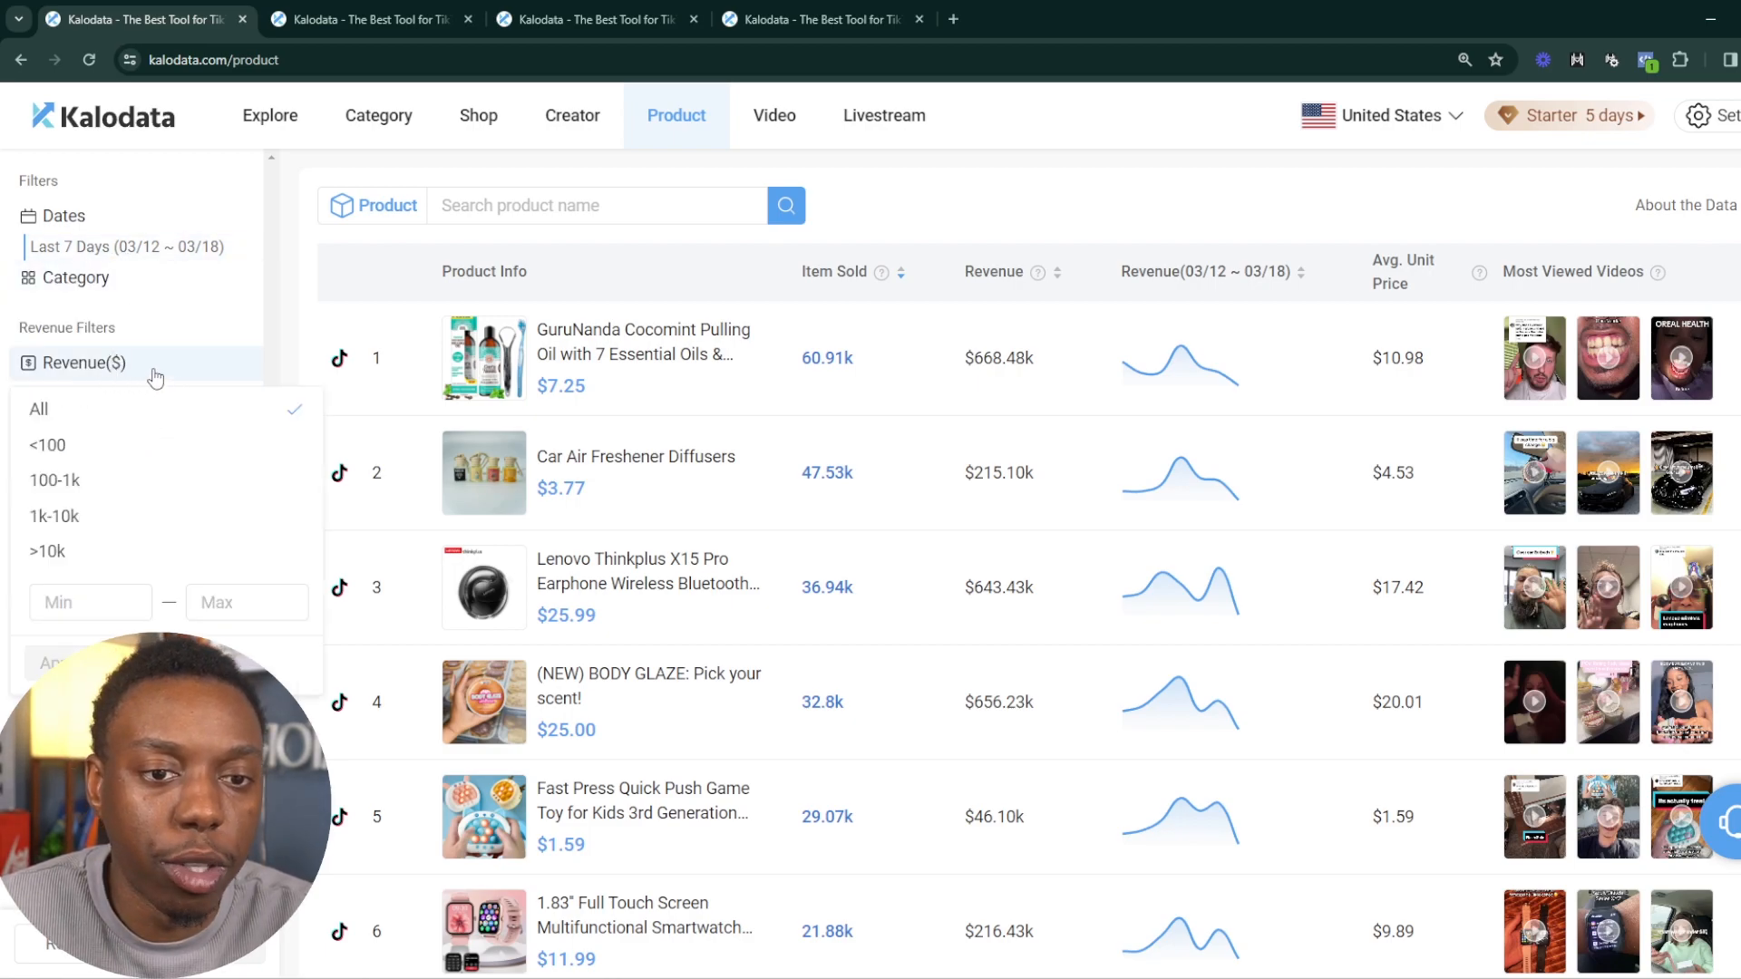
left_click(71, 363)
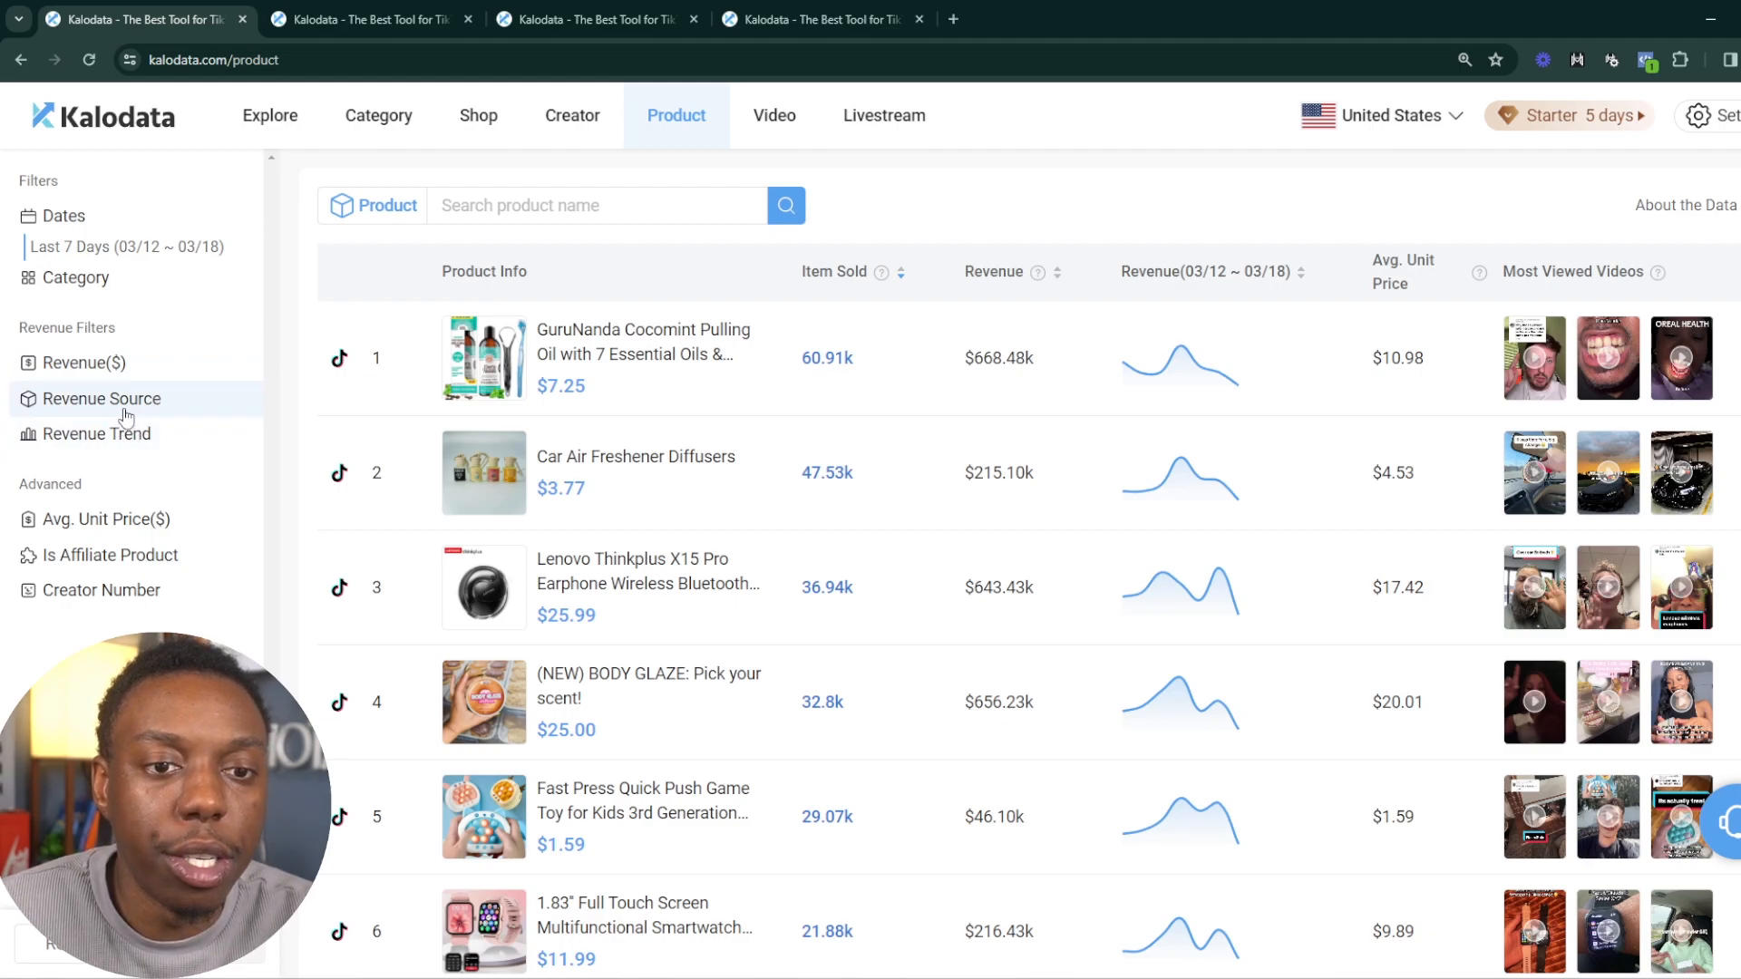
left_click(95, 433)
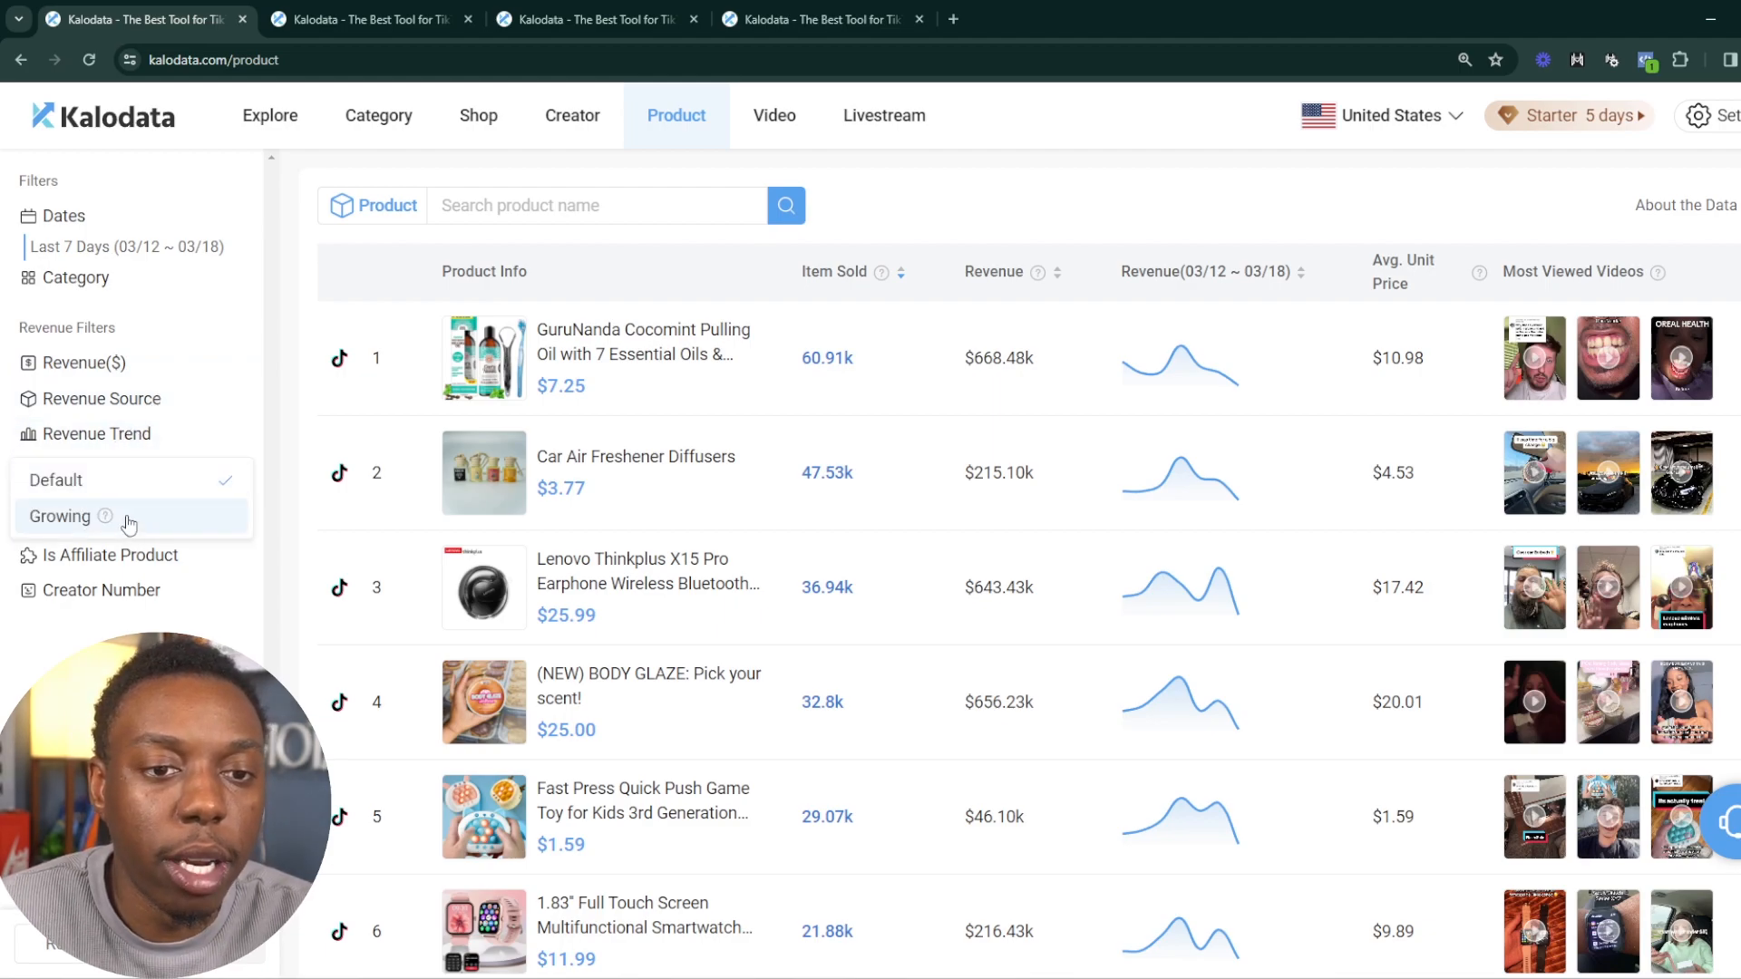
left_click(59, 517)
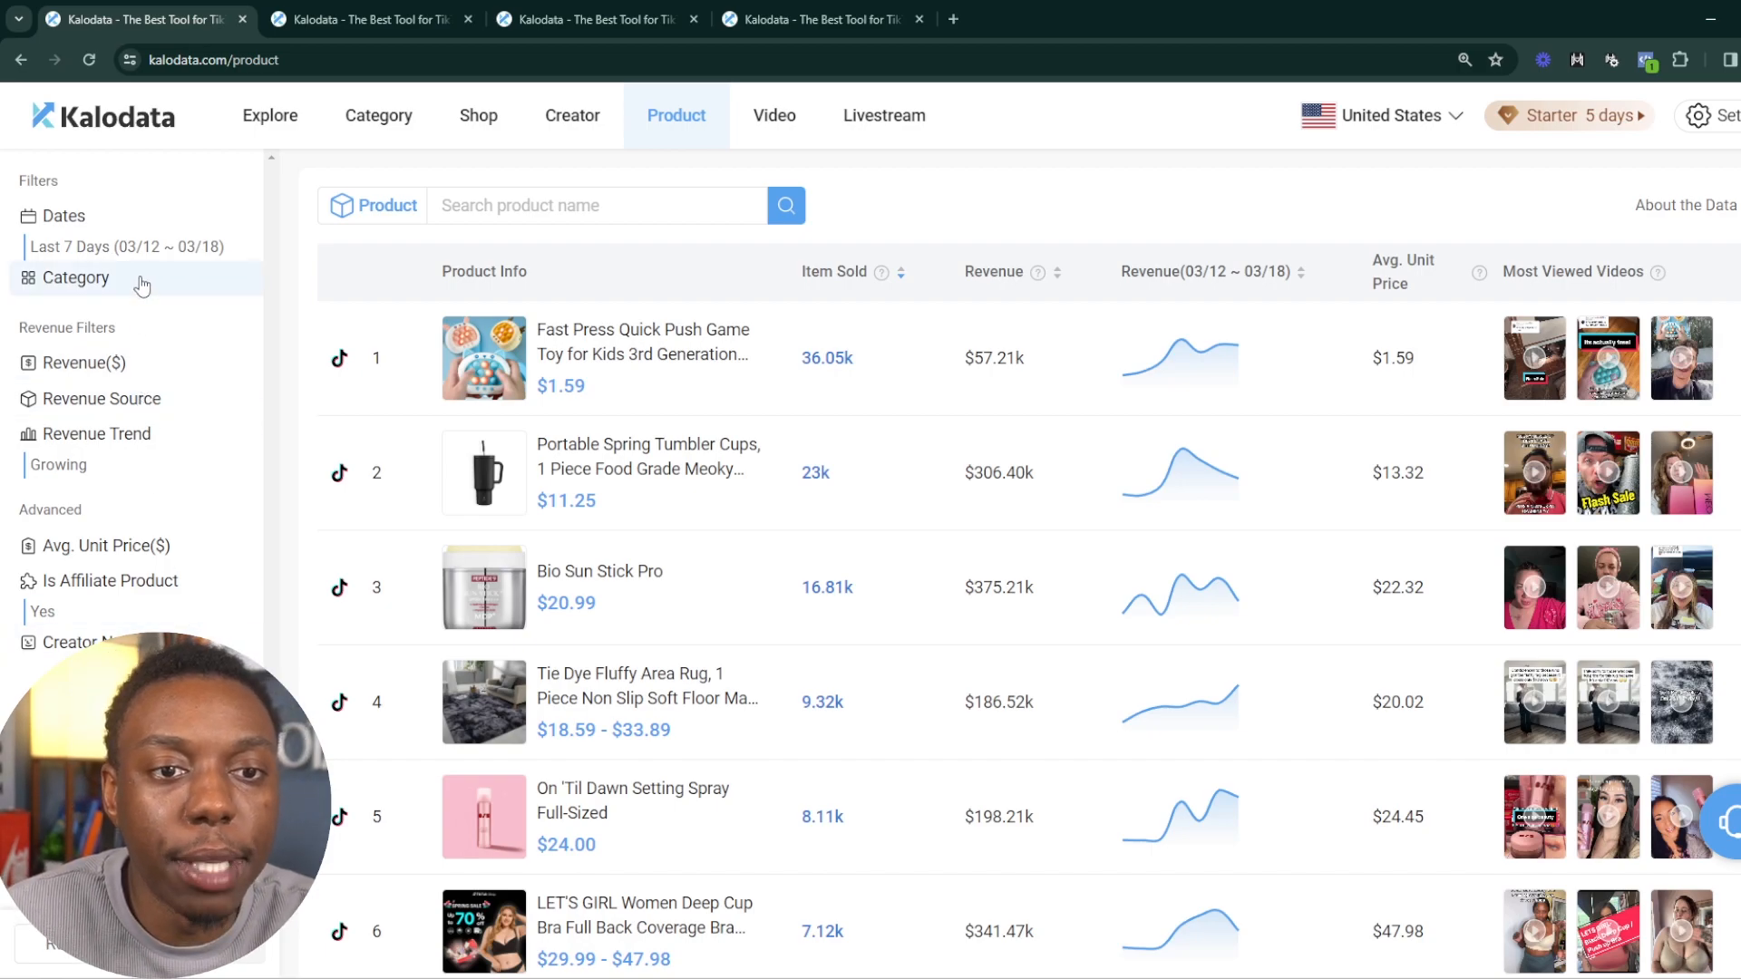
left_click(77, 277)
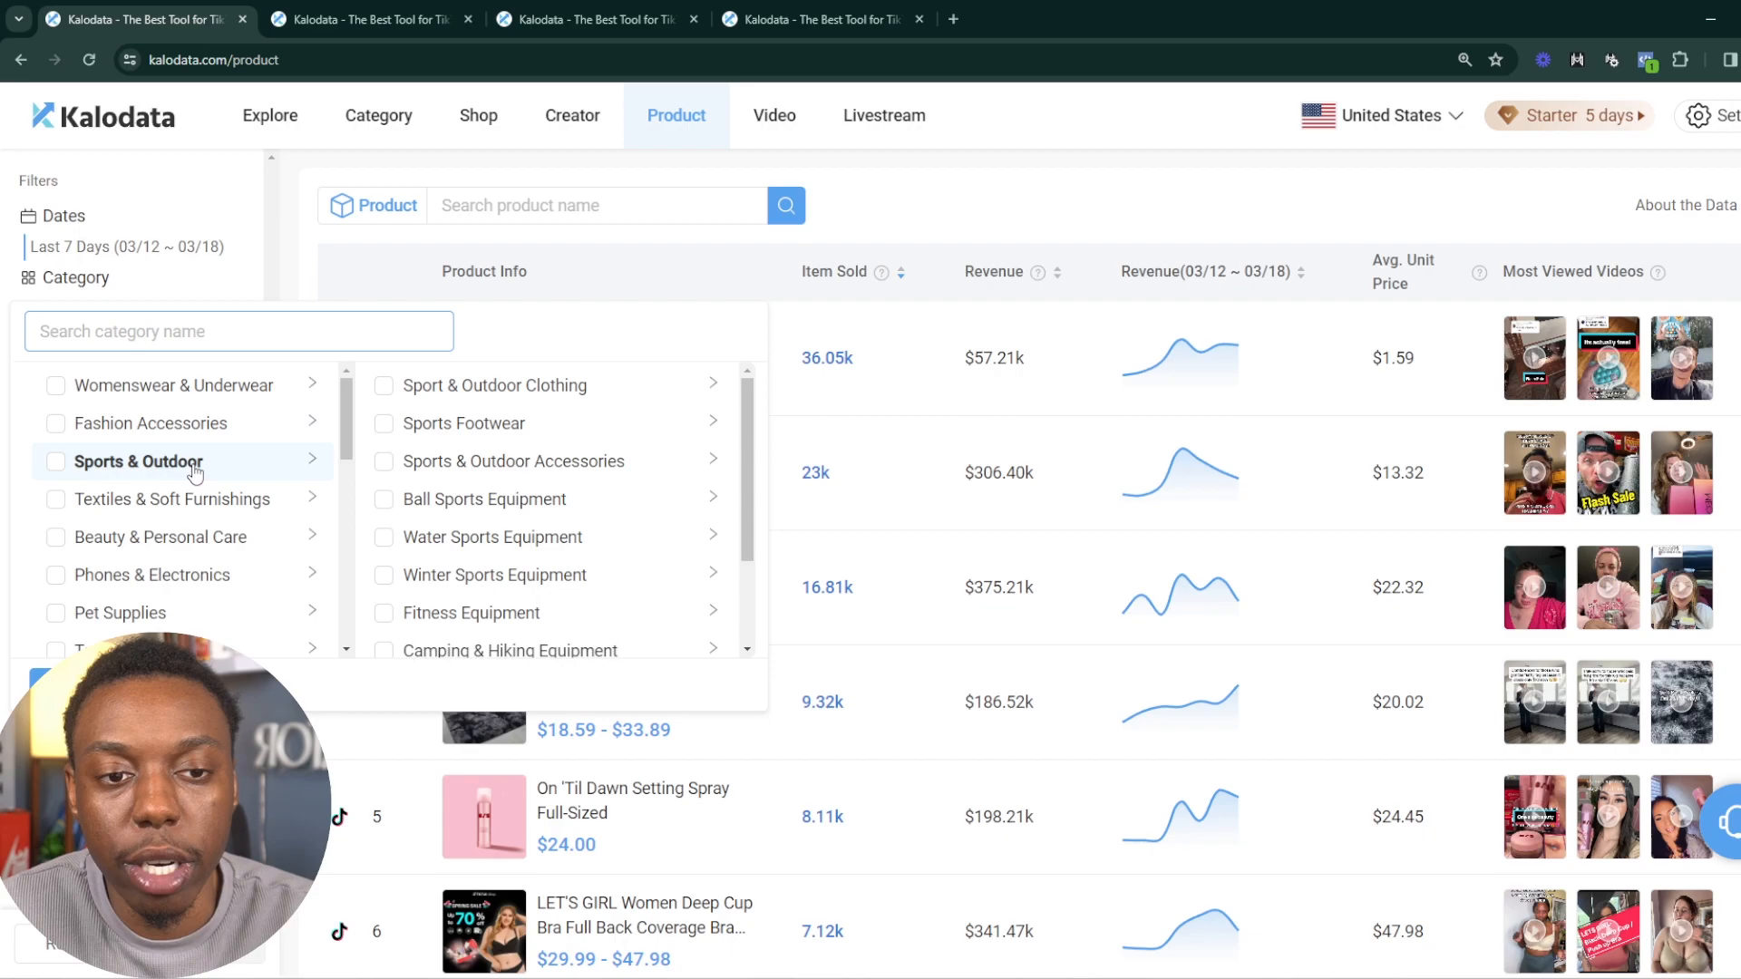
mouse_move(190, 470)
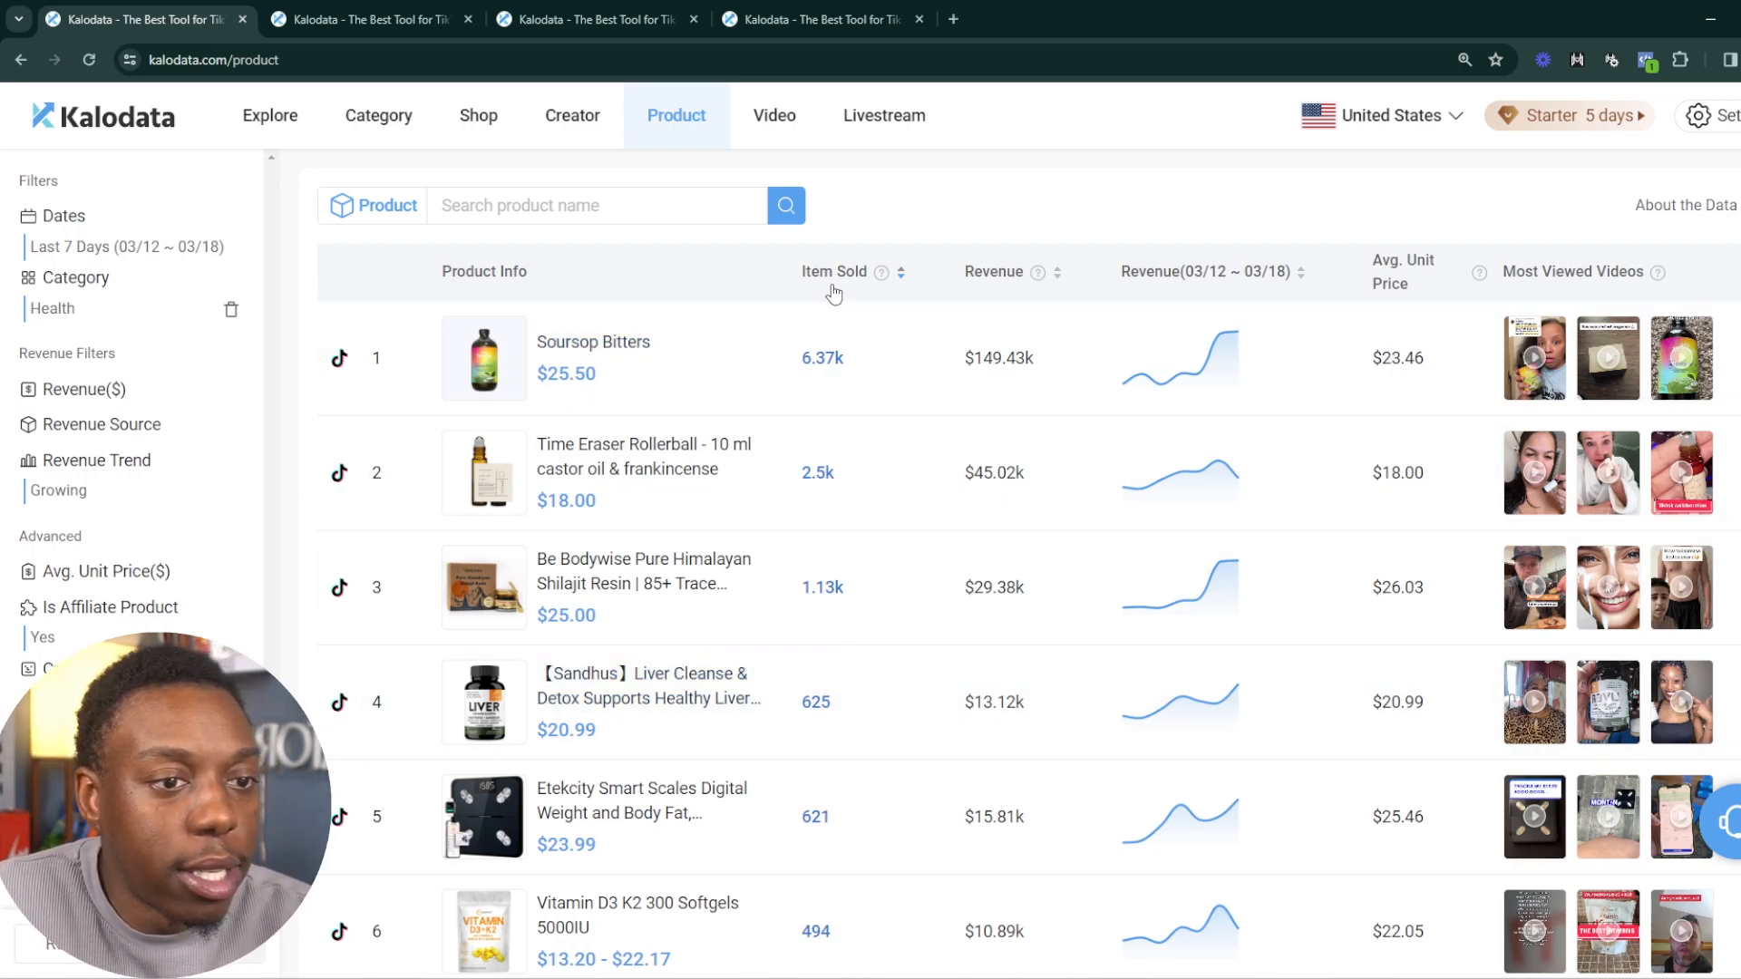
mouse_move(161, 293)
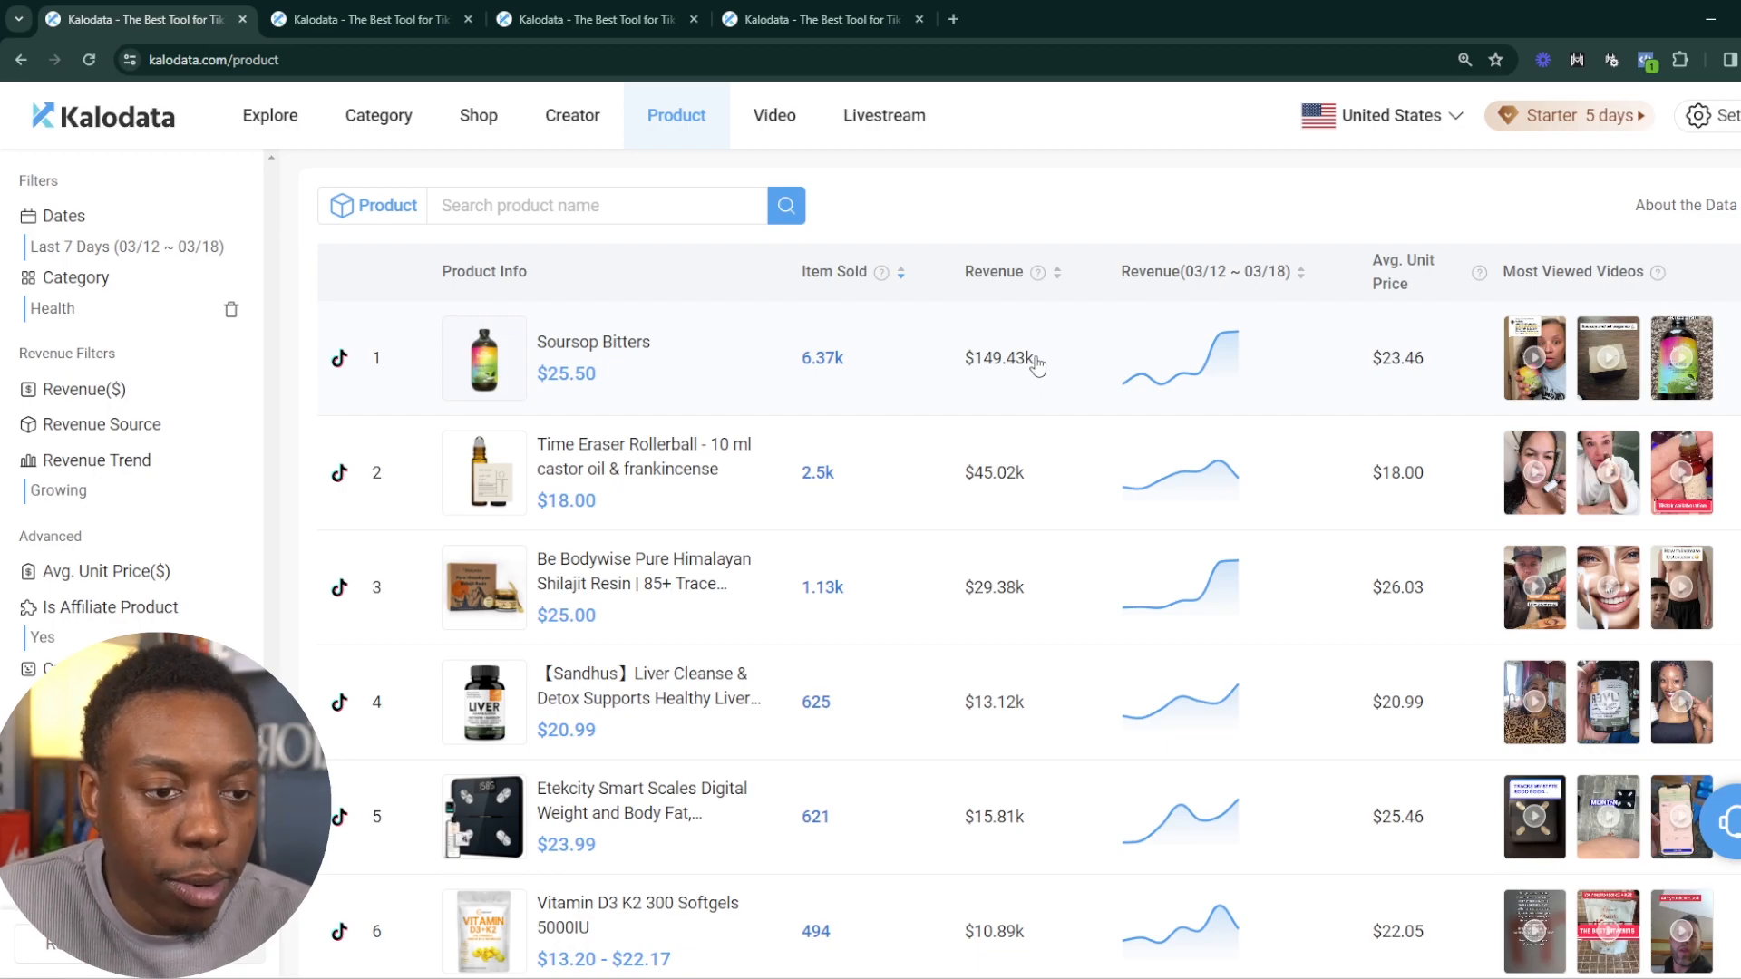
Browse down the first page of the filtered Health product ranking
scroll("down", 3)
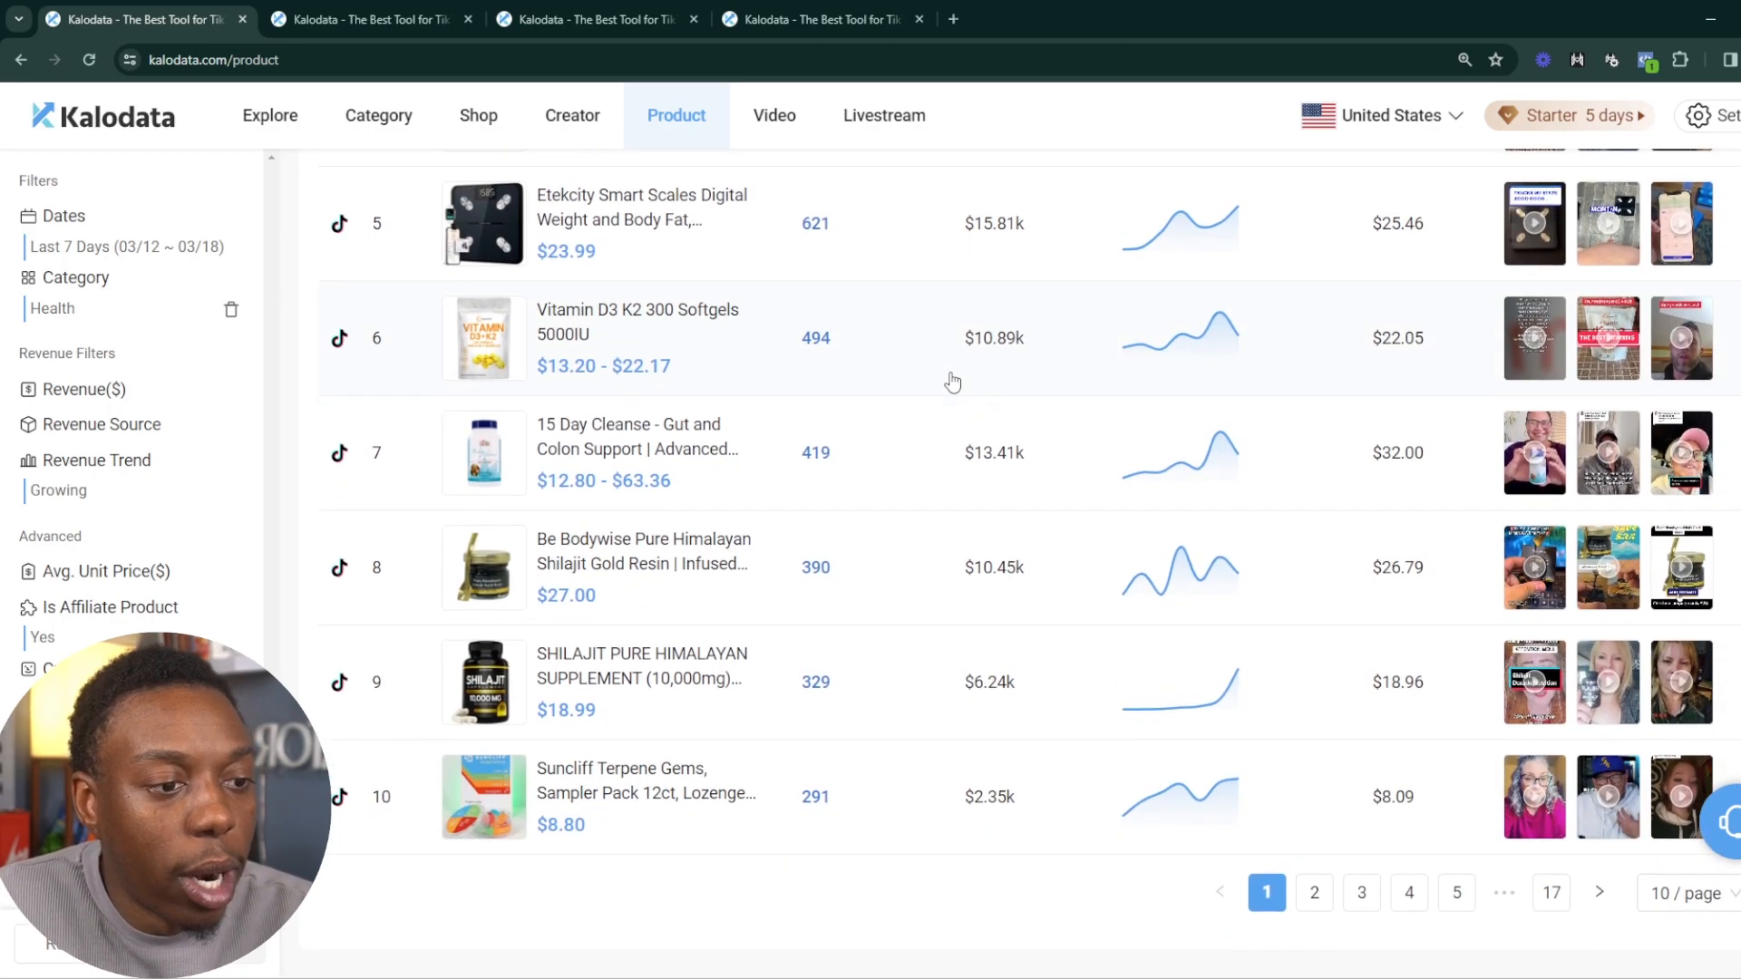
mouse_move(1101, 639)
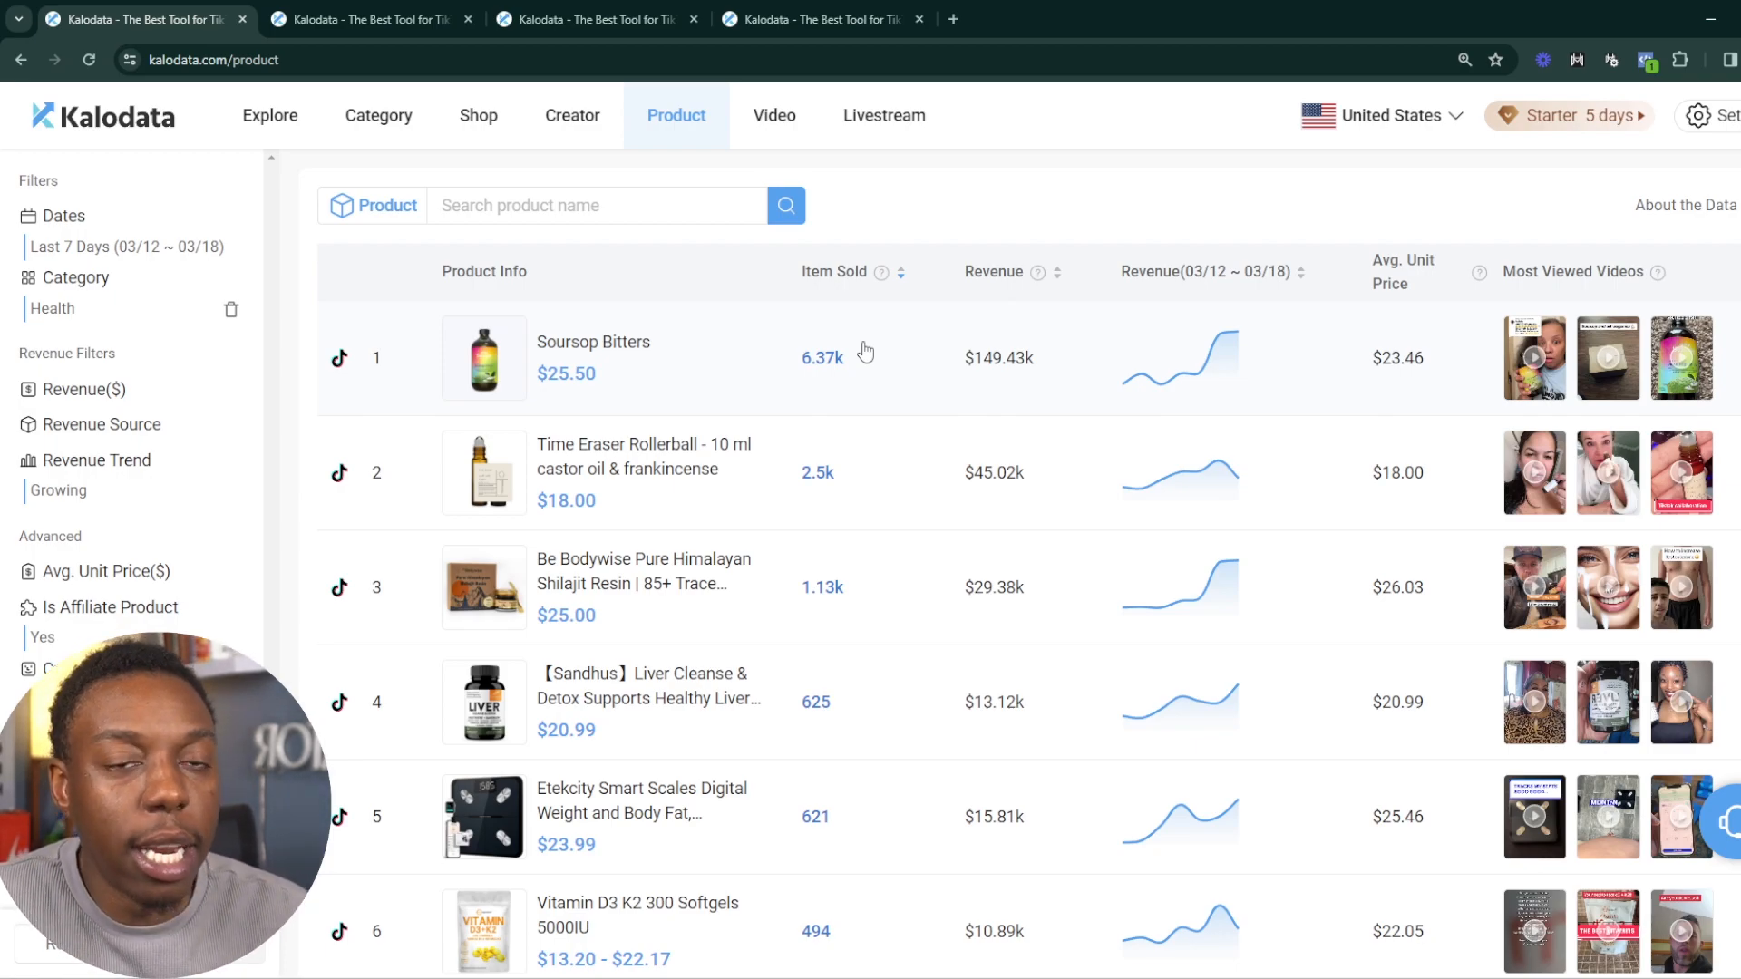
scroll("down", 3)
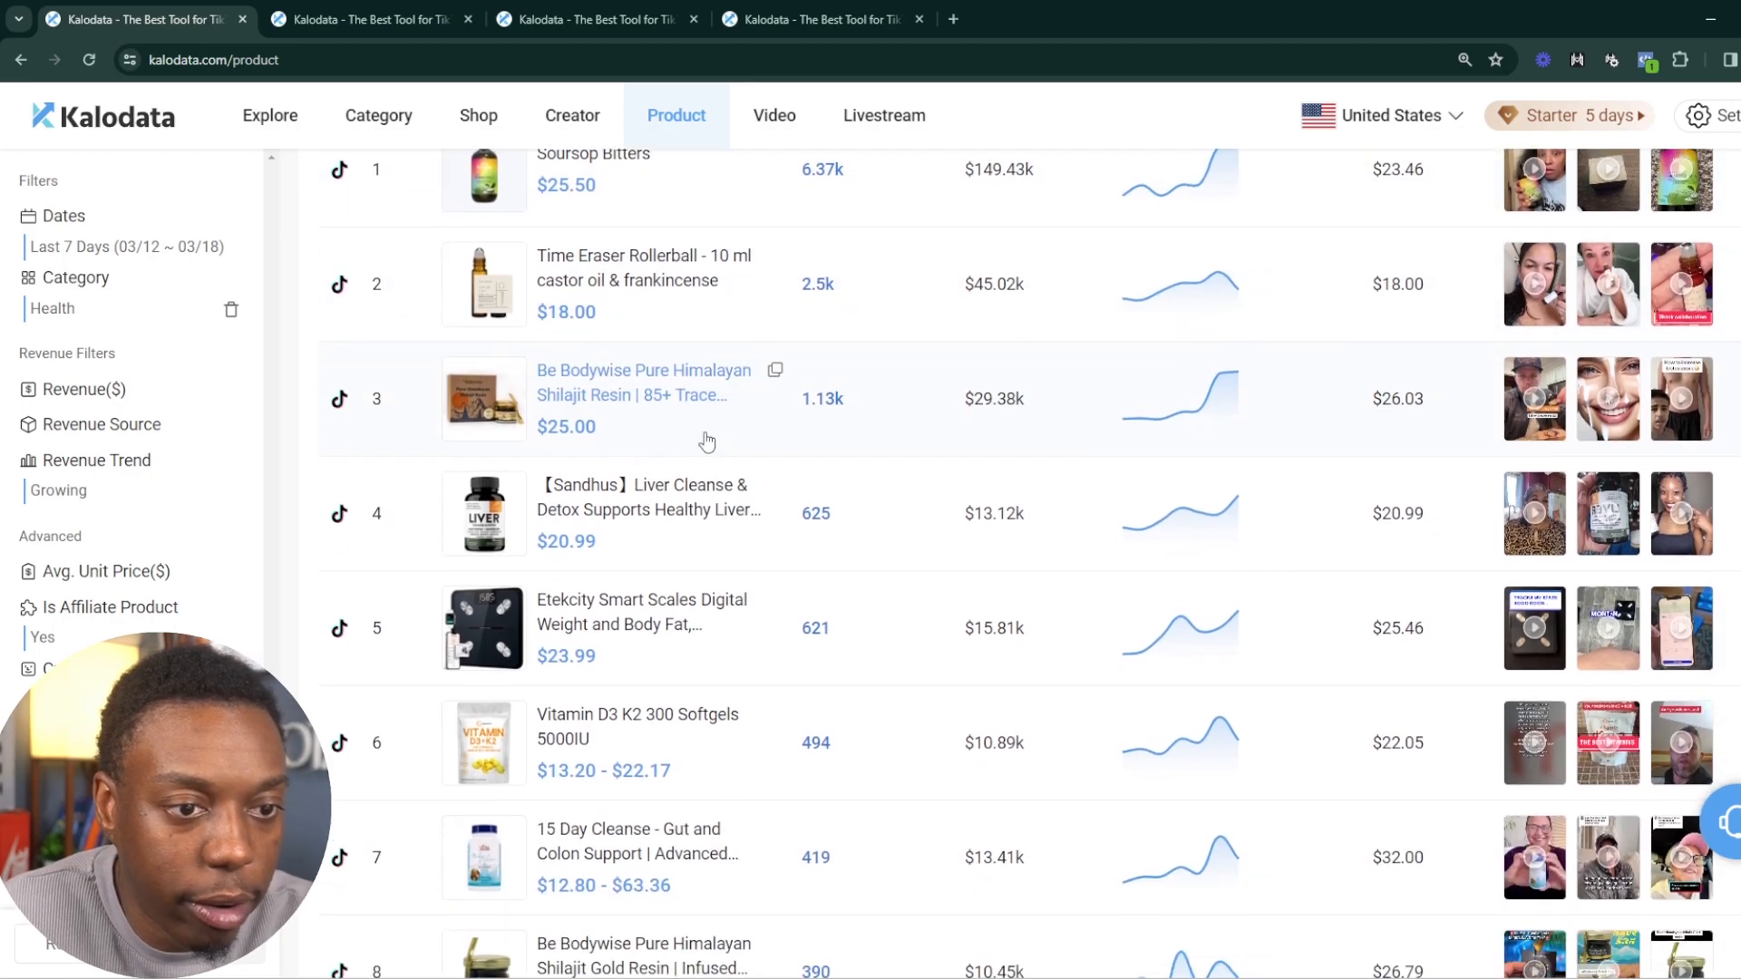
scroll("down", 3)
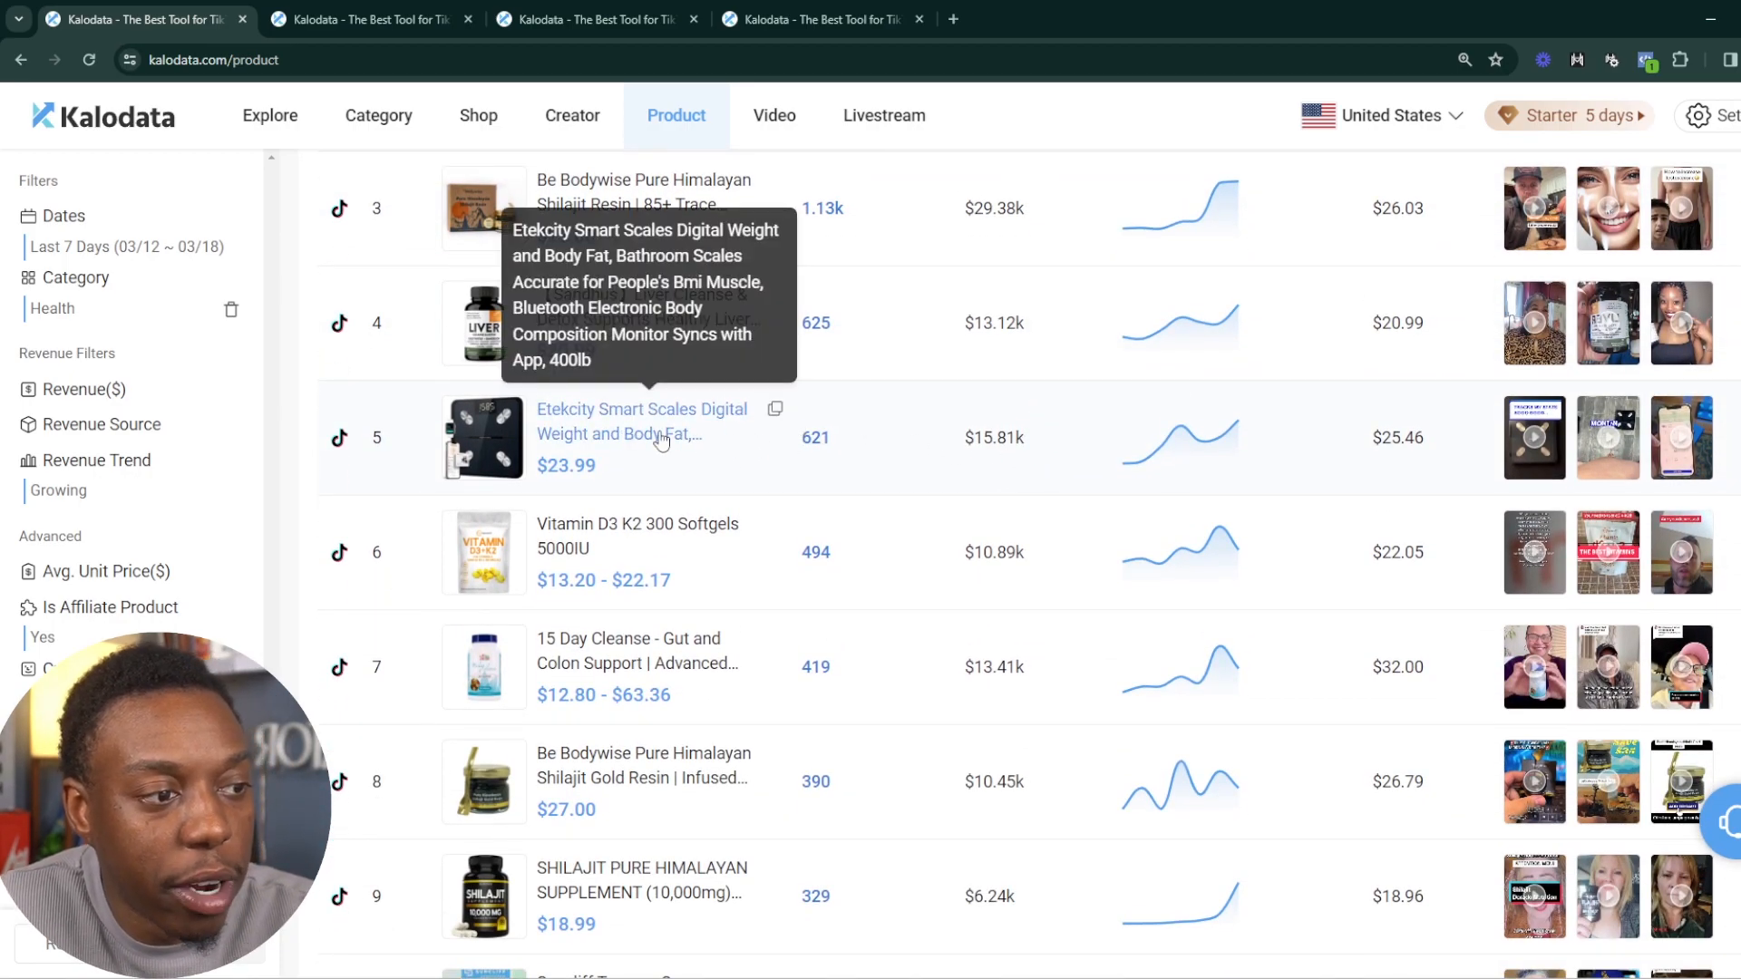
mouse_move(901, 463)
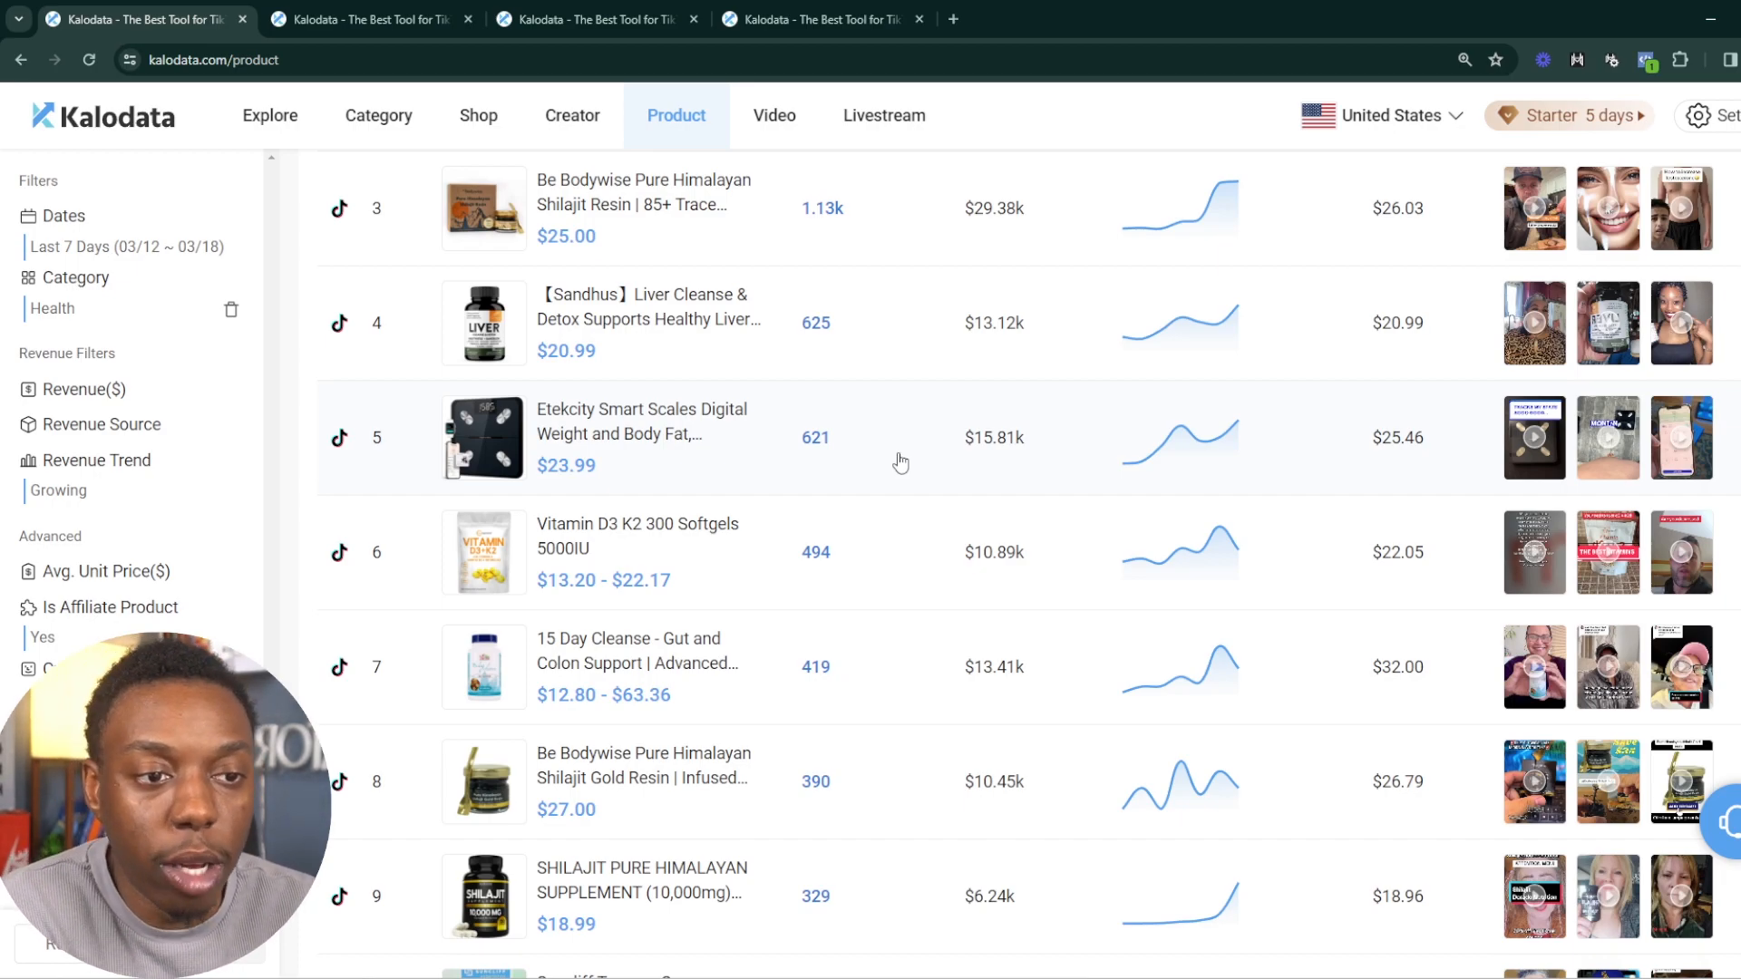
mouse_move(883, 457)
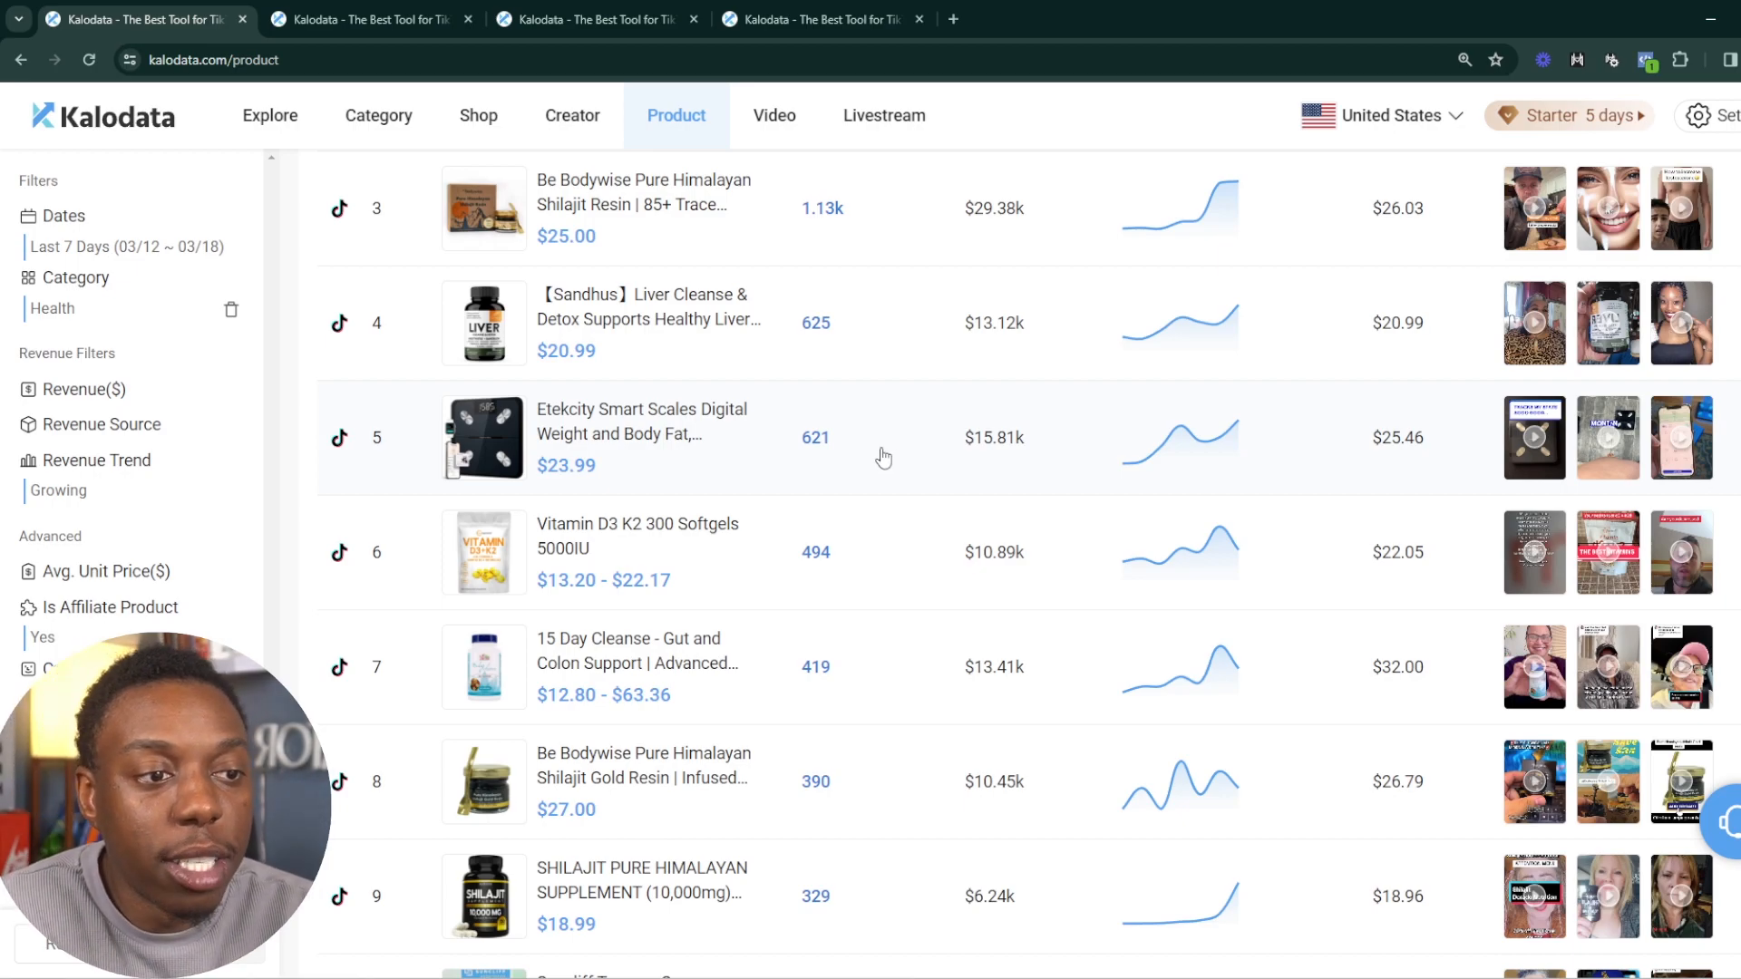
mouse_move(664, 417)
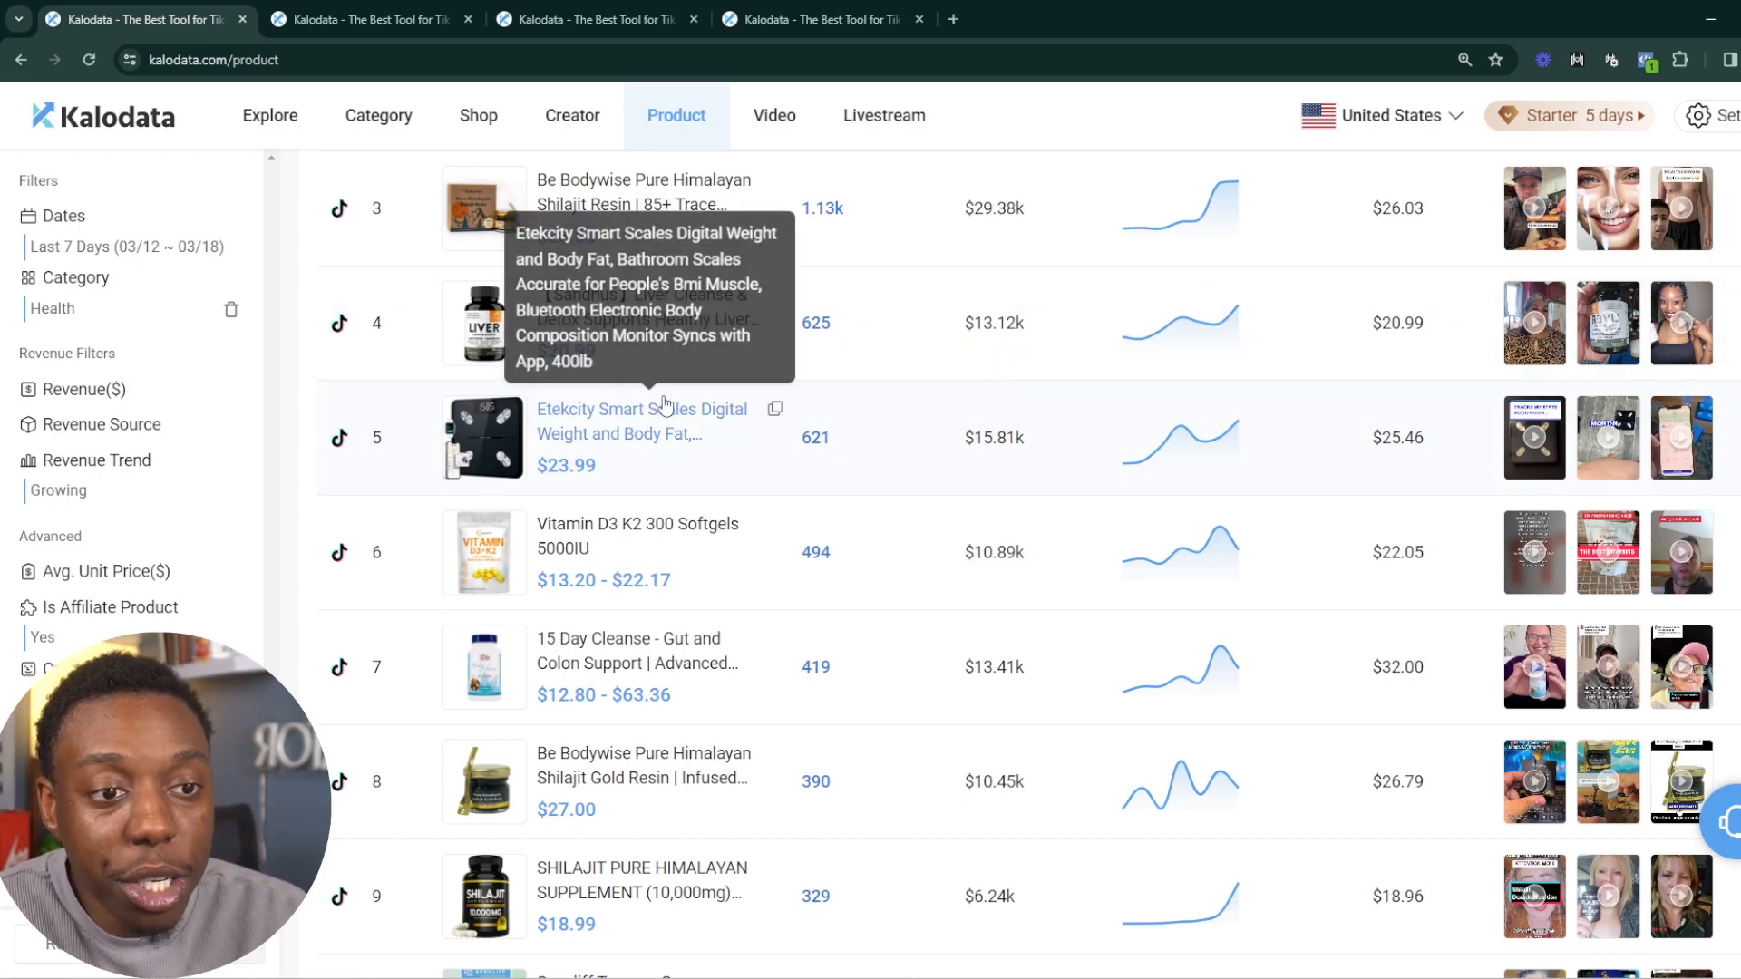
mouse_move(663, 449)
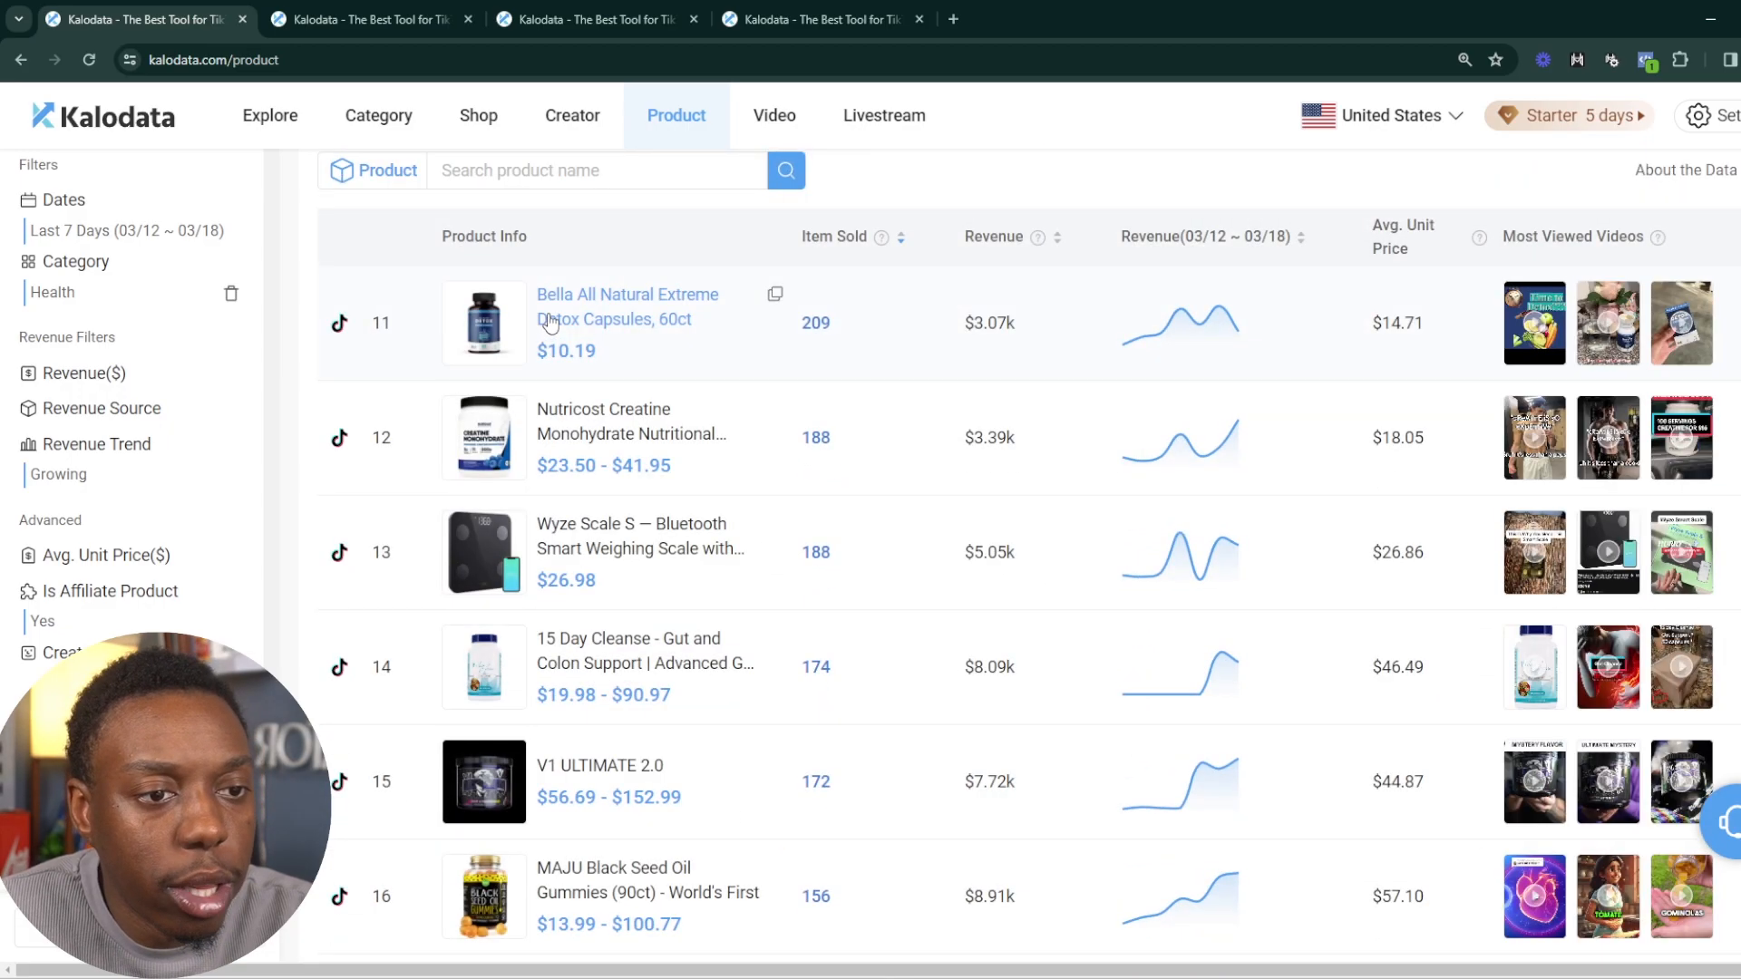
scroll("down", 3)
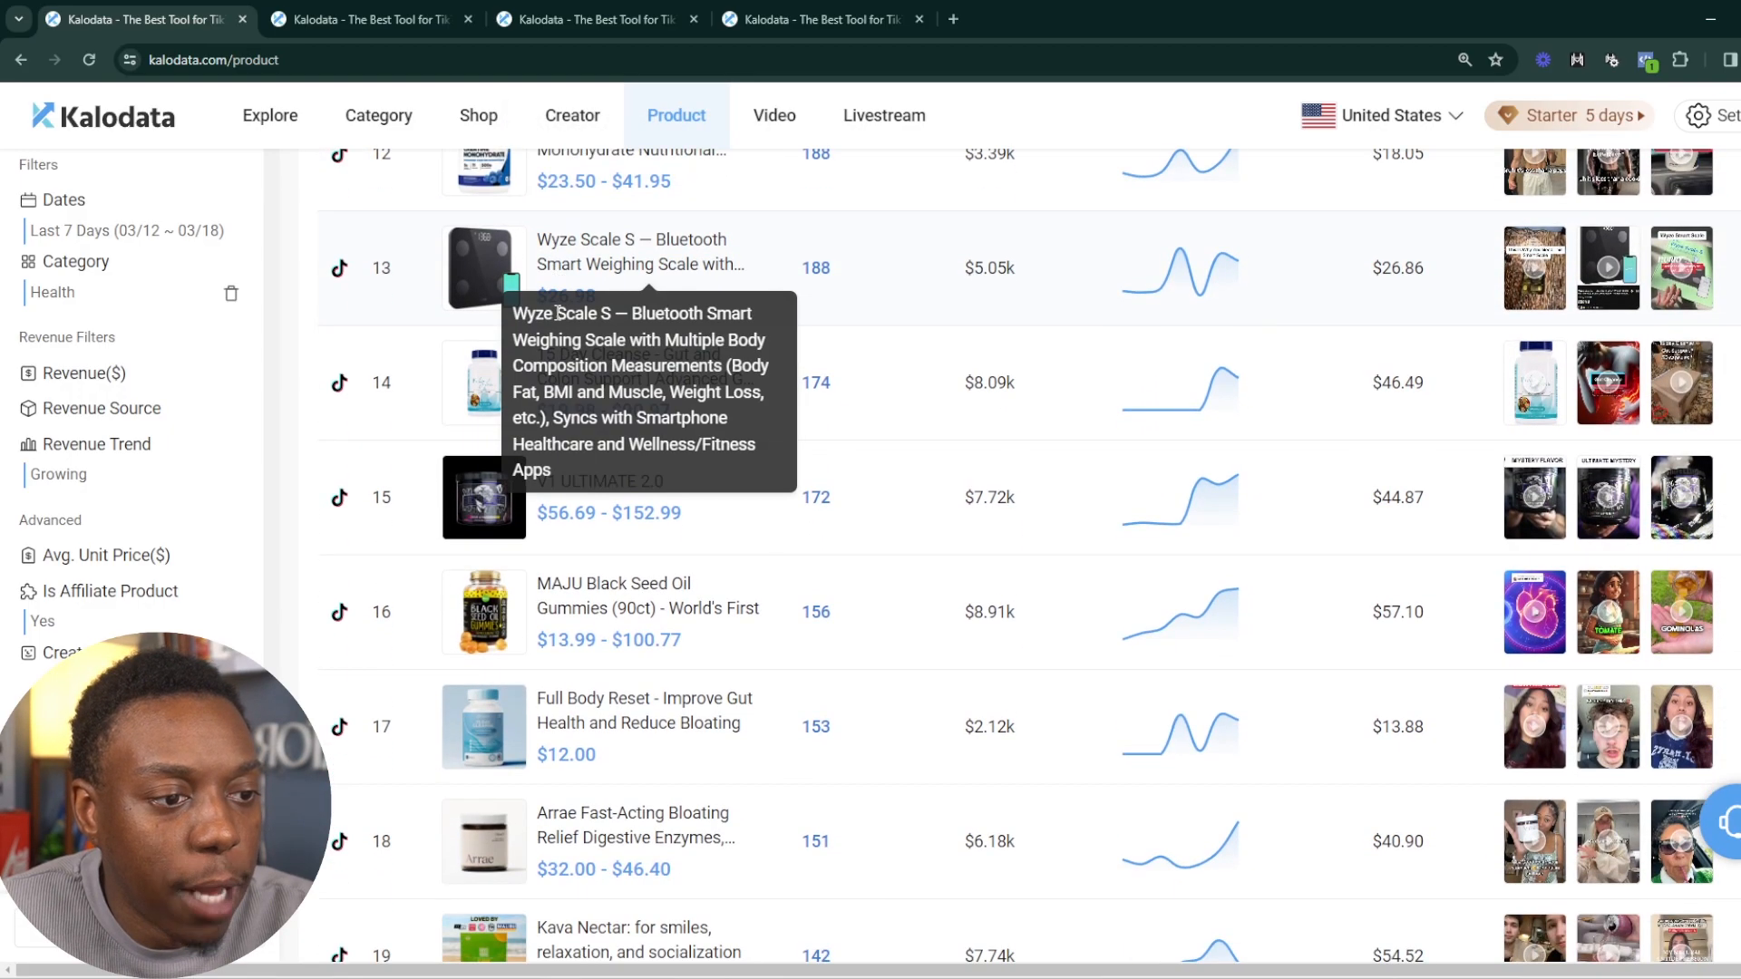
scroll("down", 3)
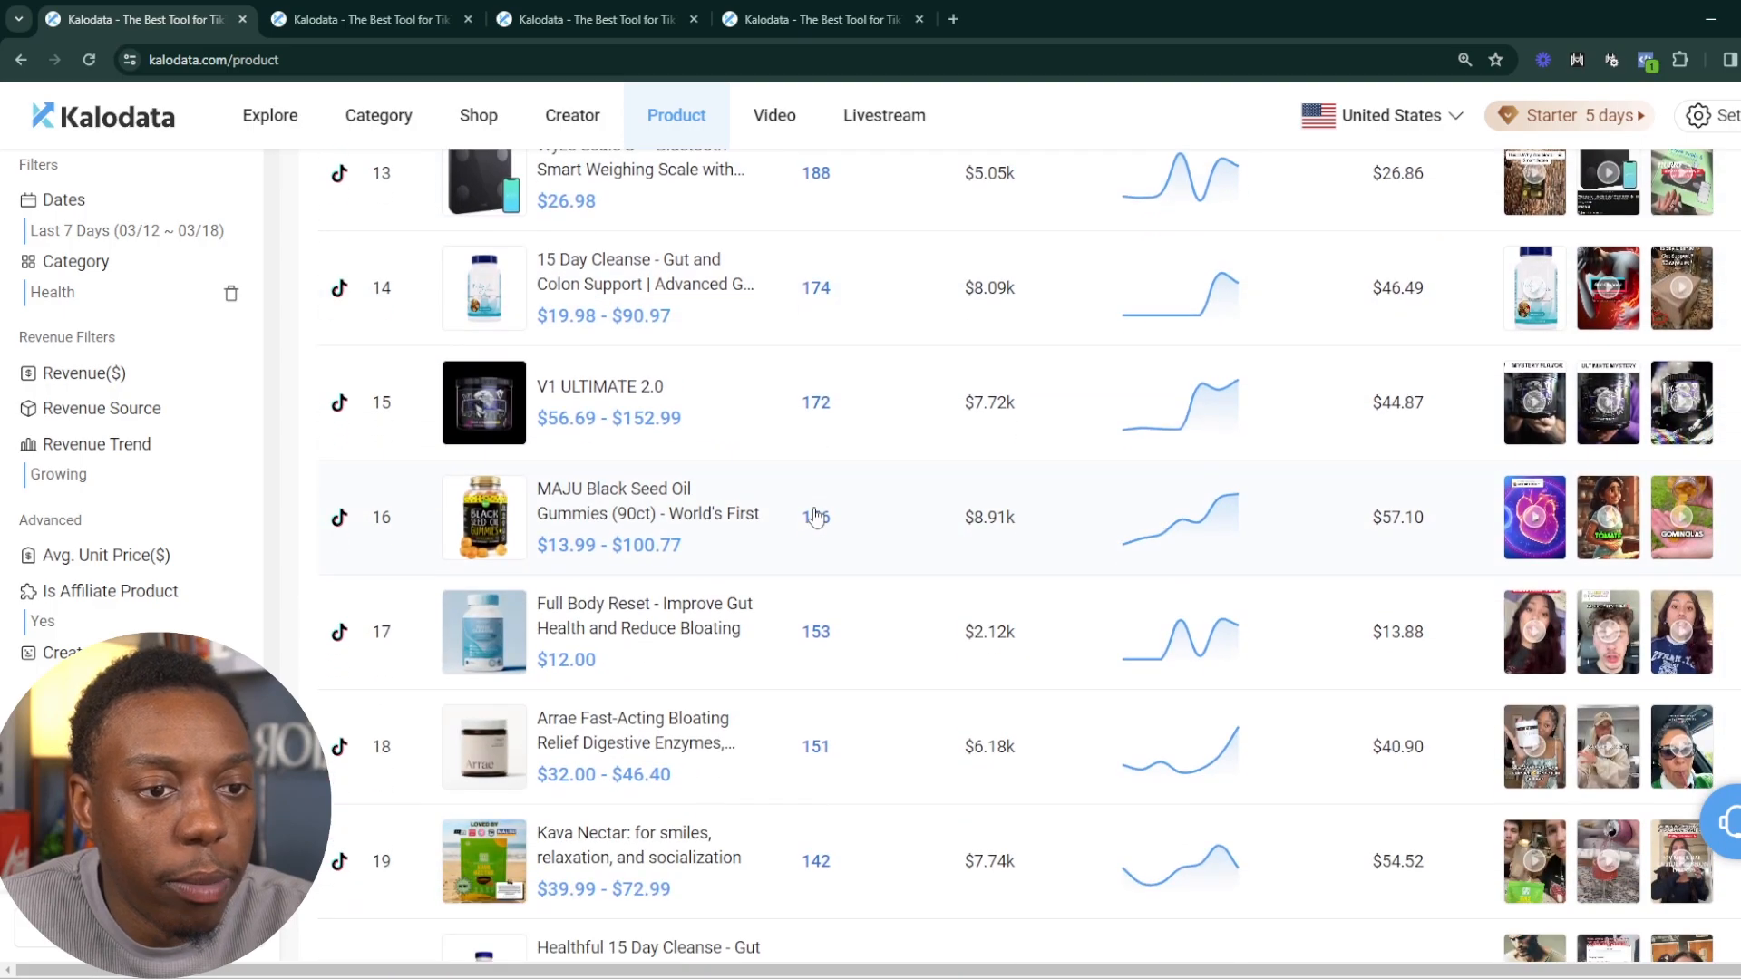
scroll("up", 3)
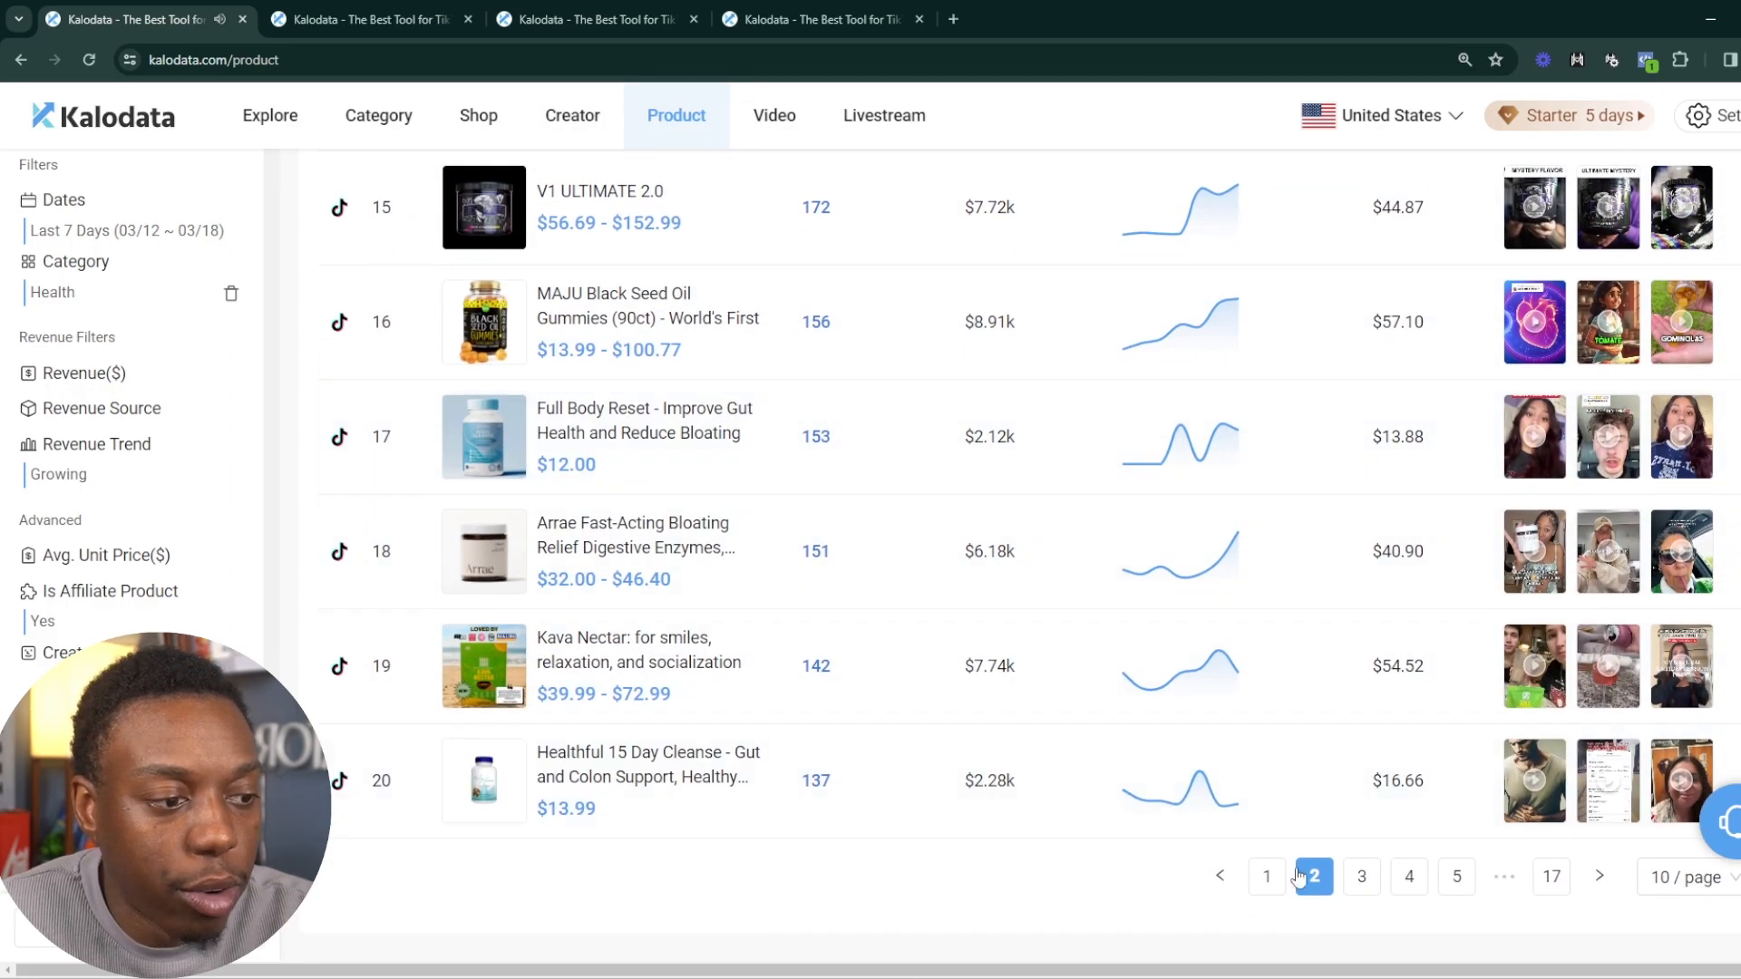
Move to the second page of product results and browse its listings
left_click(1315, 876)
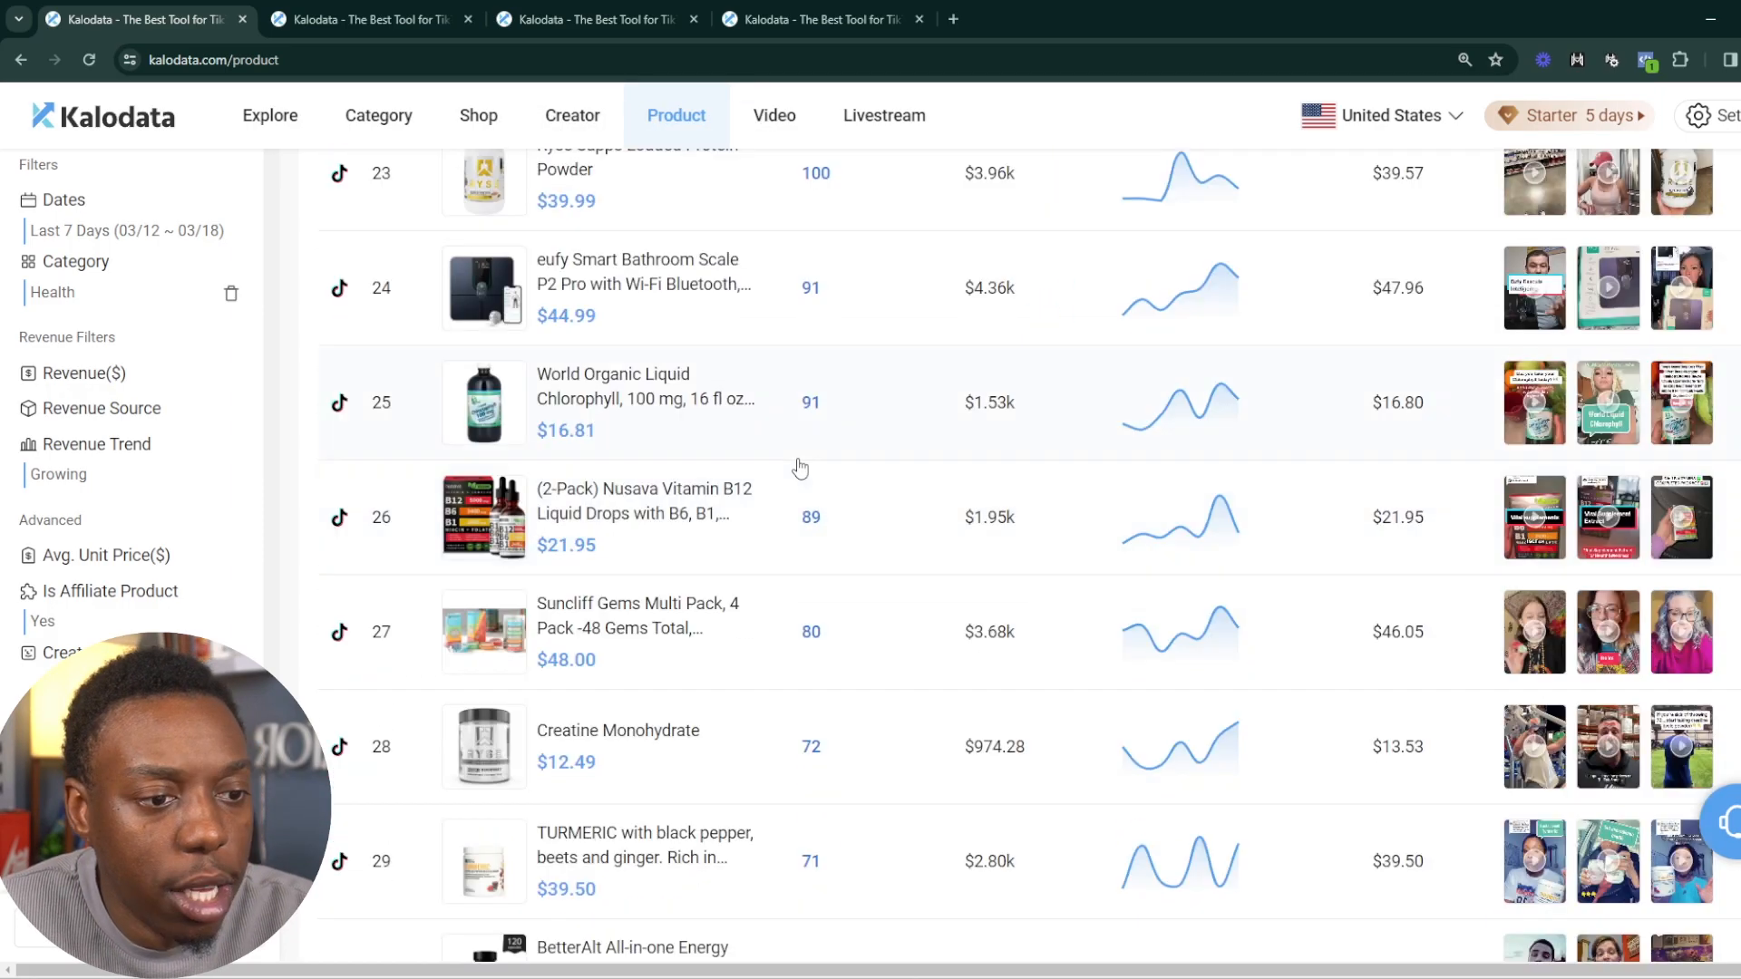
scroll("up", 3)
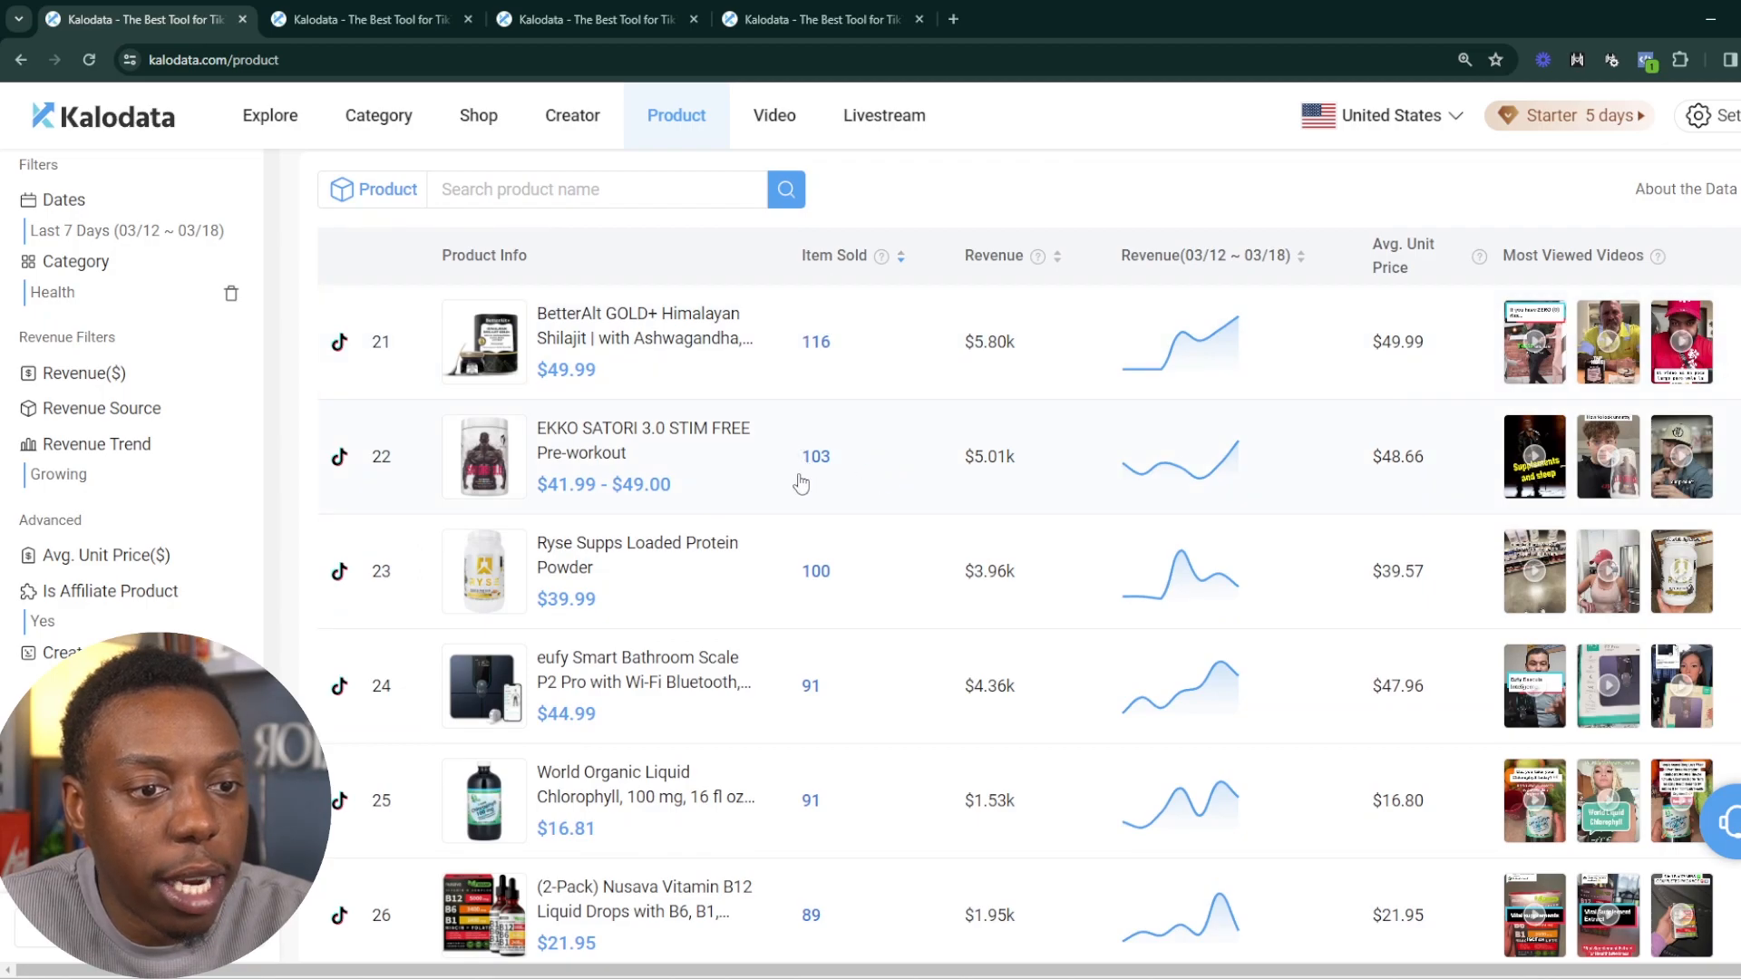
scroll("down", 3)
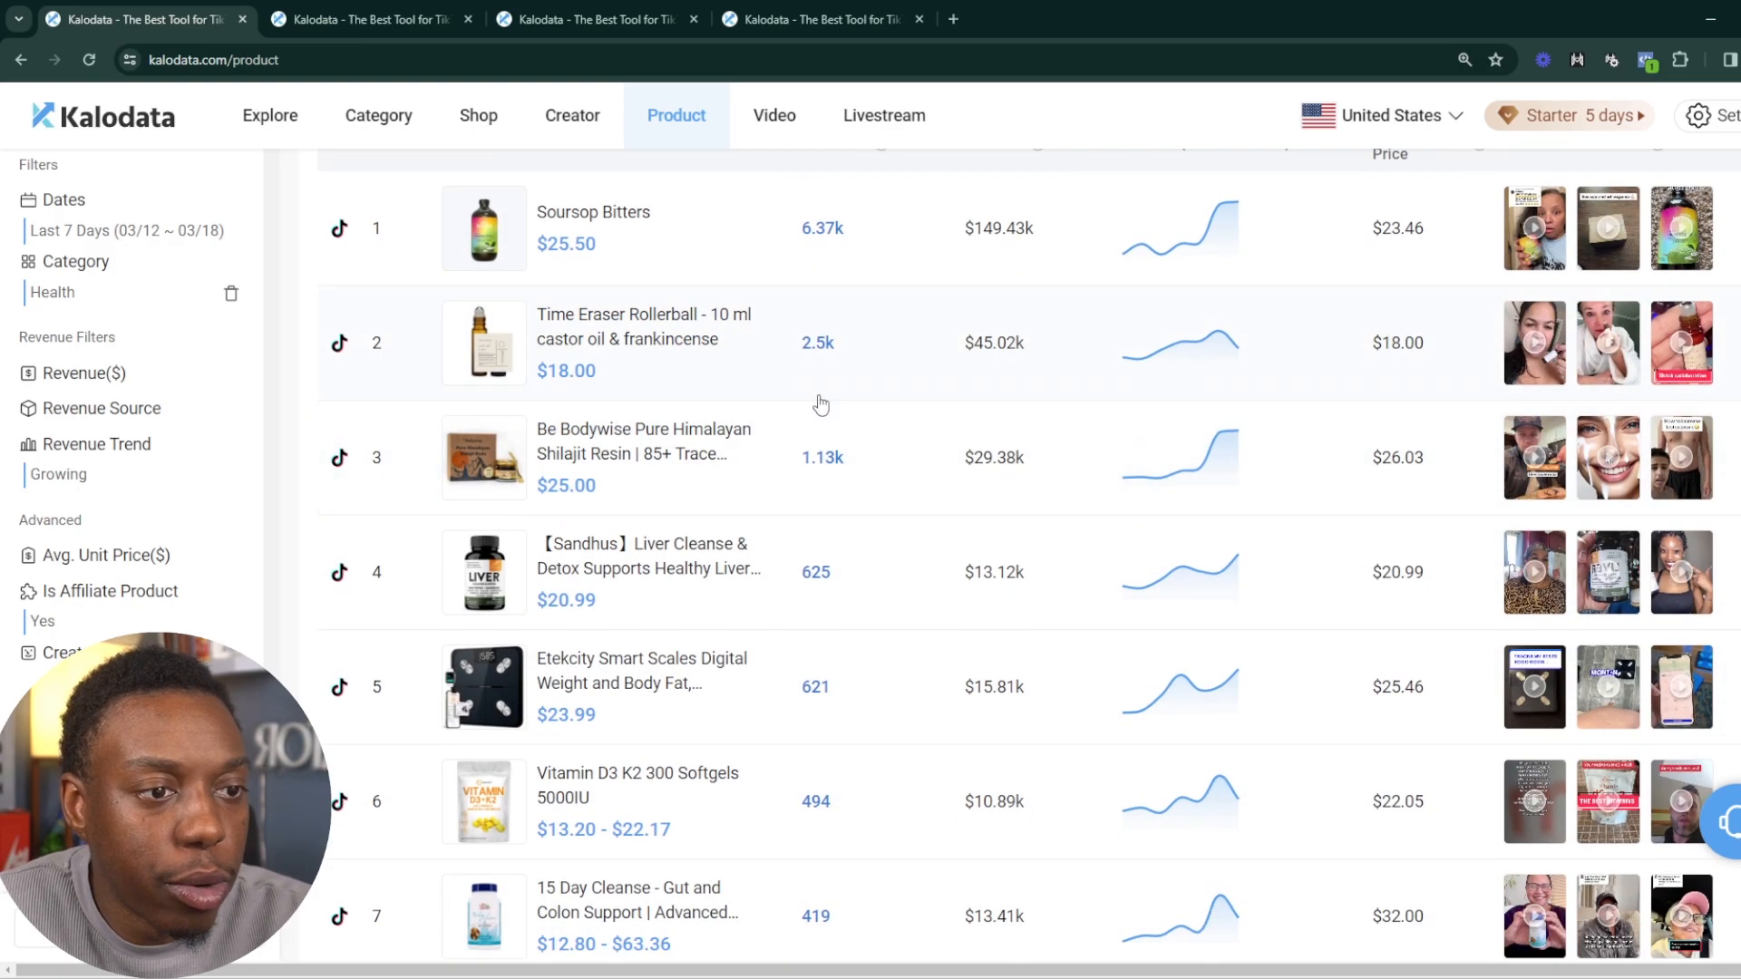
scroll("down", 3)
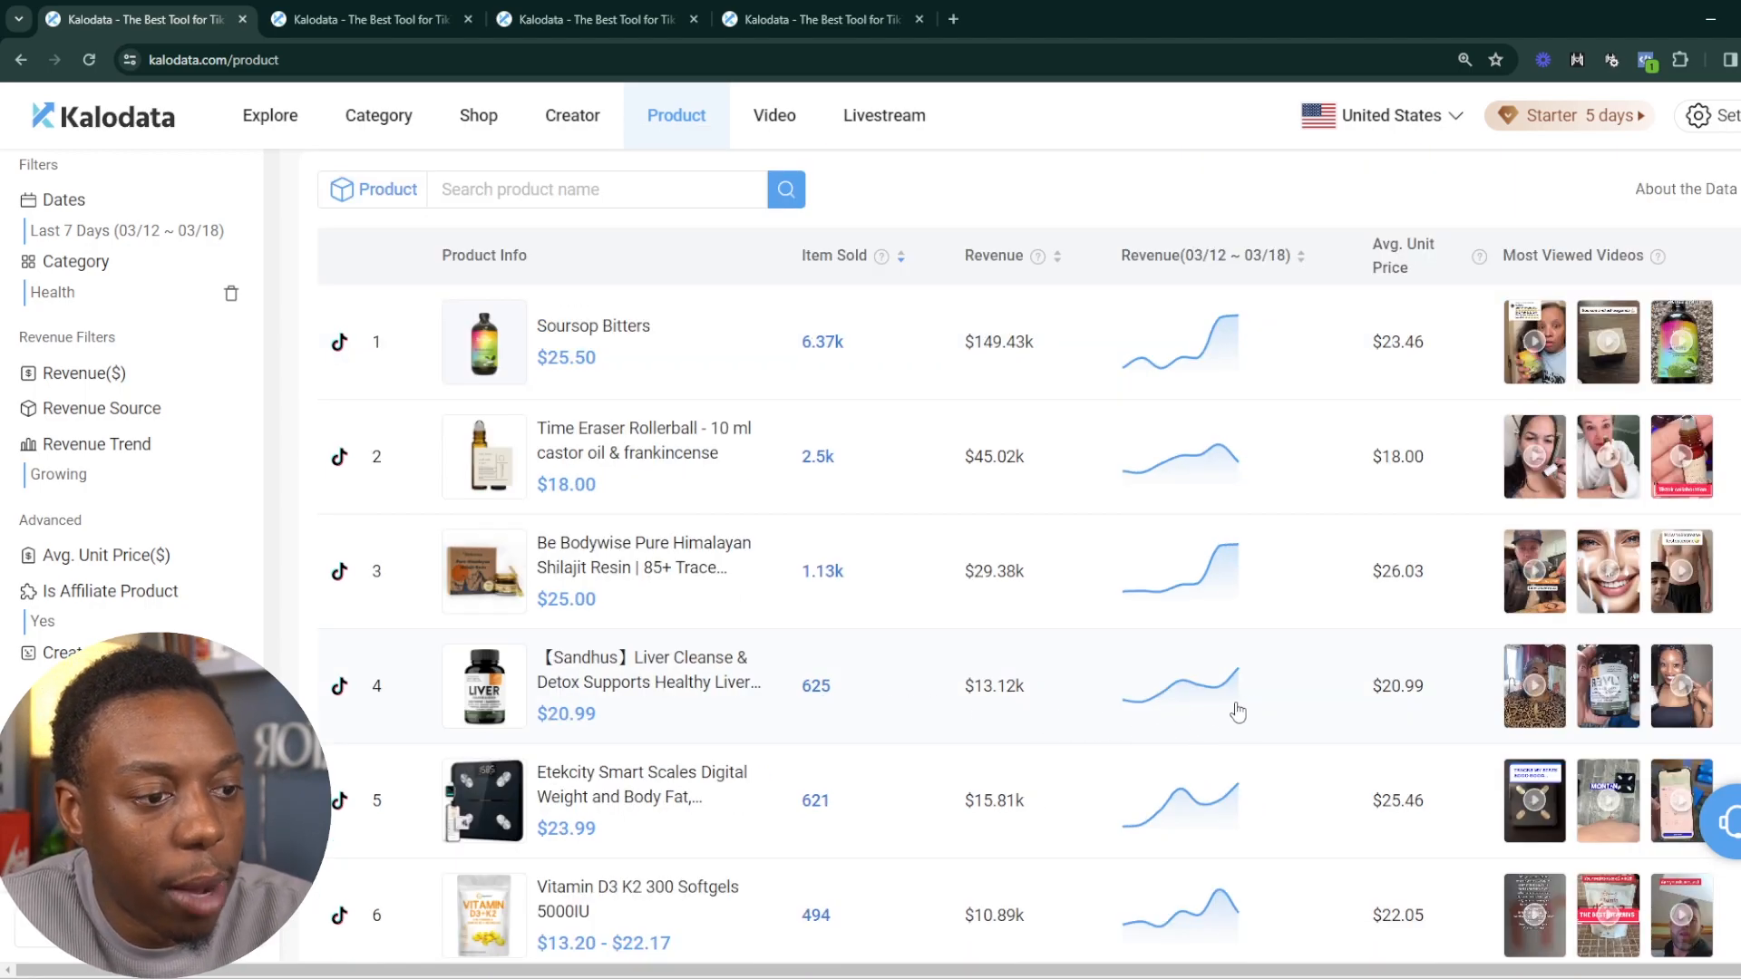
mouse_move(1343, 683)
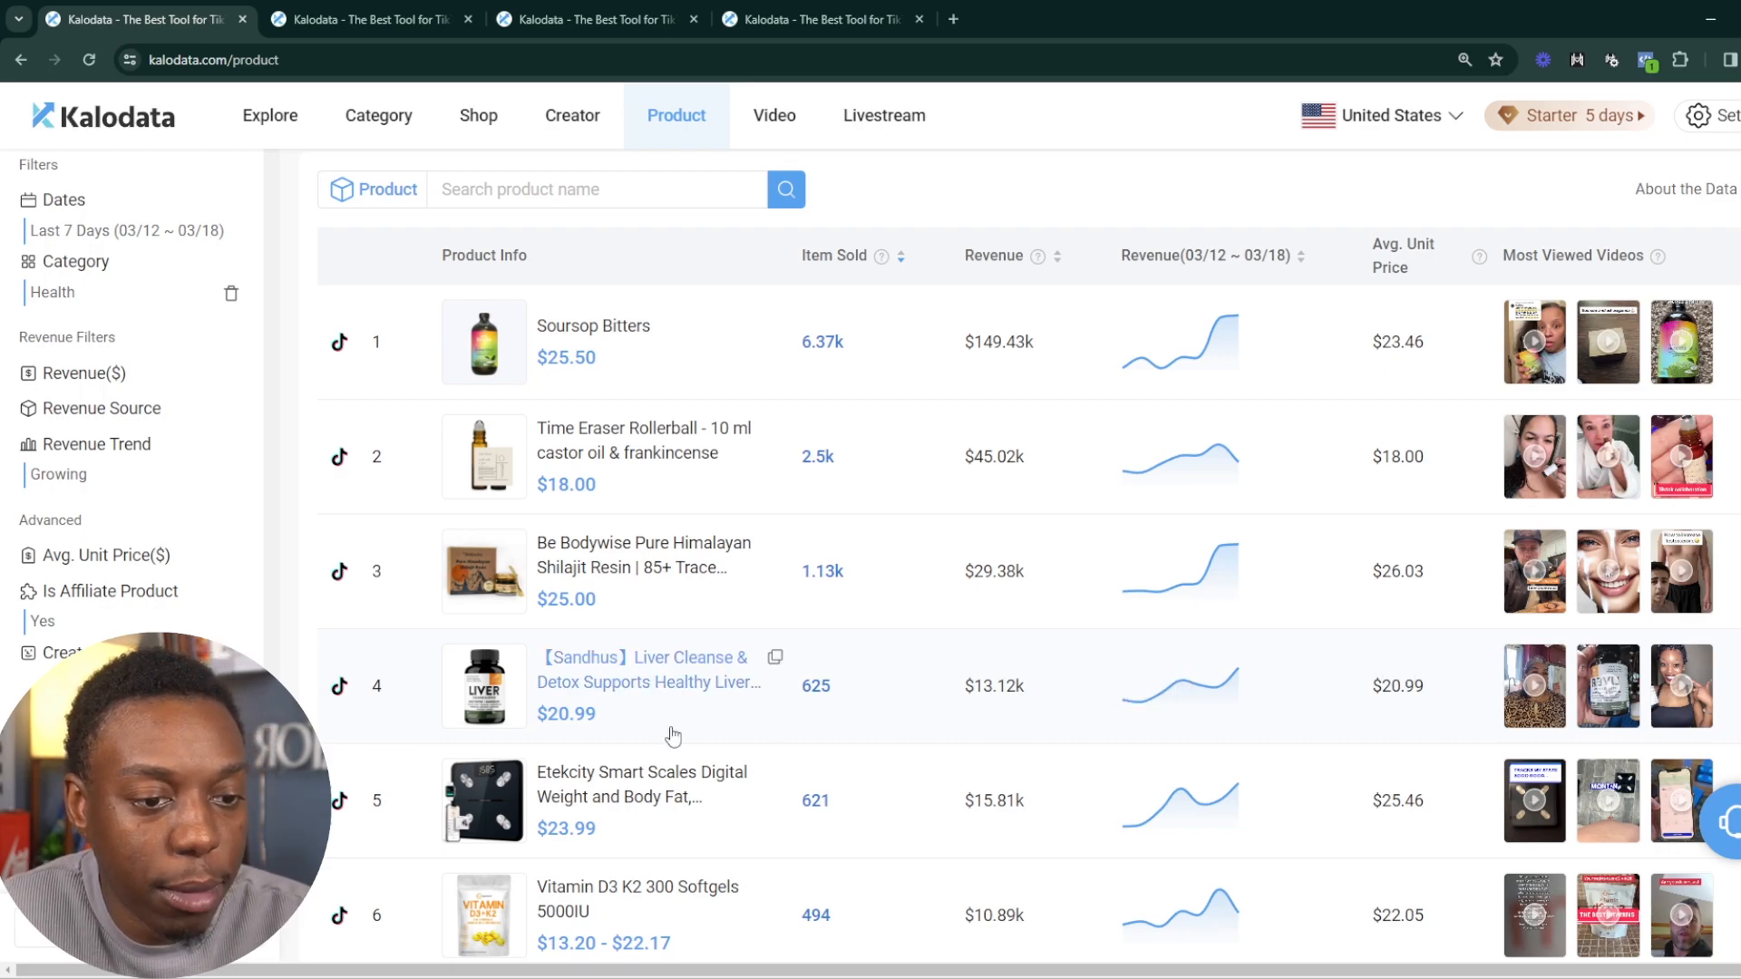
mouse_move(1120, 809)
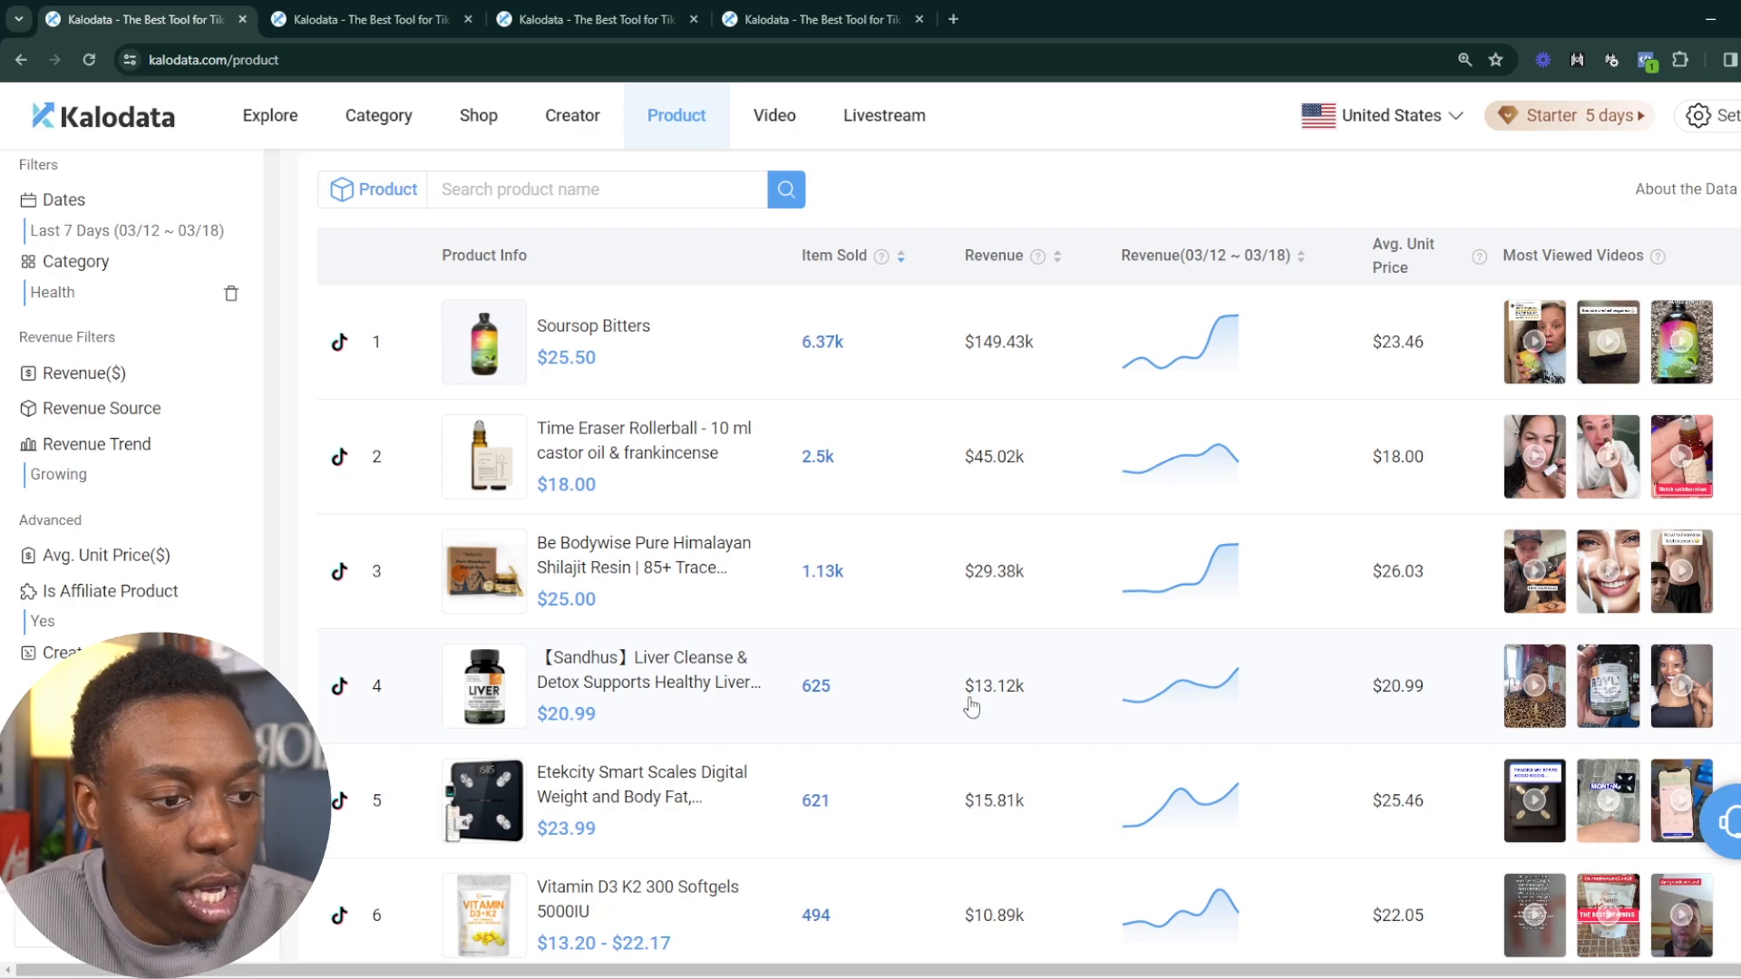
mouse_move(744, 691)
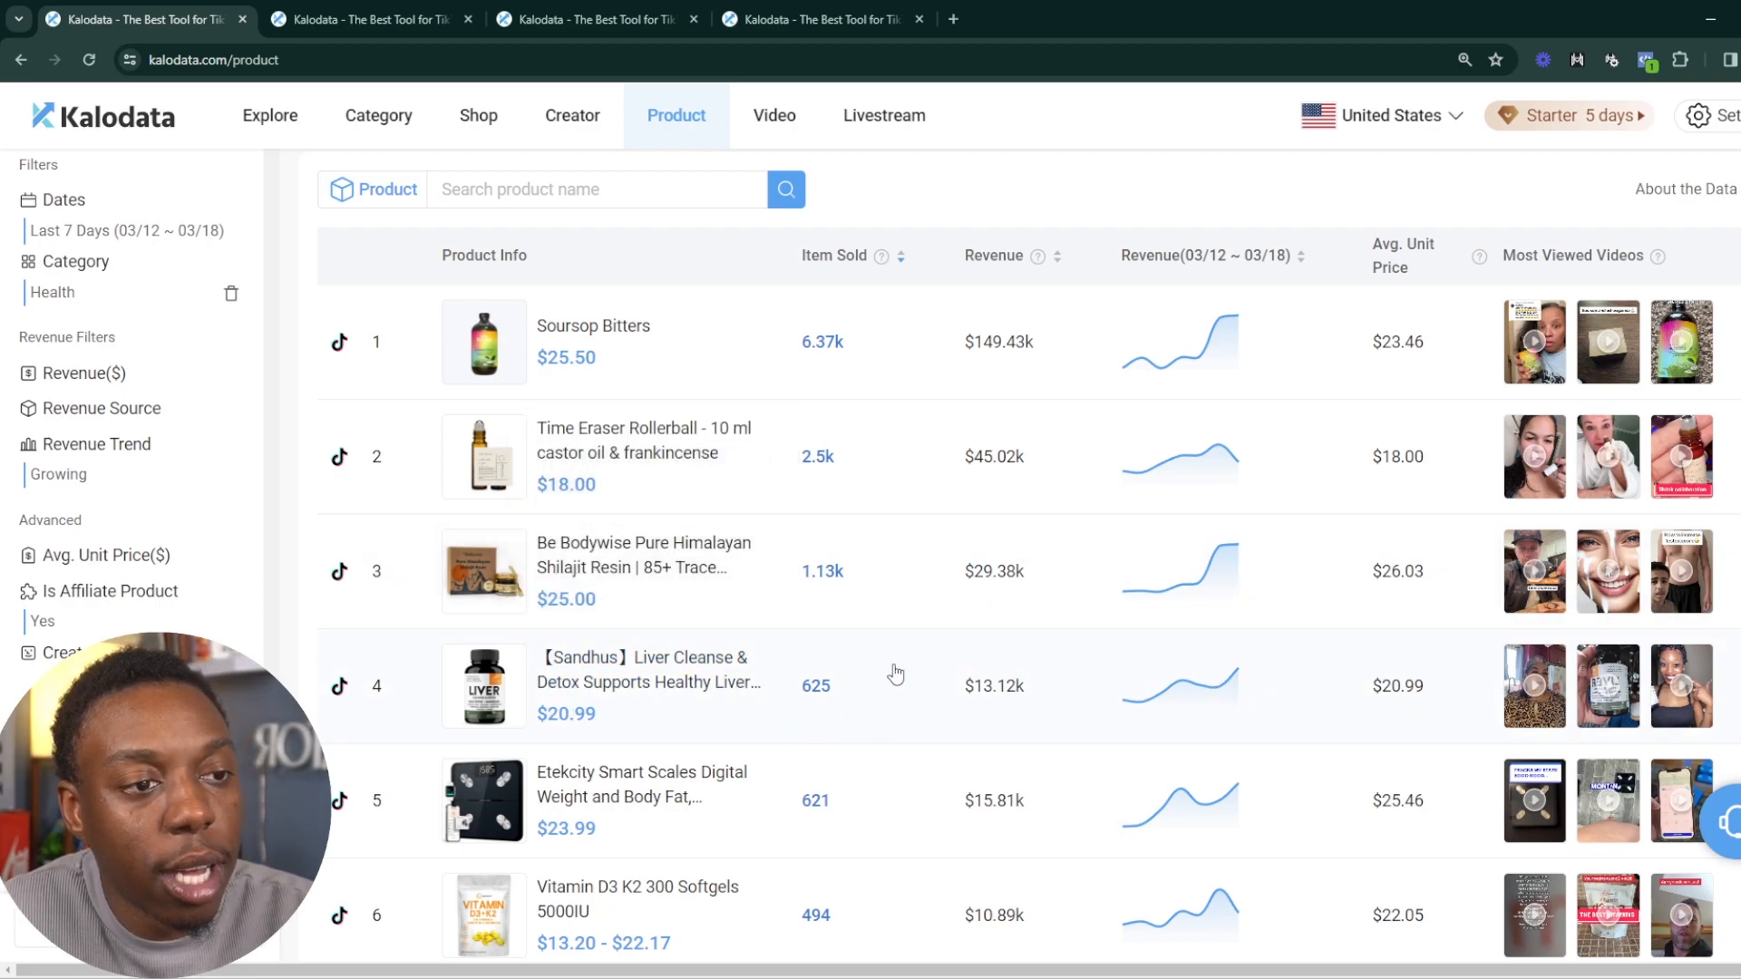
mouse_move(969, 709)
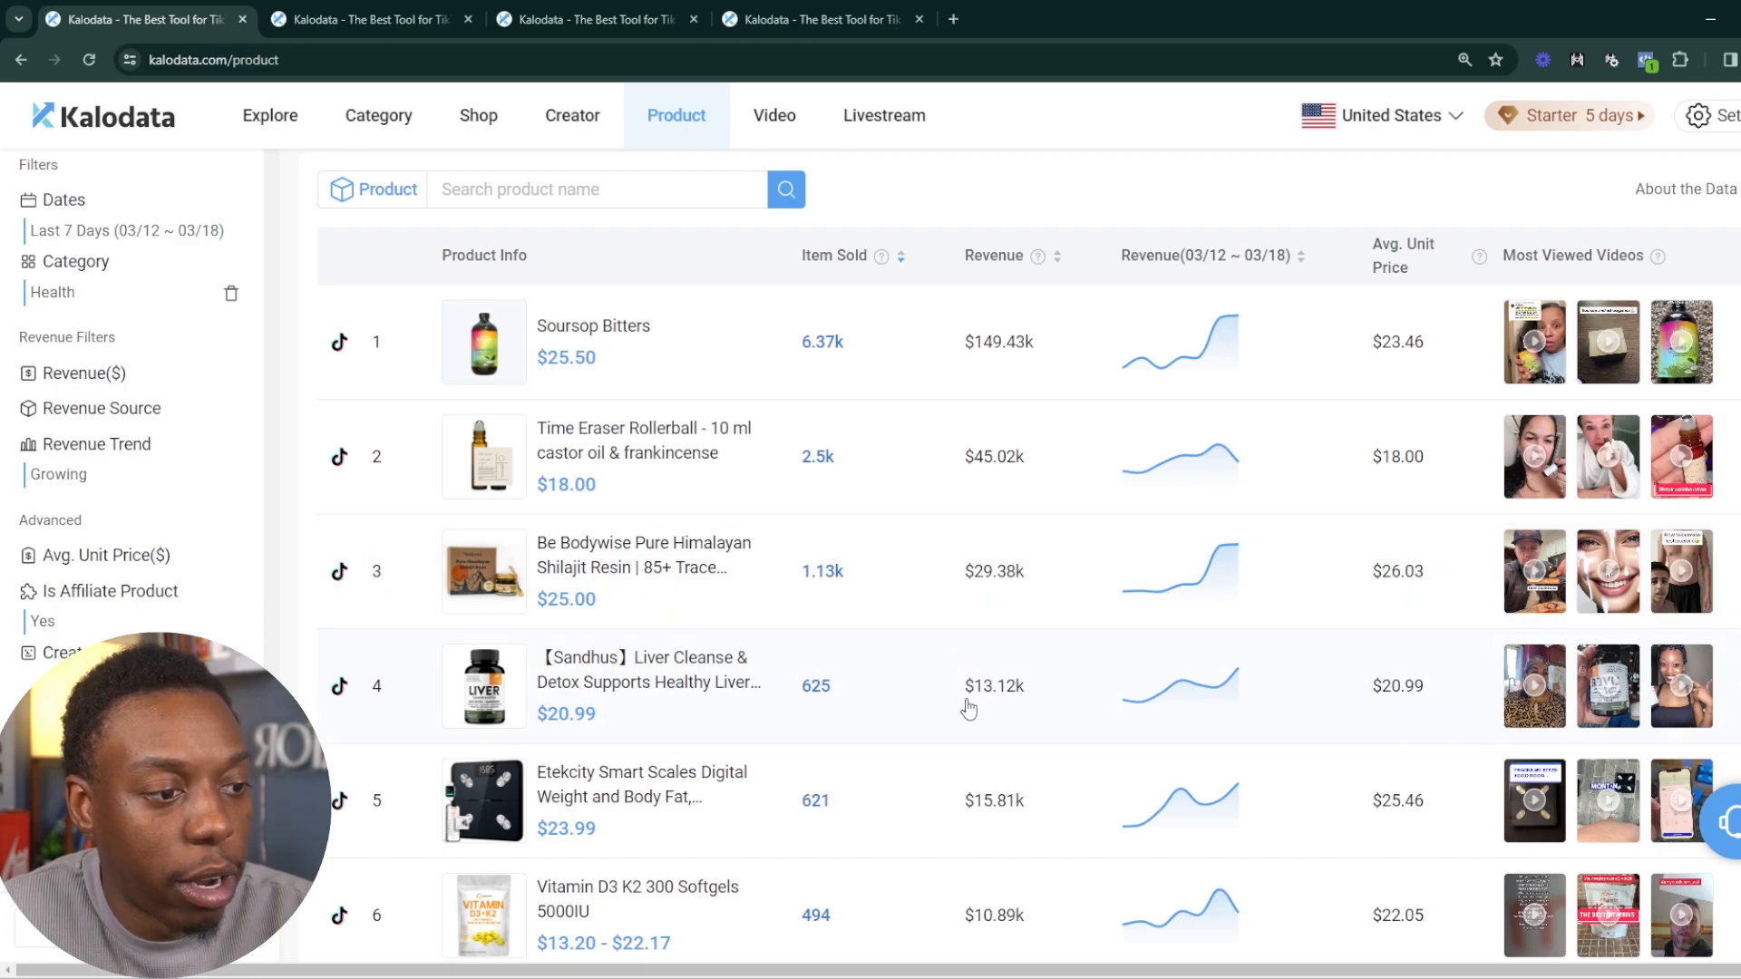
mouse_move(1023, 665)
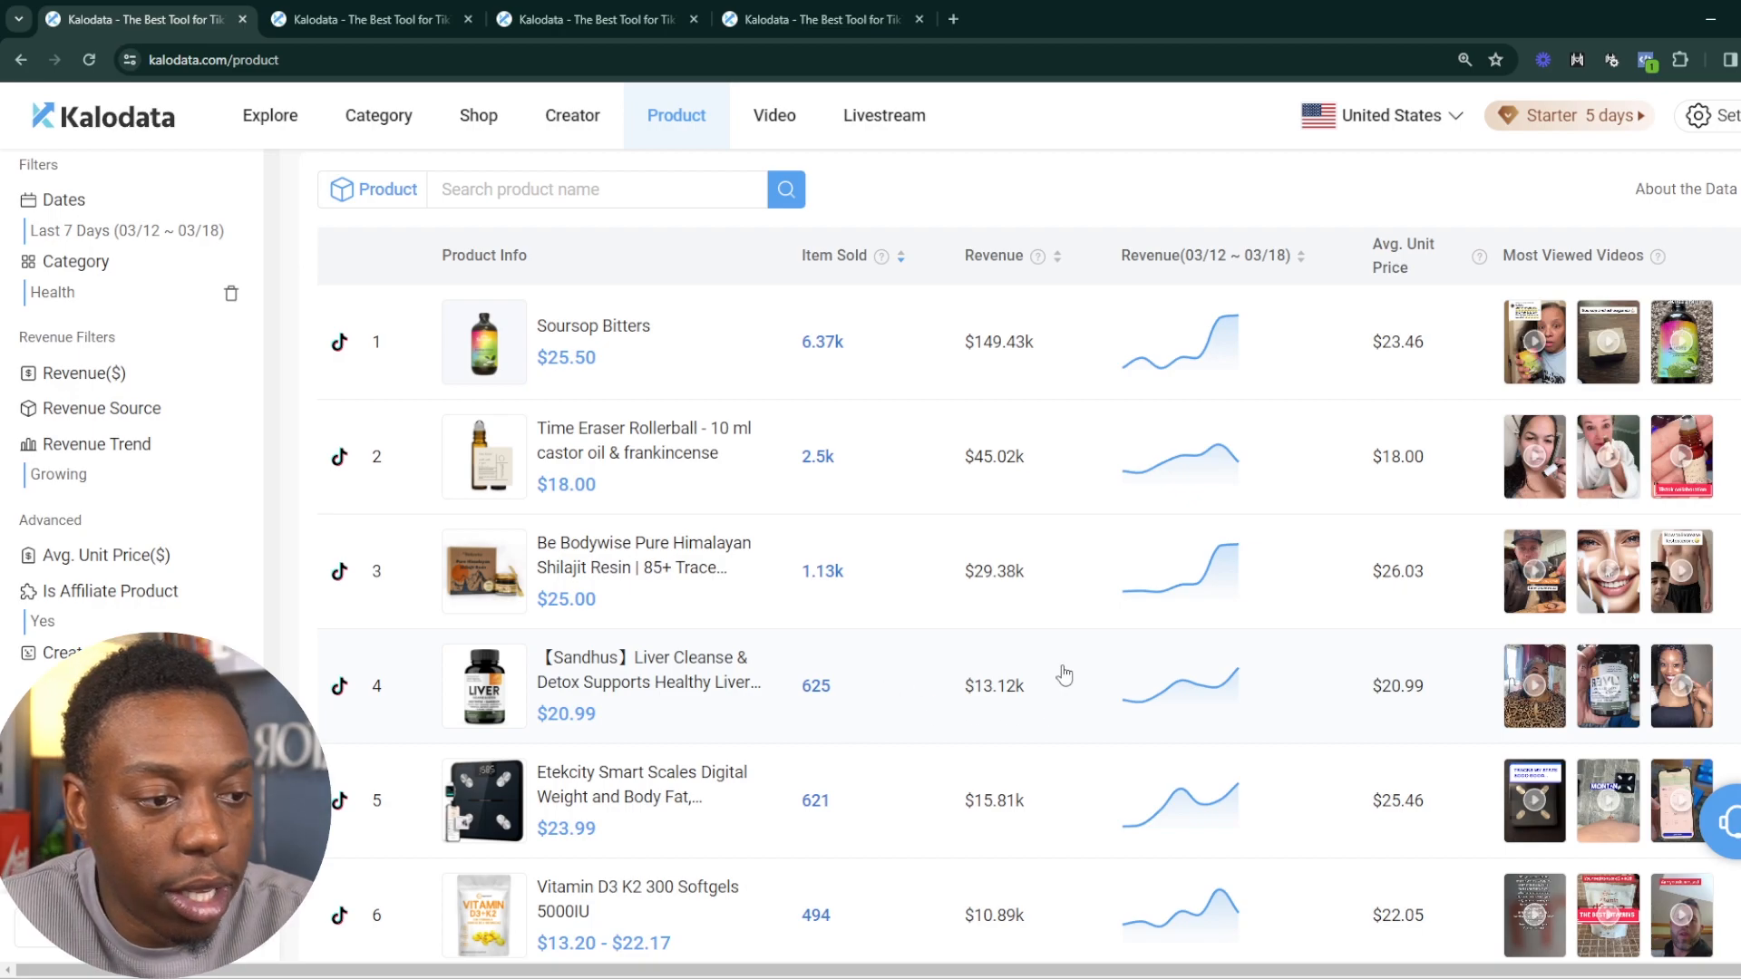
Open the Sandhus Liver Cleanse & Detox product detail page and review its core metrics
left_click(593, 325)
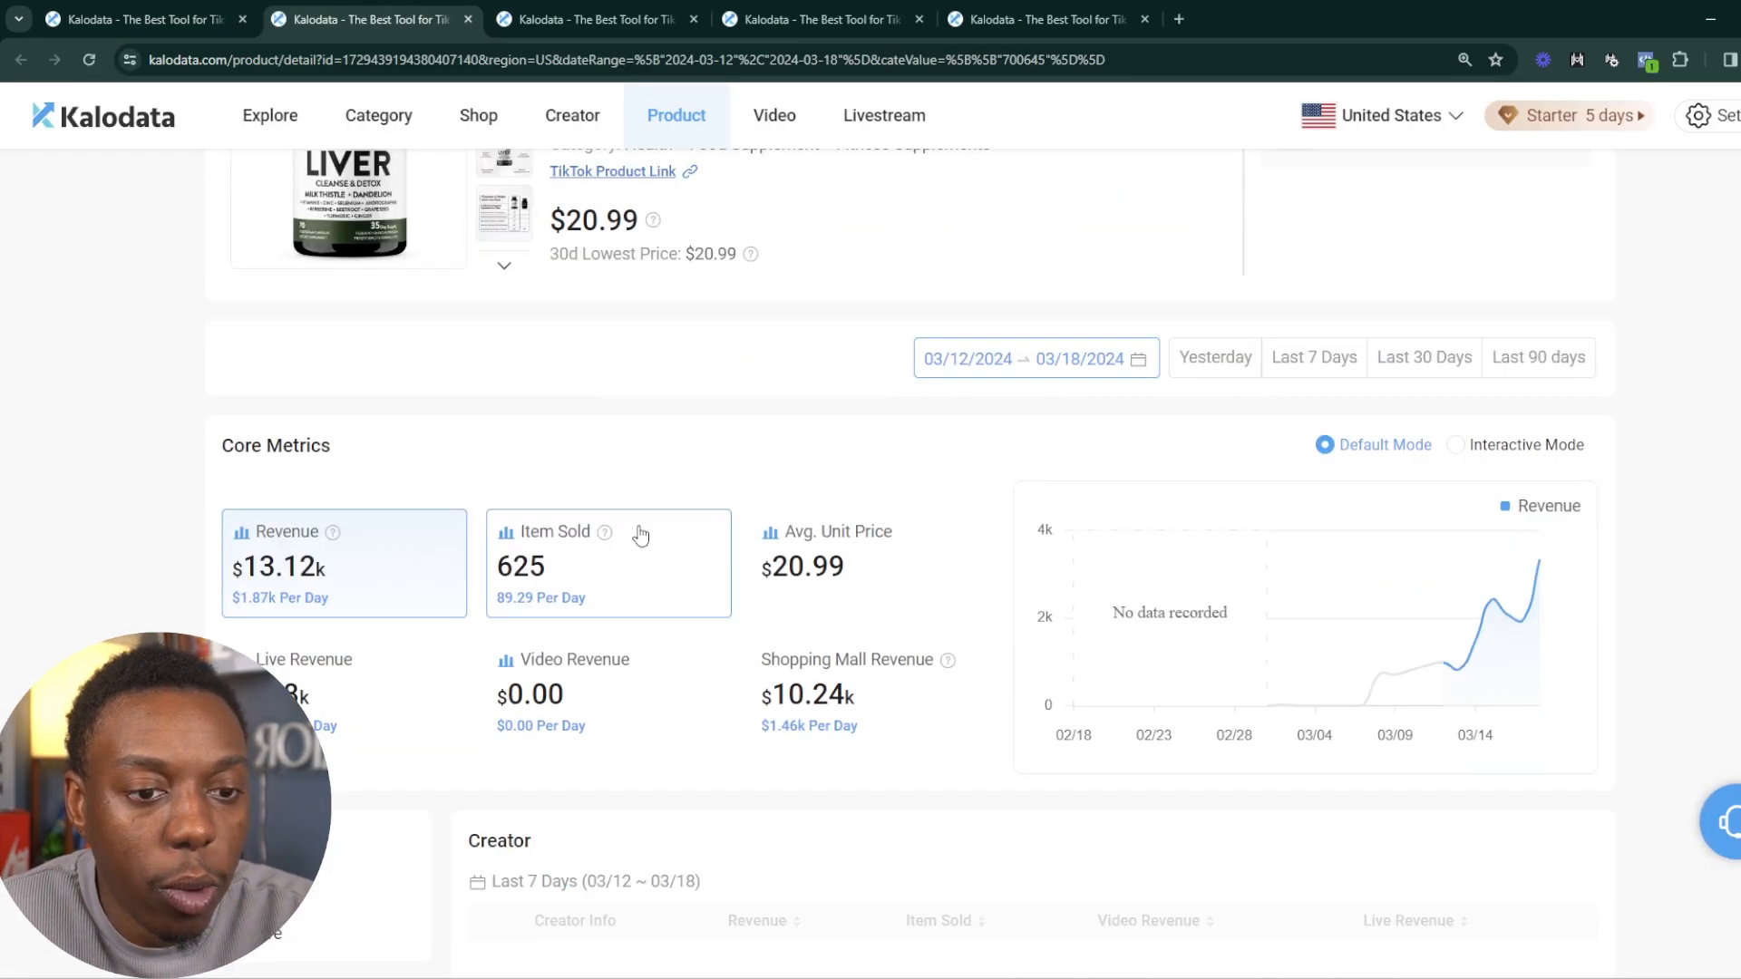
scroll("down", 3)
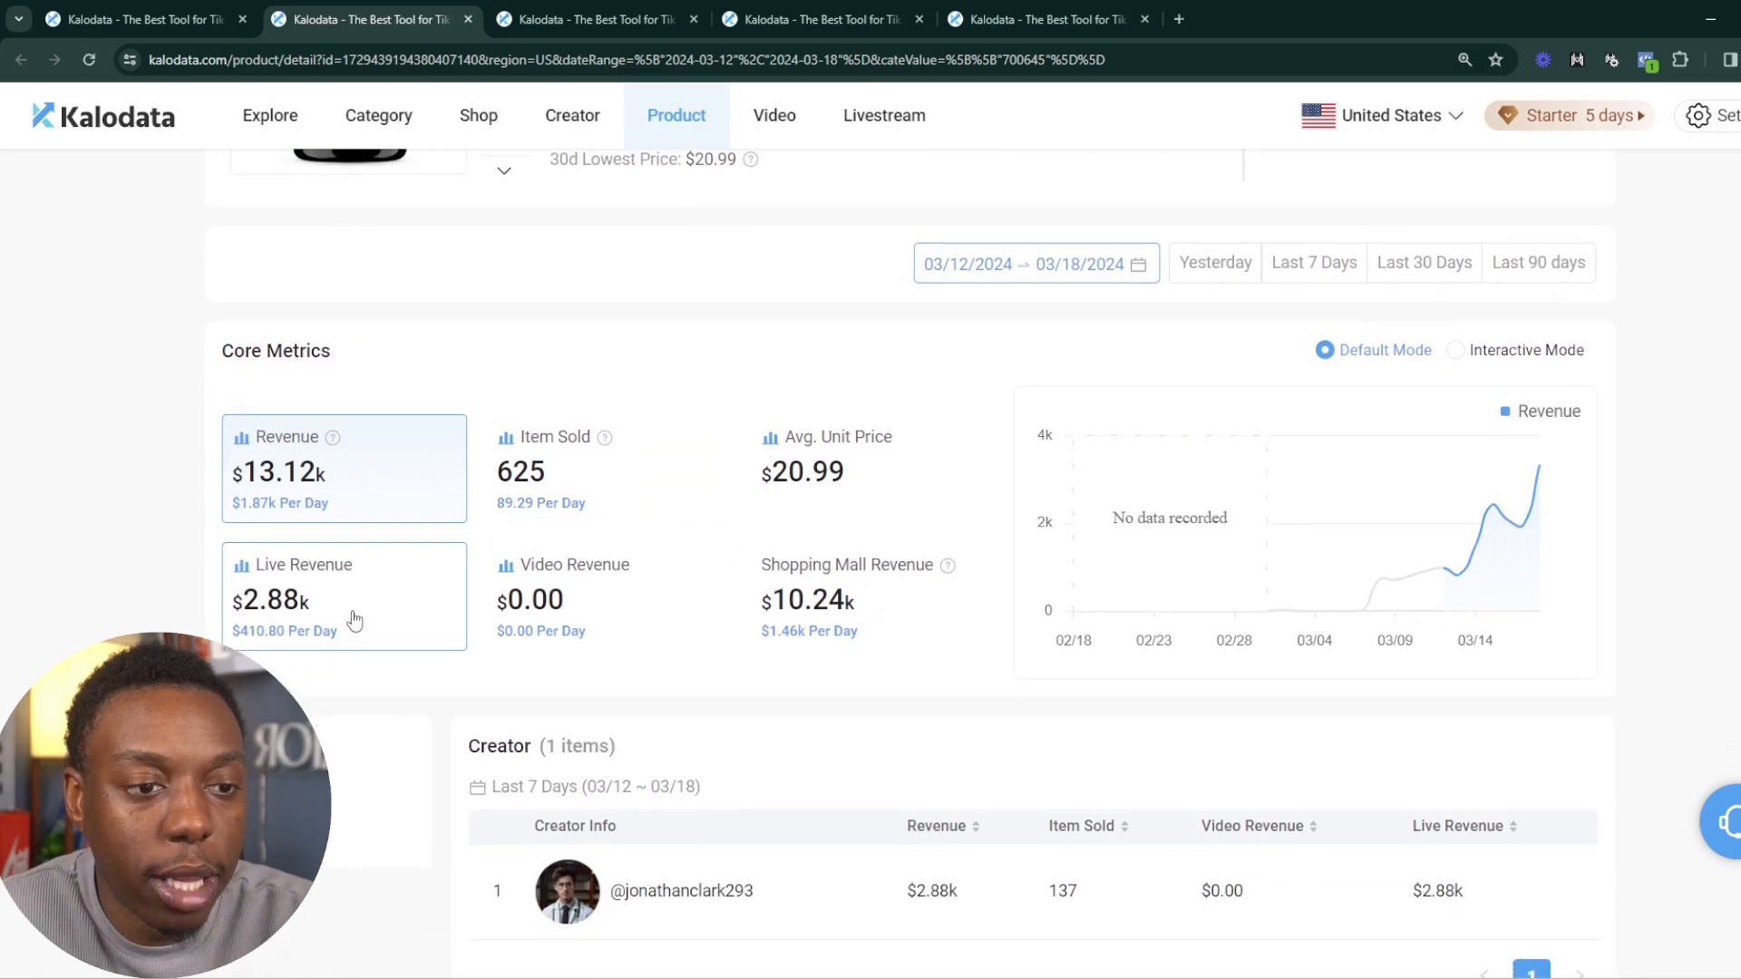
scroll("down", 3)
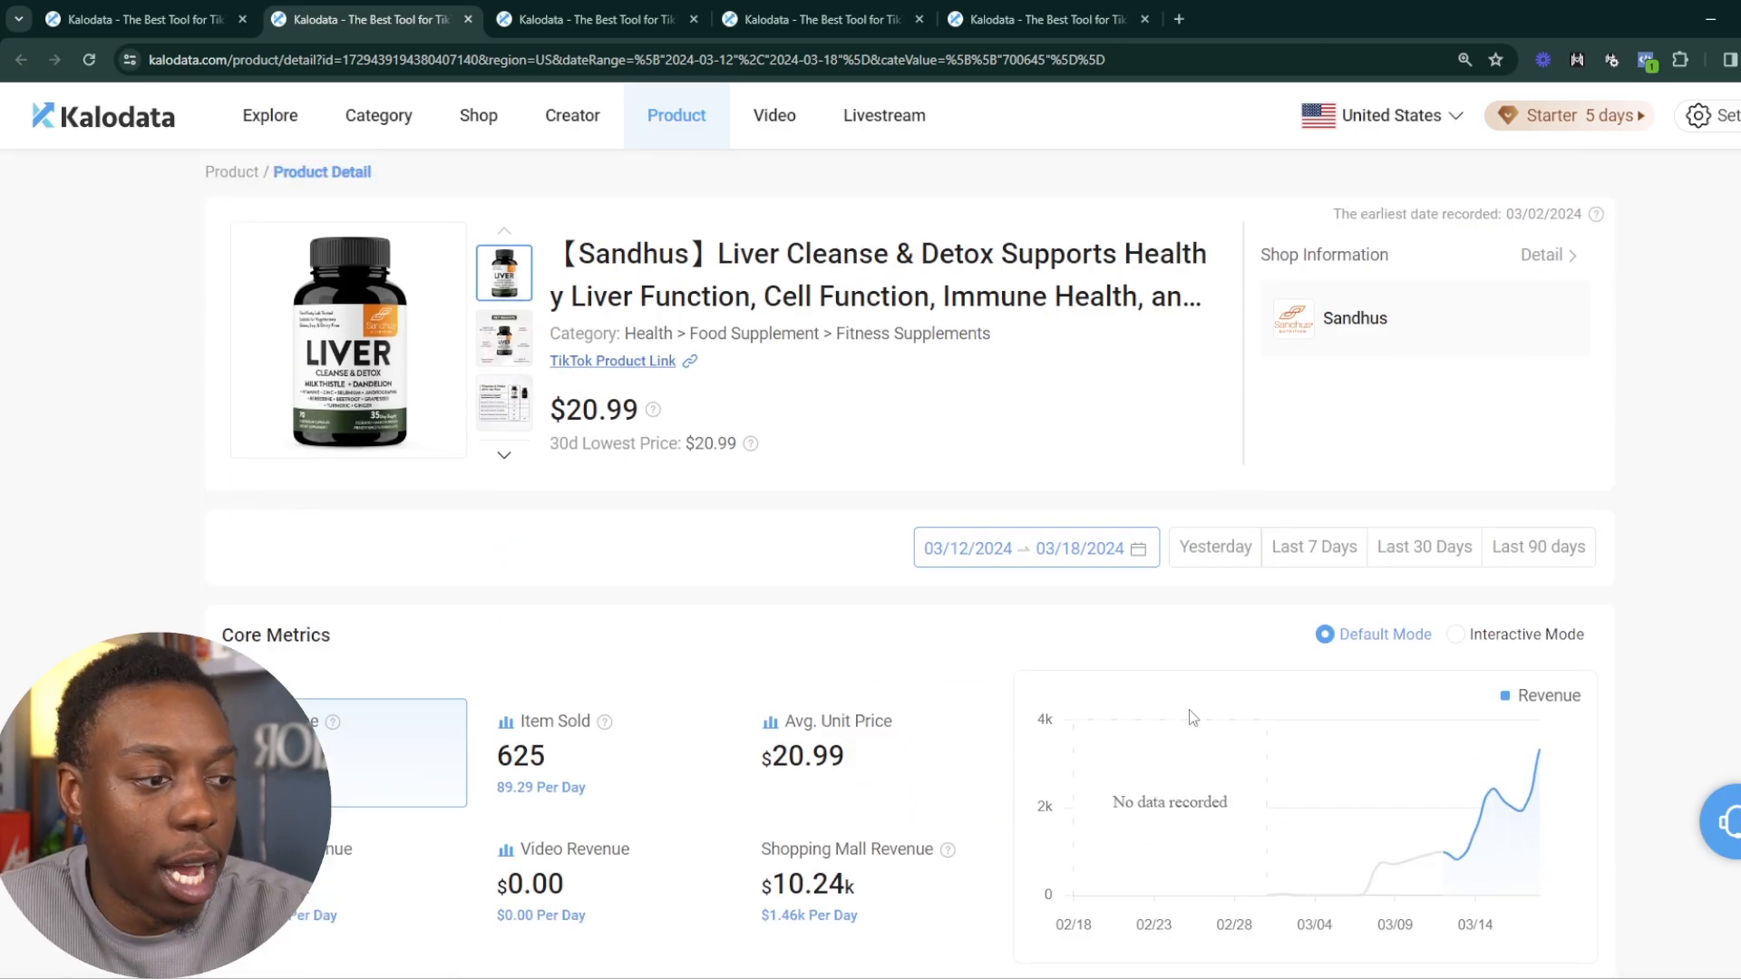
mouse_move(1539, 749)
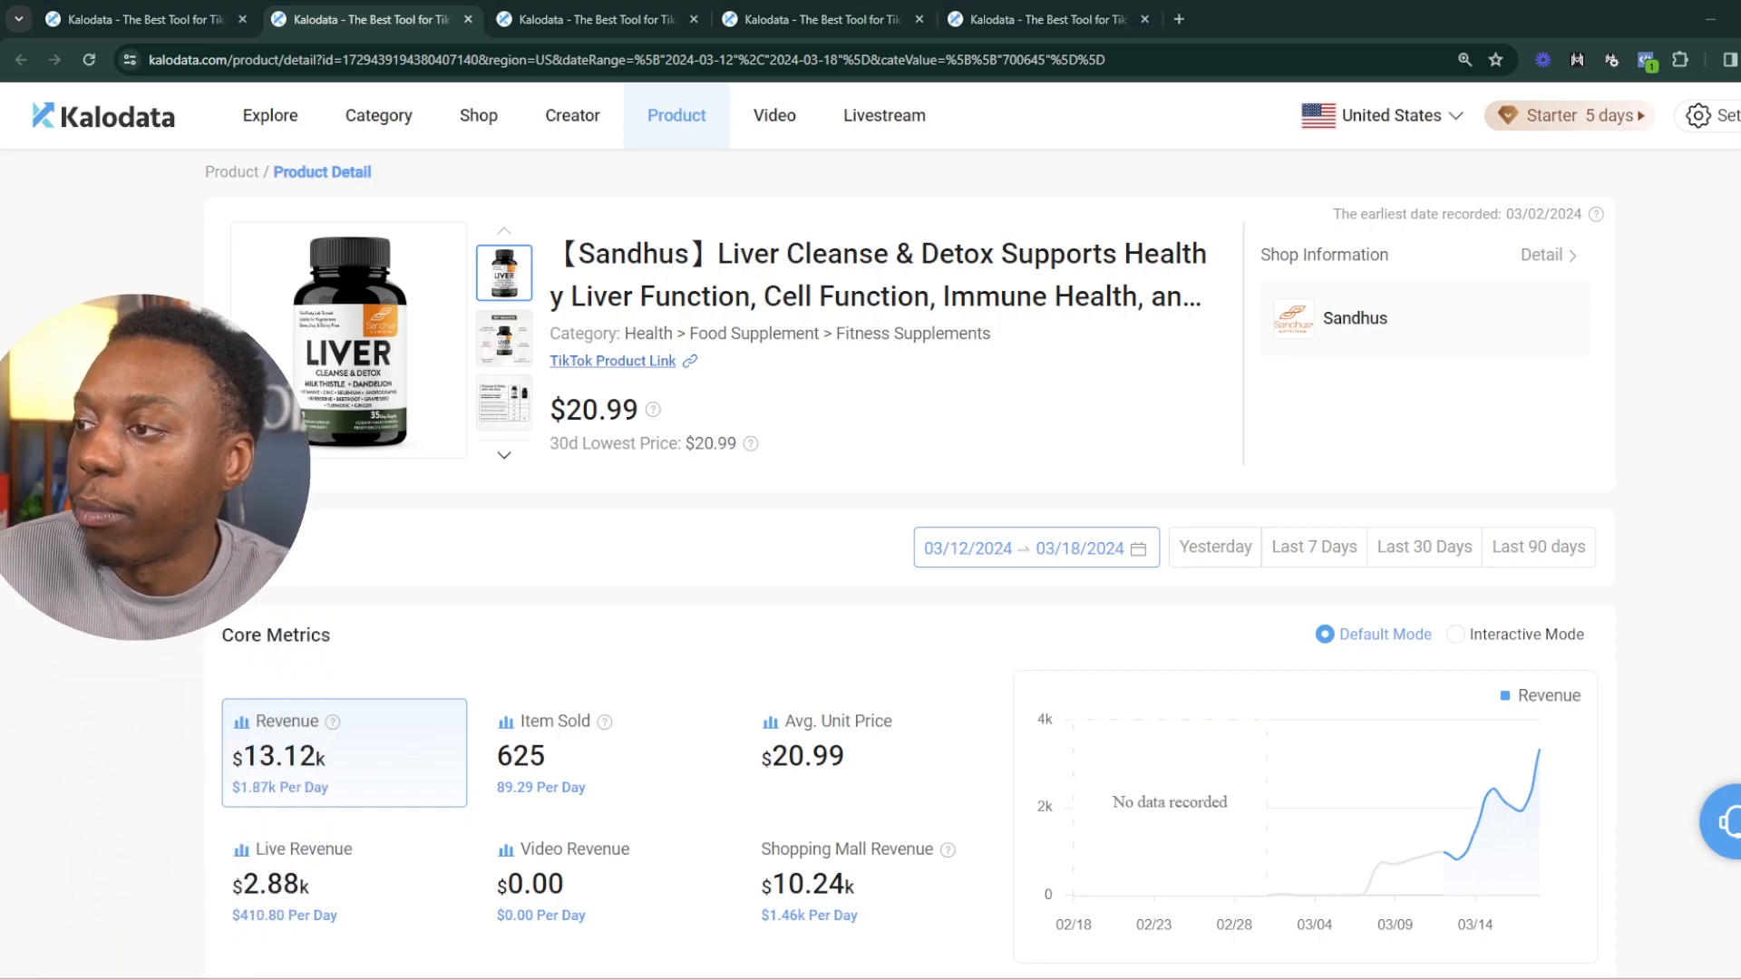
scroll("down", 3)
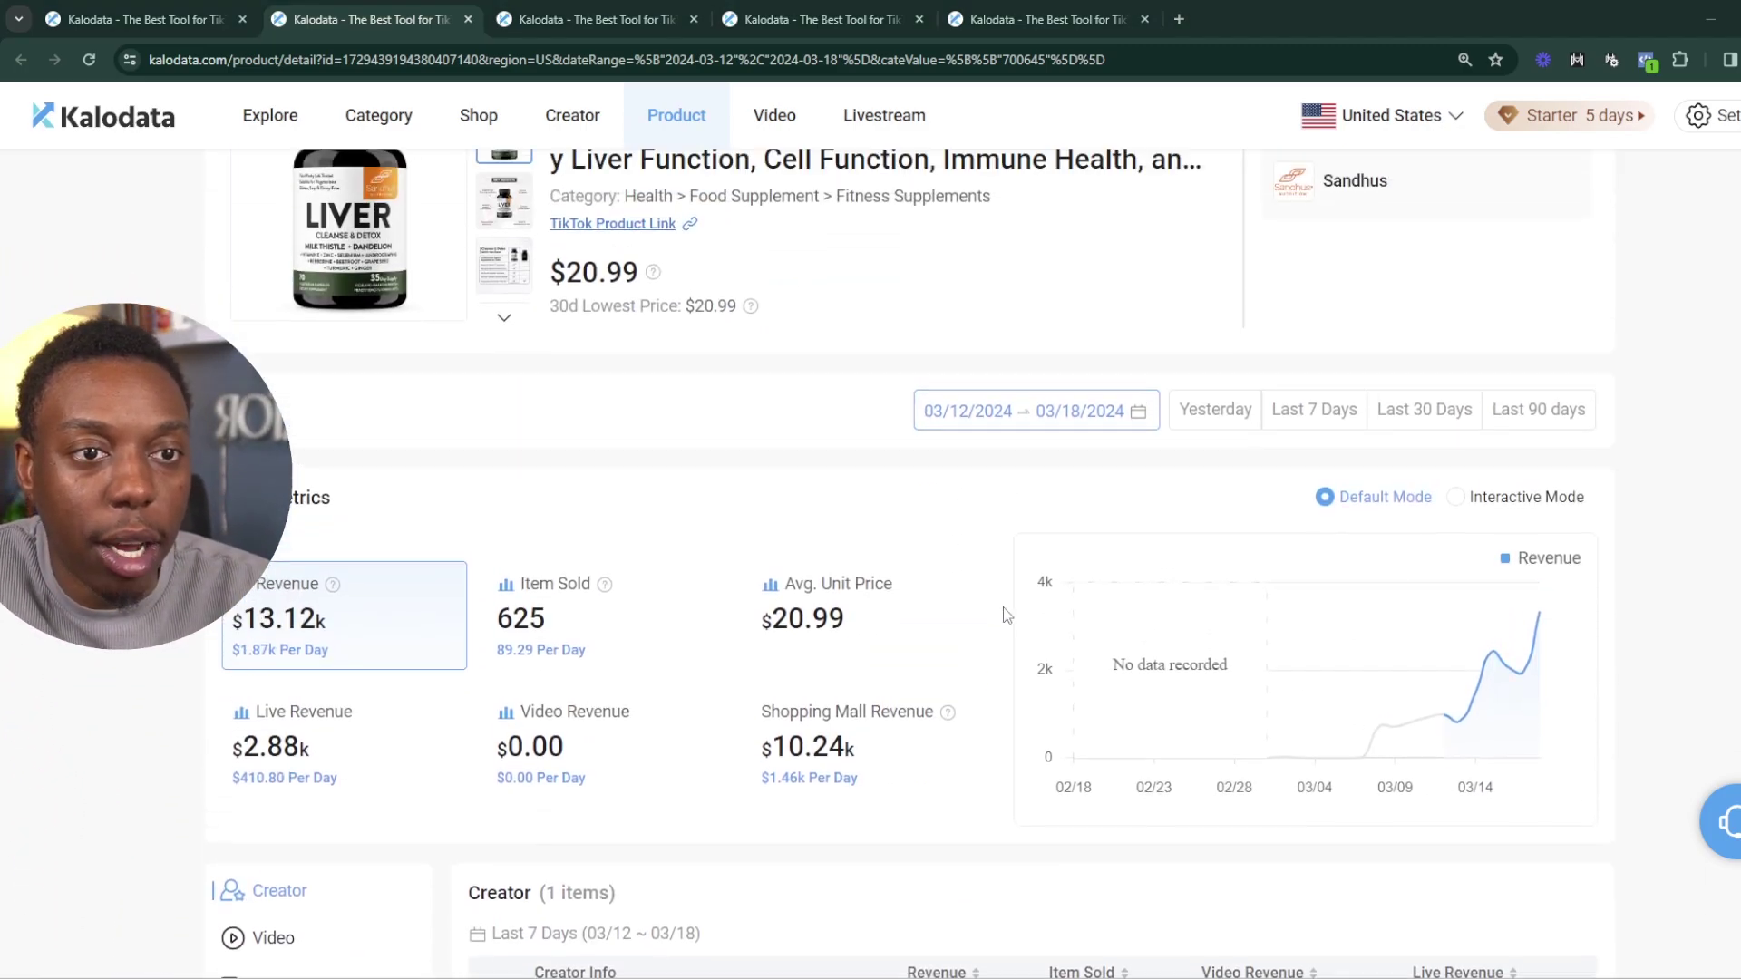
left_click(572, 115)
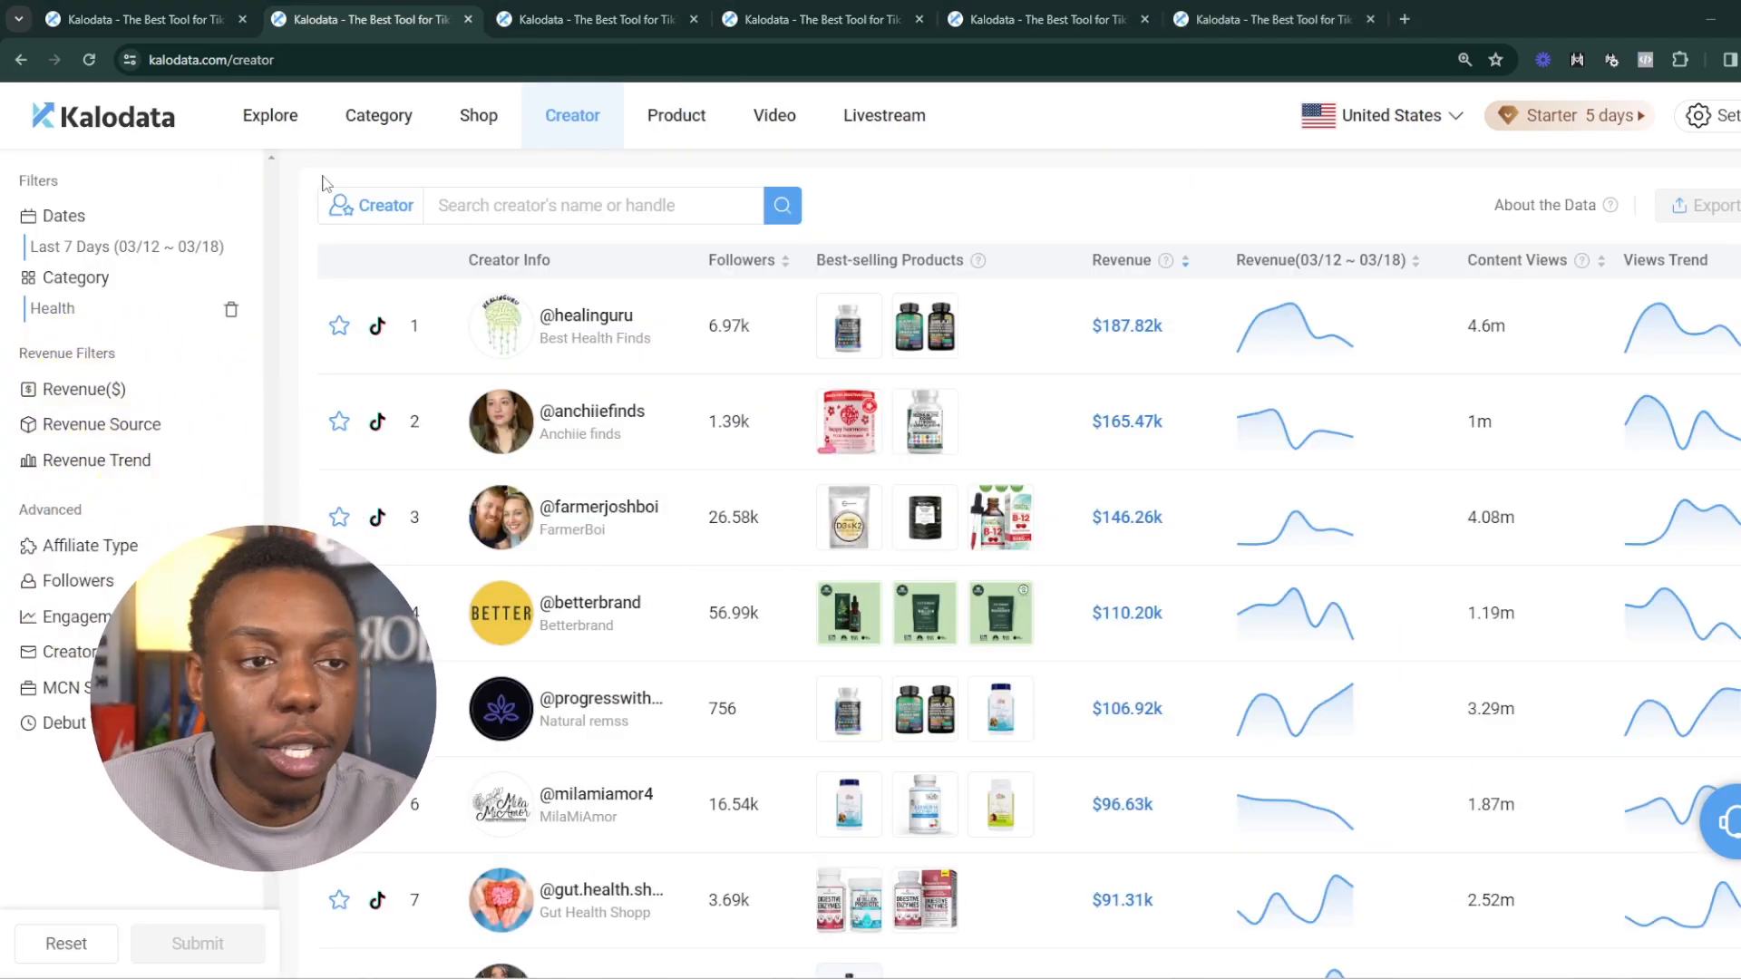
mouse_move(587, 302)
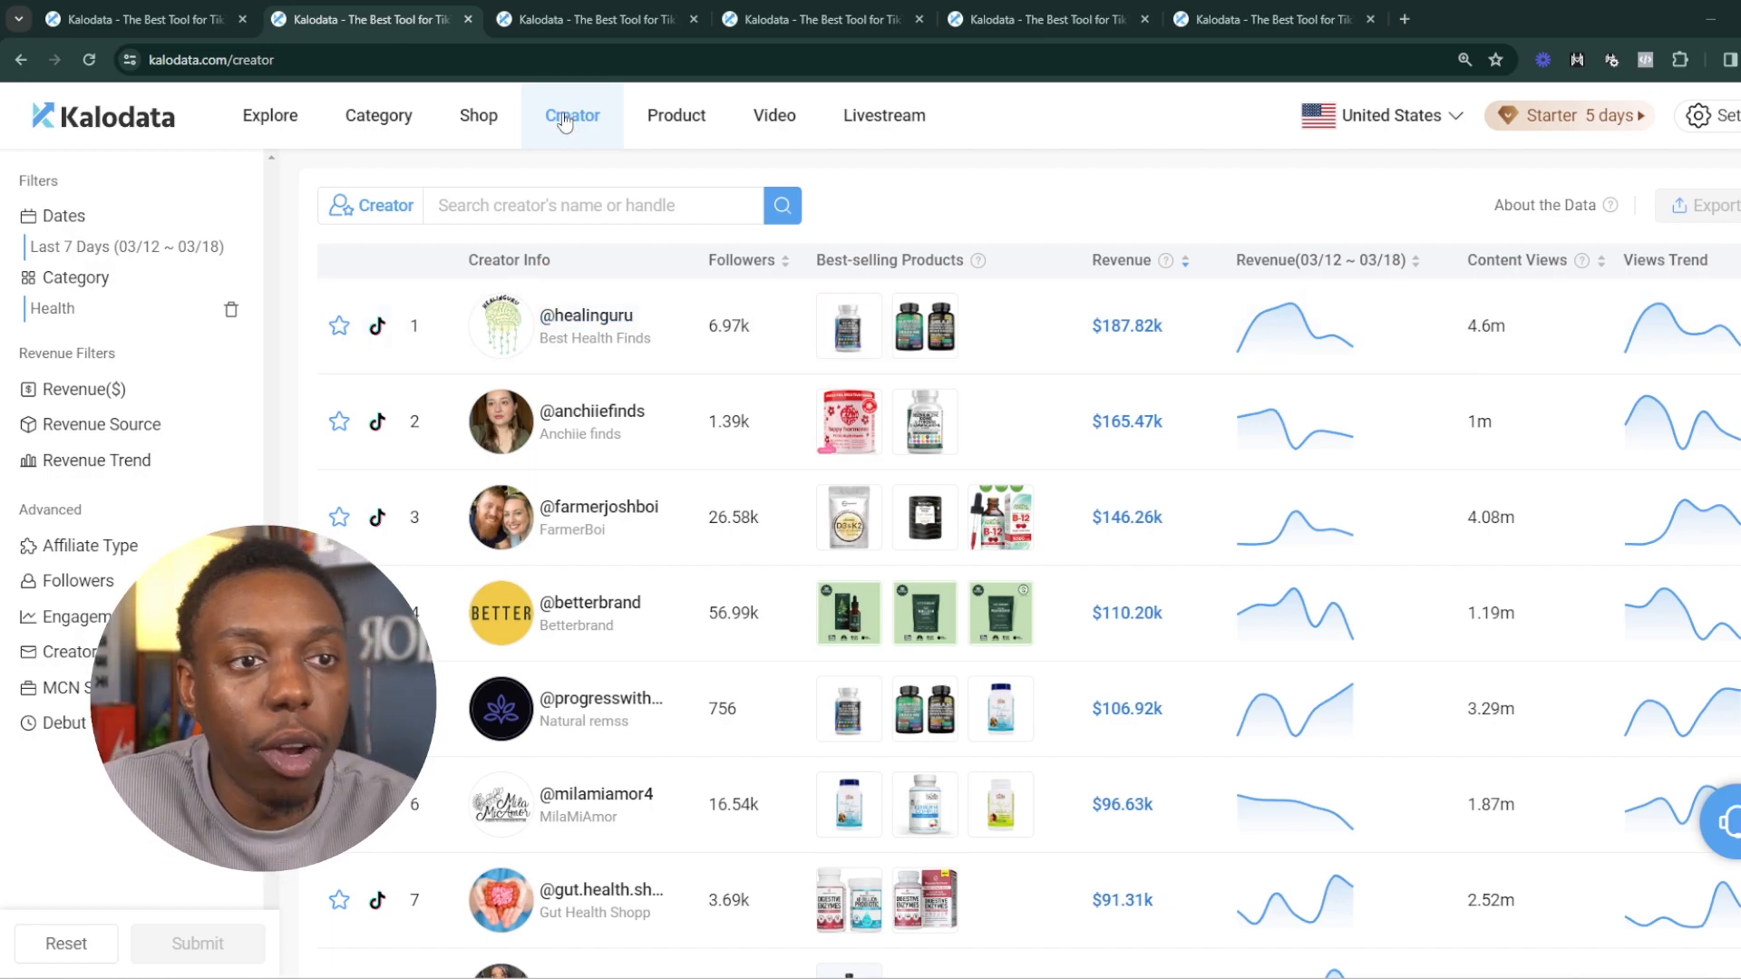
left_click(587, 316)
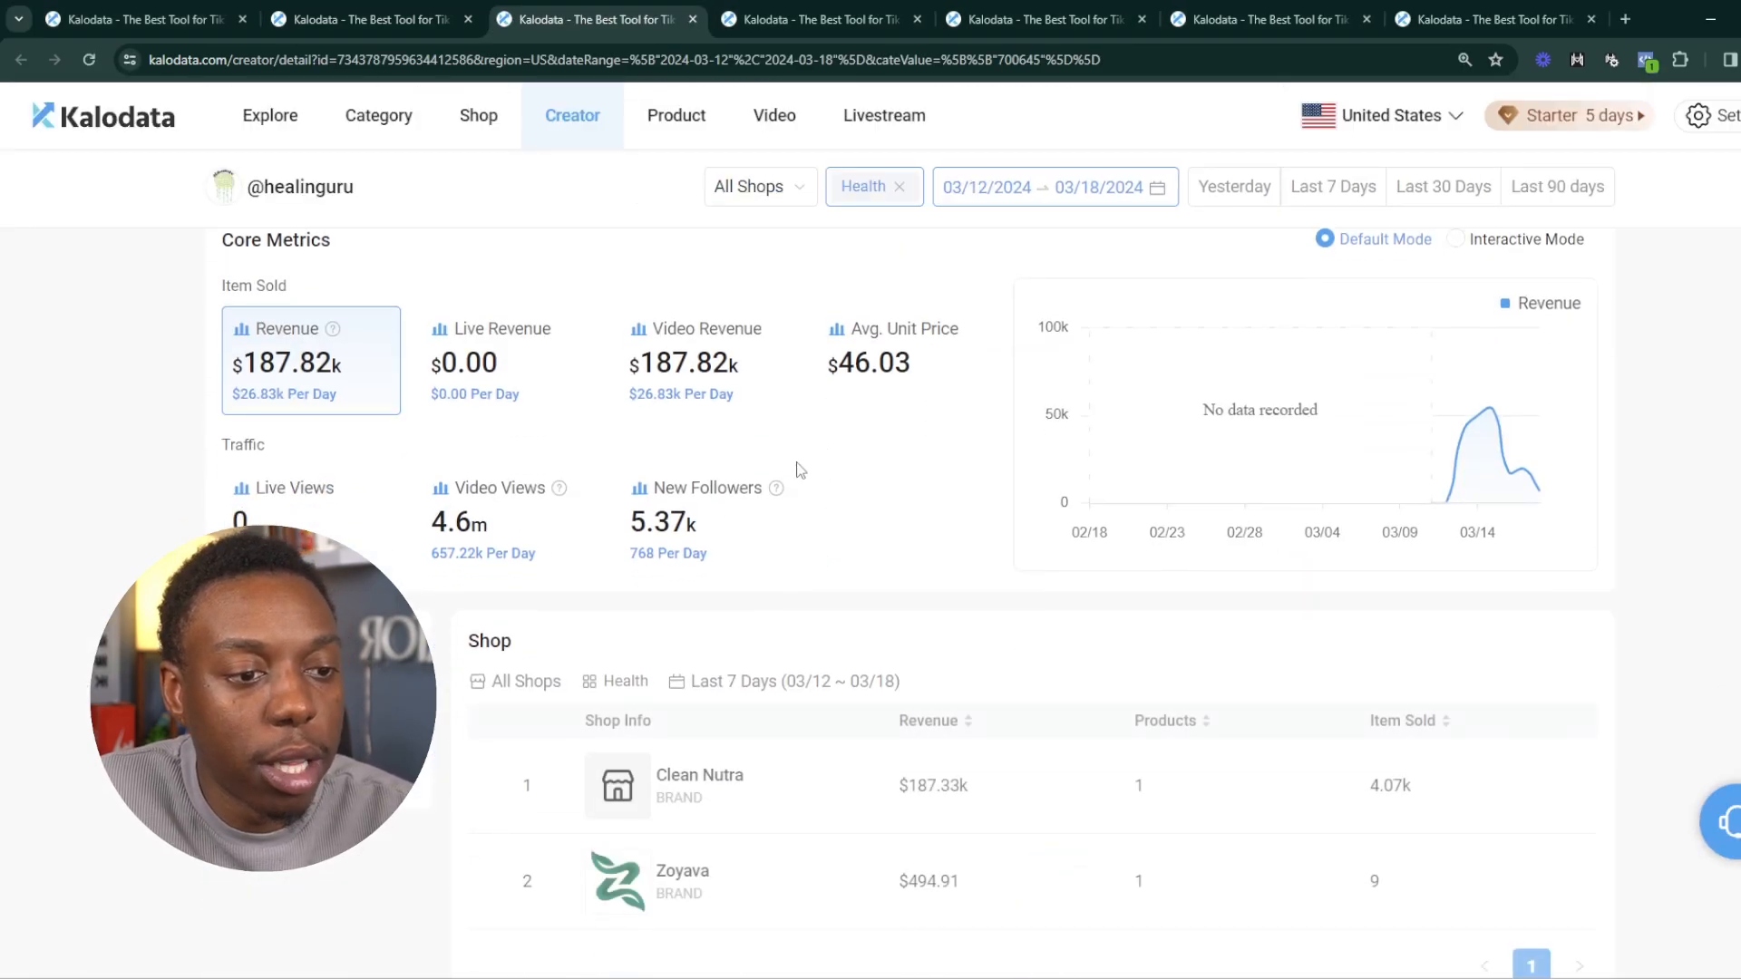
scroll("down", 3)
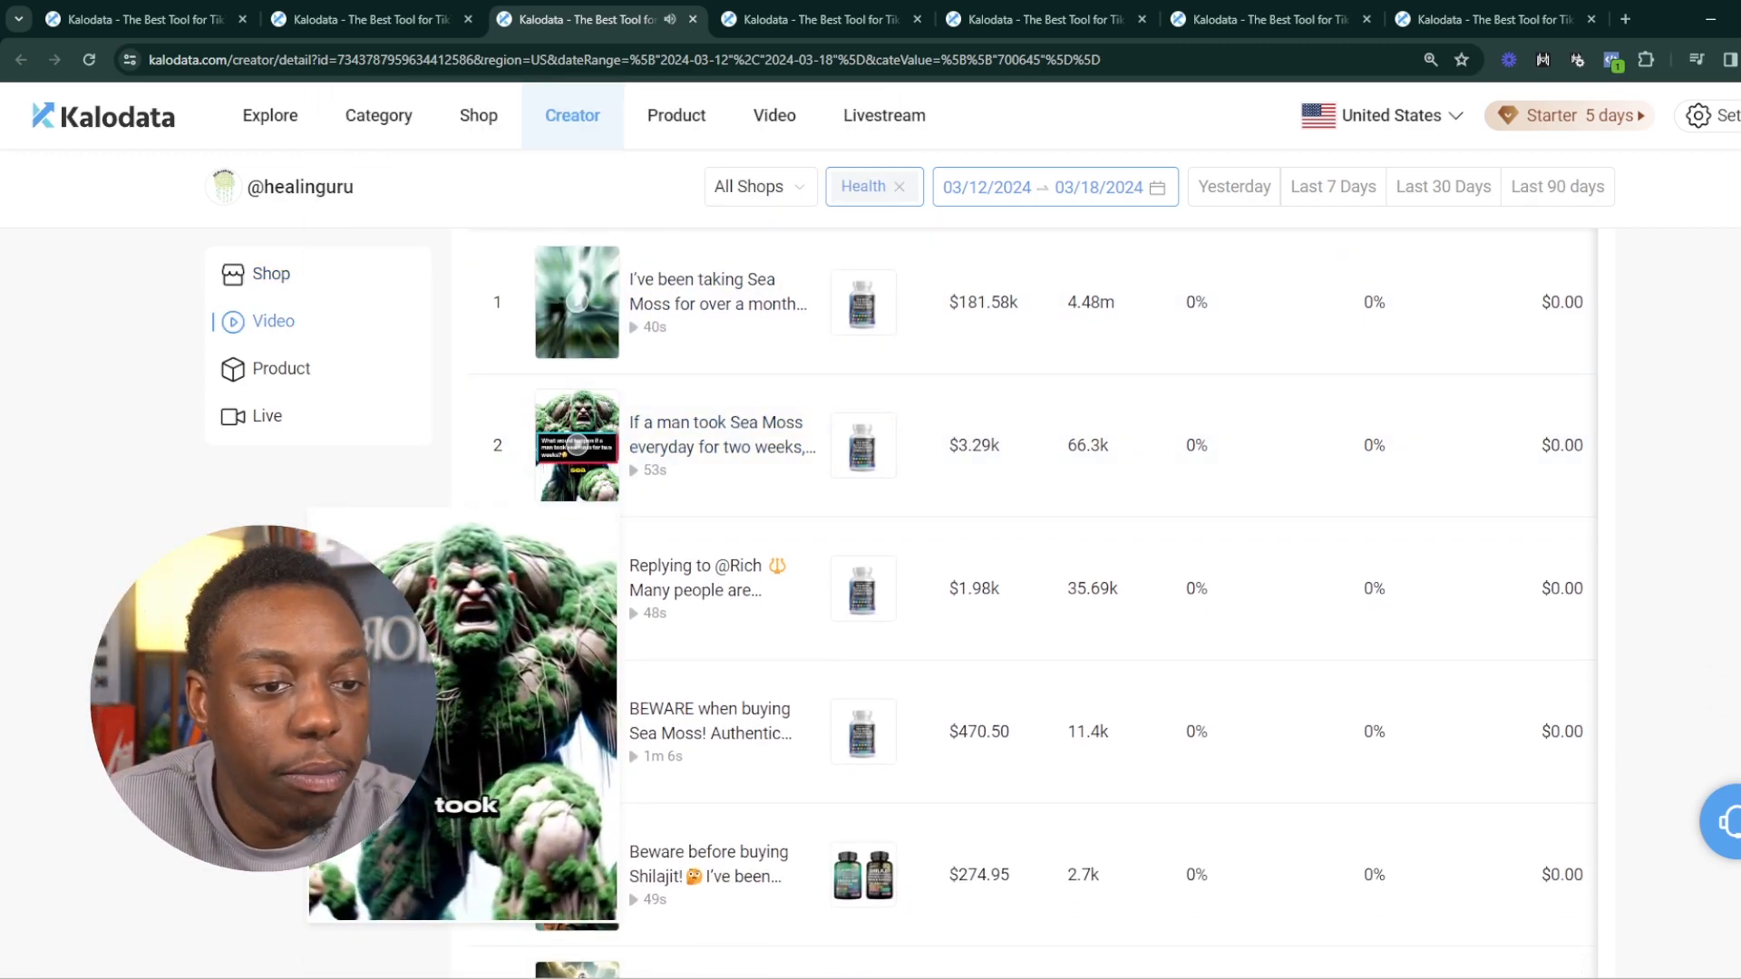
scroll("down", 3)
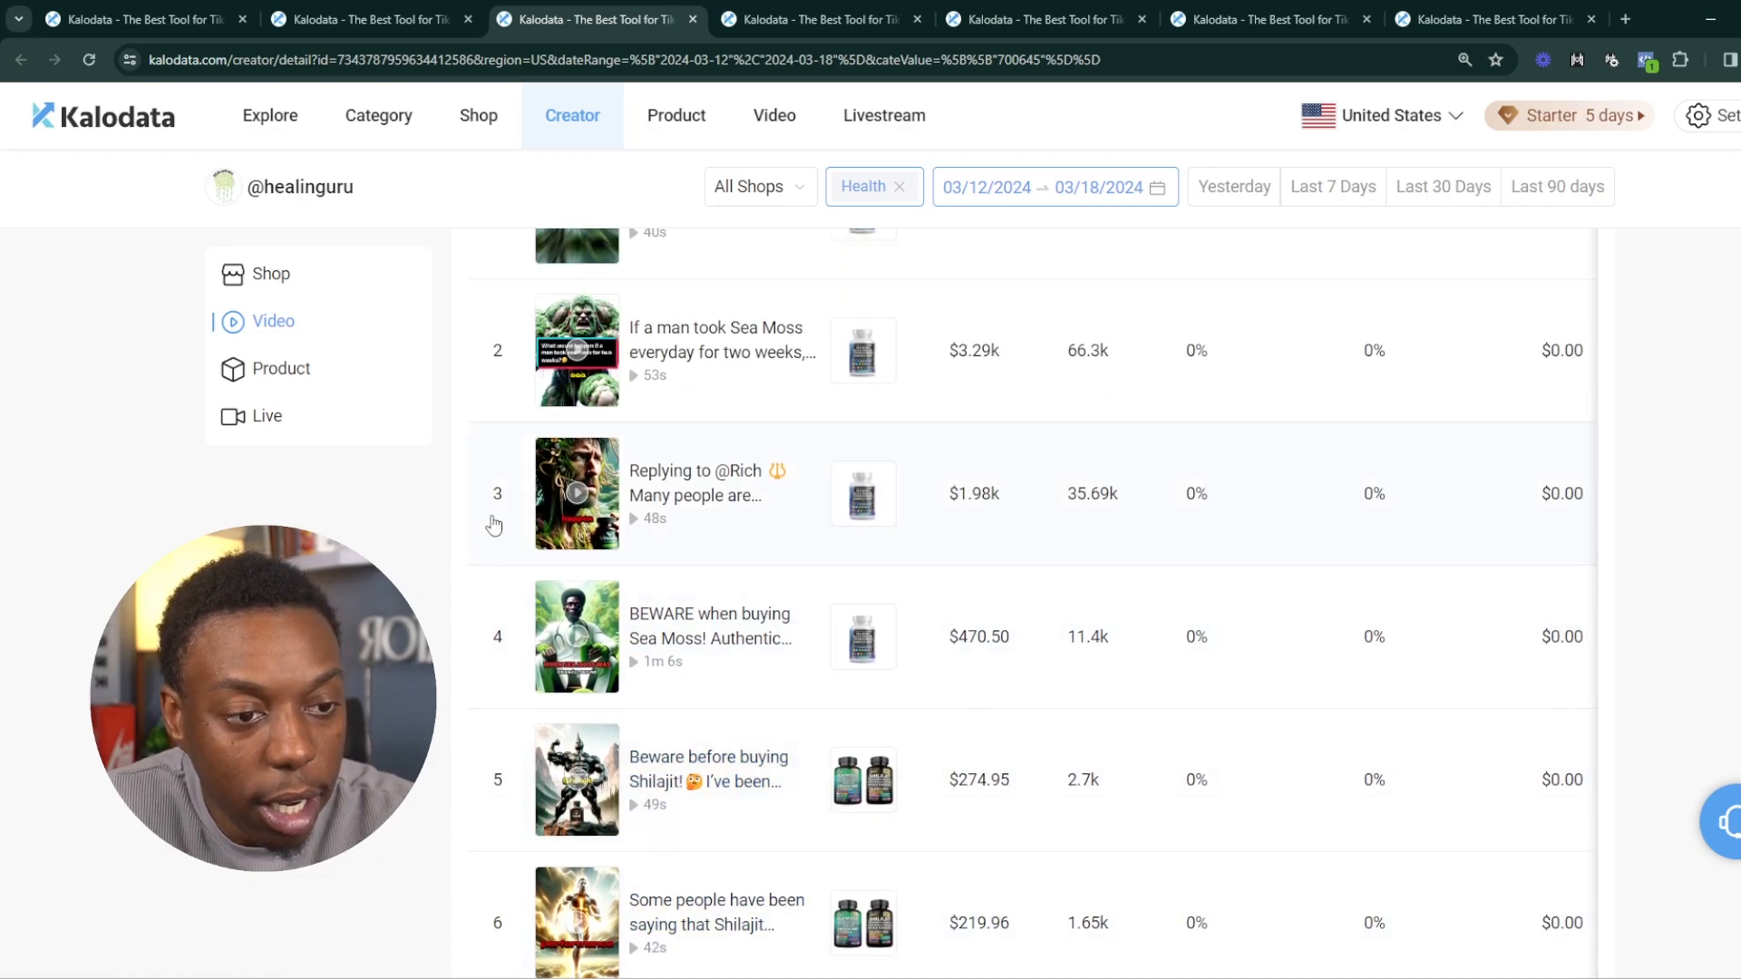
scroll("down", 3)
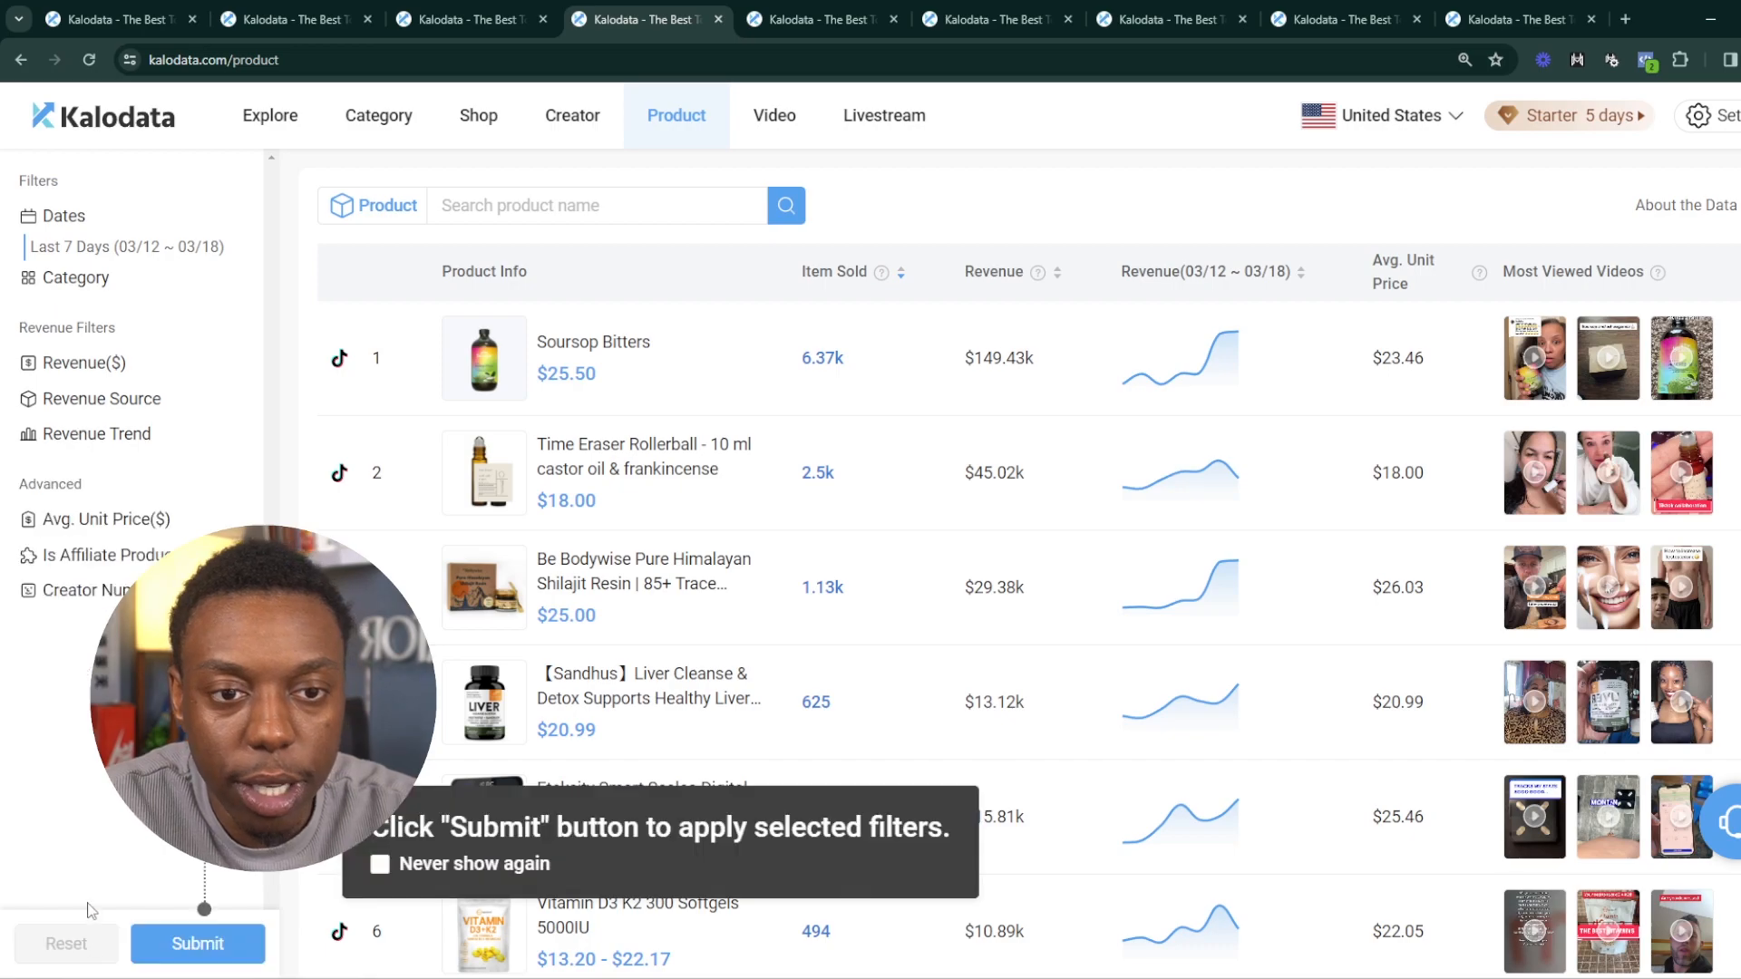
Apply the filters, open GuruNanda Cocomint Pulling Oil's videos and its top deal.boyz video
left_click(197, 944)
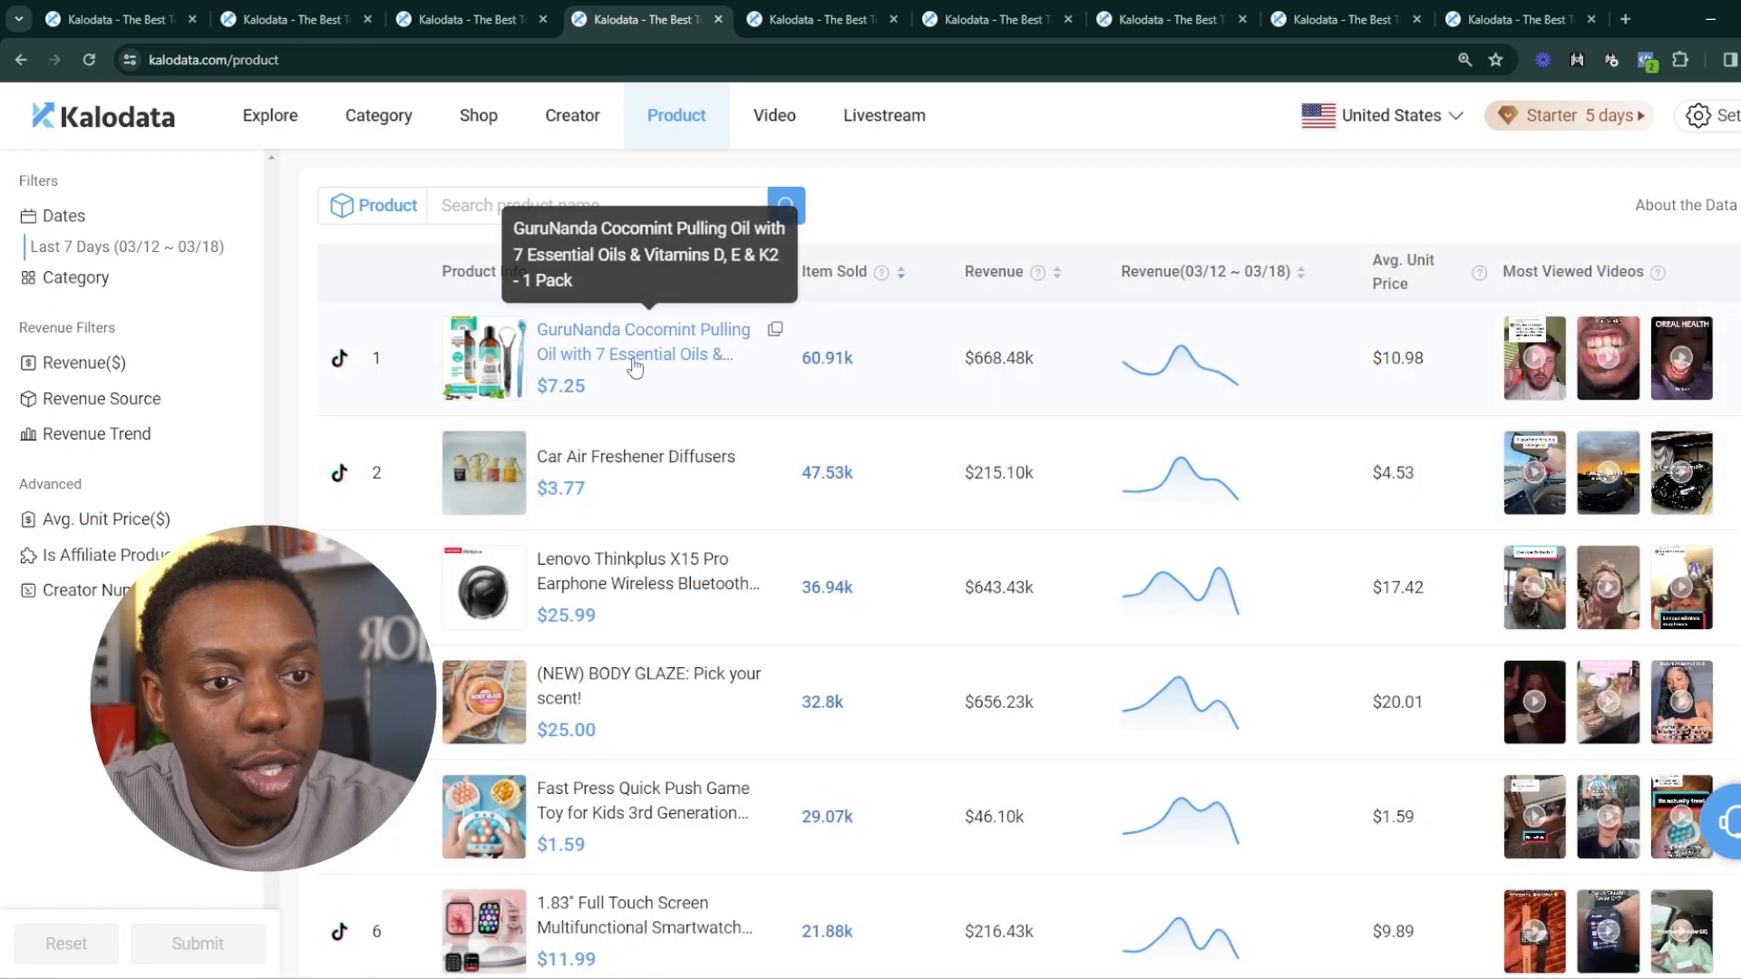
left_click(641, 342)
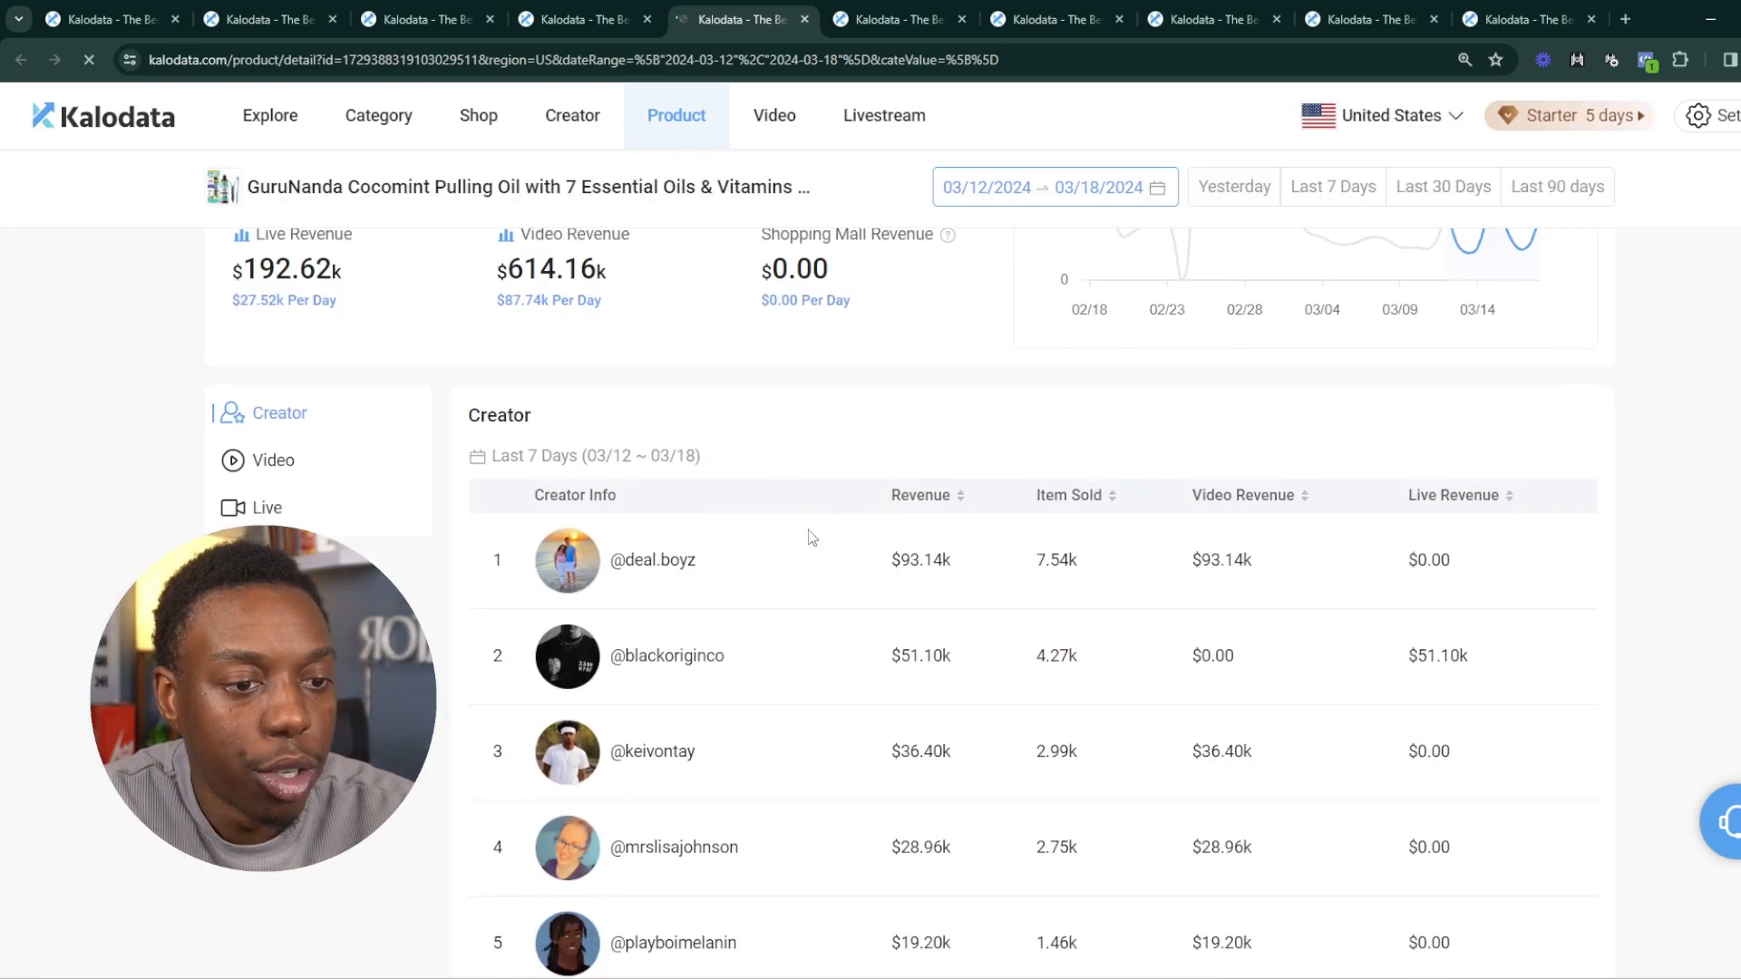
left_click(272, 460)
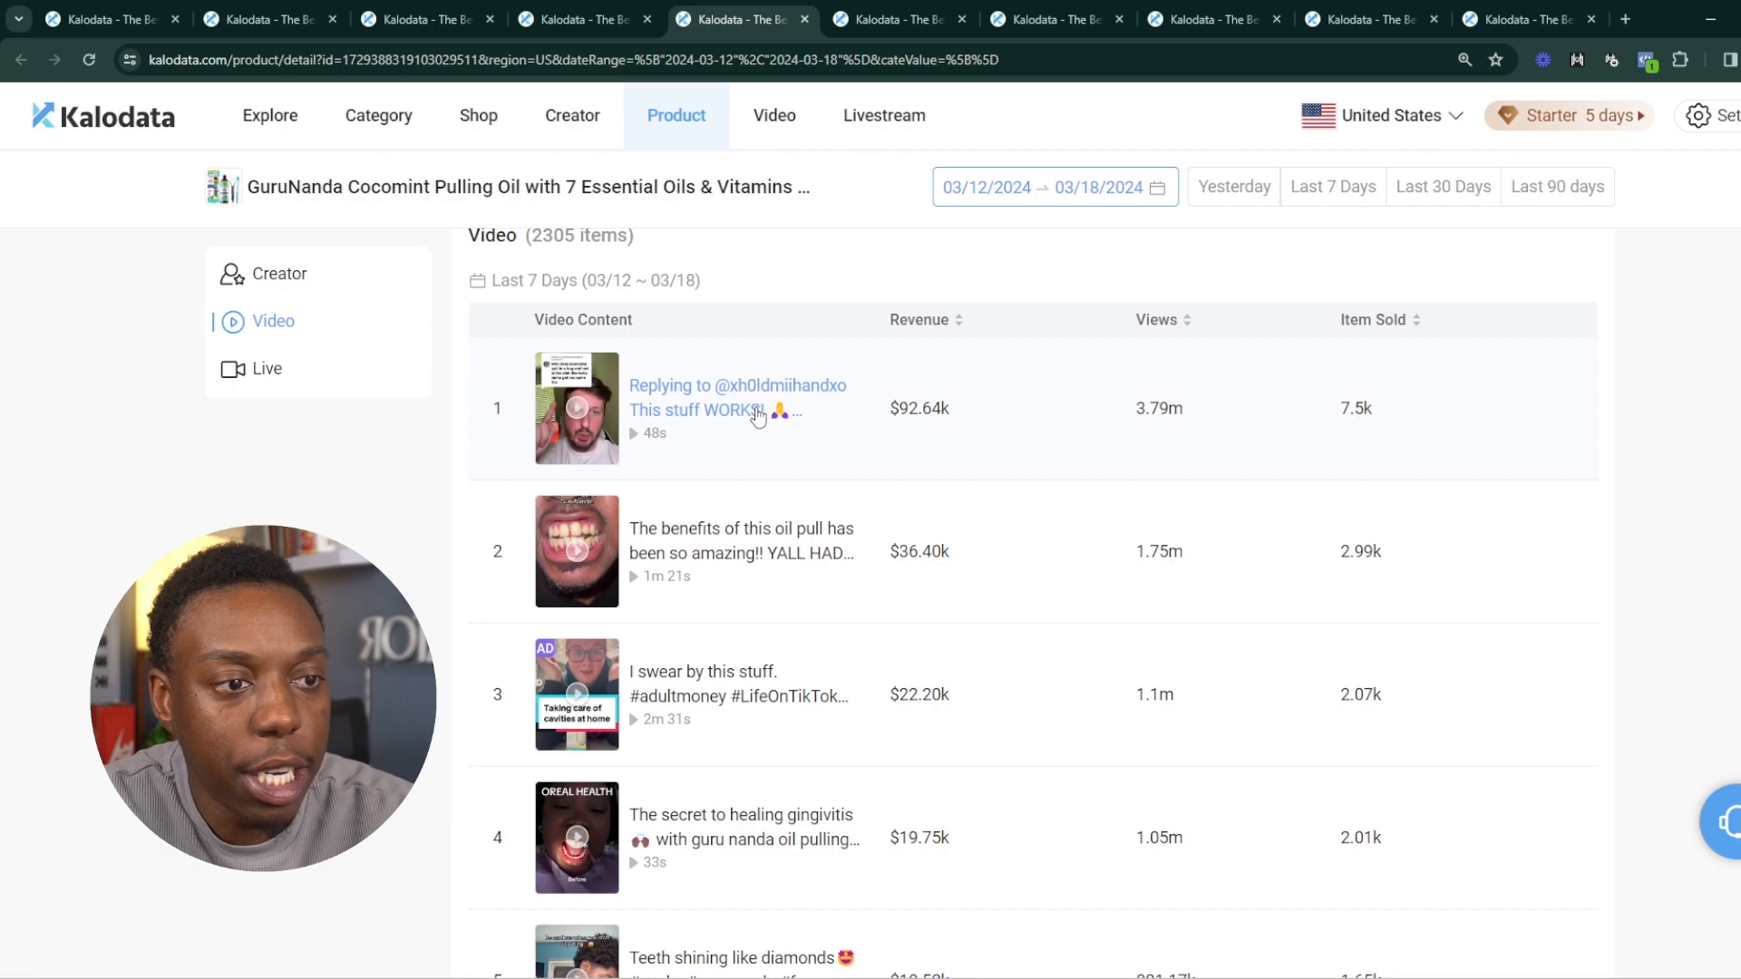
left_click(737, 410)
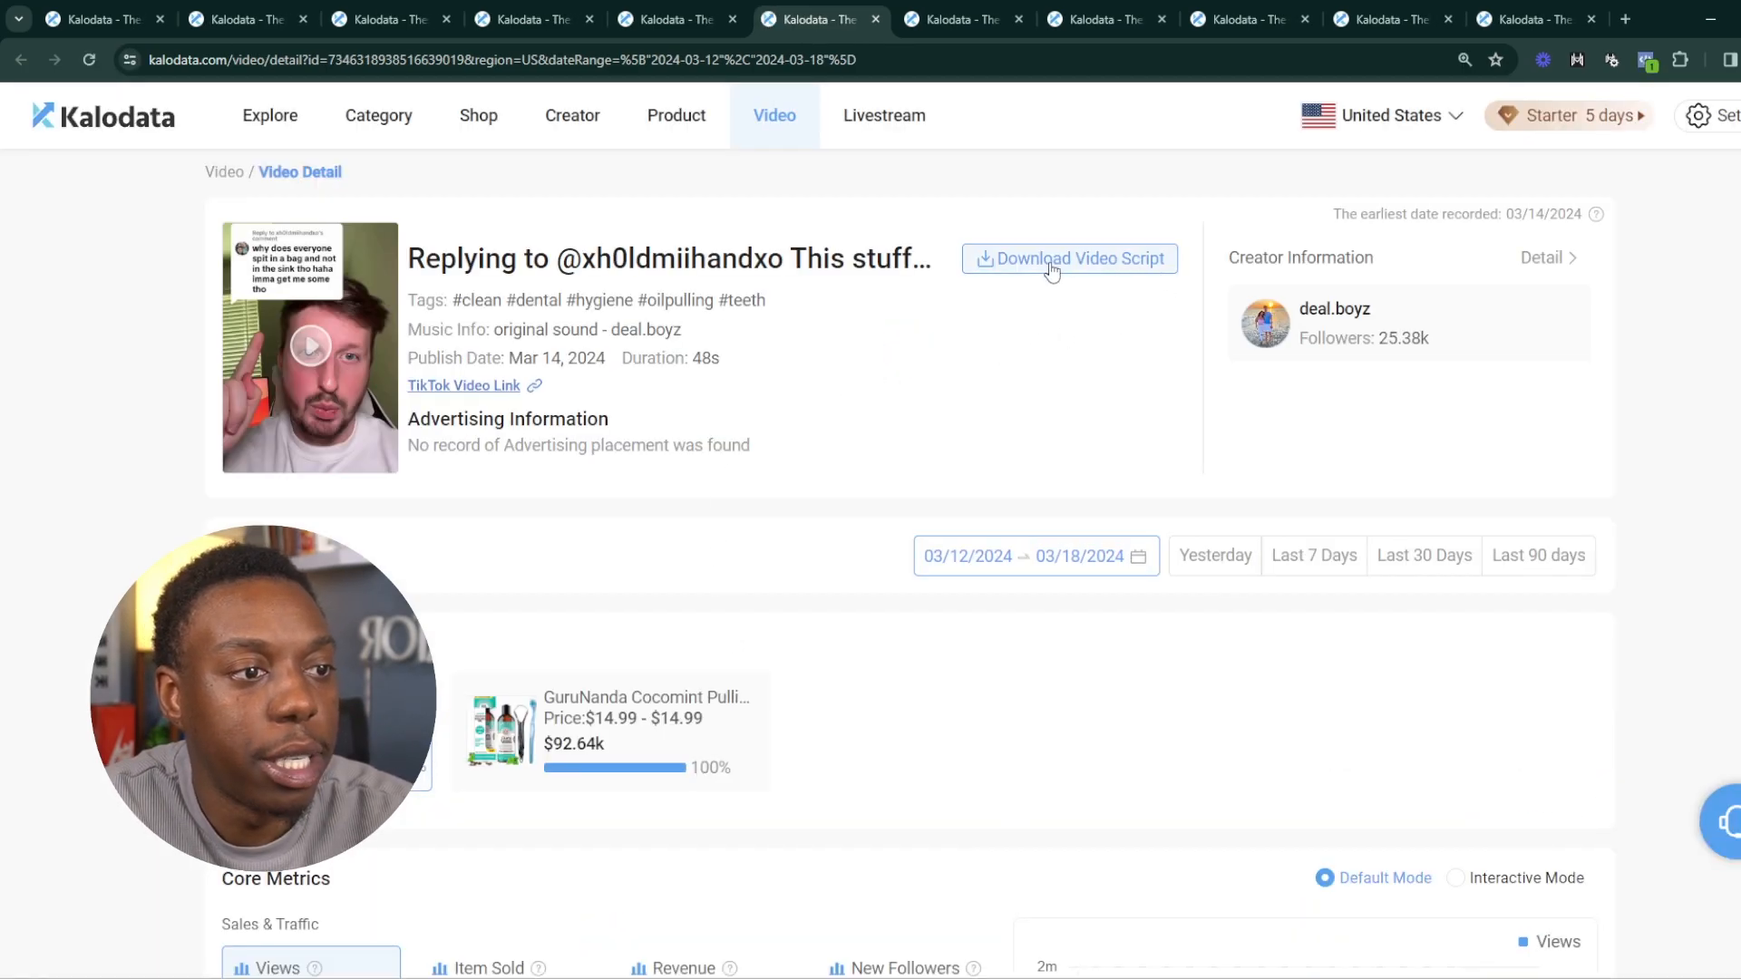
left_click(1069, 258)
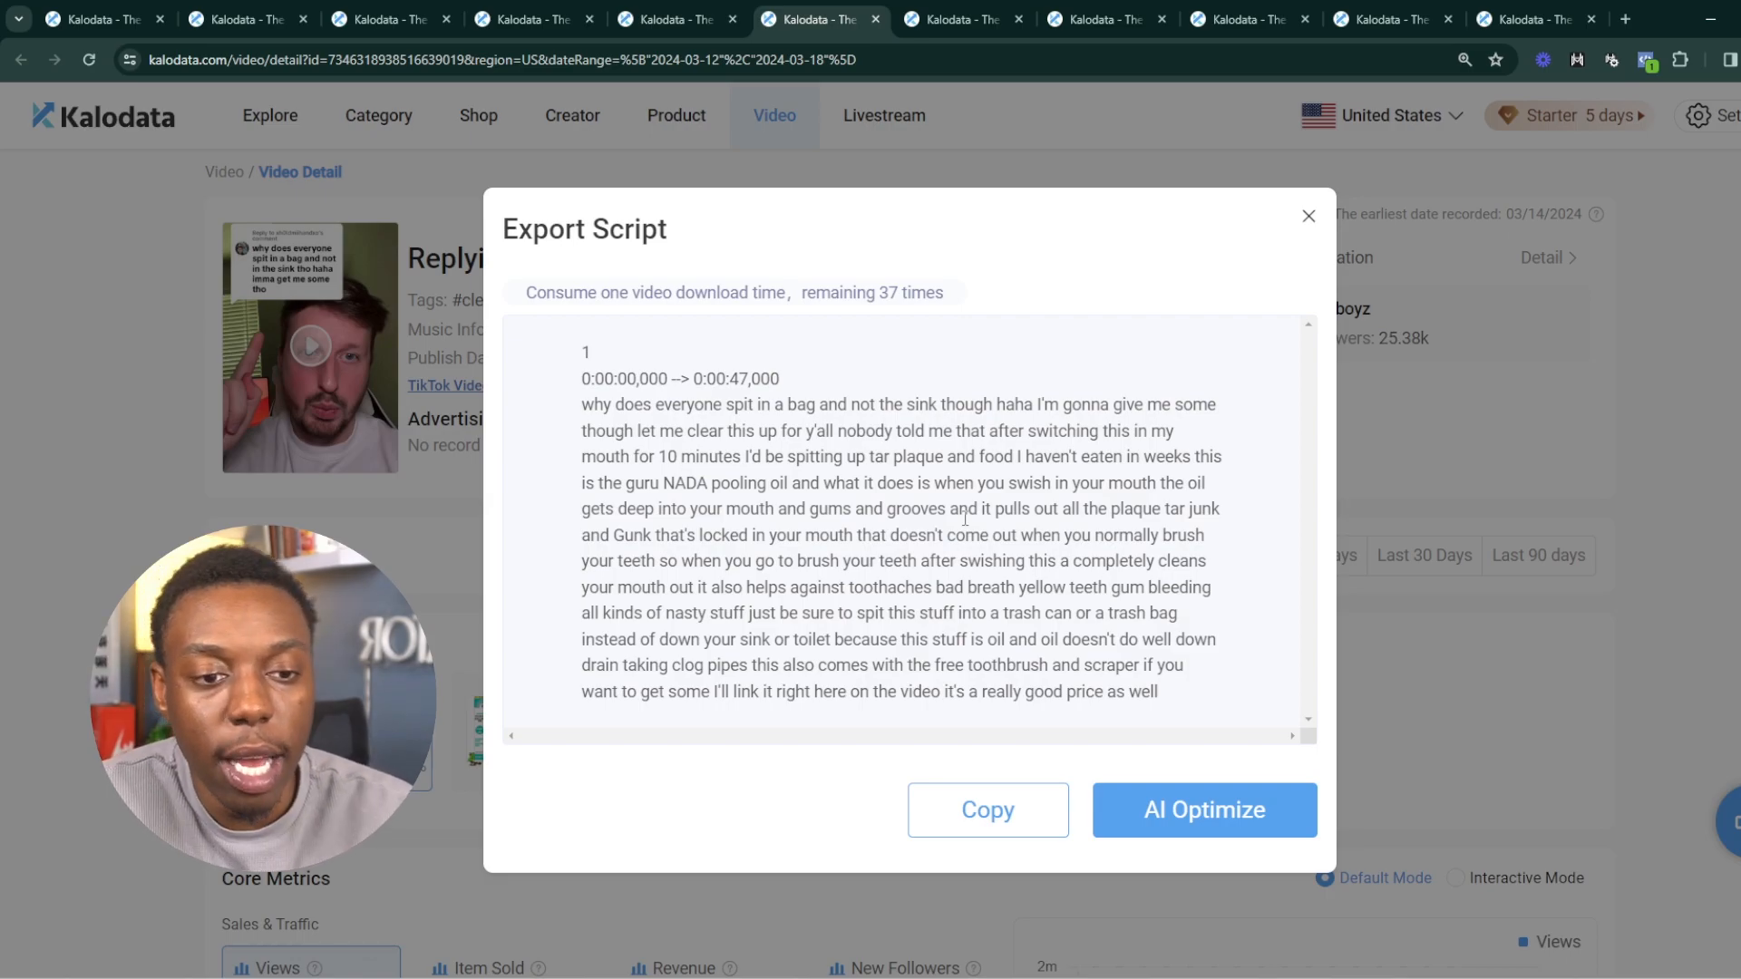
mouse_move(1280, 261)
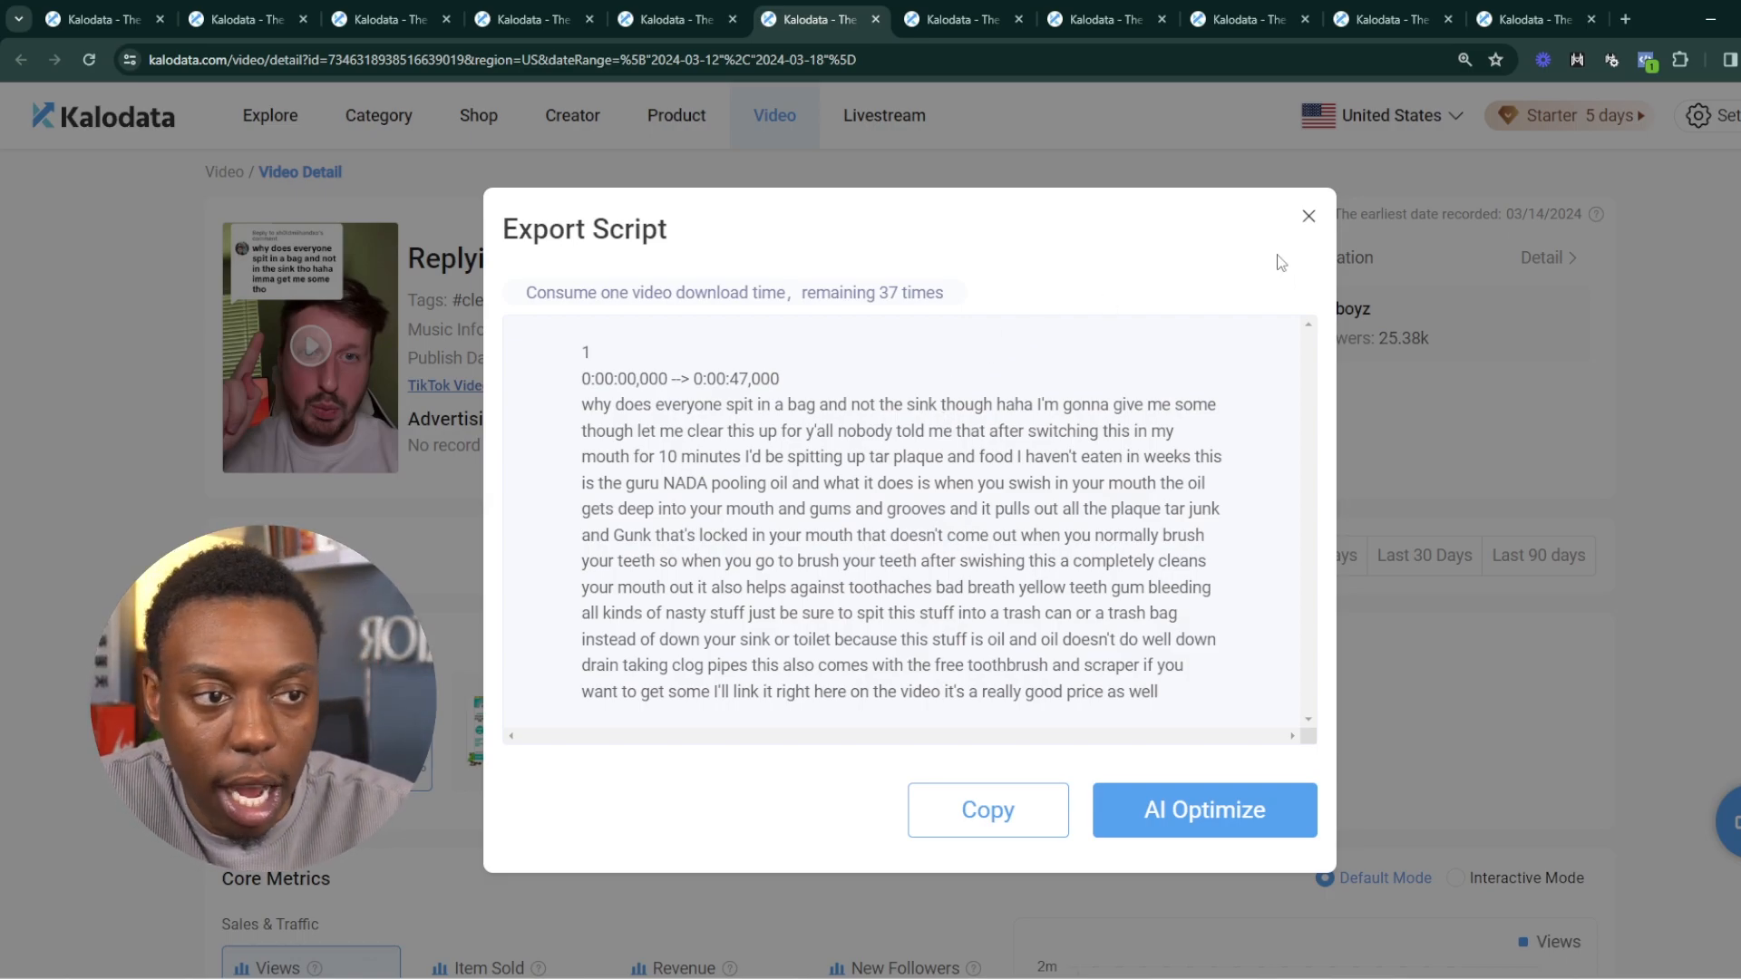
mouse_move(1309, 216)
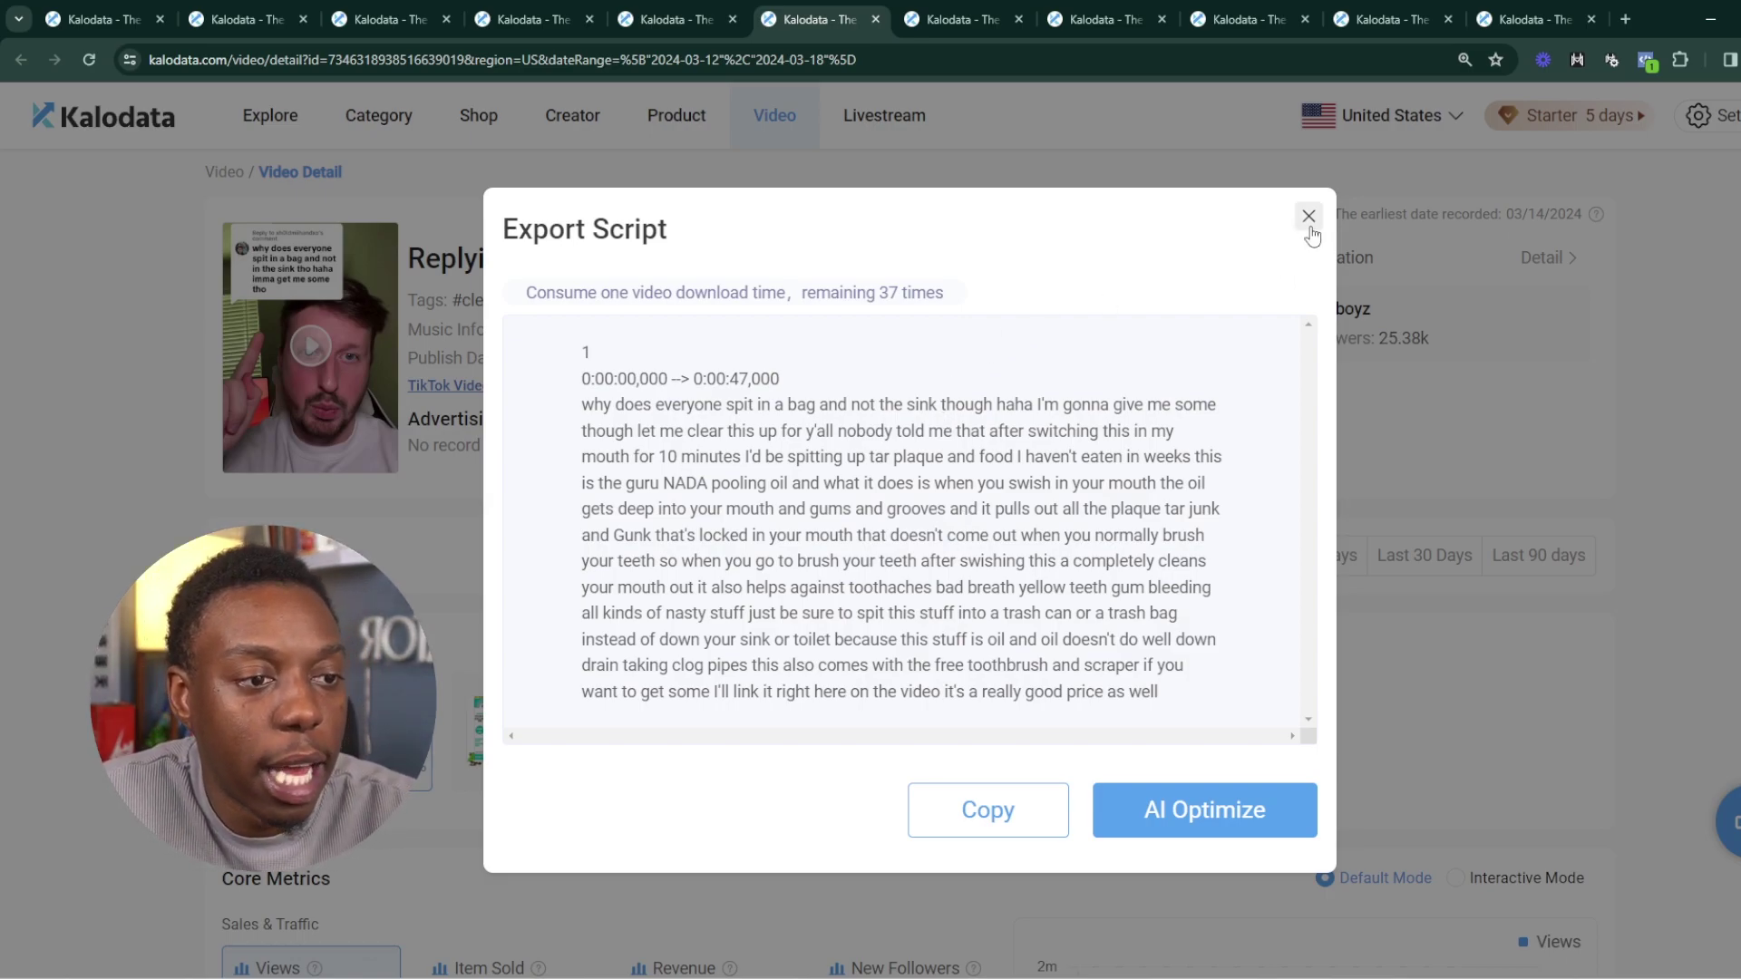
left_click(1308, 215)
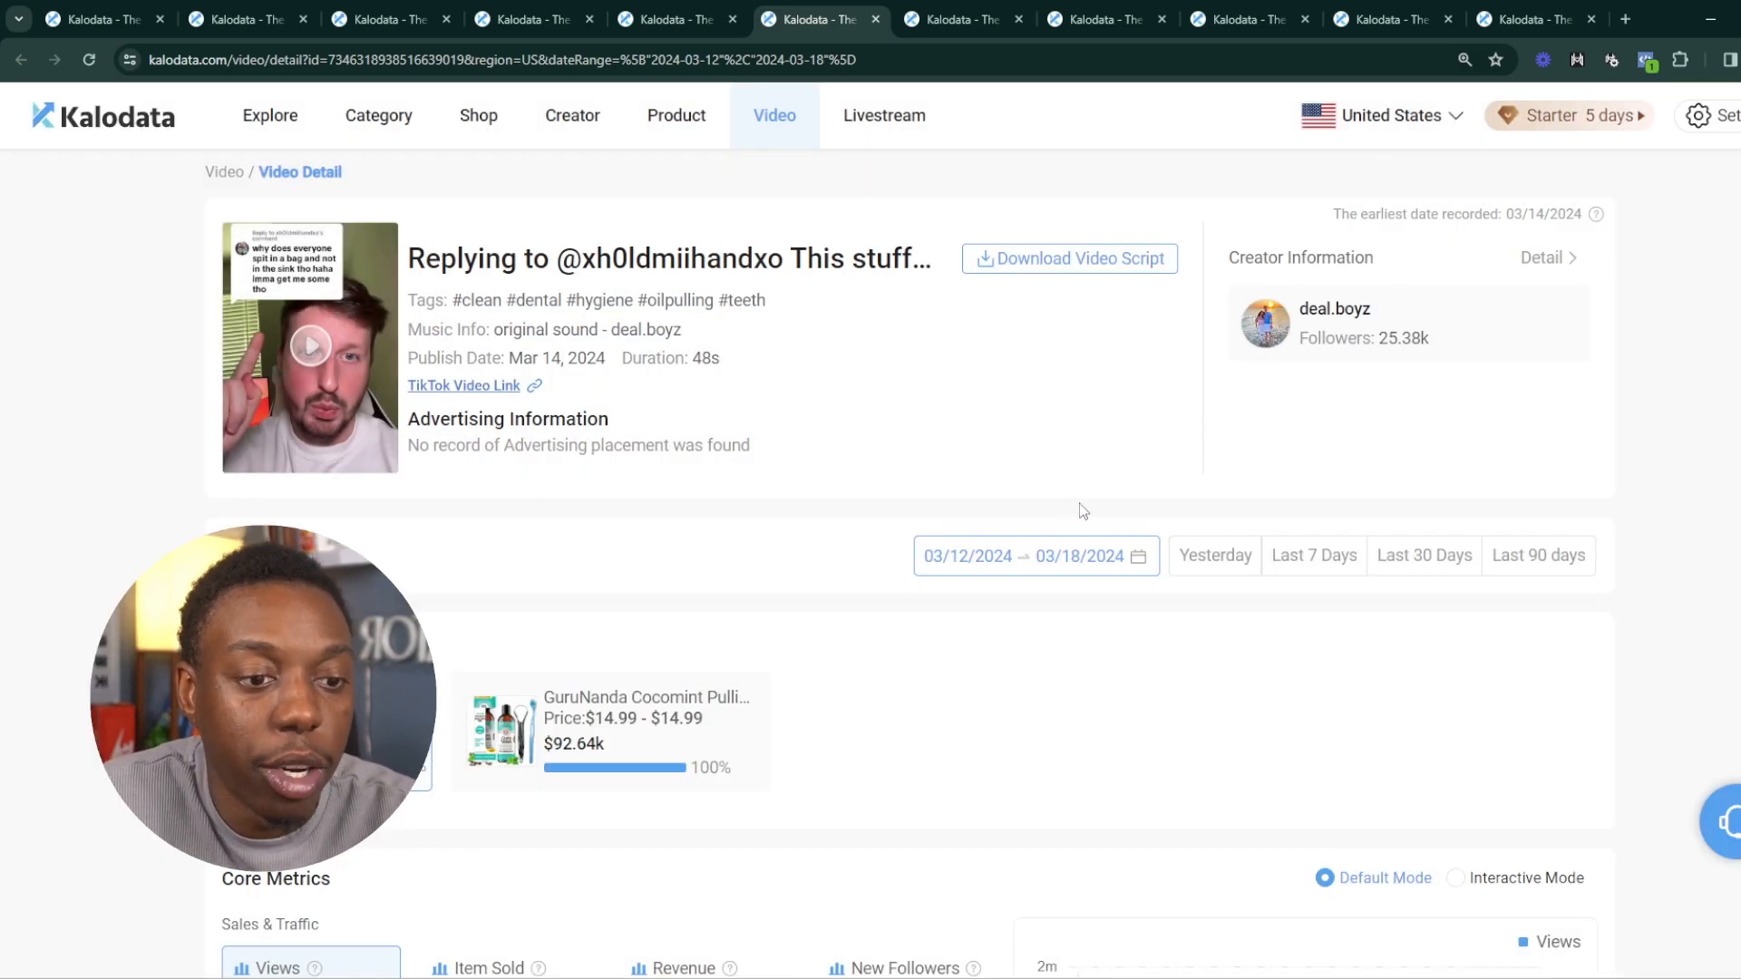